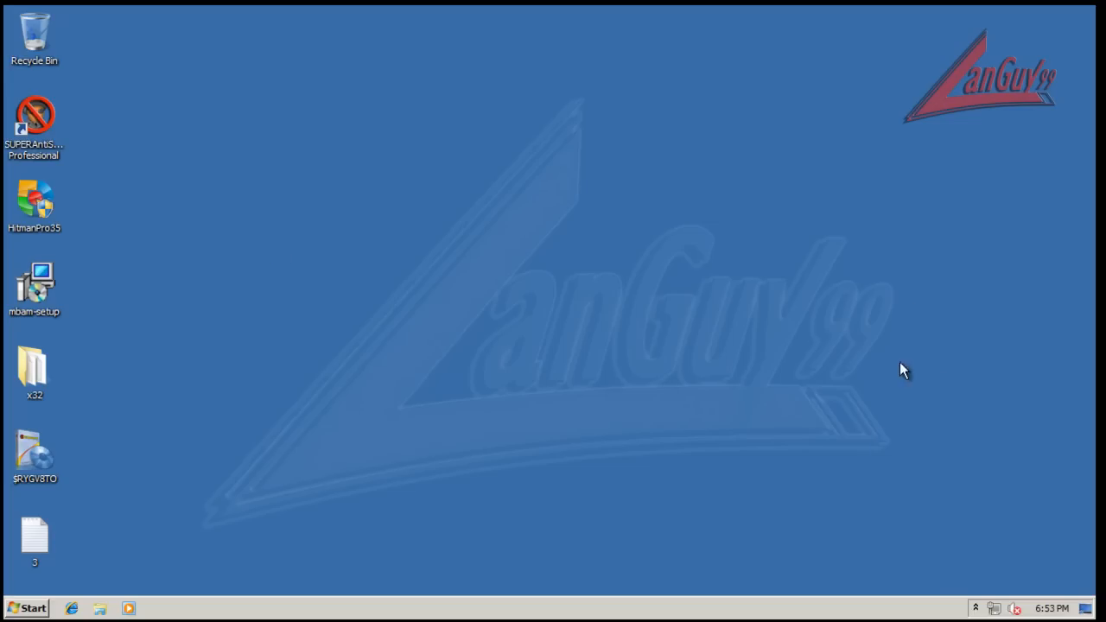
Launch SUPERAntiSpyware Professional from the desktop icon.
{"action": "left_click", "coordinate": [976, 609]}
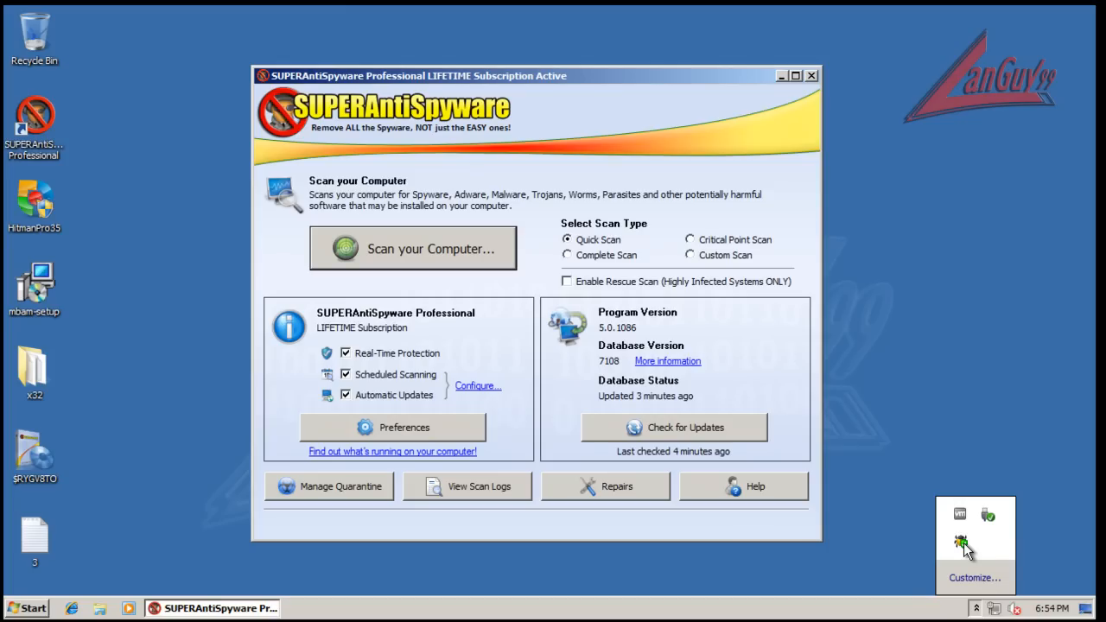
{"action": "mouse_move", "coordinate": [657, 82]}
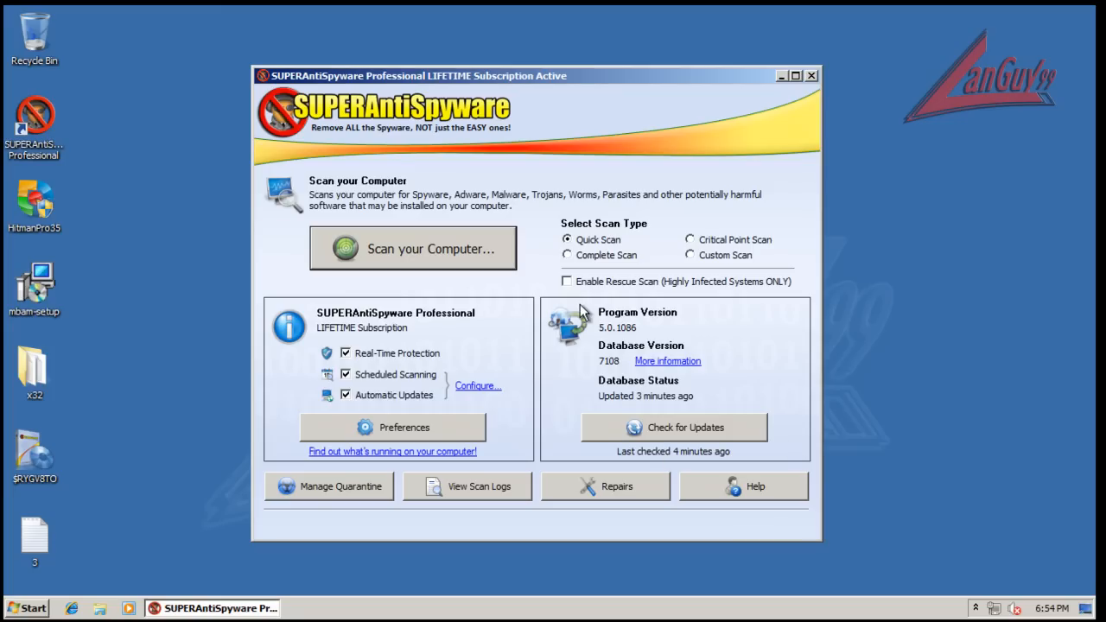
{"action": "mouse_move", "coordinate": [629, 344]}
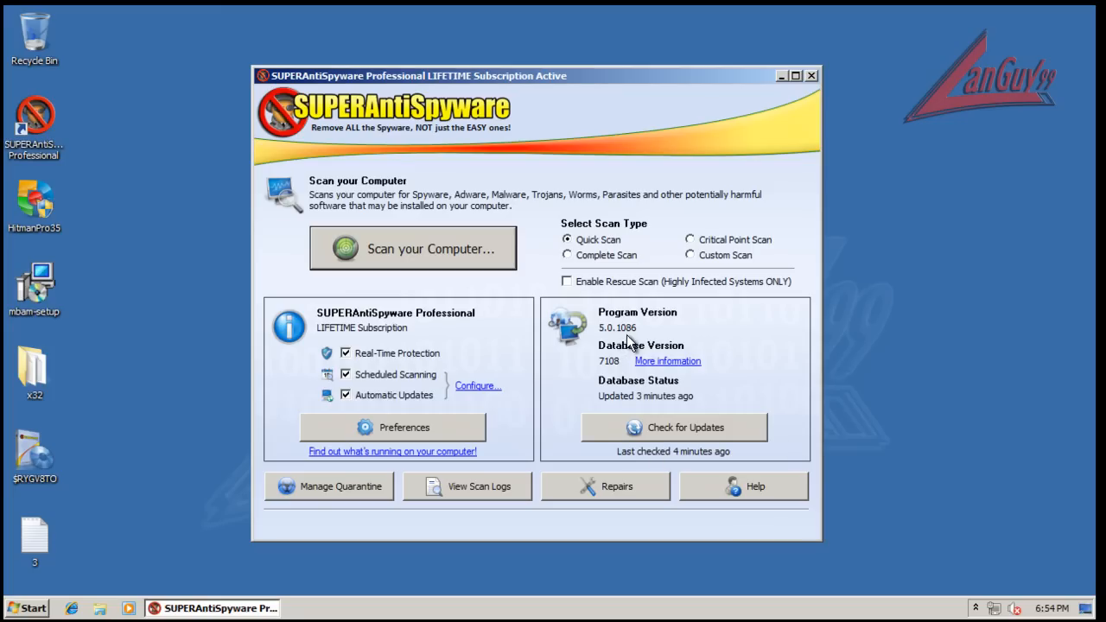
{"action": "mouse_move", "coordinate": [710, 422]}
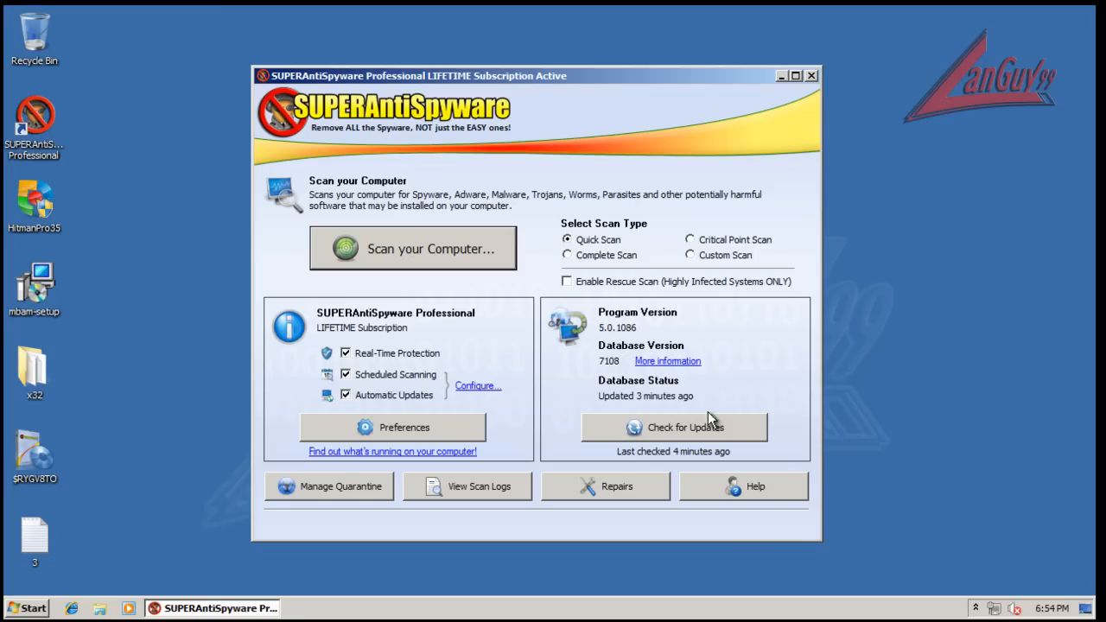
Start a spyware definition update via Check for Updates.
{"action": "left_click", "coordinate": [674, 427]}
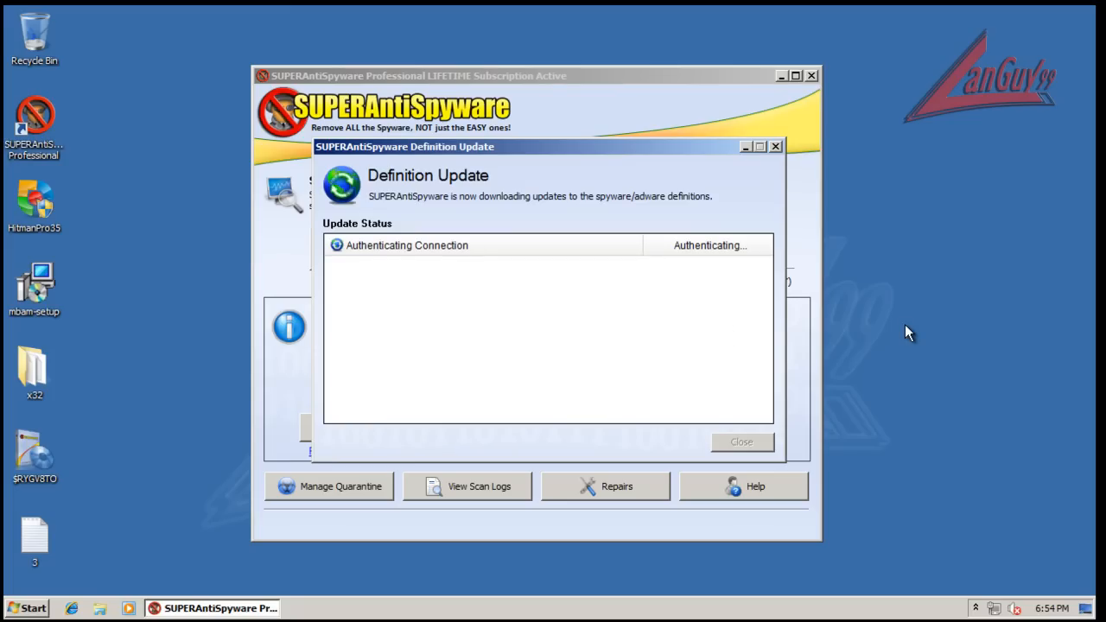
{"action": "mouse_move", "coordinate": [695, 544]}
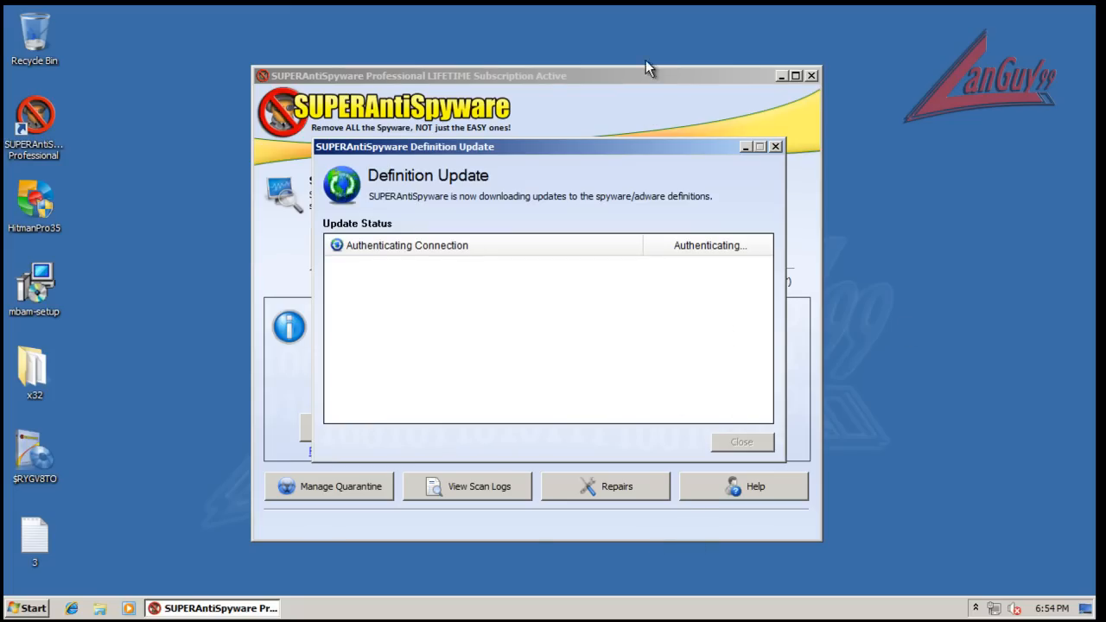
{"action": "mouse_move", "coordinate": [639, 83]}
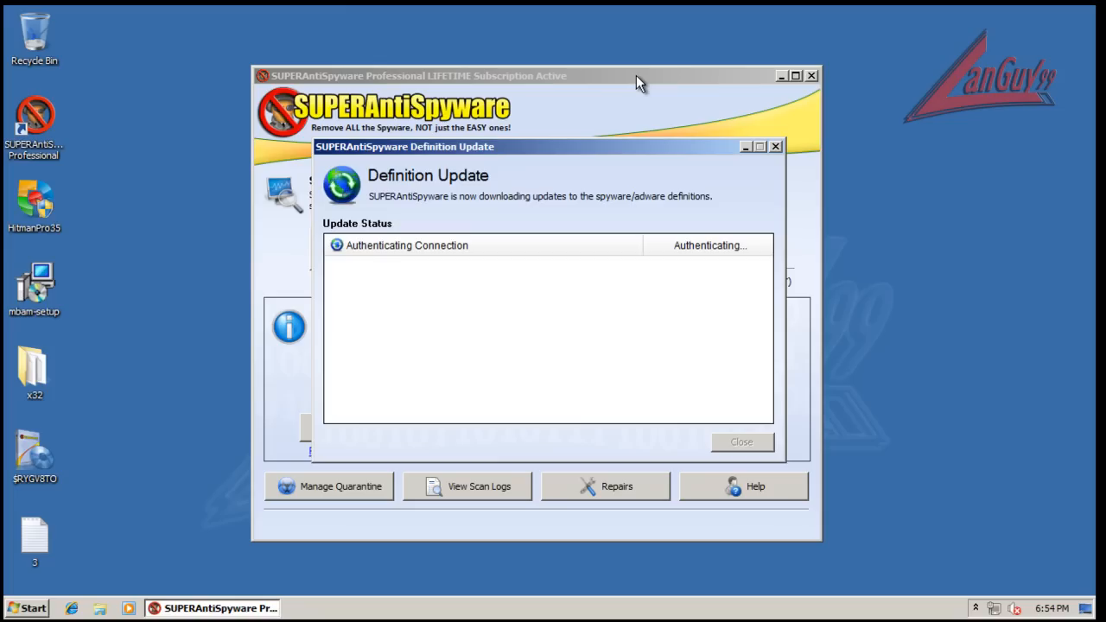
{"action": "mouse_move", "coordinate": [726, 291]}
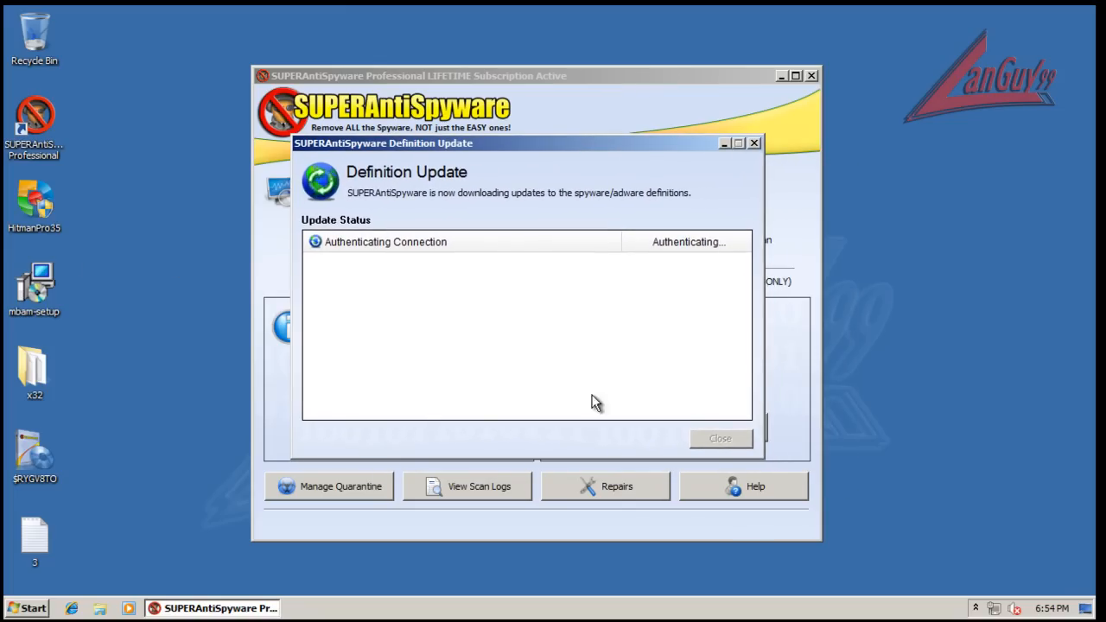
{"action": "mouse_move", "coordinate": [787, 387]}
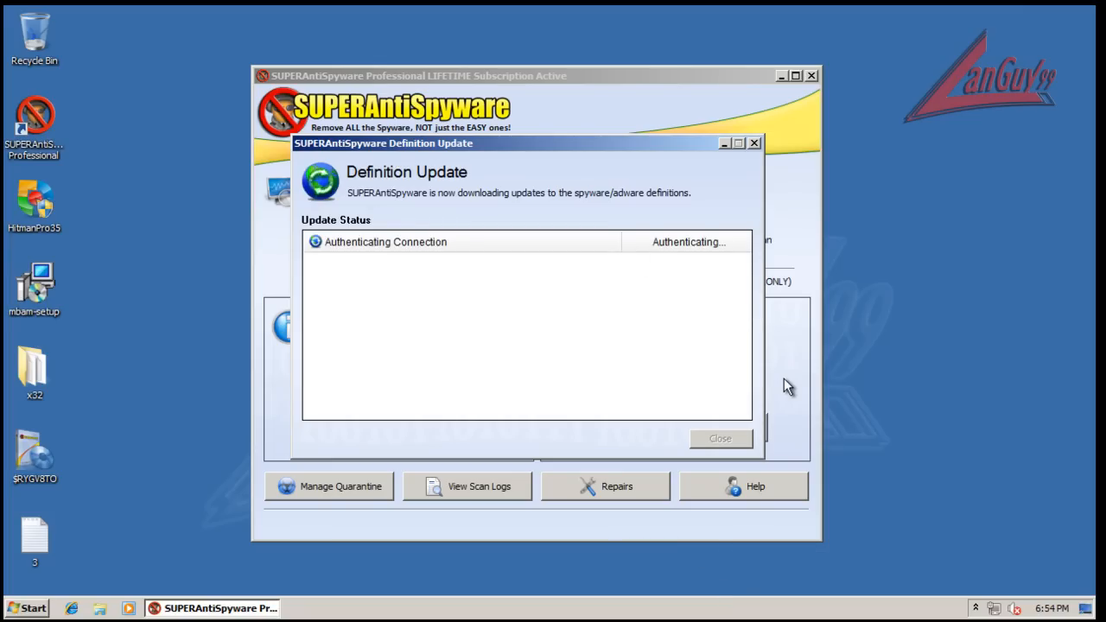
{"action": "mouse_move", "coordinate": [1037, 605]}
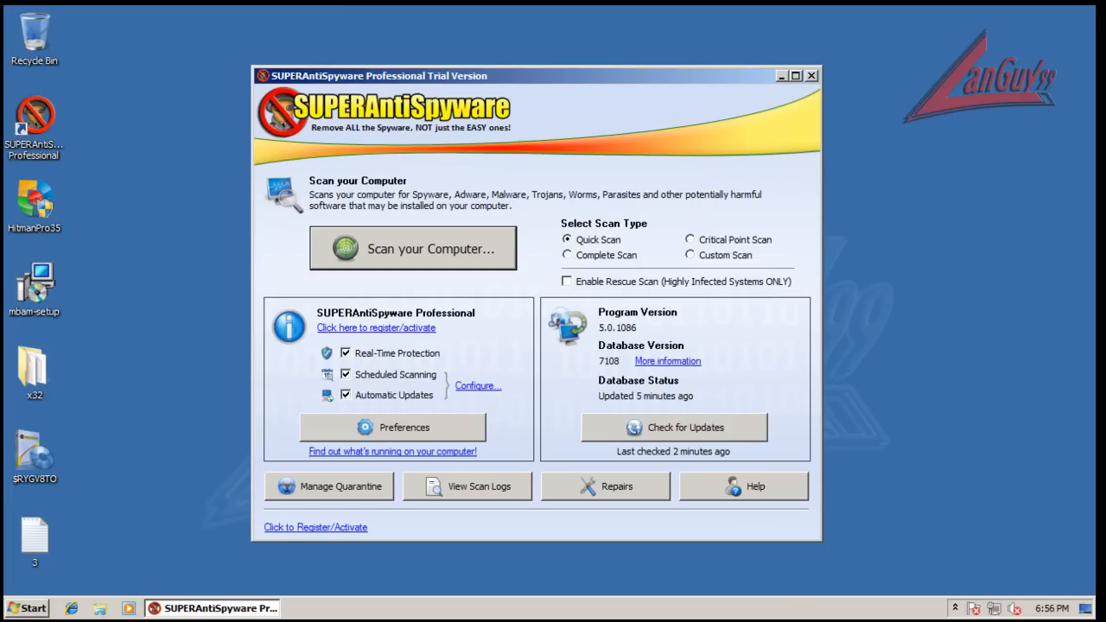
{"action": "mouse_move", "coordinate": [722, 474]}
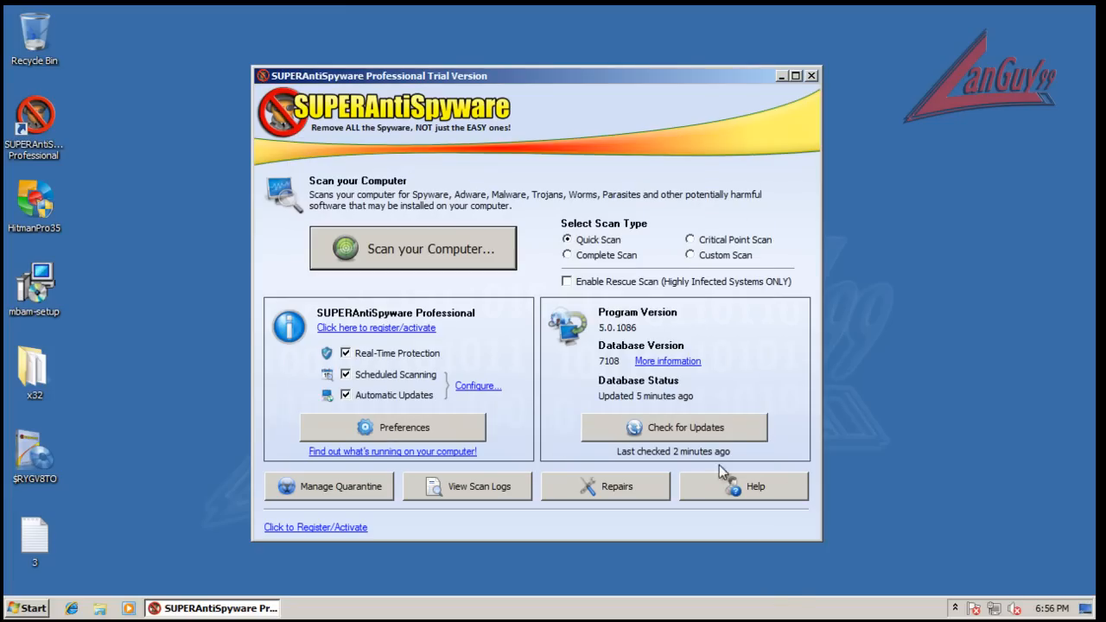
{"action": "mouse_move", "coordinate": [693, 467]}
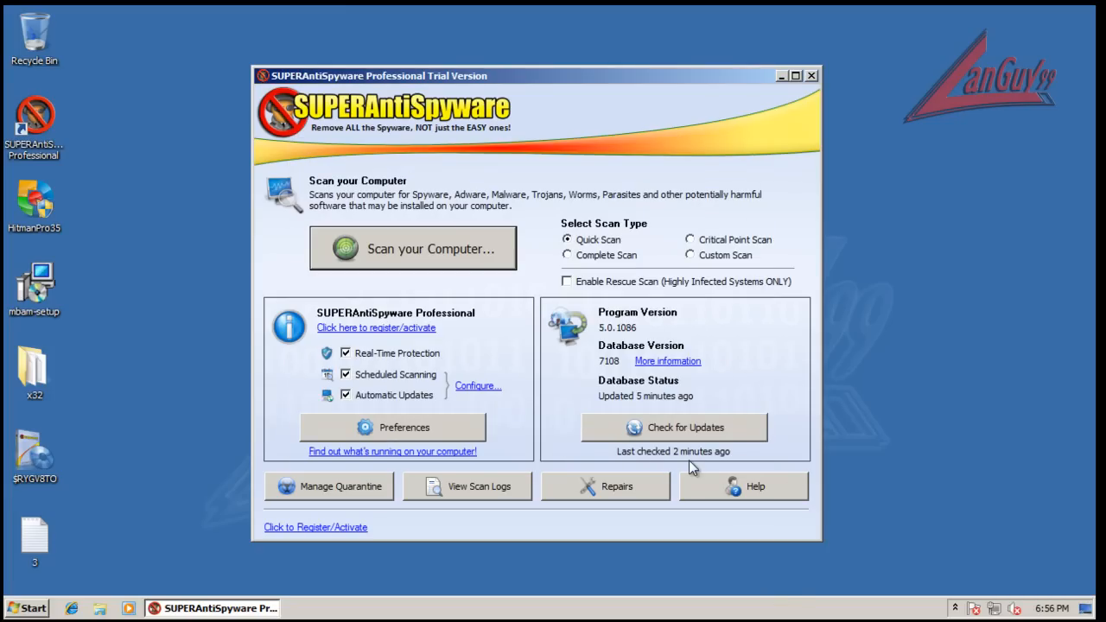
{"action": "mouse_move", "coordinate": [422, 443]}
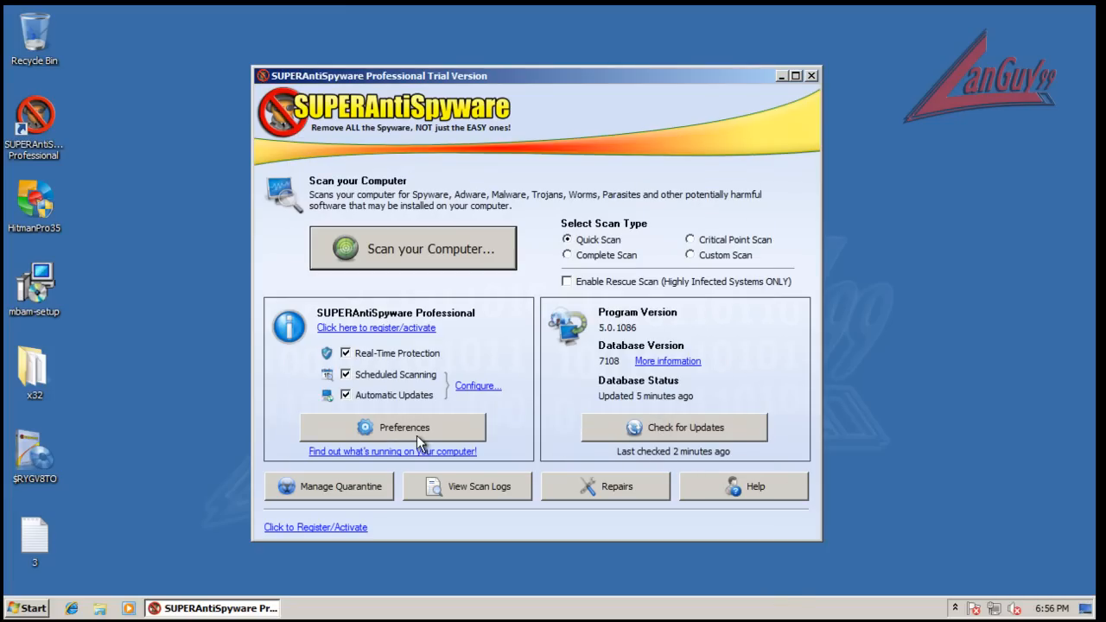
Review Preferences through Scanning Control to the Real-Time Protection page.
{"action": "left_click", "coordinate": [393, 427]}
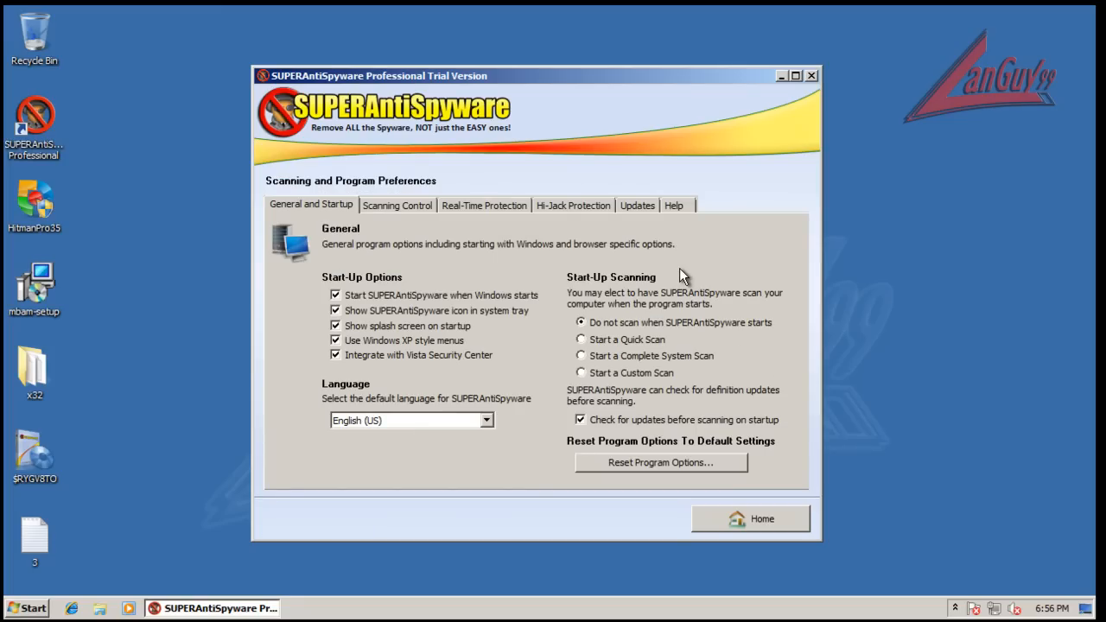
{"action": "mouse_move", "coordinate": [785, 367]}
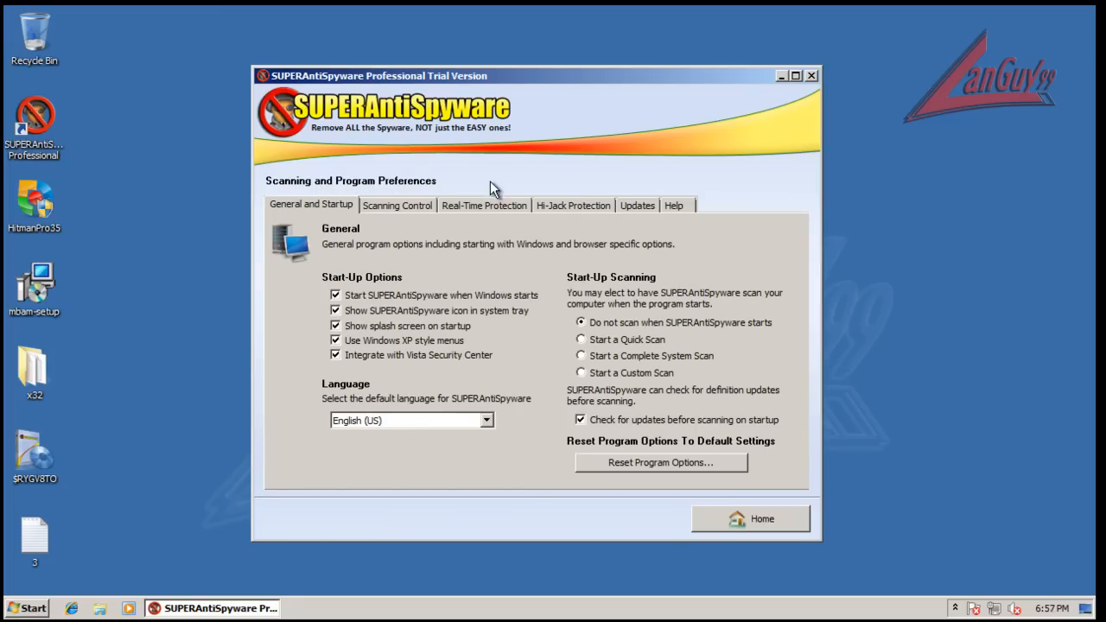
{"action": "mouse_move", "coordinate": [384, 166]}
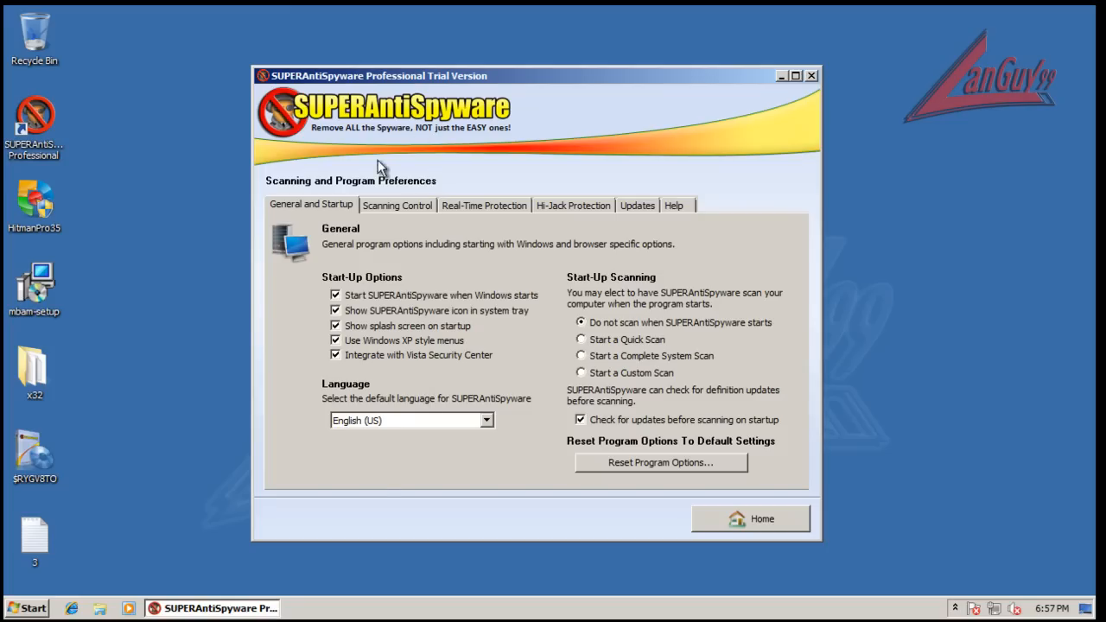
{"action": "left_click", "coordinate": [398, 204]}
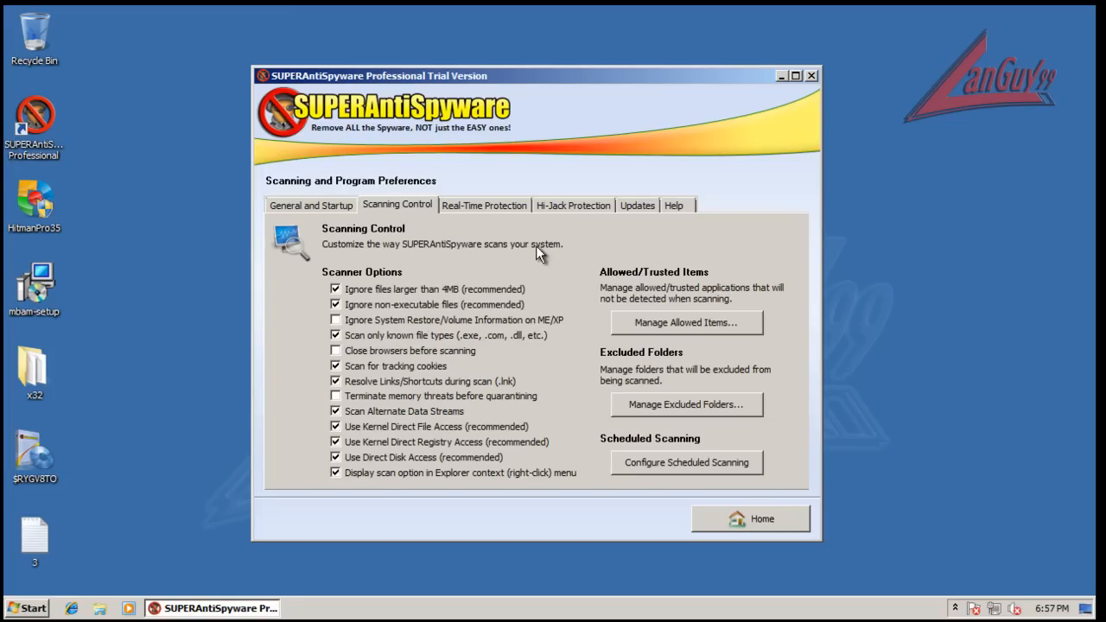
{"action": "left_click", "coordinate": [484, 204]}
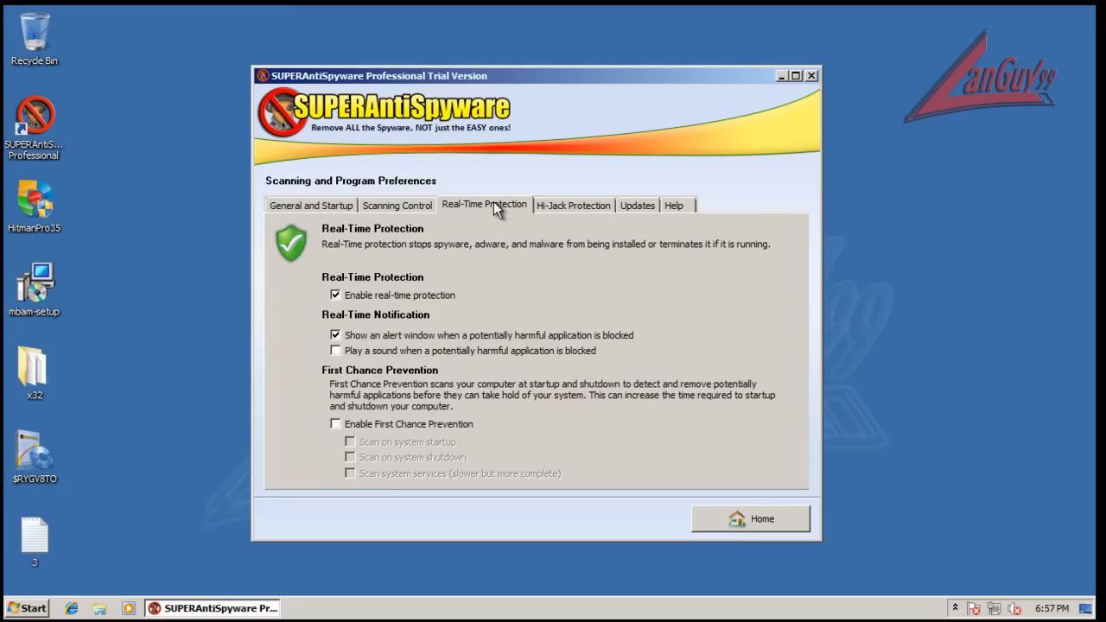
{"action": "mouse_move", "coordinate": [394, 411]}
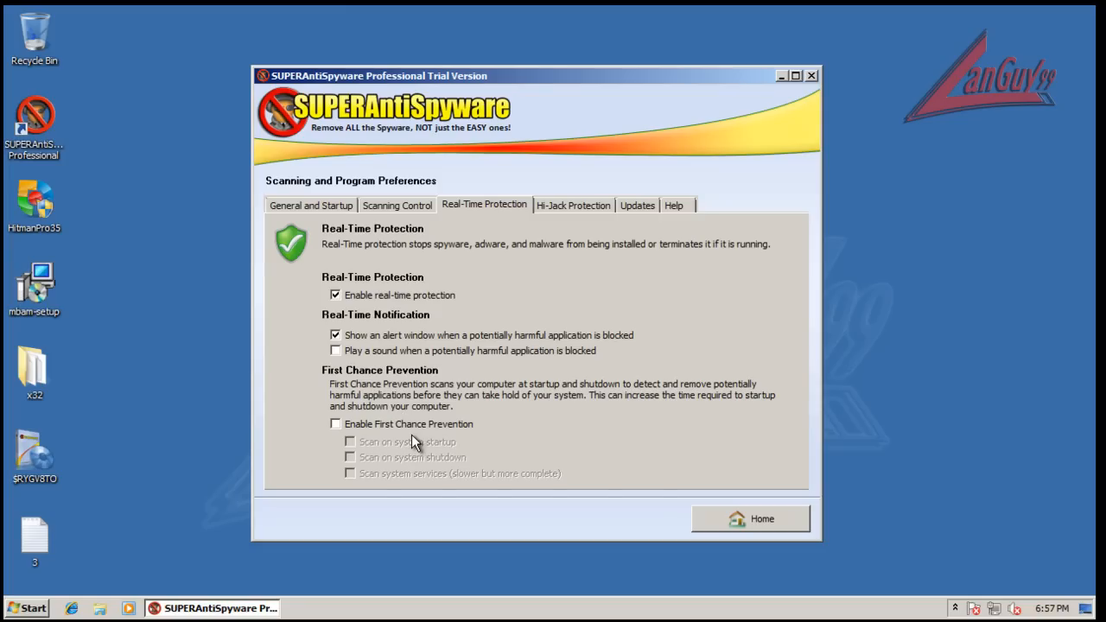
{"action": "mouse_move", "coordinate": [394, 453]}
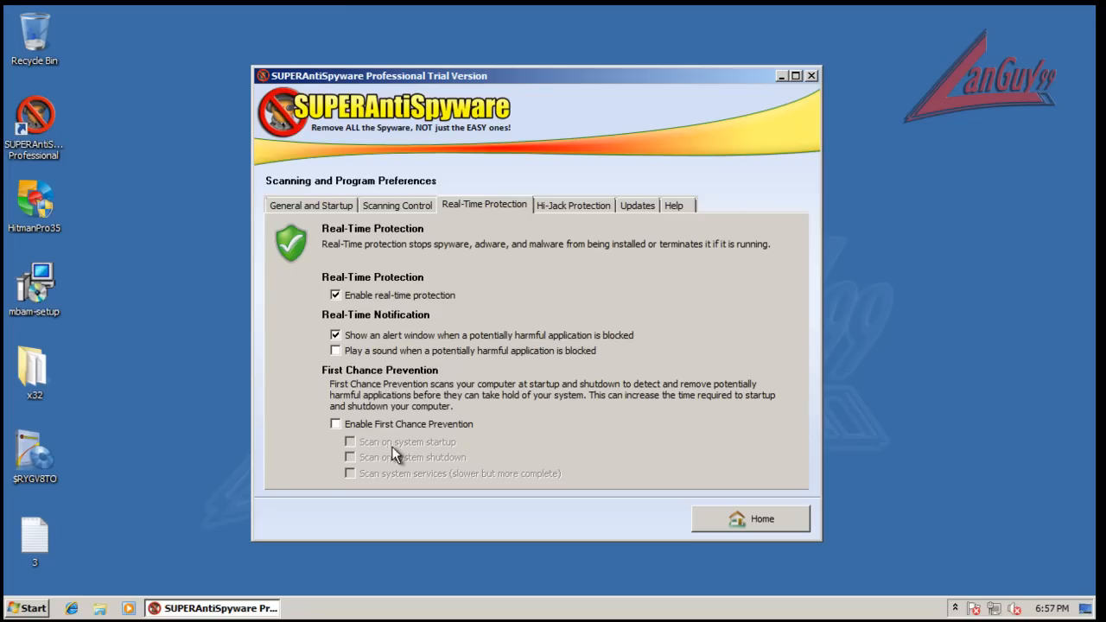
{"action": "mouse_move", "coordinate": [394, 432]}
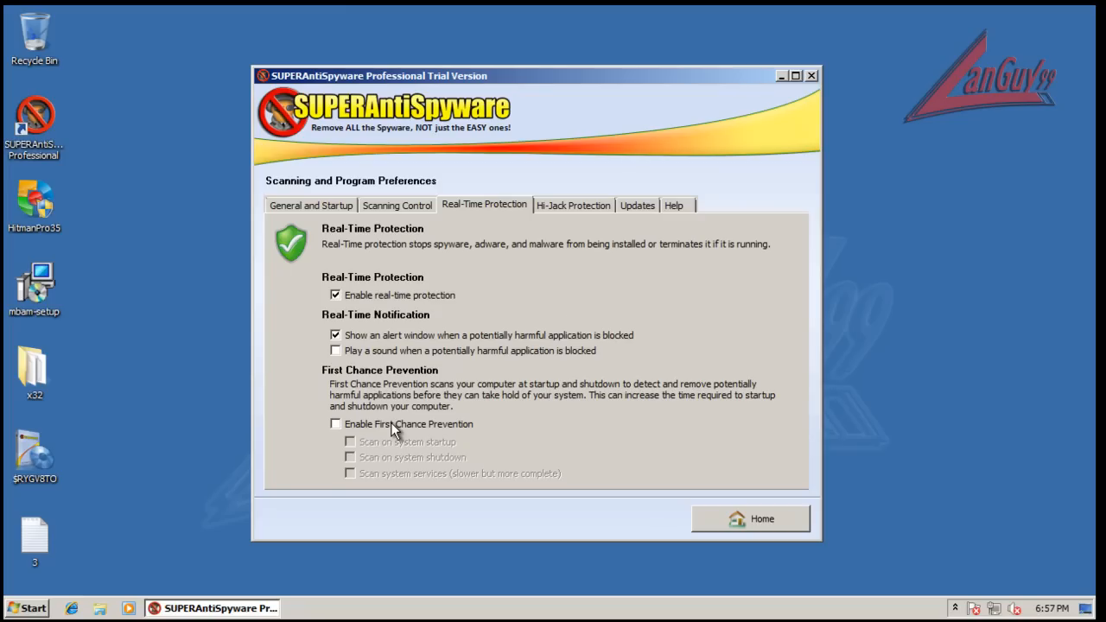
{"action": "mouse_move", "coordinate": [536, 372]}
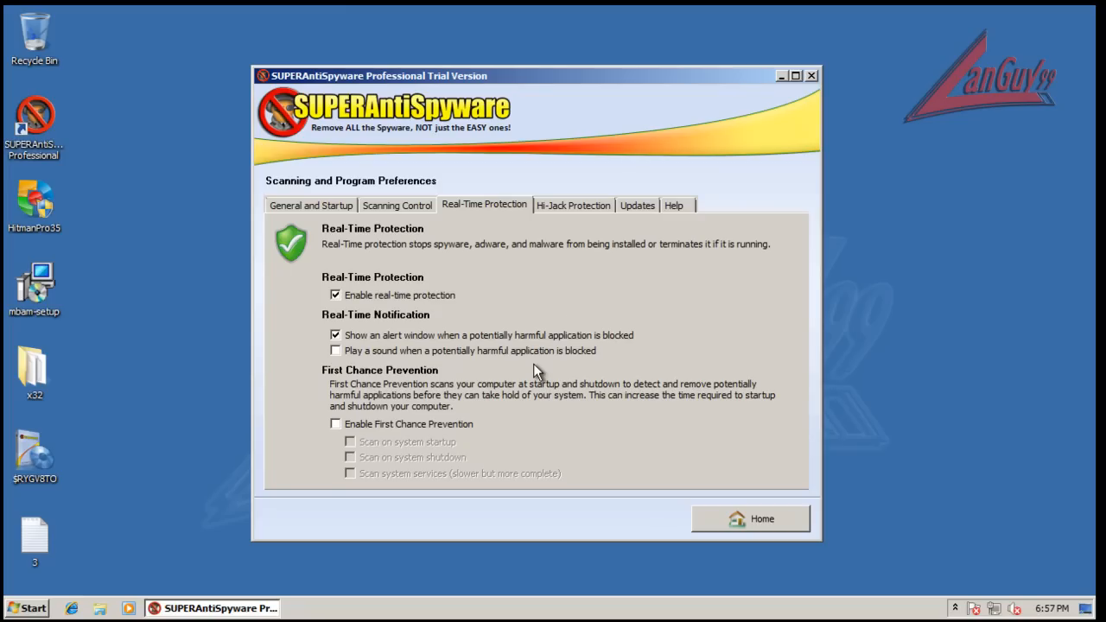
{"action": "mouse_move", "coordinate": [530, 442]}
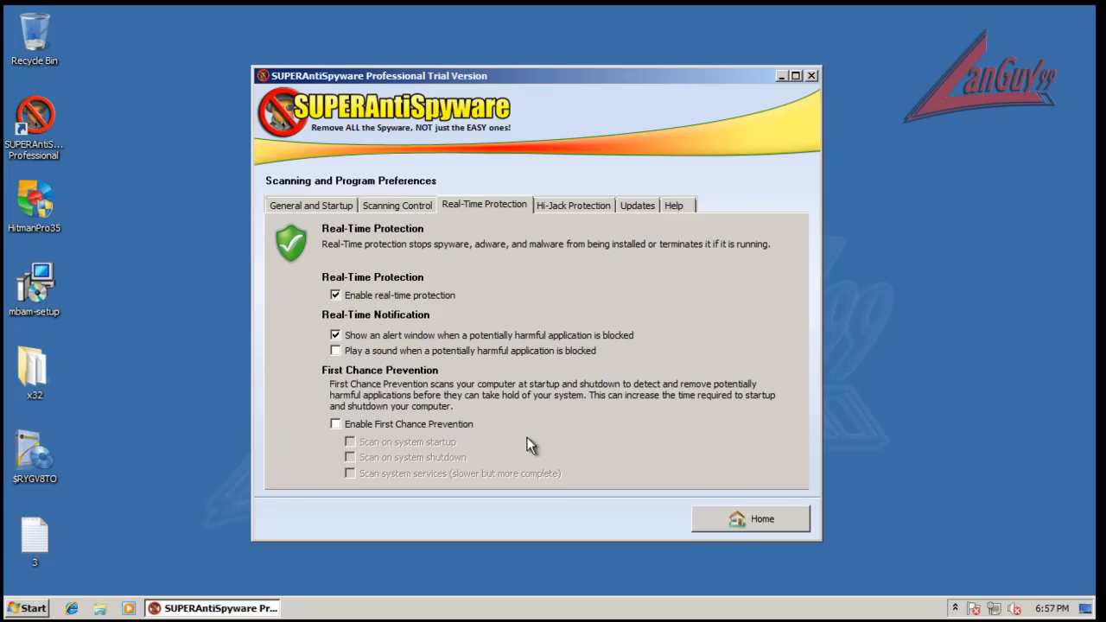
{"action": "mouse_move", "coordinate": [536, 442]}
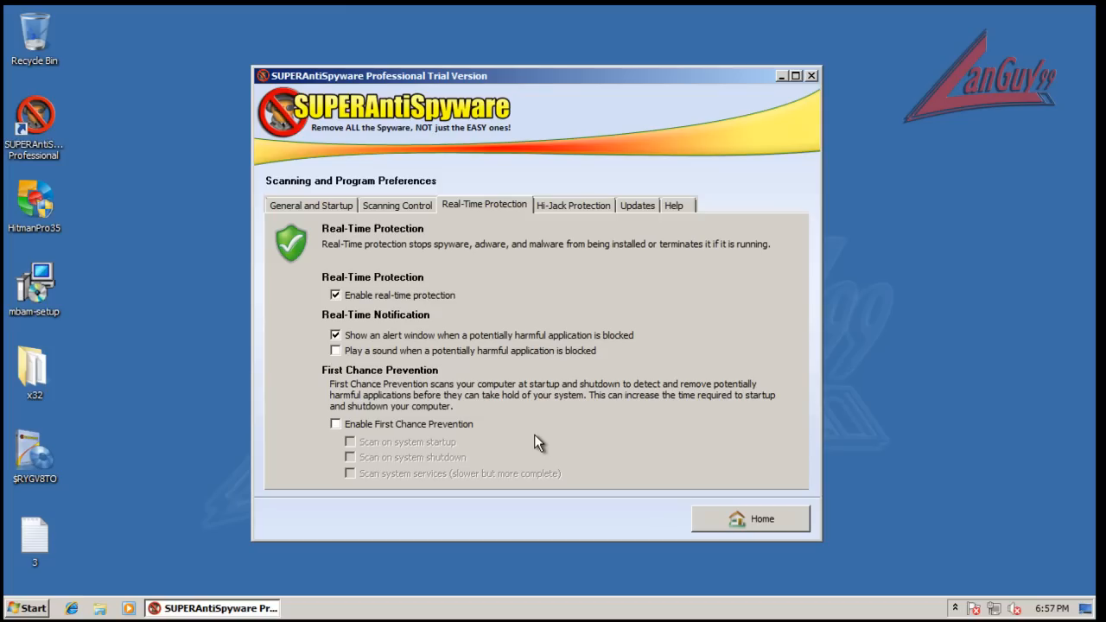
{"action": "mouse_move", "coordinate": [543, 406]}
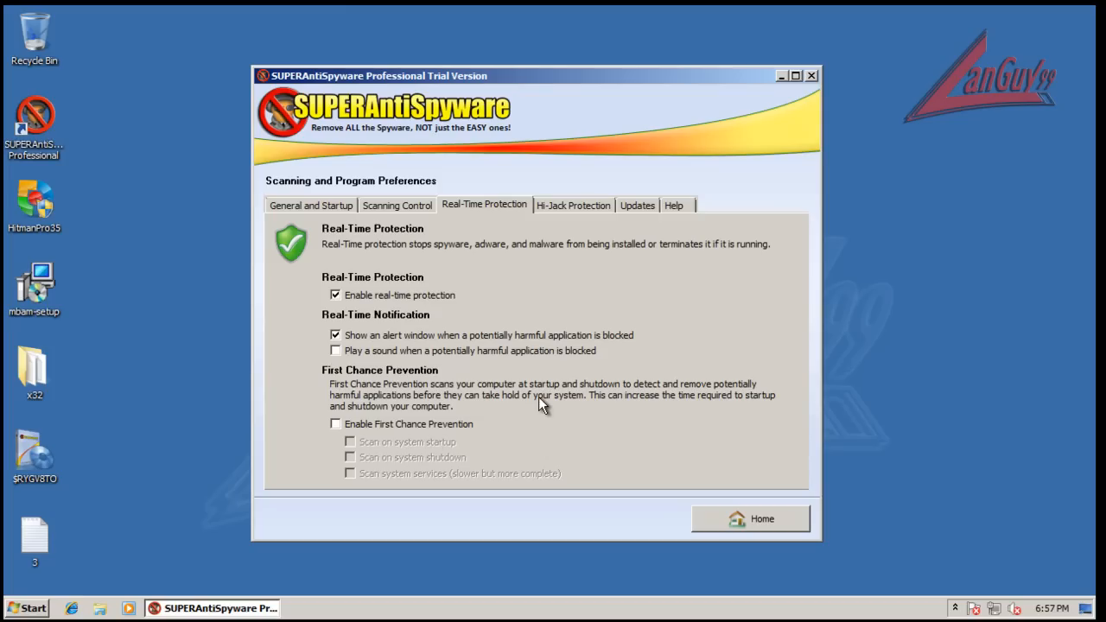
{"action": "mouse_move", "coordinate": [389, 431]}
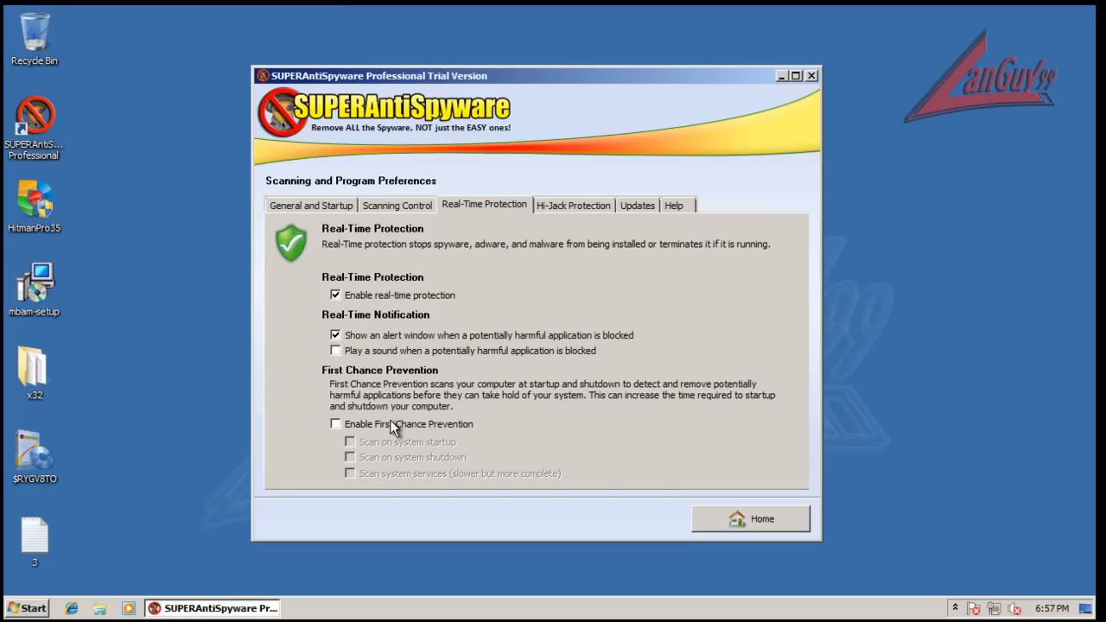
{"action": "mouse_move", "coordinate": [398, 453]}
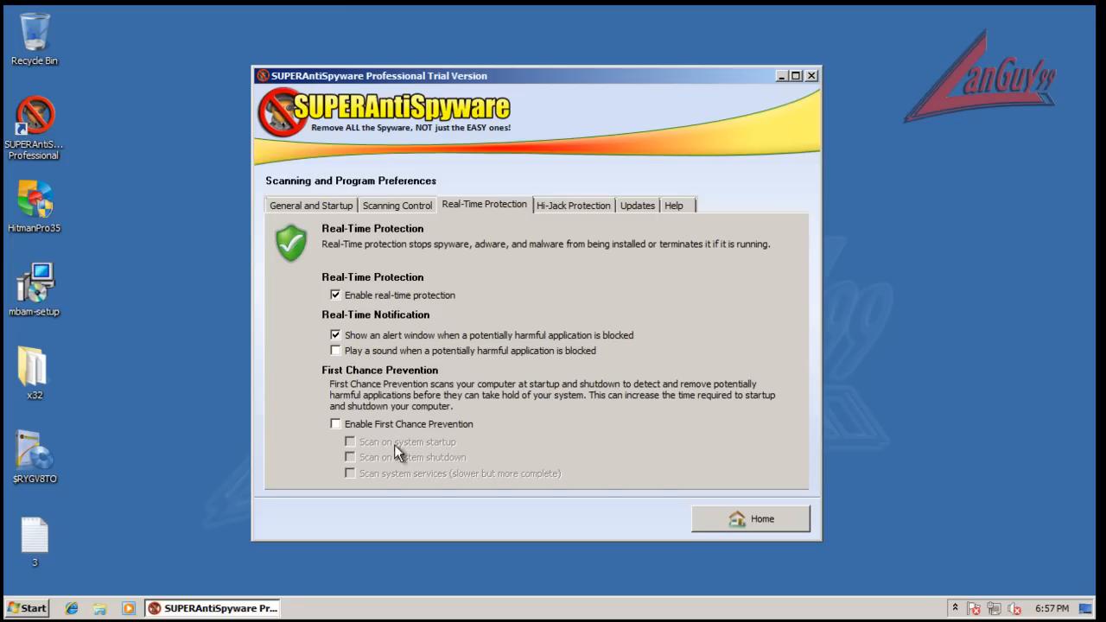
{"action": "mouse_move", "coordinate": [412, 457]}
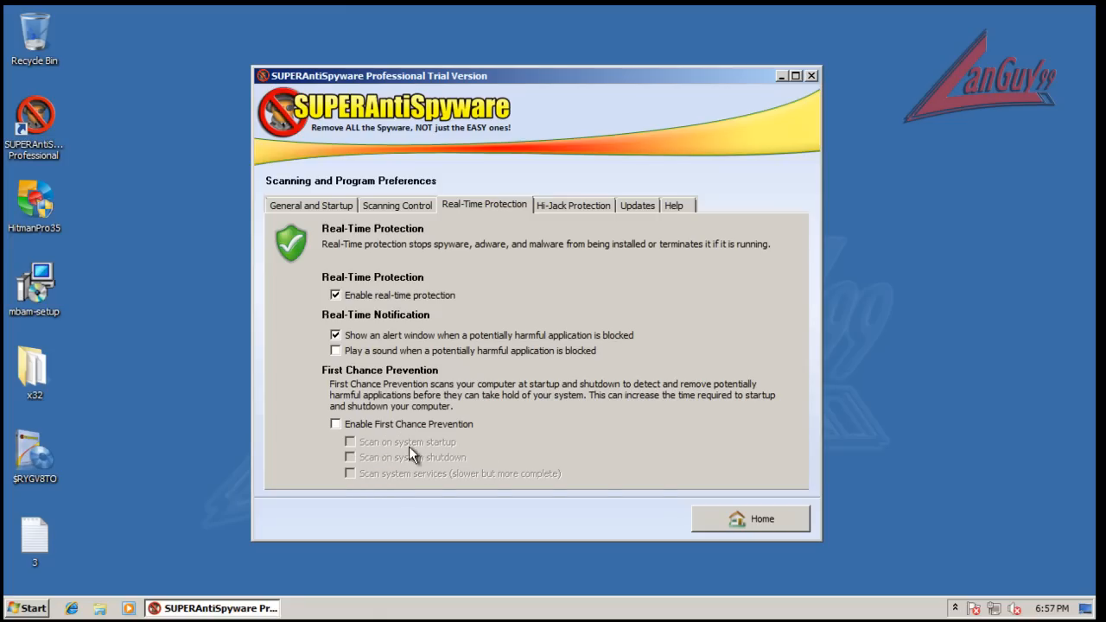
{"action": "mouse_move", "coordinate": [532, 491]}
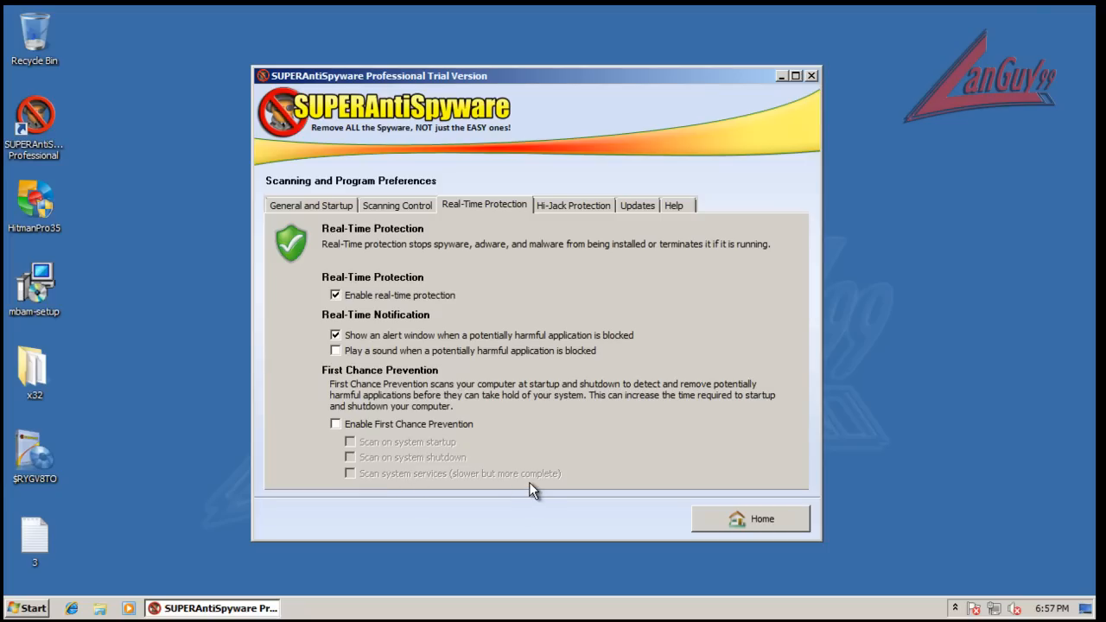
{"action": "mouse_move", "coordinate": [439, 502]}
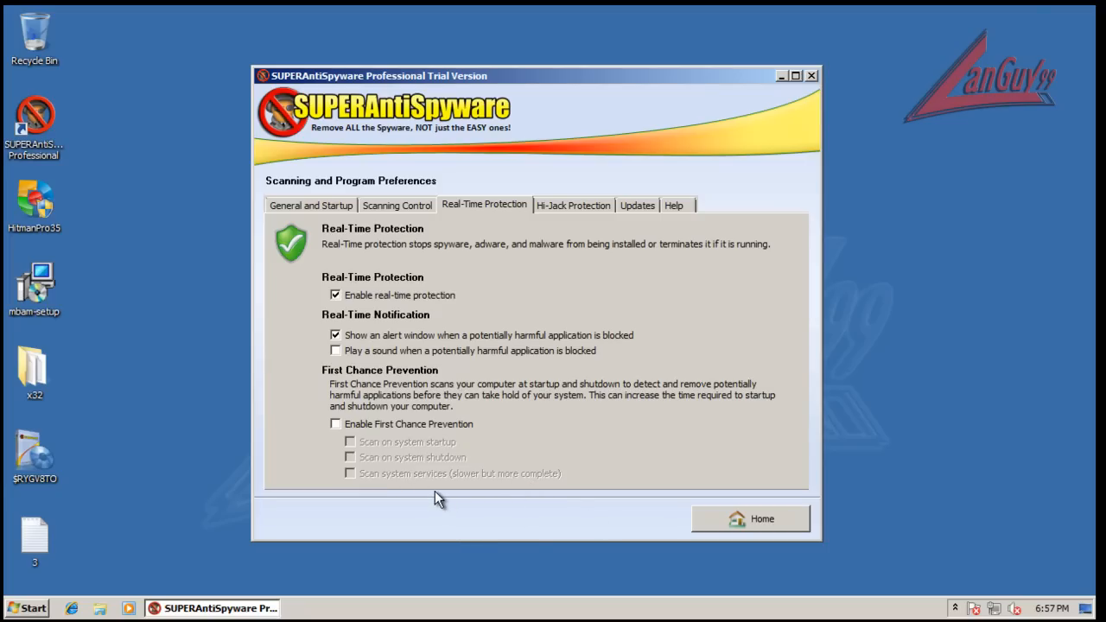
{"action": "mouse_move", "coordinate": [577, 441]}
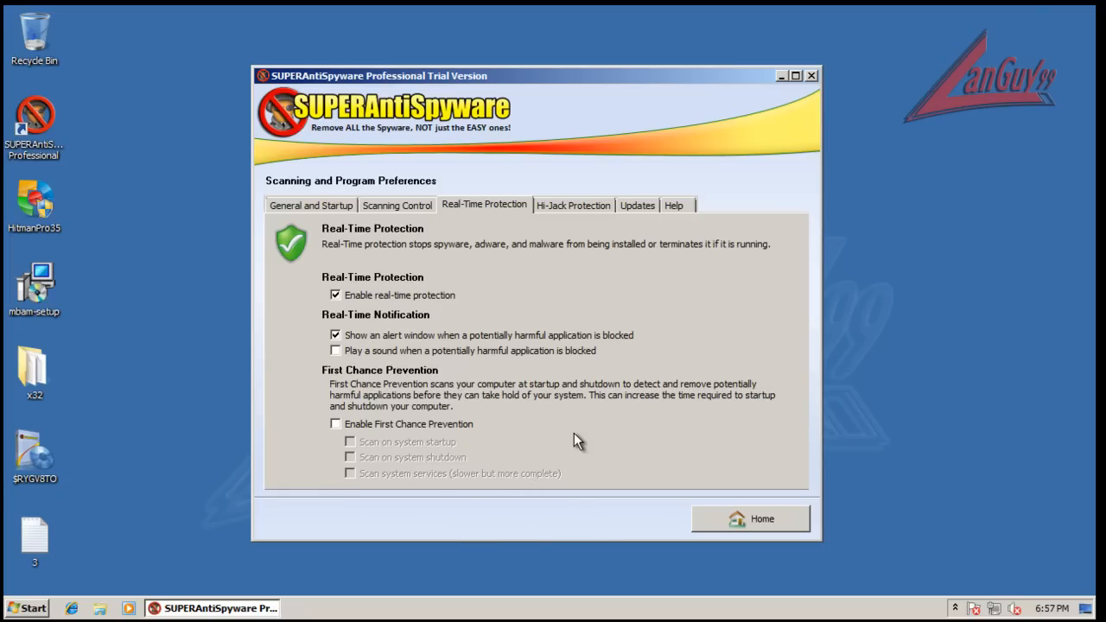
{"action": "mouse_move", "coordinate": [387, 429]}
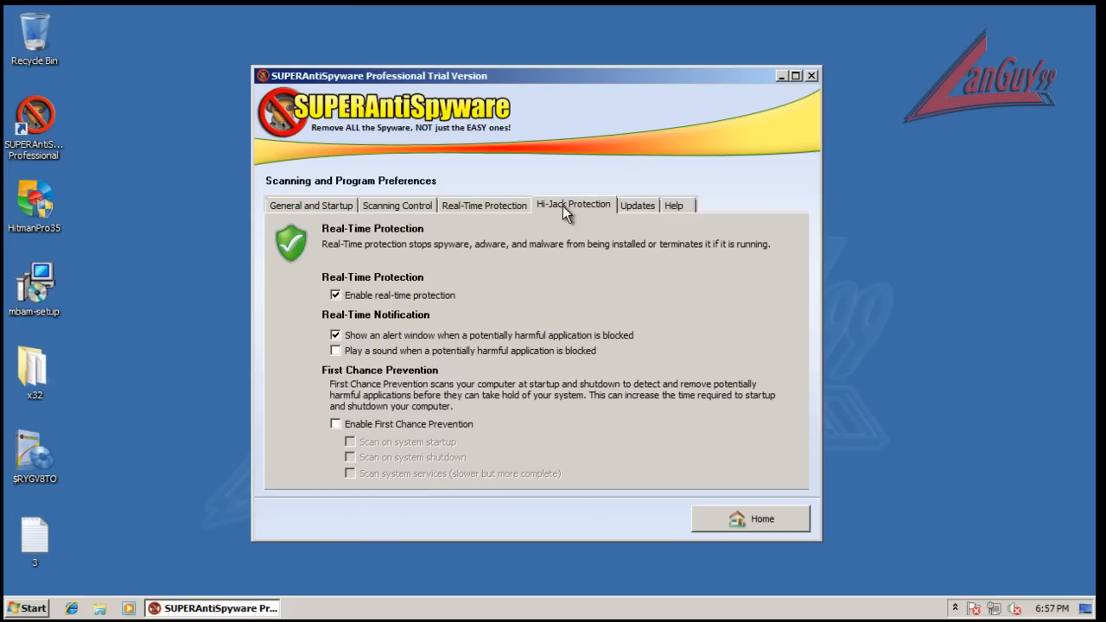
Review the Hi-Jack Protection, Updates and Help pages, then return to the main screen.
{"action": "left_click", "coordinate": [574, 204]}
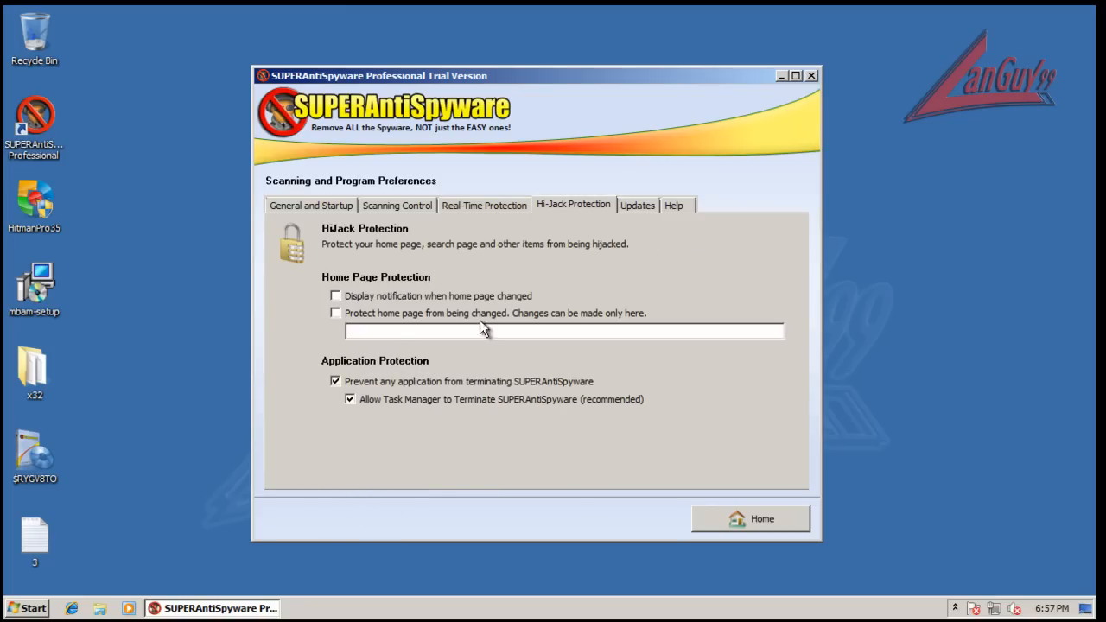
{"action": "left_click", "coordinate": [636, 204]}
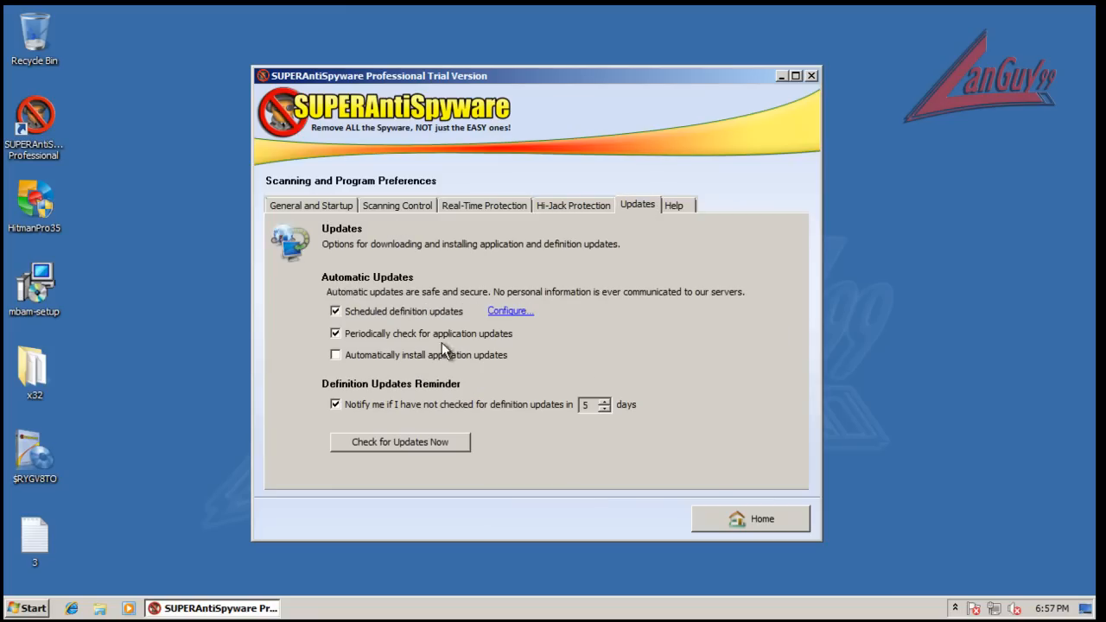
{"action": "left_click", "coordinate": [674, 204]}
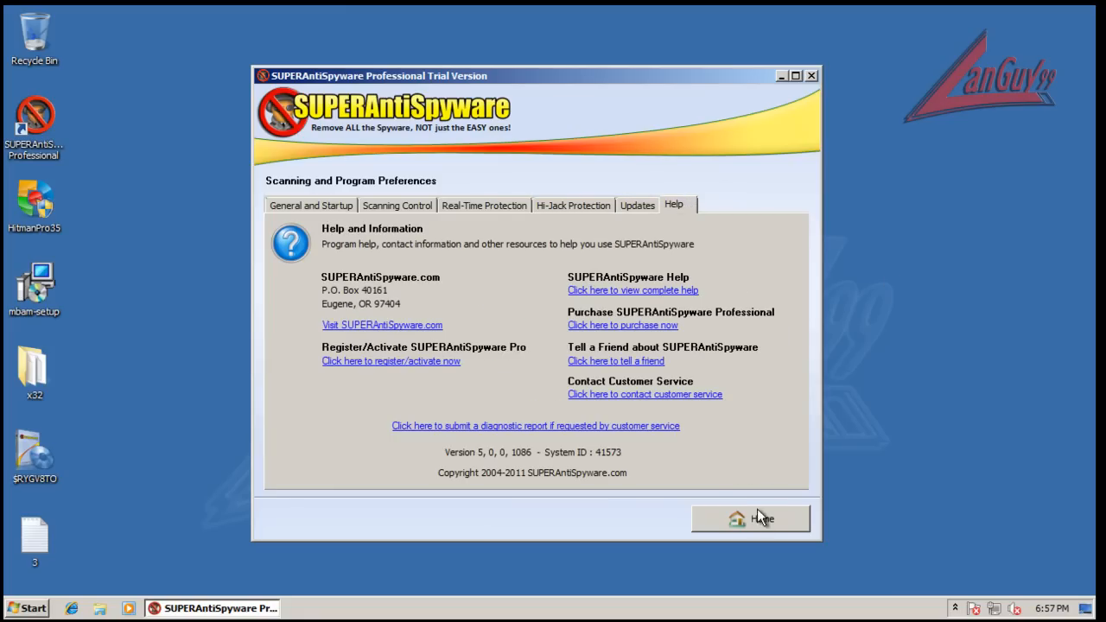
{"action": "left_click", "coordinate": [750, 518]}
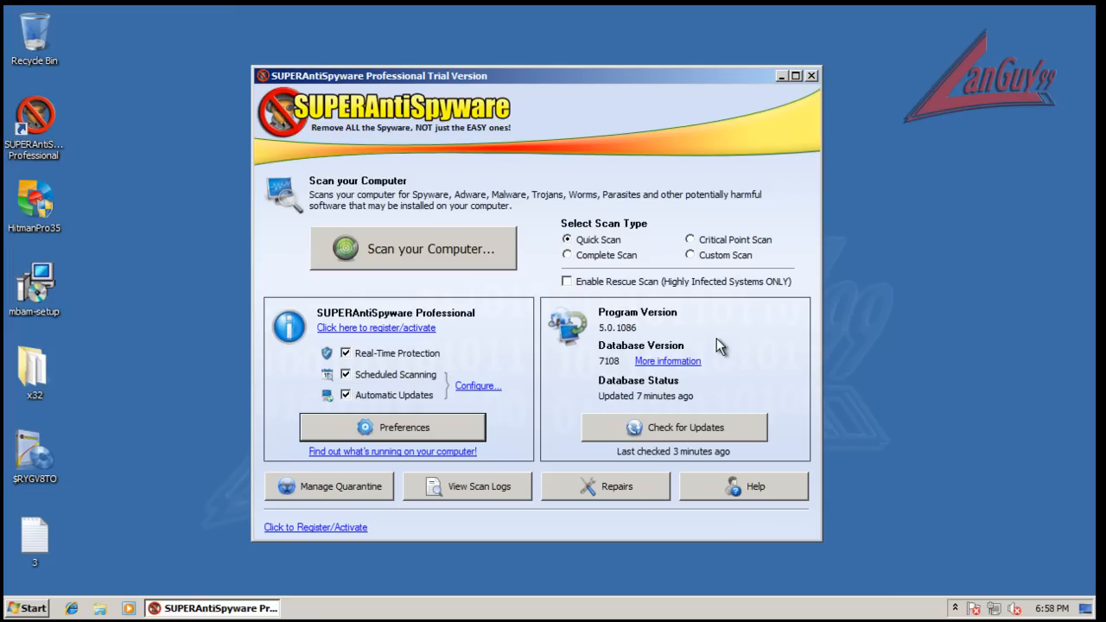
{"action": "mouse_move", "coordinate": [626, 294]}
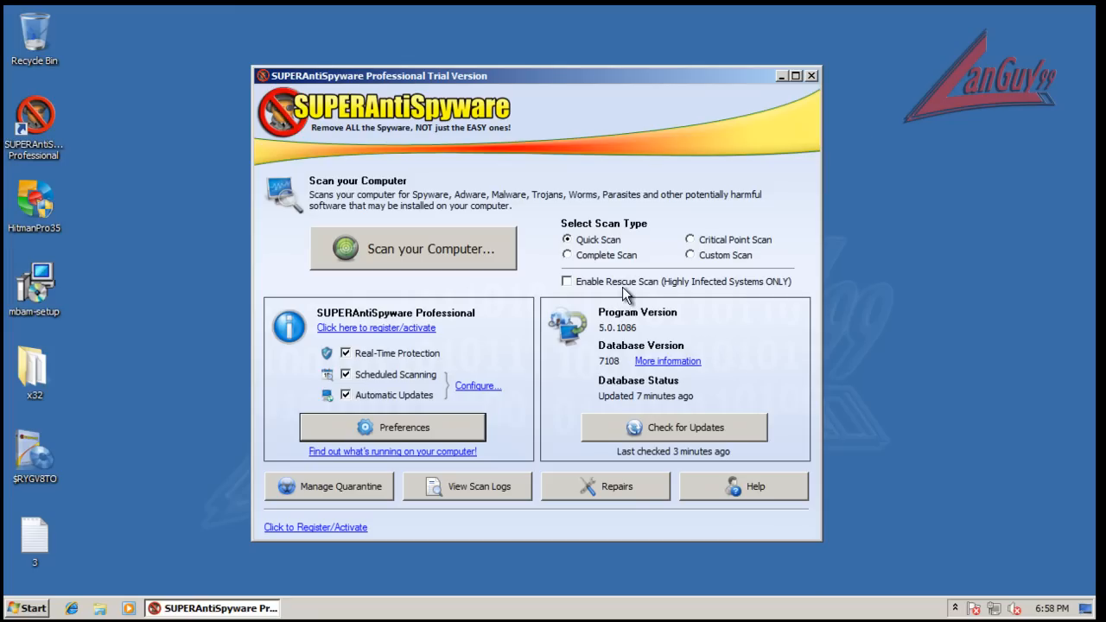
{"action": "mouse_move", "coordinate": [672, 294]}
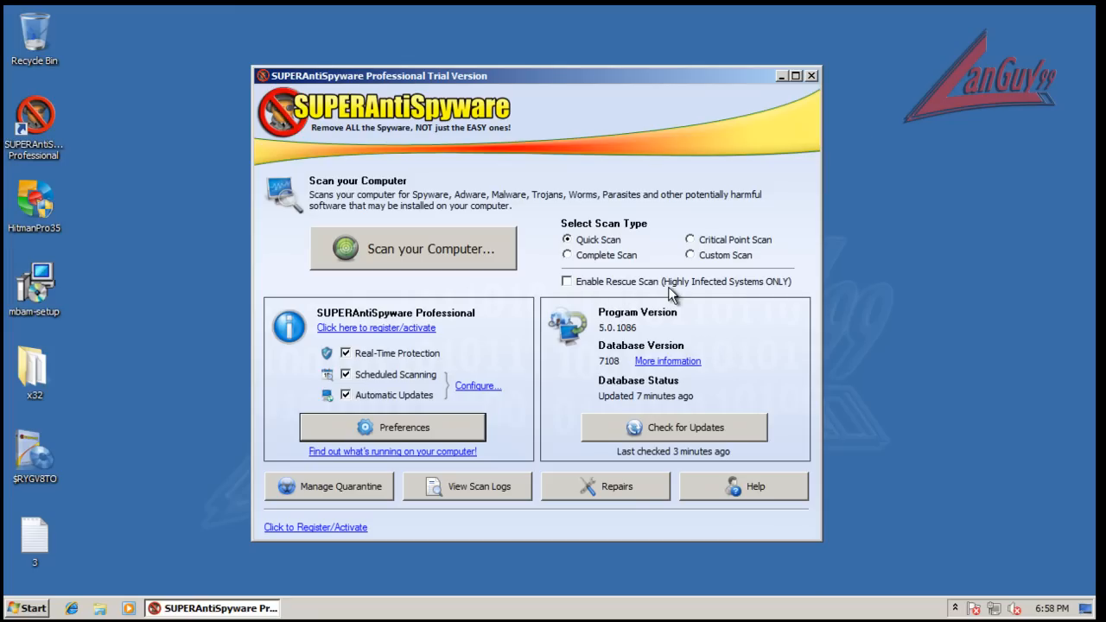
{"action": "mouse_move", "coordinate": [785, 293]}
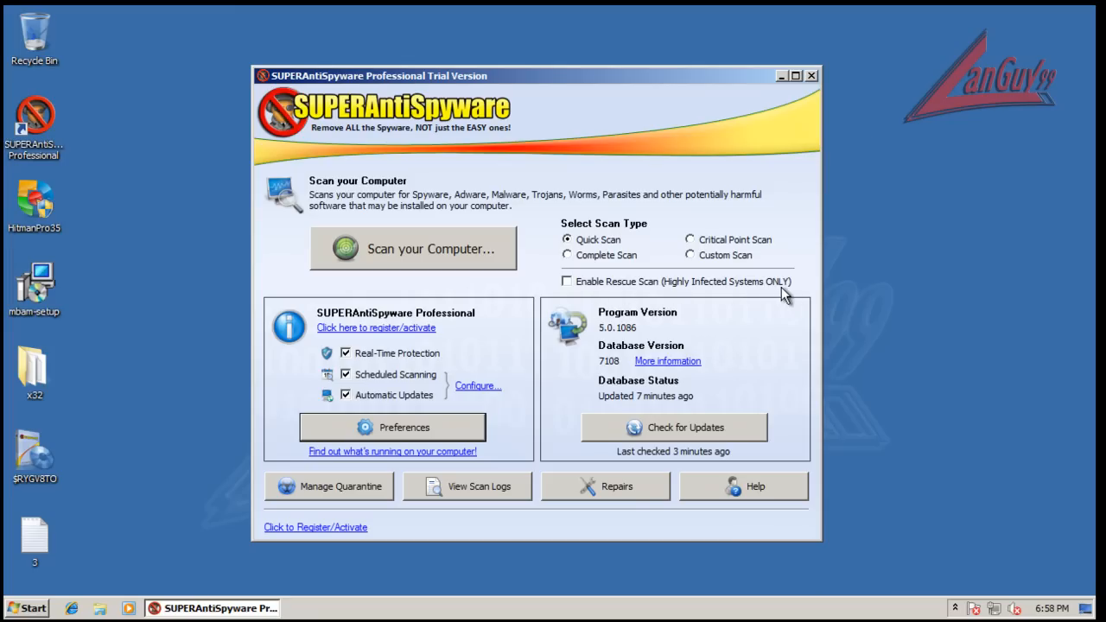
{"action": "mouse_move", "coordinate": [643, 475]}
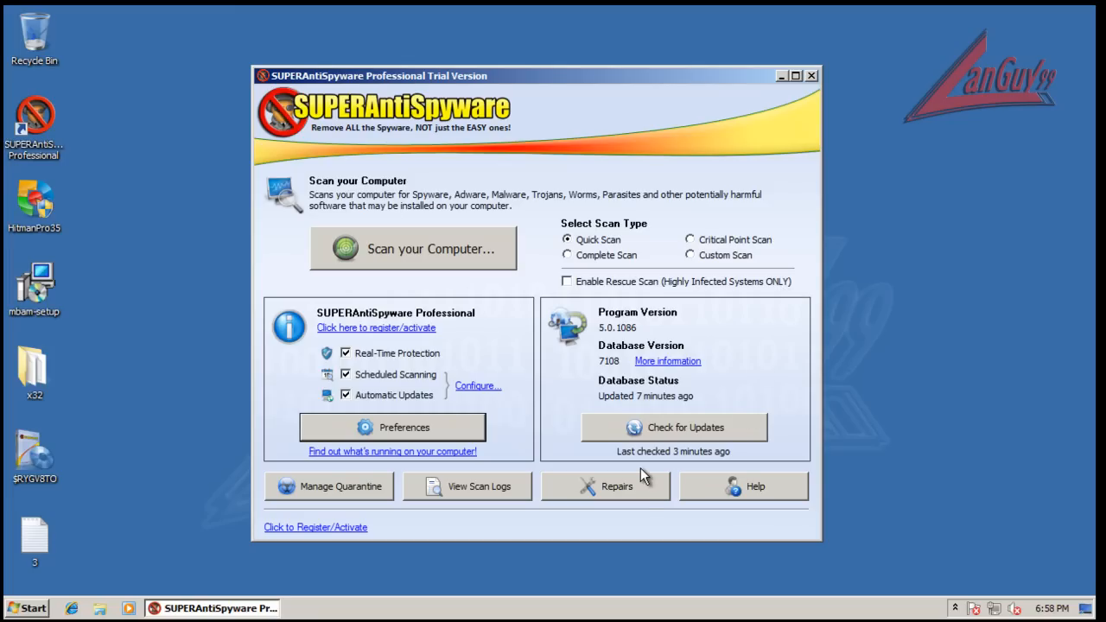
View the system Repairs list and close the SUPERAntiSpyware window.
{"action": "left_click", "coordinate": [605, 485]}
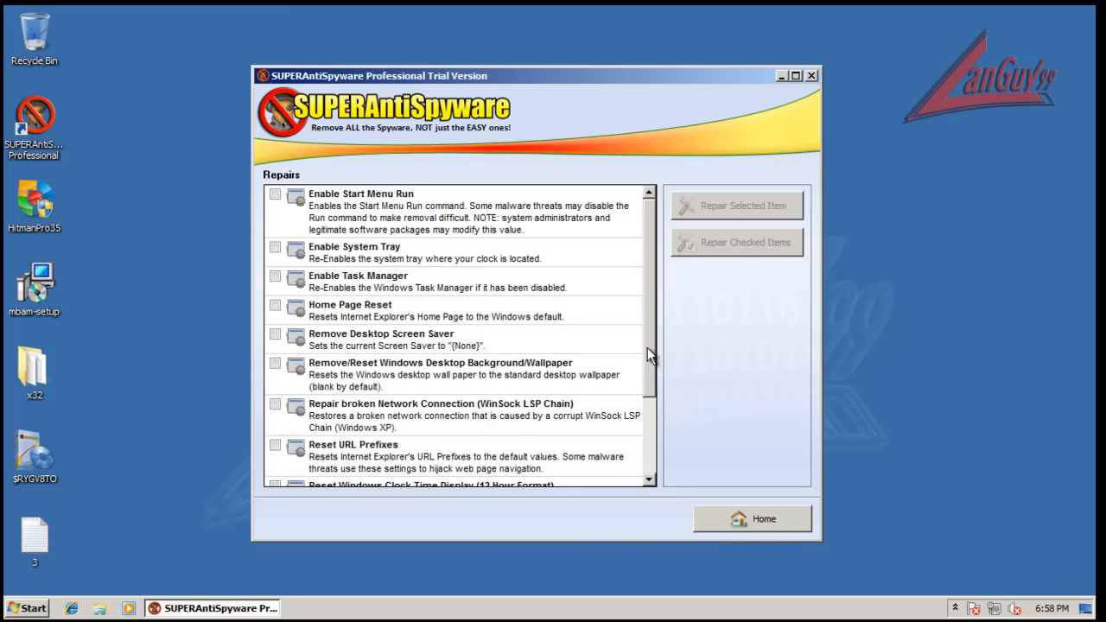
{"action": "left_click", "coordinate": [752, 519]}
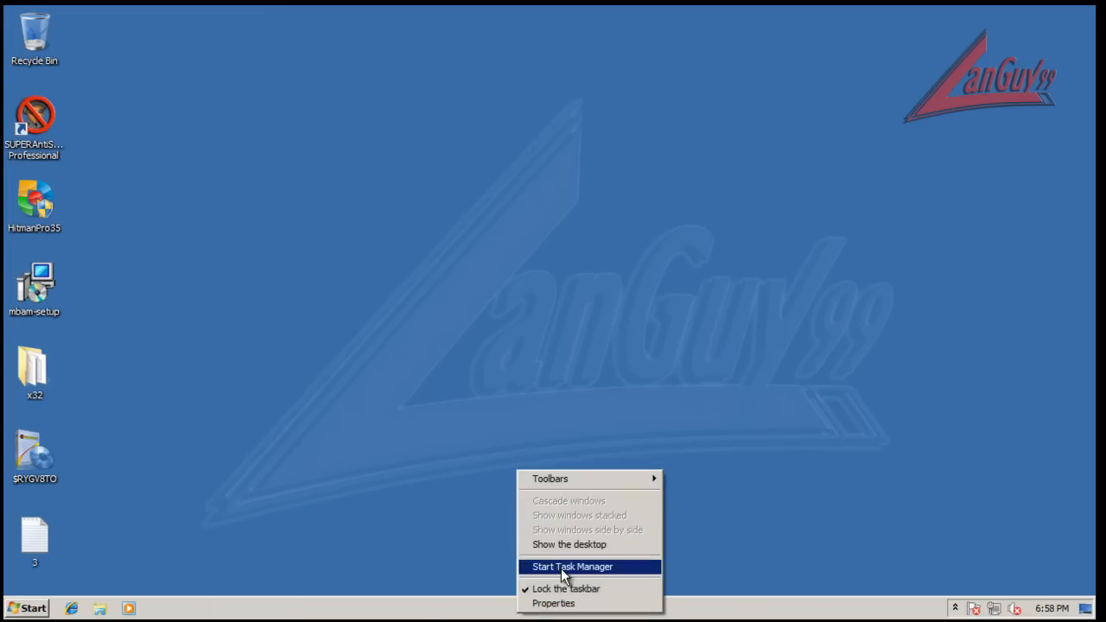
{"action": "left_click", "coordinate": [572, 567]}
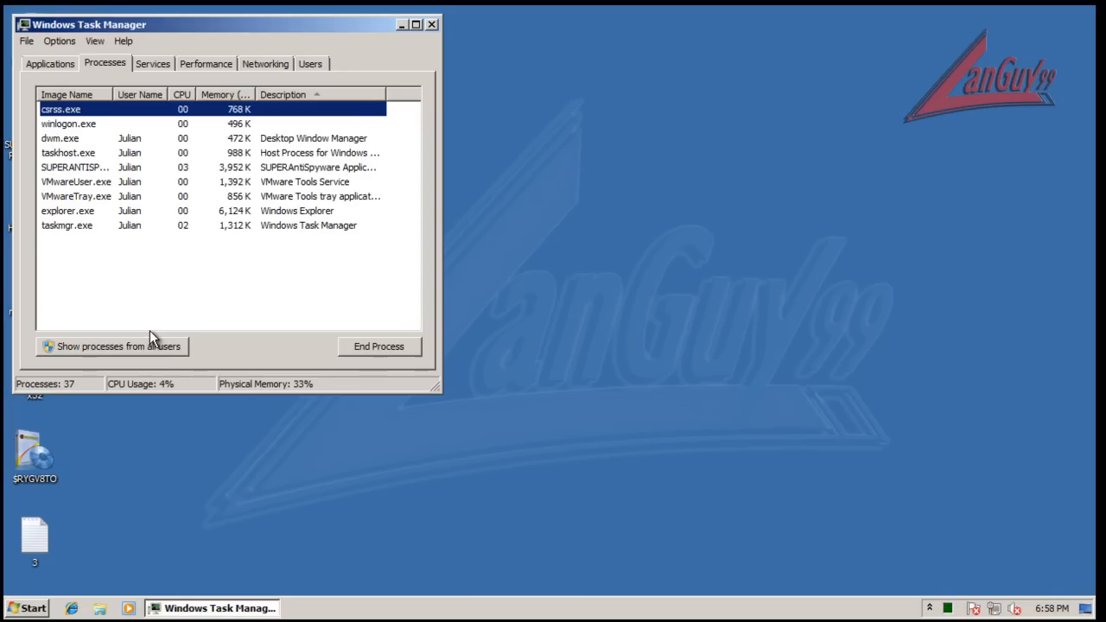
{"action": "left_click", "coordinate": [44, 346]}
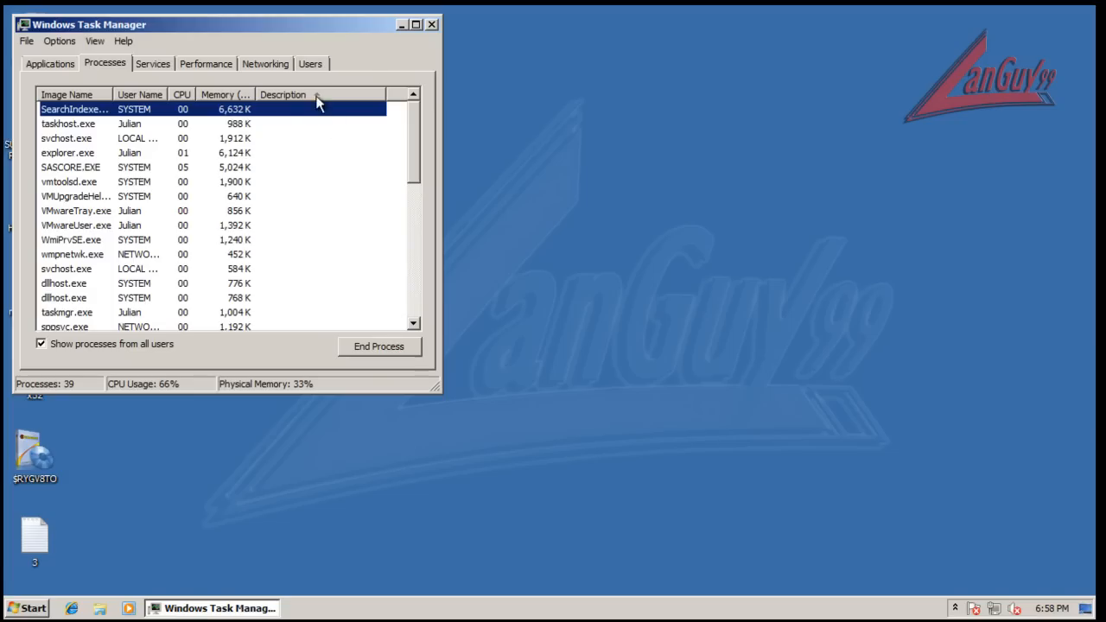
{"action": "left_click", "coordinate": [283, 93]}
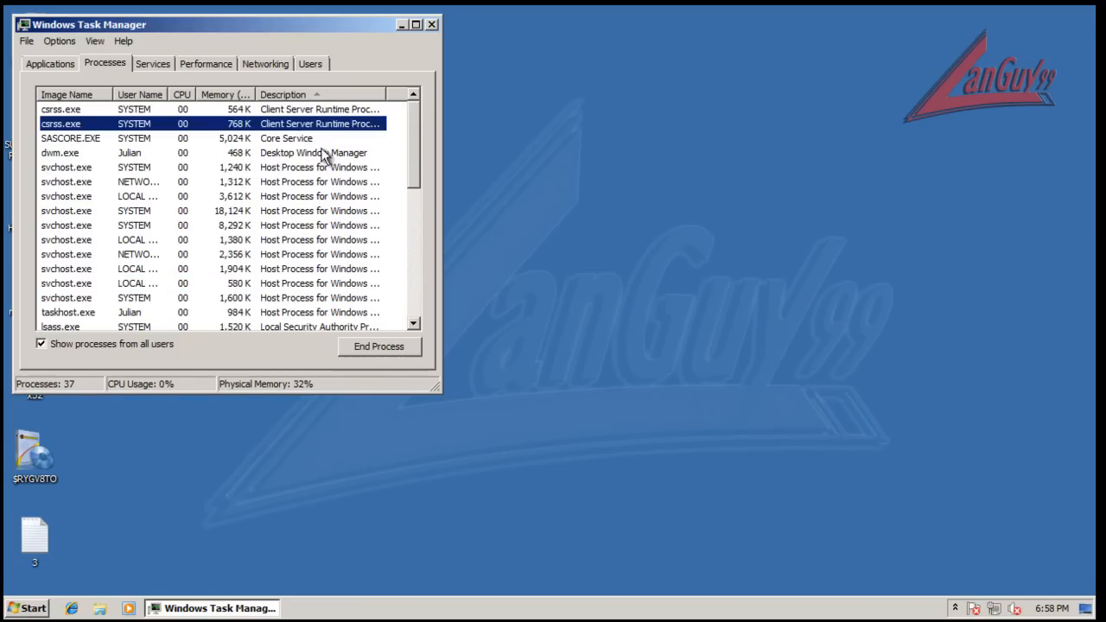
{"action": "scroll", "scroll_direction": "down", "scroll_amount": 3}
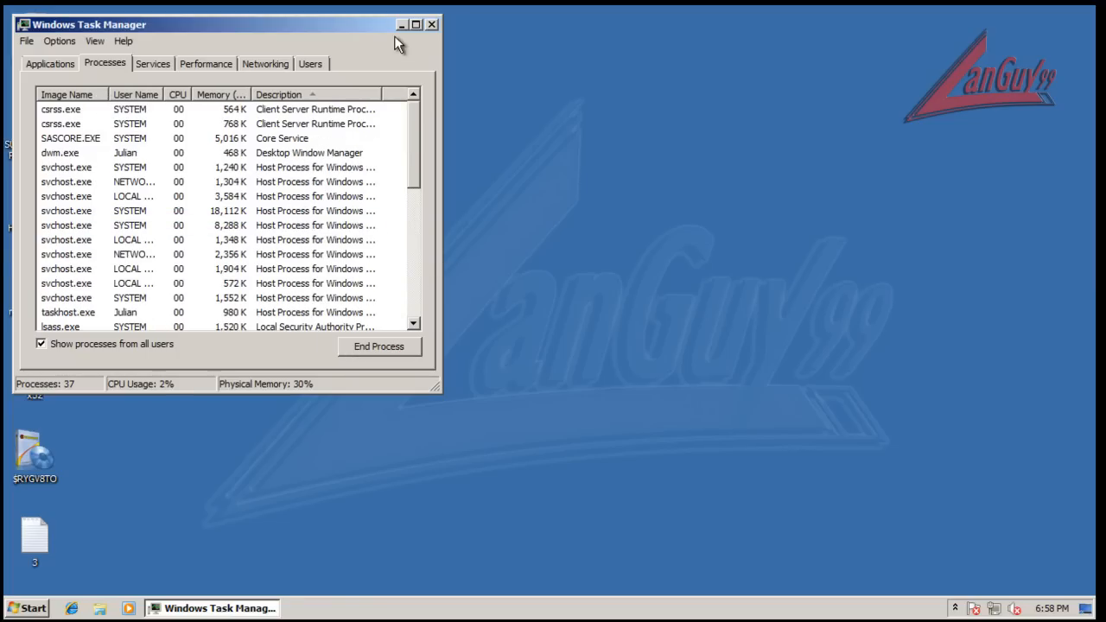
{"action": "left_click", "coordinate": [433, 24]}
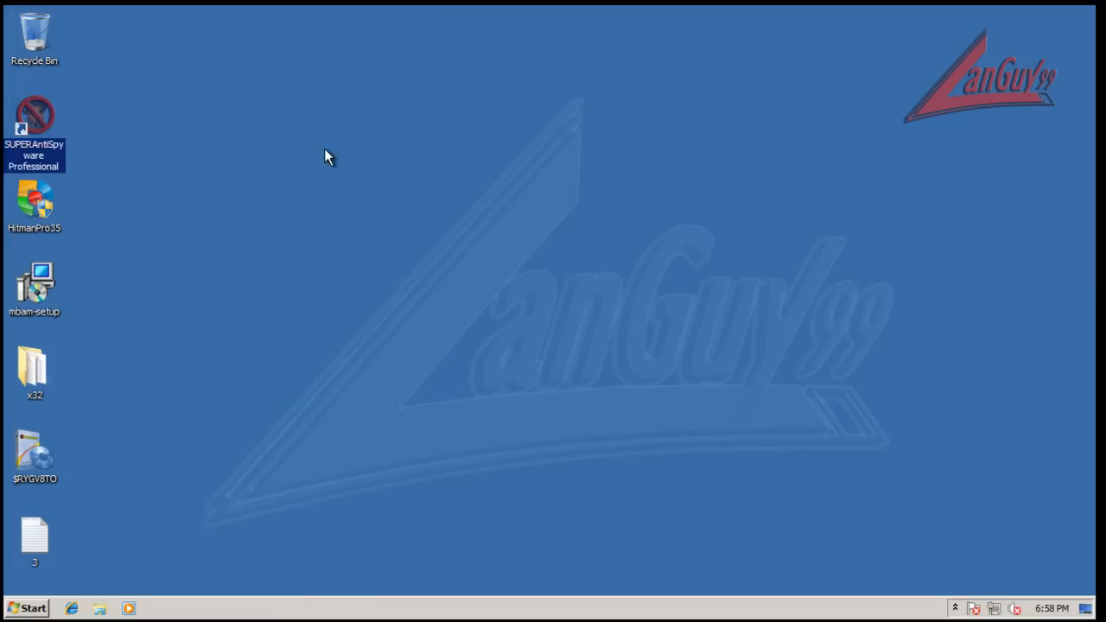
{"action": "double_click", "coordinate": [35, 540]}
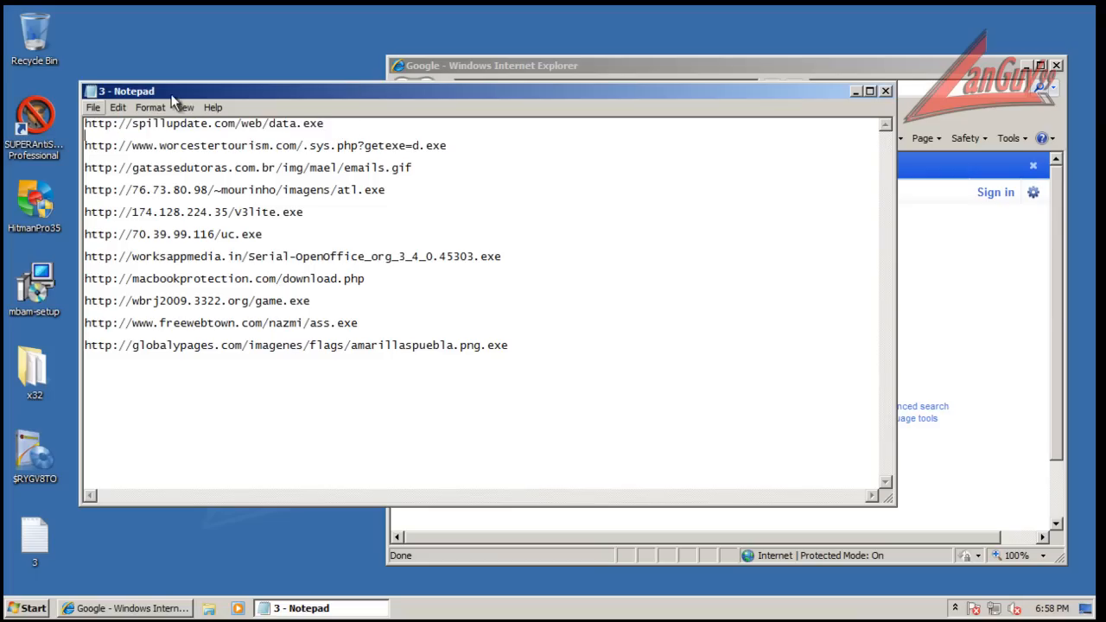
{"action": "triple_click", "coordinate": [204, 123]}
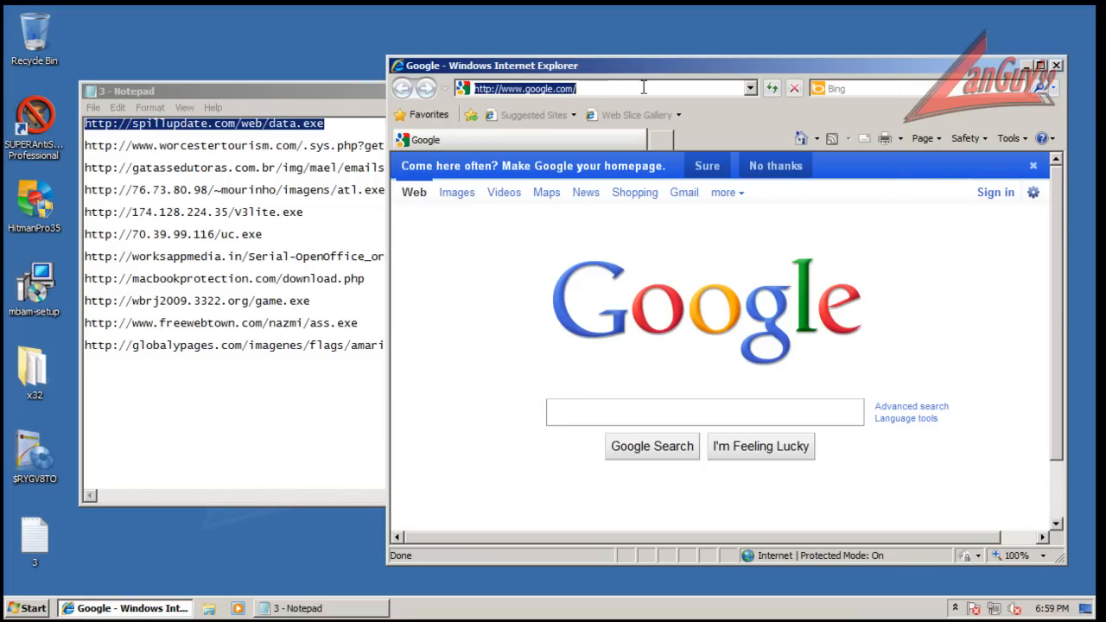
{"action": "type", "text": "http://spillupdate.com/web/data.exe"}
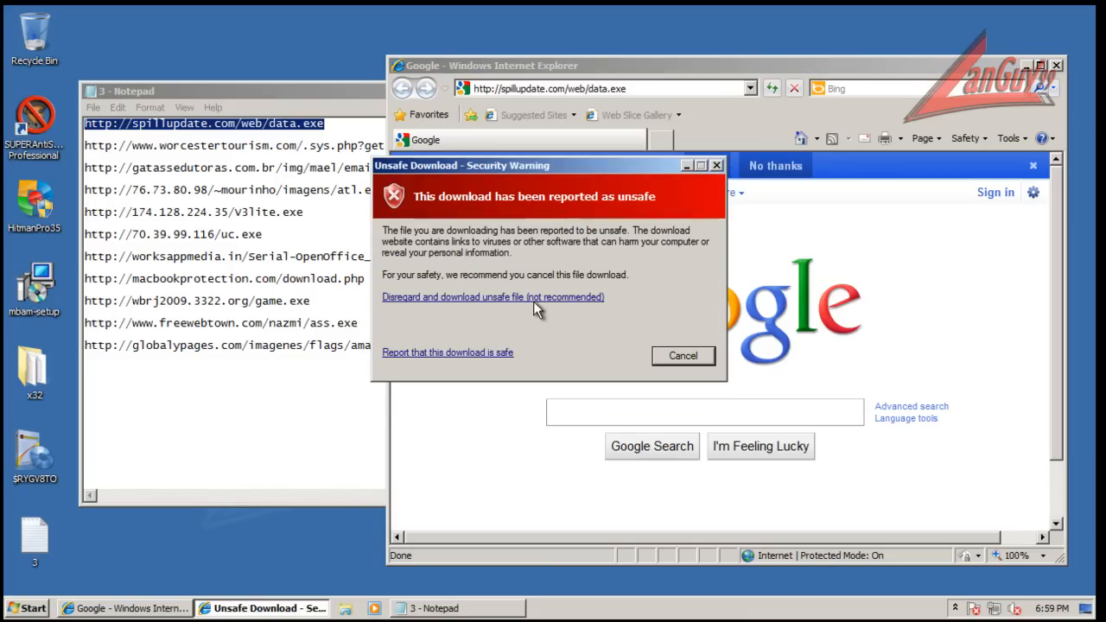
{"action": "left_click", "coordinate": [493, 298]}
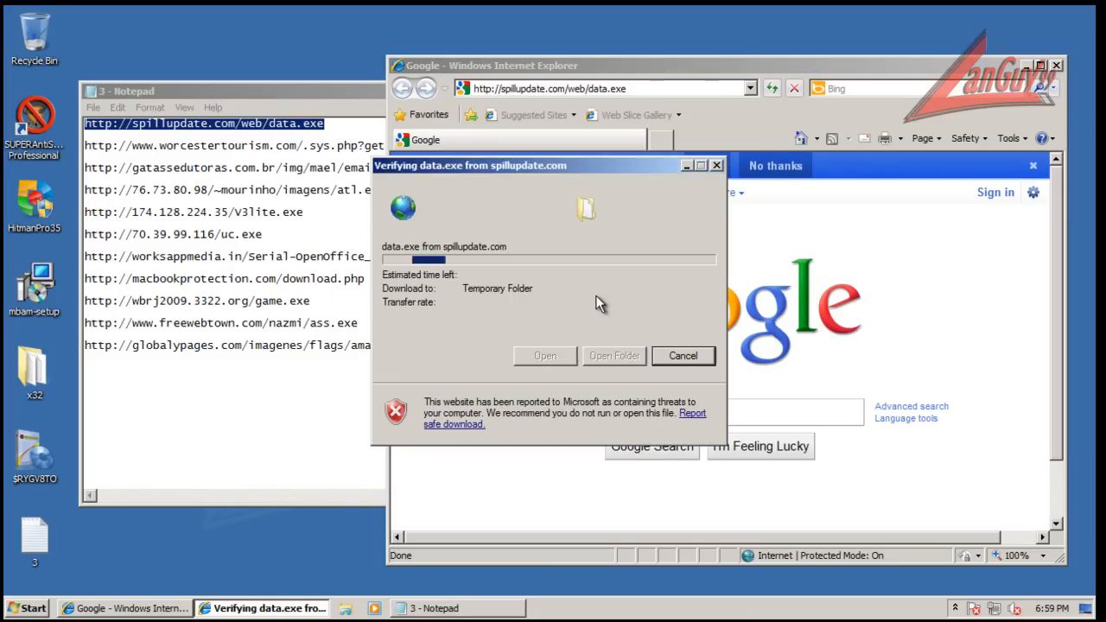
{"action": "left_click", "coordinate": [544, 356]}
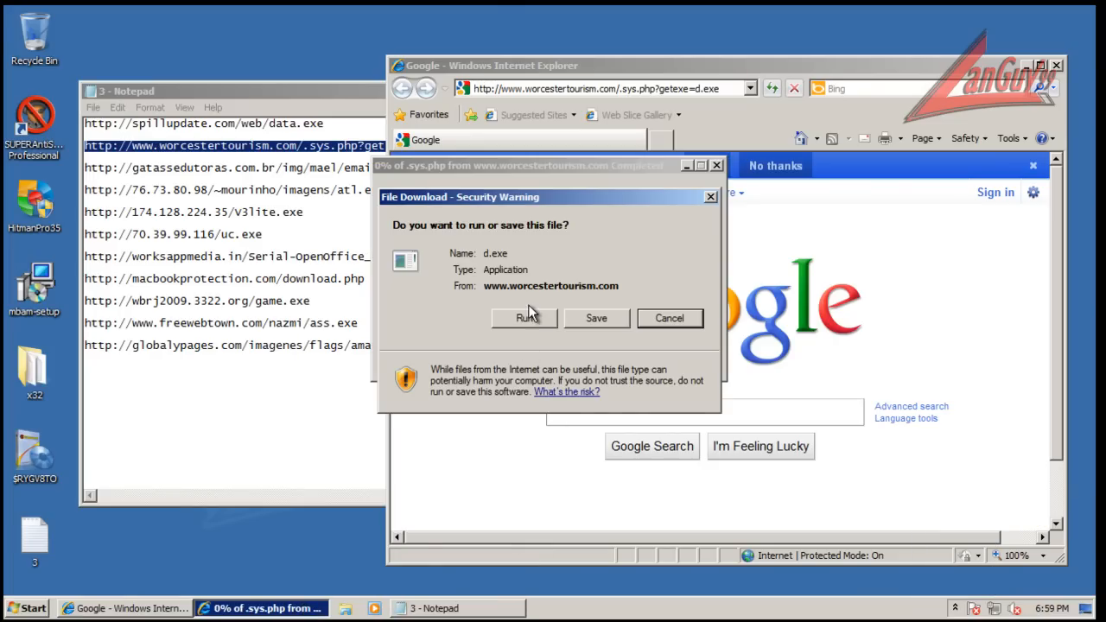
Allow the downloaded d.exe sample to run as an unverified program.
{"action": "left_click", "coordinate": [526, 318]}
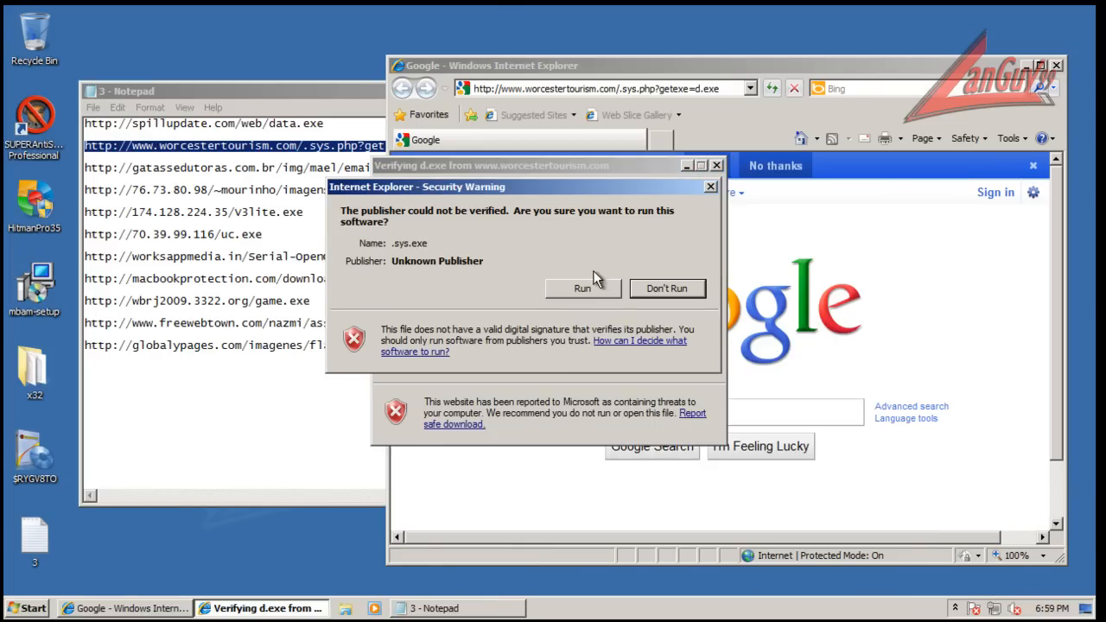
{"action": "left_click", "coordinate": [667, 287]}
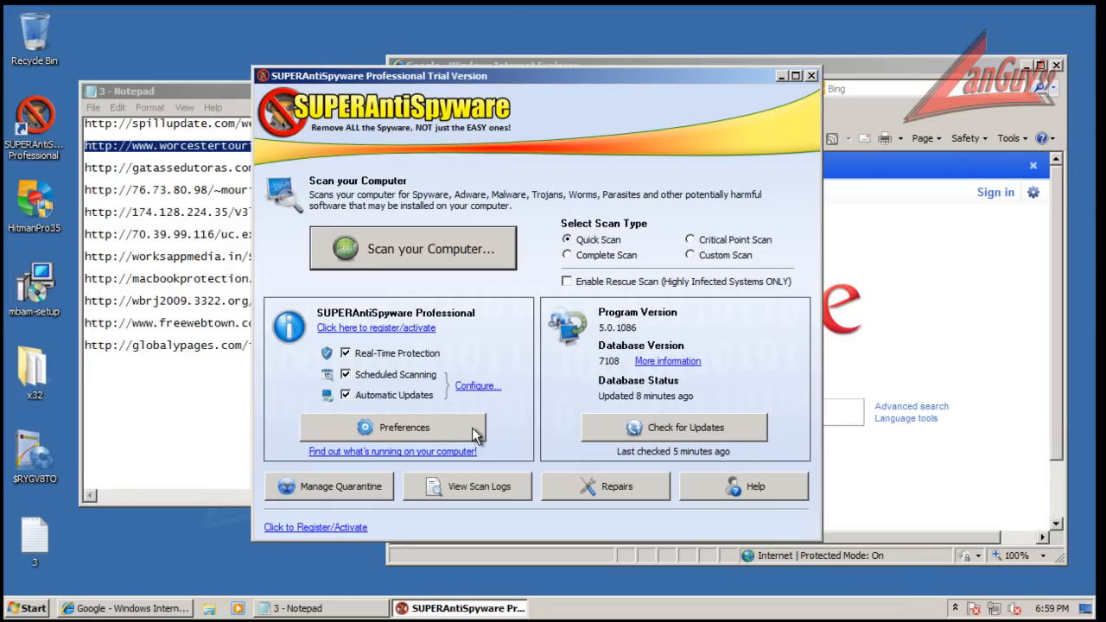
Confirm real-time protection is still enabled in Preferences, then close SUPERAntiSpyware.
{"action": "left_click", "coordinate": [405, 427]}
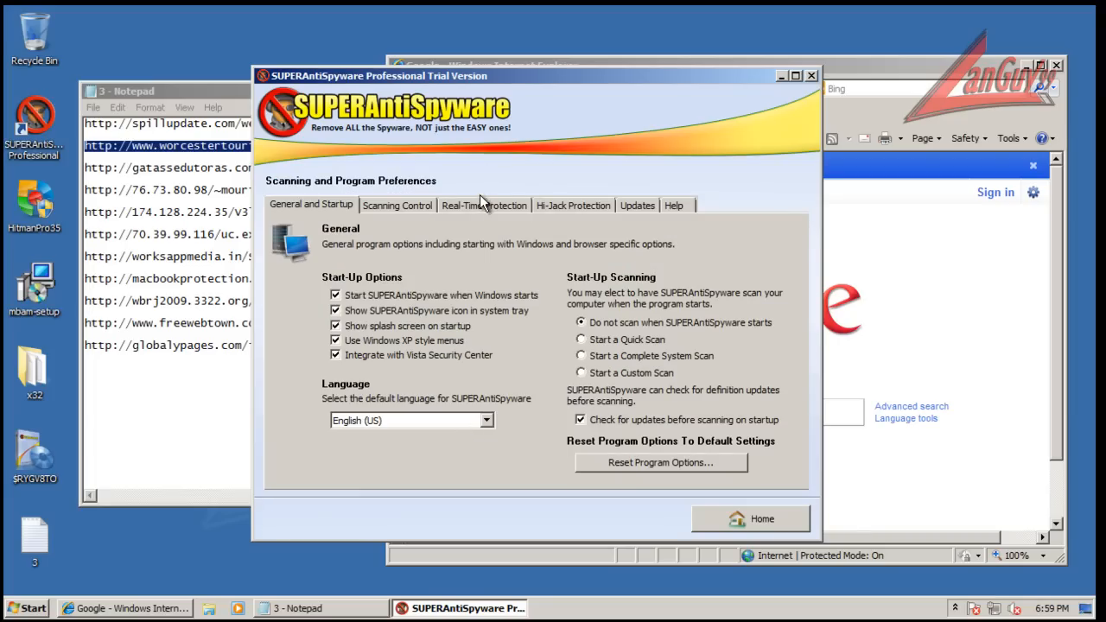
{"action": "left_click", "coordinate": [484, 204]}
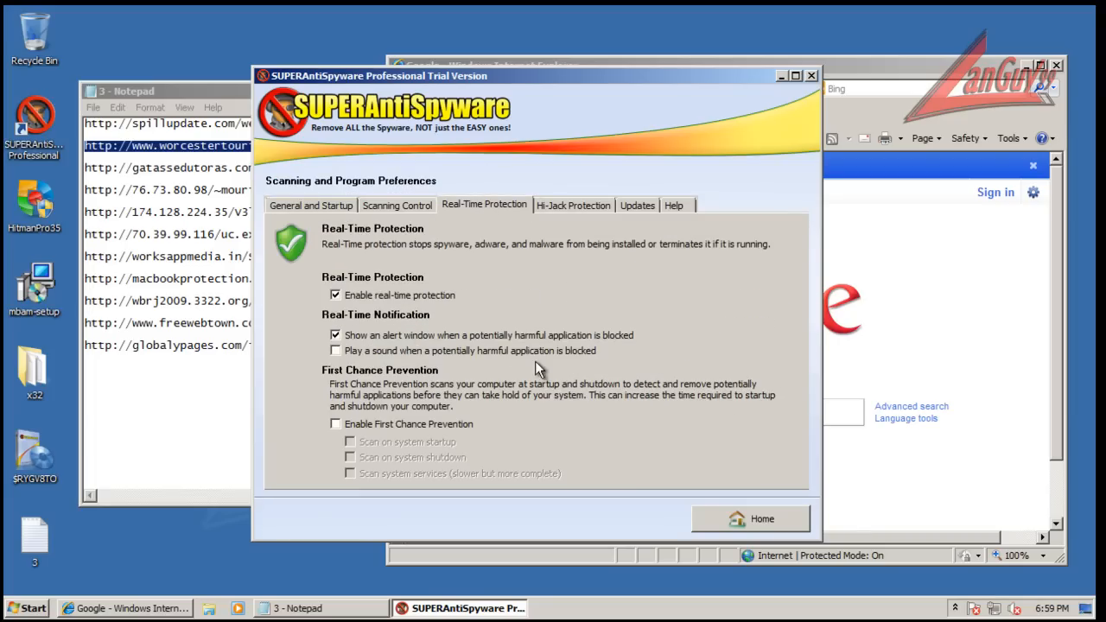
{"action": "left_click", "coordinate": [751, 518]}
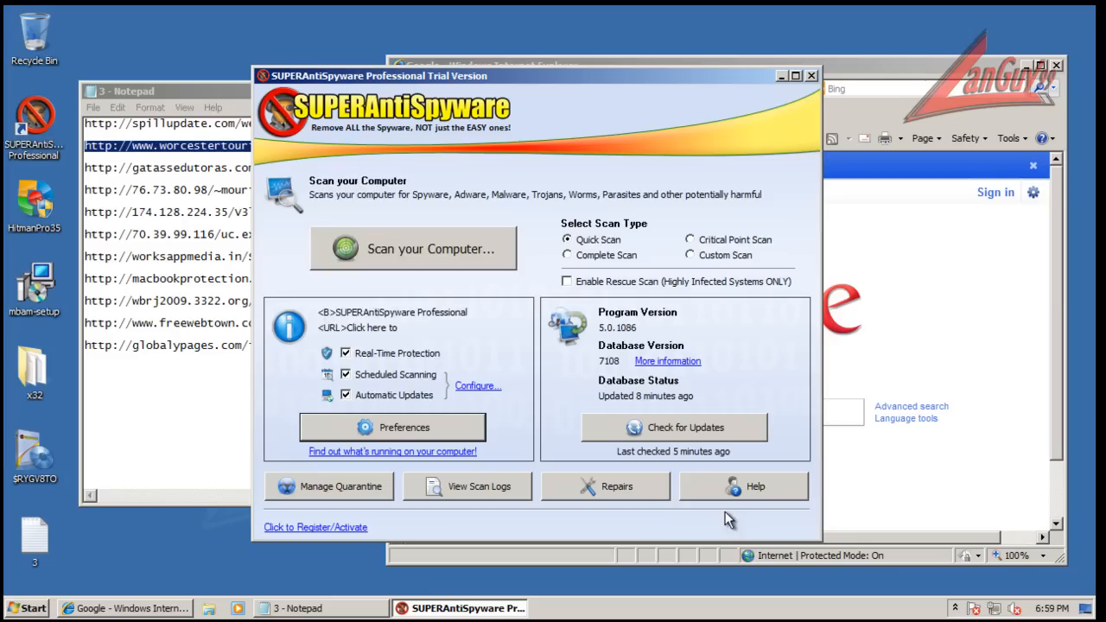
{"action": "left_click", "coordinate": [392, 451]}
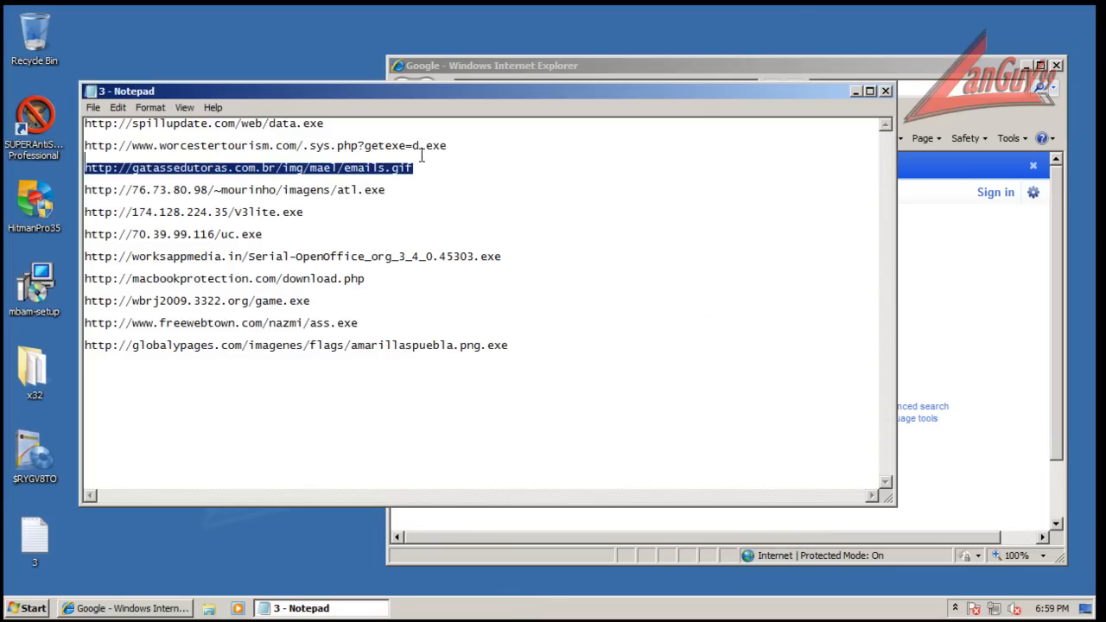
{"action": "mouse_move", "coordinate": [650, 117]}
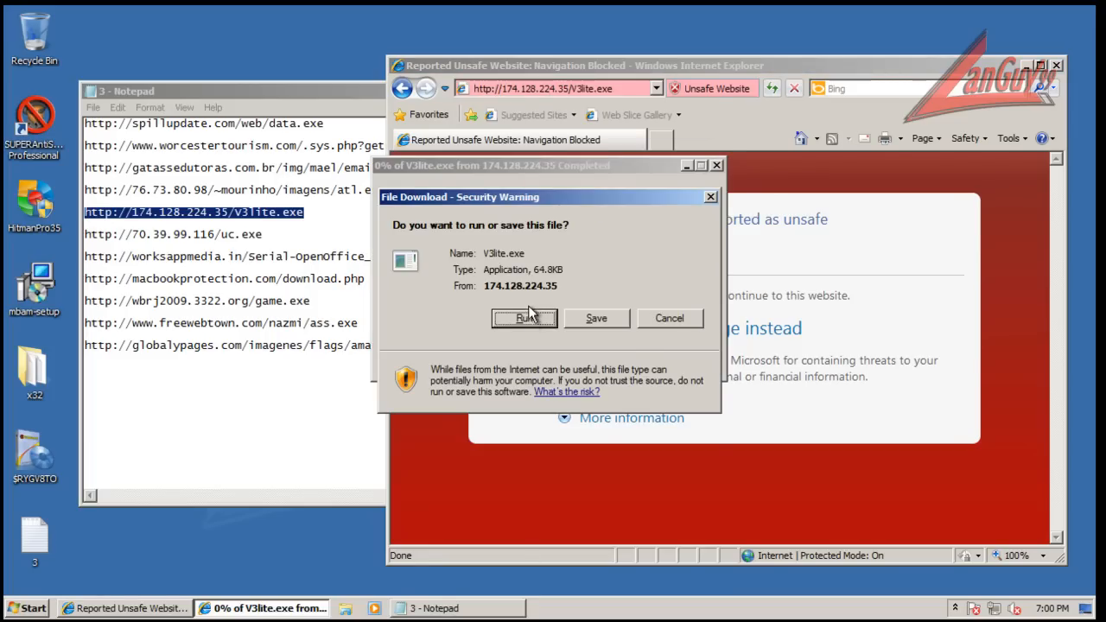
Let V3lite.exe run with admin changes and download uc.exe, acknowledging its block.
{"action": "left_click", "coordinate": [526, 318]}
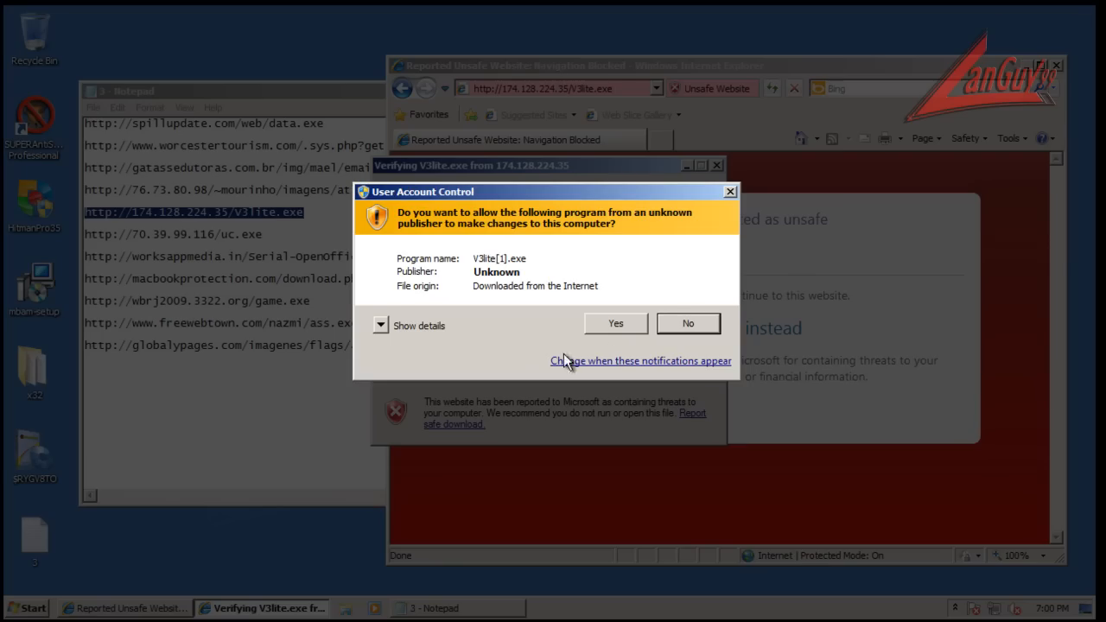
{"action": "left_click", "coordinate": [688, 323]}
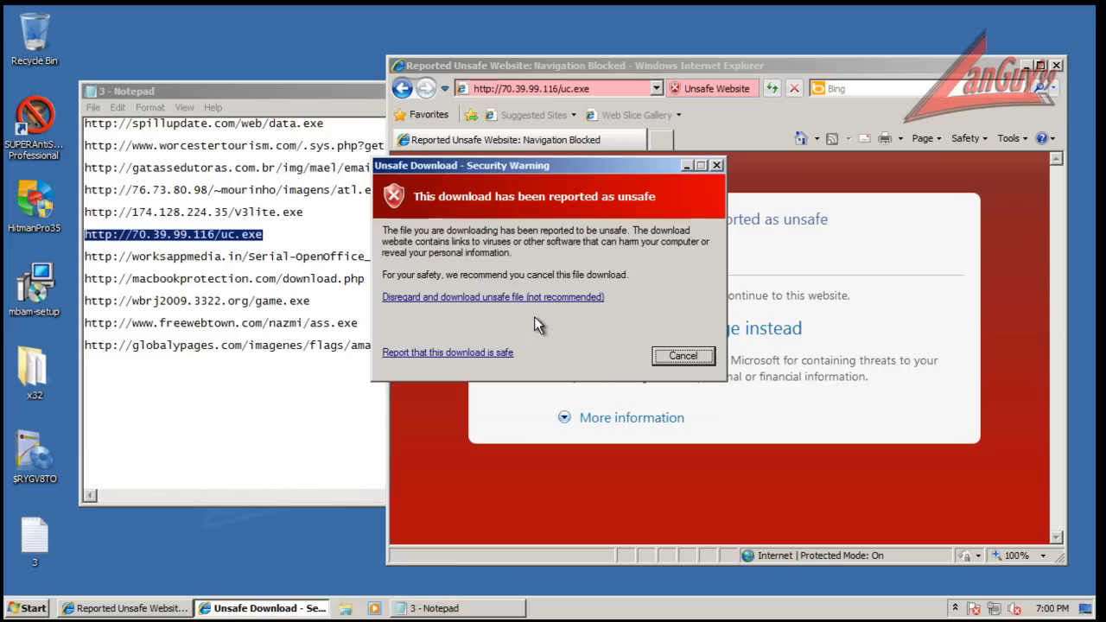
{"action": "left_click", "coordinate": [493, 297]}
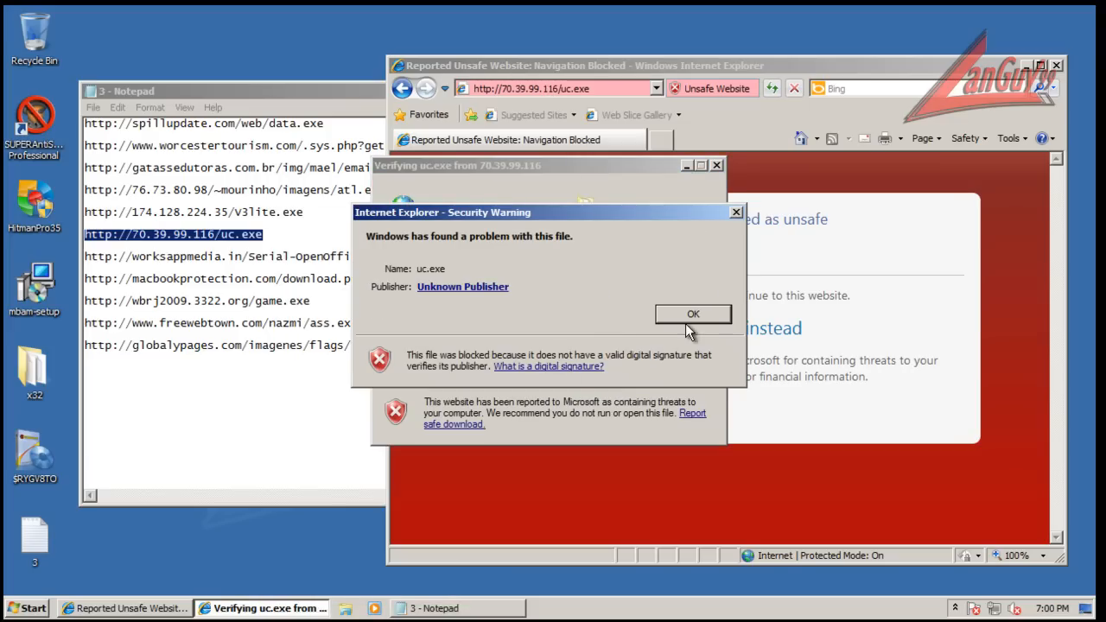
{"action": "left_click", "coordinate": [693, 315]}
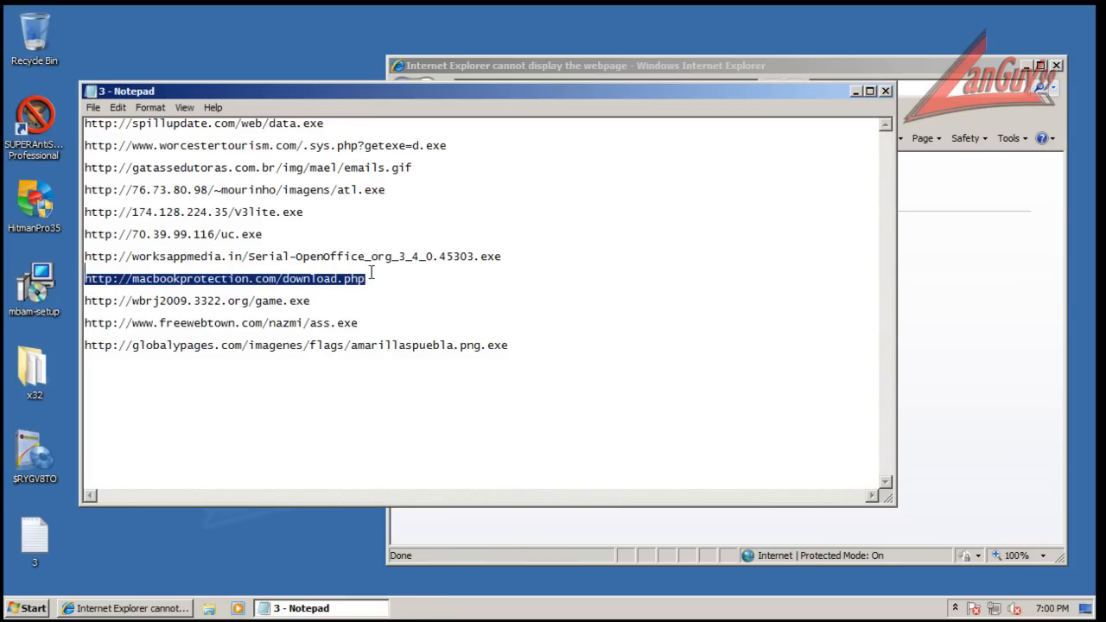
Load the final sample link to a 'webpage cannot be found' page and close Internet Explorer.
{"action": "left_click", "coordinate": [579, 66]}
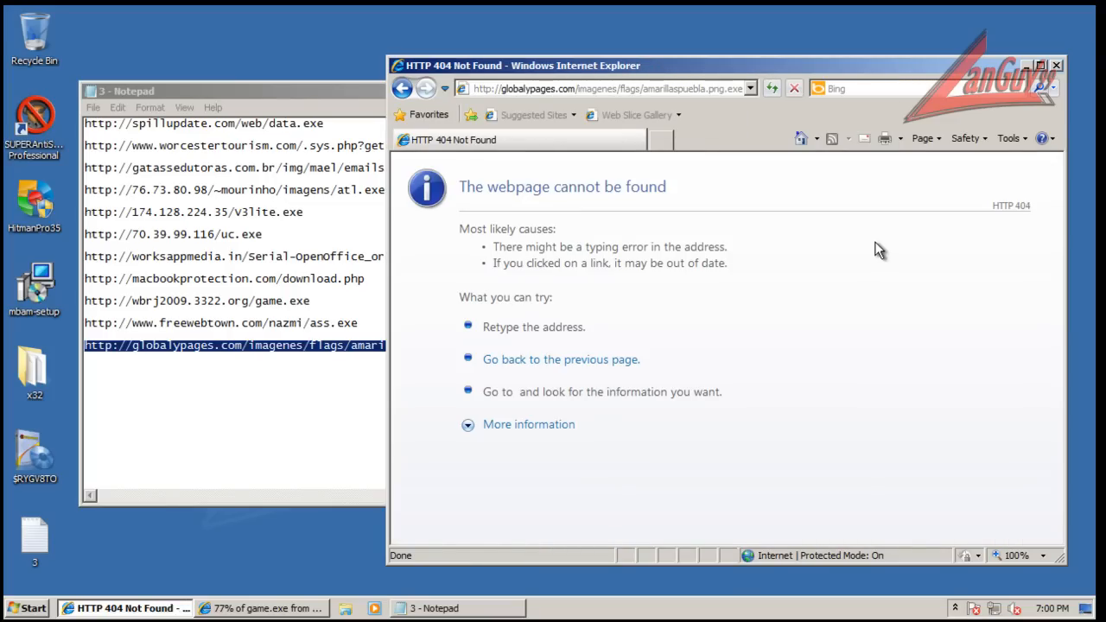
{"action": "left_click", "coordinate": [1057, 66]}
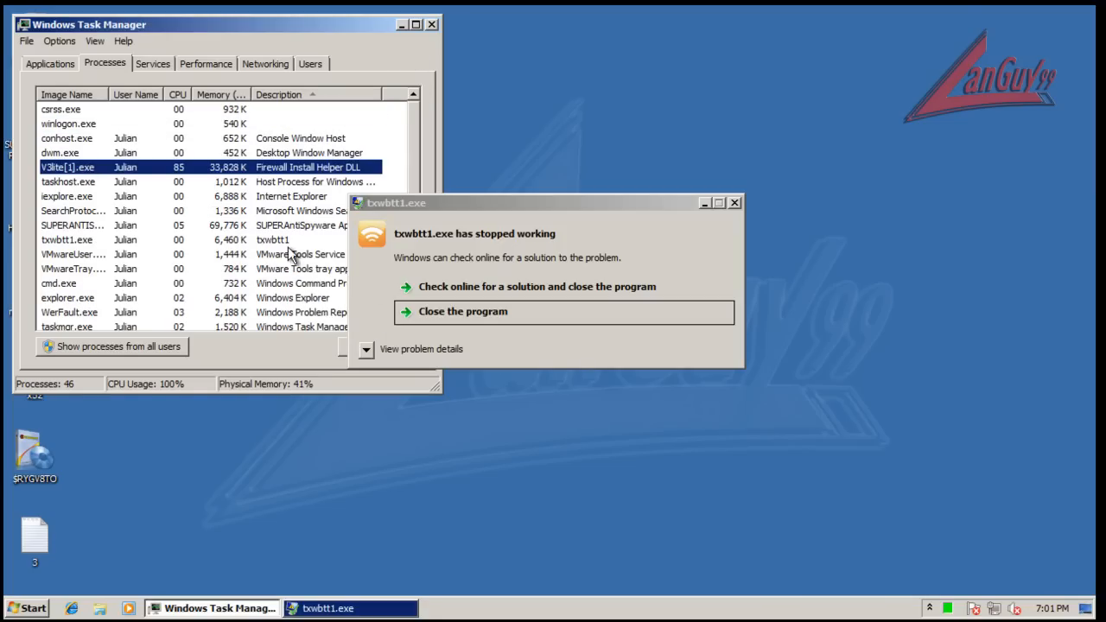
Close the crashed txwbtt1.exe and show processes from all users in Task Manager.
{"action": "left_click", "coordinate": [464, 311]}
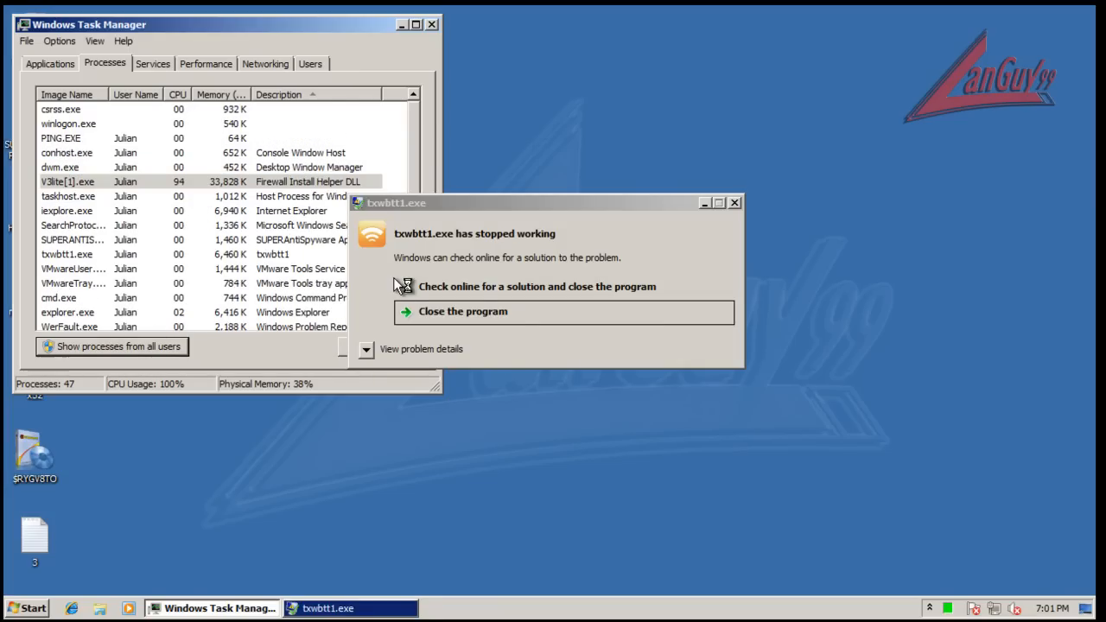
{"action": "left_click", "coordinate": [463, 312]}
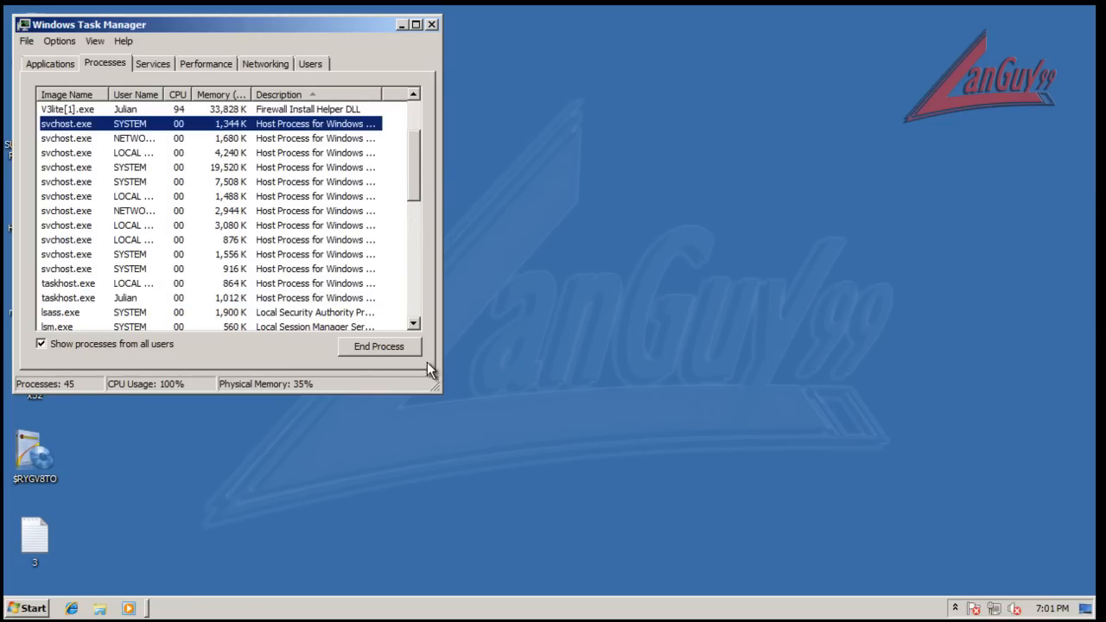
{"action": "left_click", "coordinate": [378, 346]}
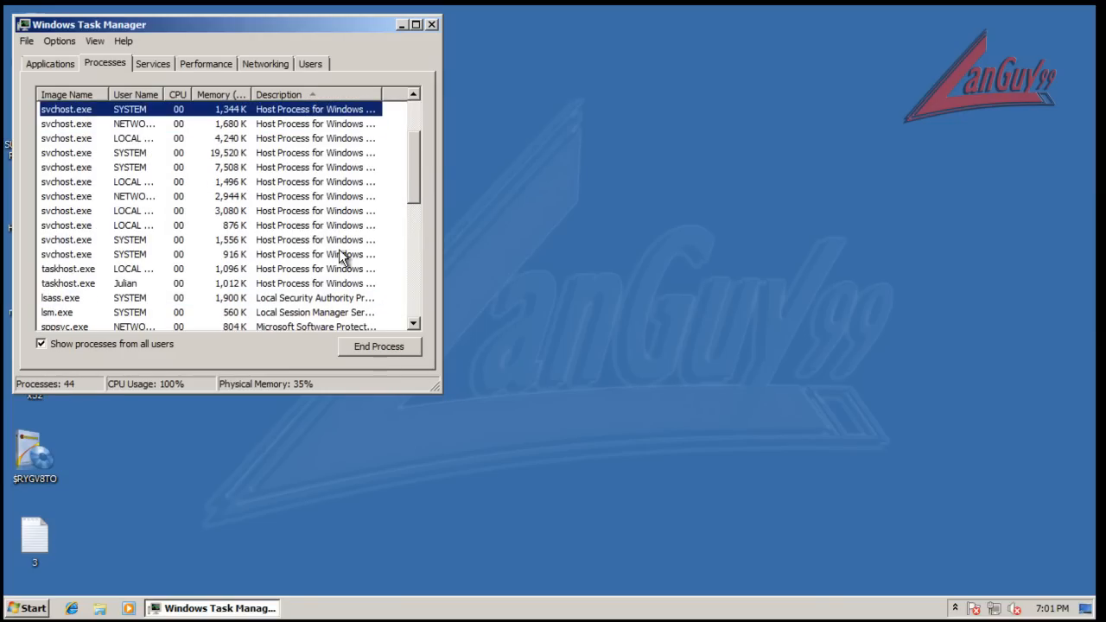
{"action": "left_click", "coordinate": [311, 93]}
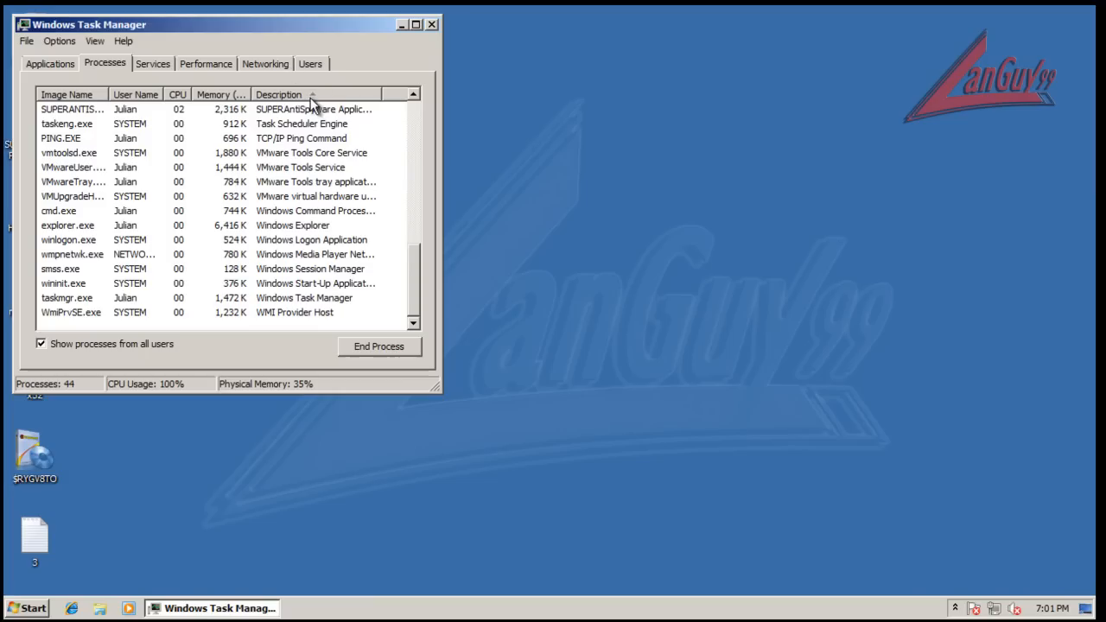
End the V3lite[1].exe process and dismiss the program compatibility warning.
{"action": "left_click", "coordinate": [279, 93]}
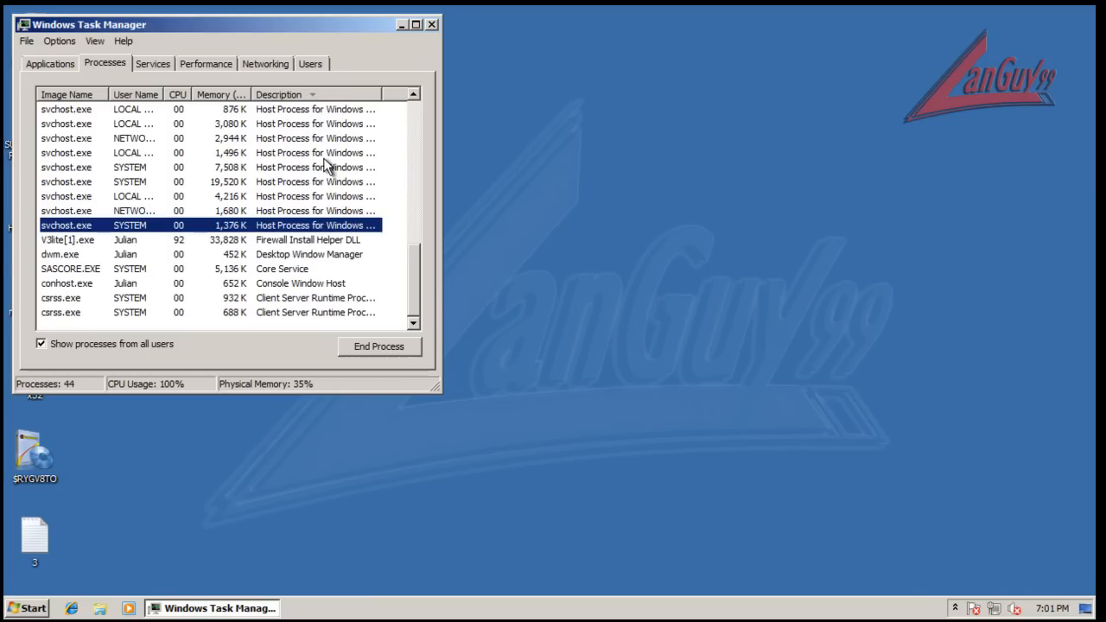
{"action": "left_click", "coordinate": [379, 346]}
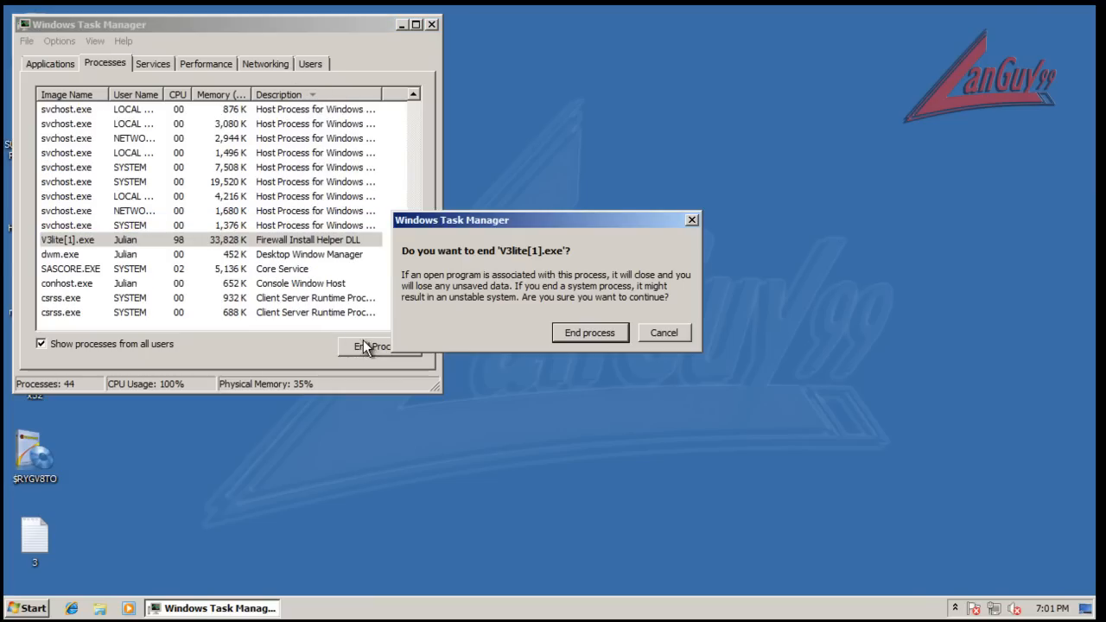
{"action": "left_click", "coordinate": [589, 332]}
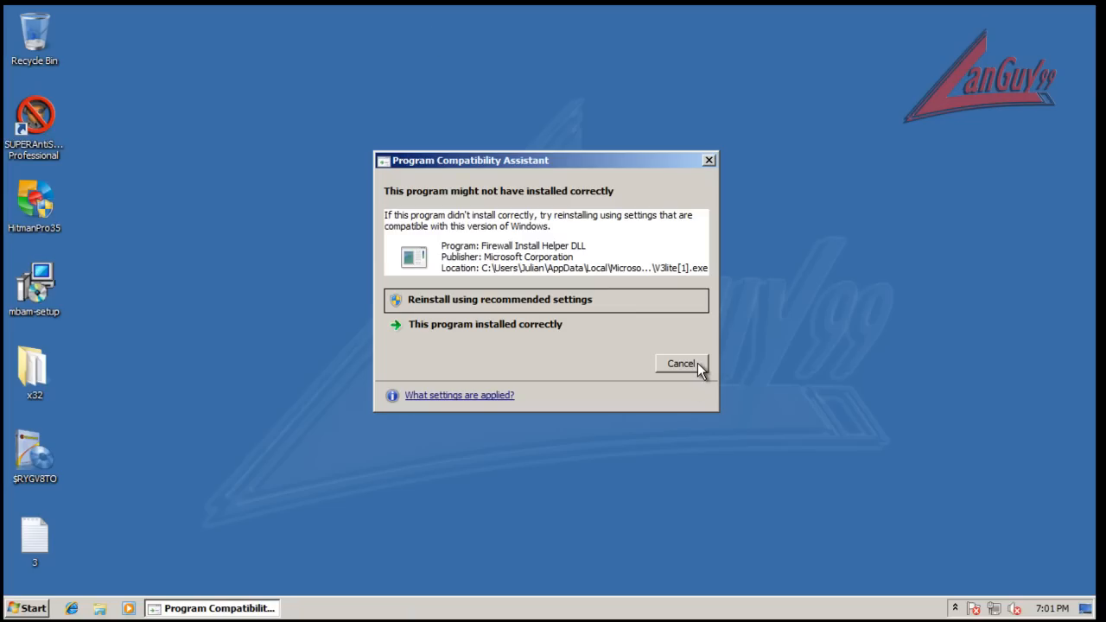
{"action": "left_click", "coordinate": [681, 363]}
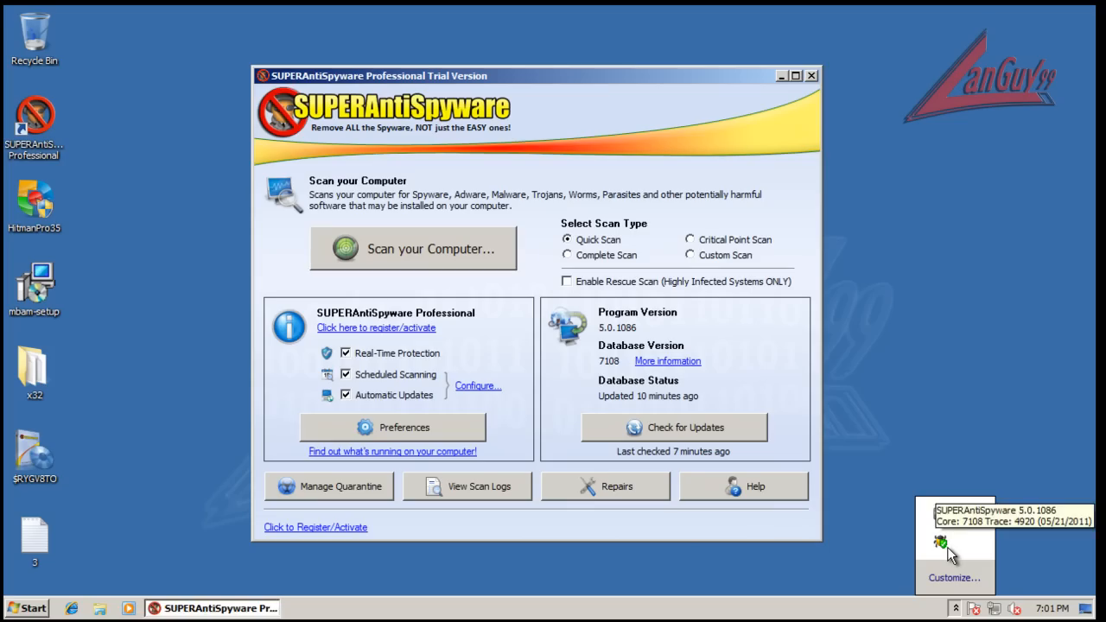
Abort the running scan and choose a Complete Scan of the computer.
{"action": "left_click", "coordinate": [413, 249]}
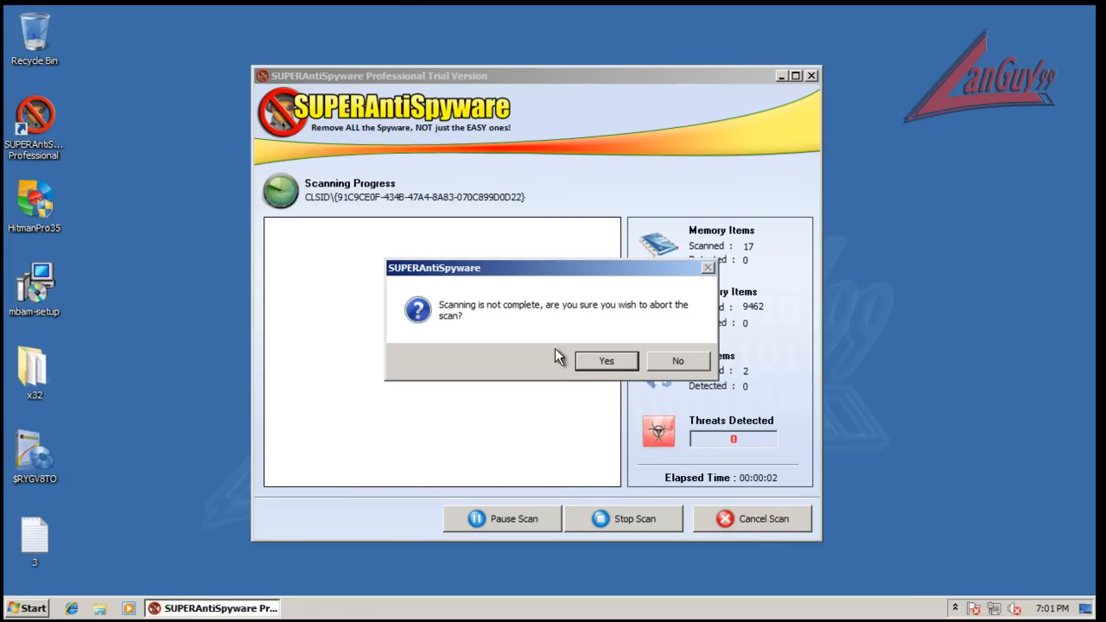
{"action": "left_click", "coordinate": [605, 361]}
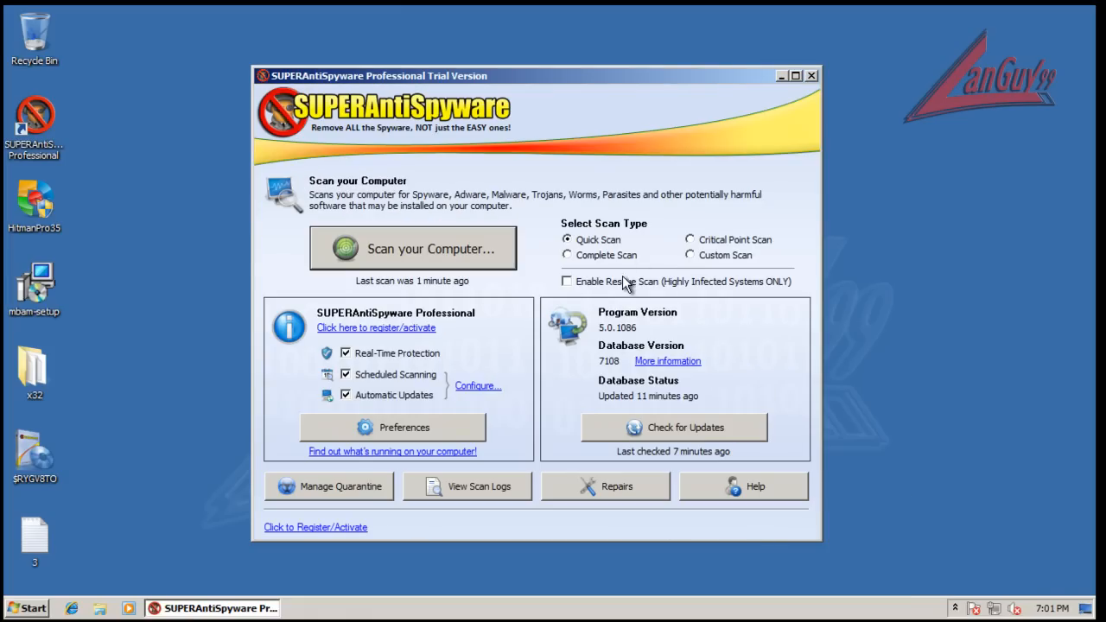
{"action": "left_click", "coordinate": [567, 256]}
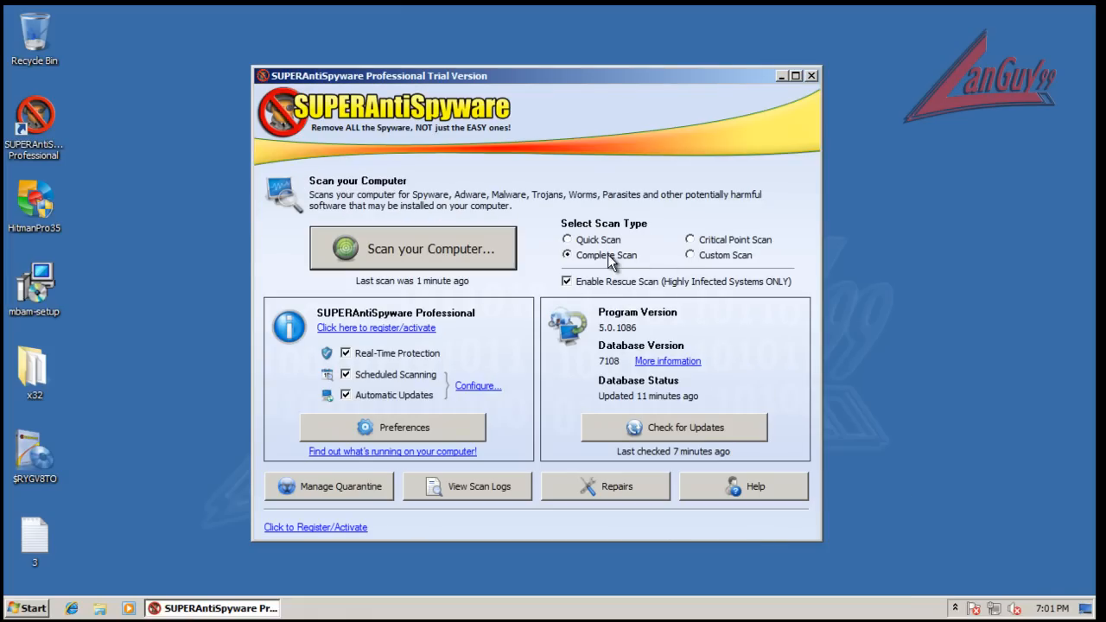
{"action": "mouse_move", "coordinate": [458, 266]}
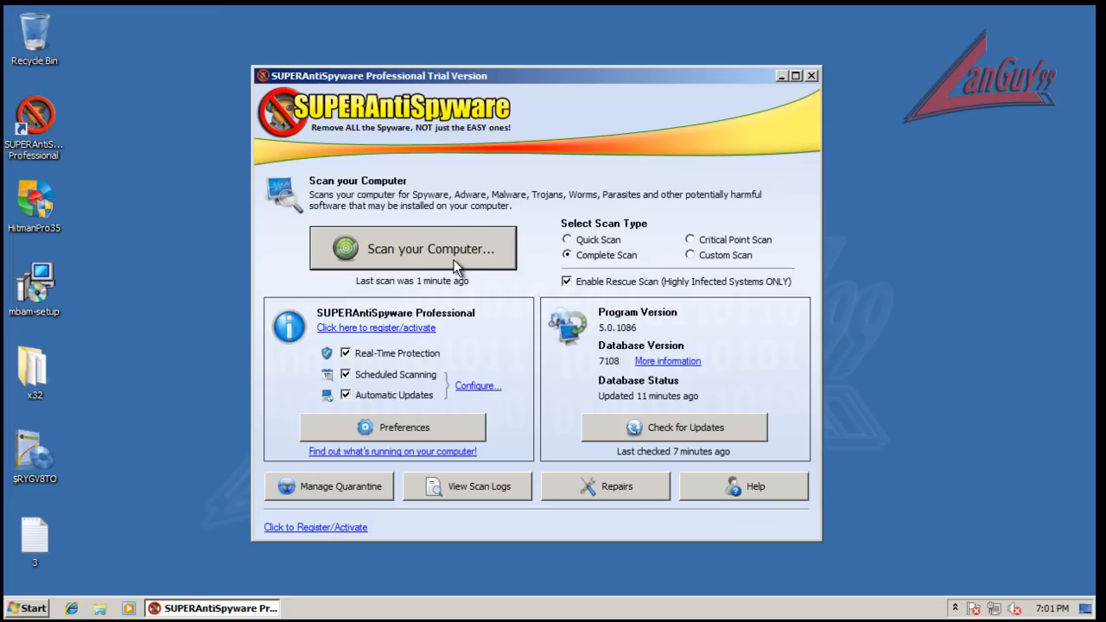
Start the complete scan with High Boost processor power.
{"action": "left_click", "coordinate": [412, 249]}
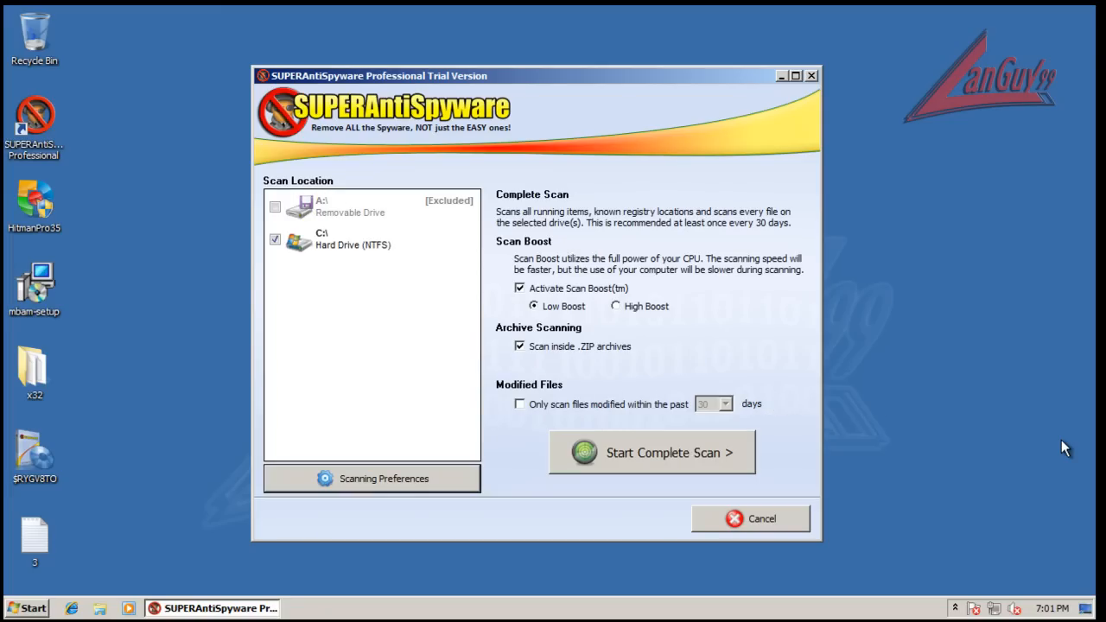
{"action": "mouse_move", "coordinate": [830, 432]}
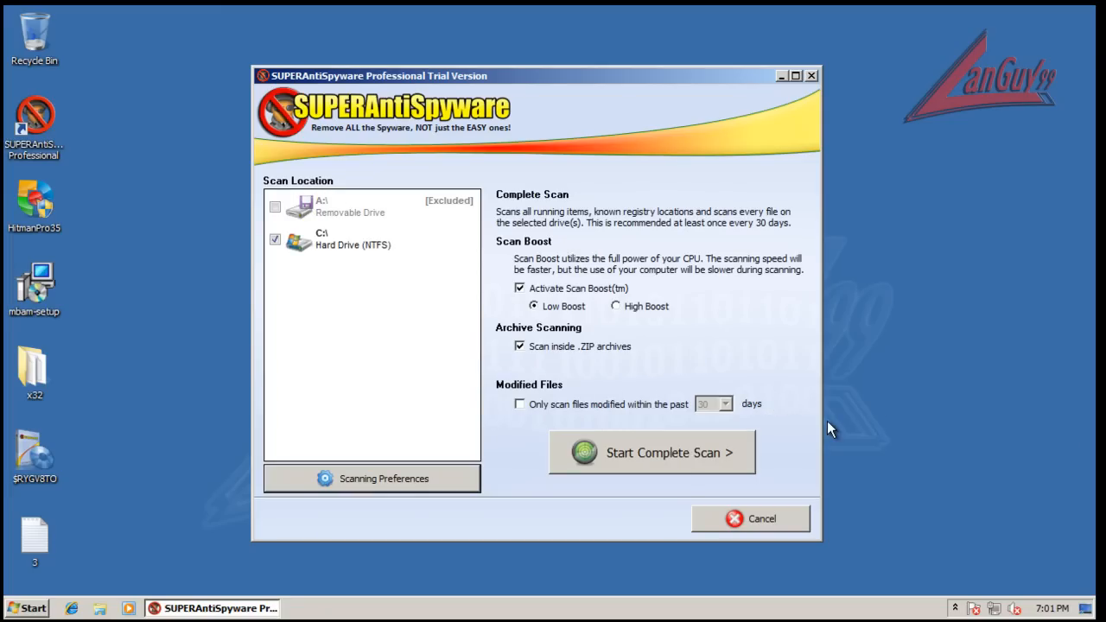
{"action": "mouse_move", "coordinate": [647, 324]}
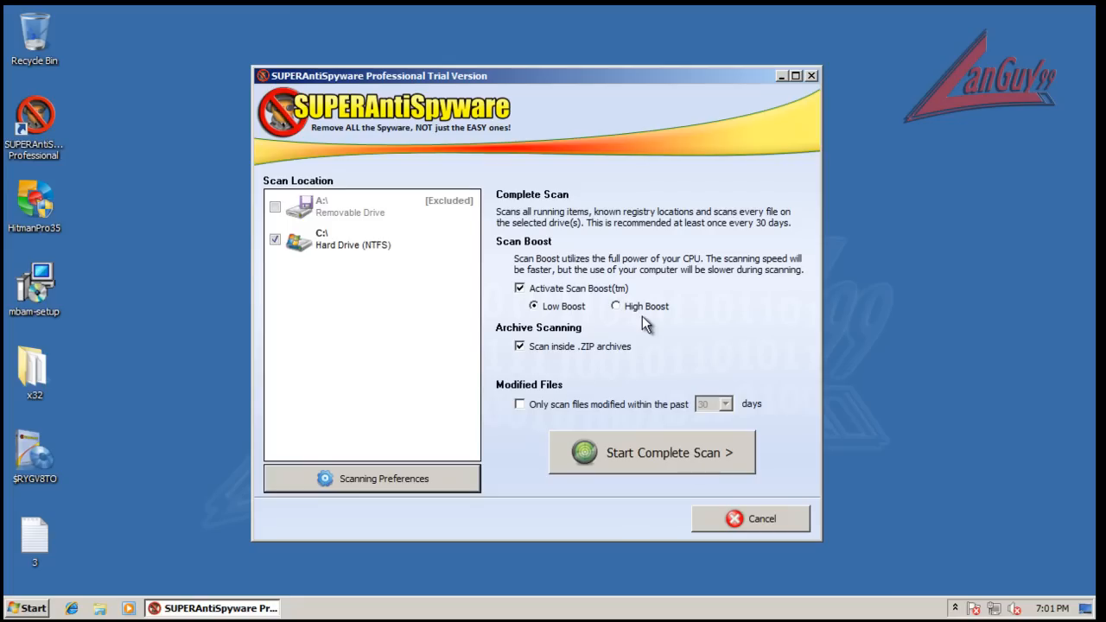
{"action": "mouse_move", "coordinate": [619, 313]}
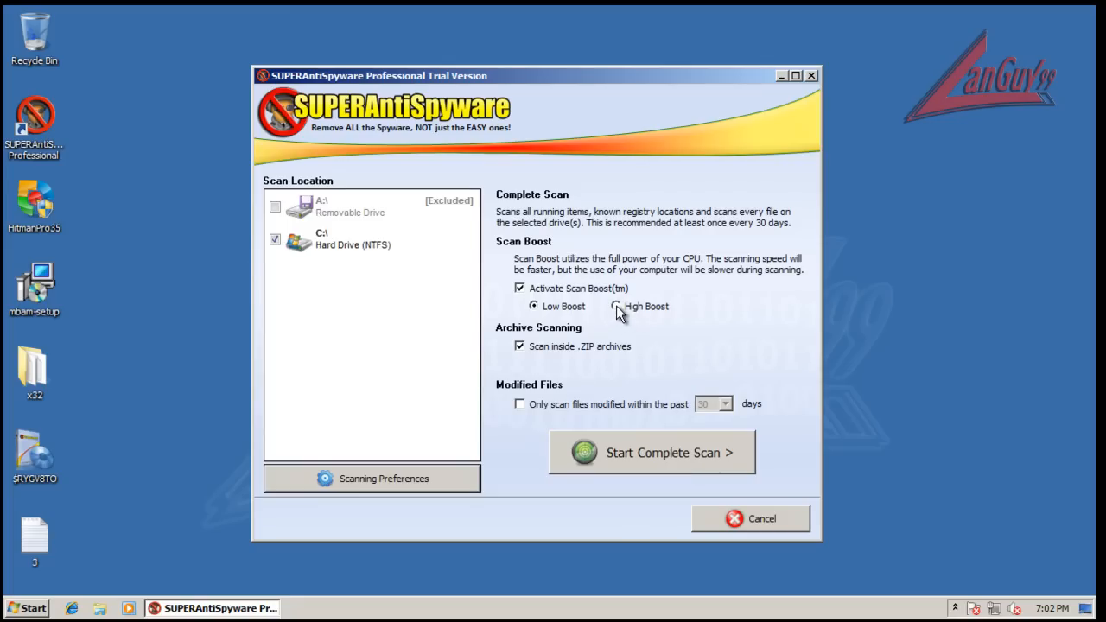
{"action": "left_click", "coordinate": [616, 306]}
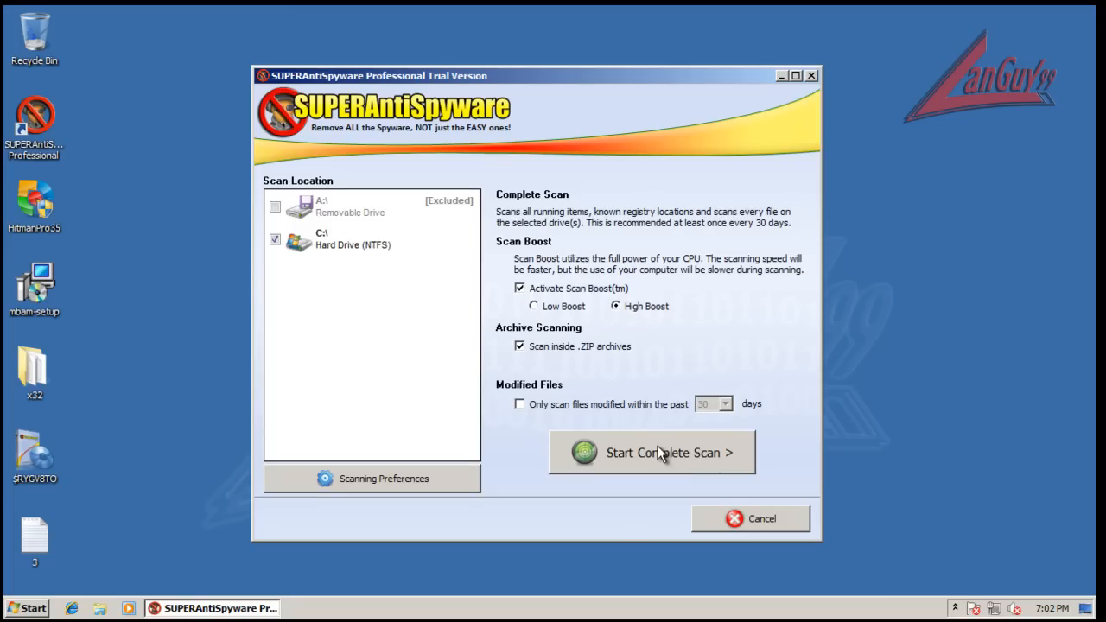
{"action": "left_click", "coordinate": [654, 453]}
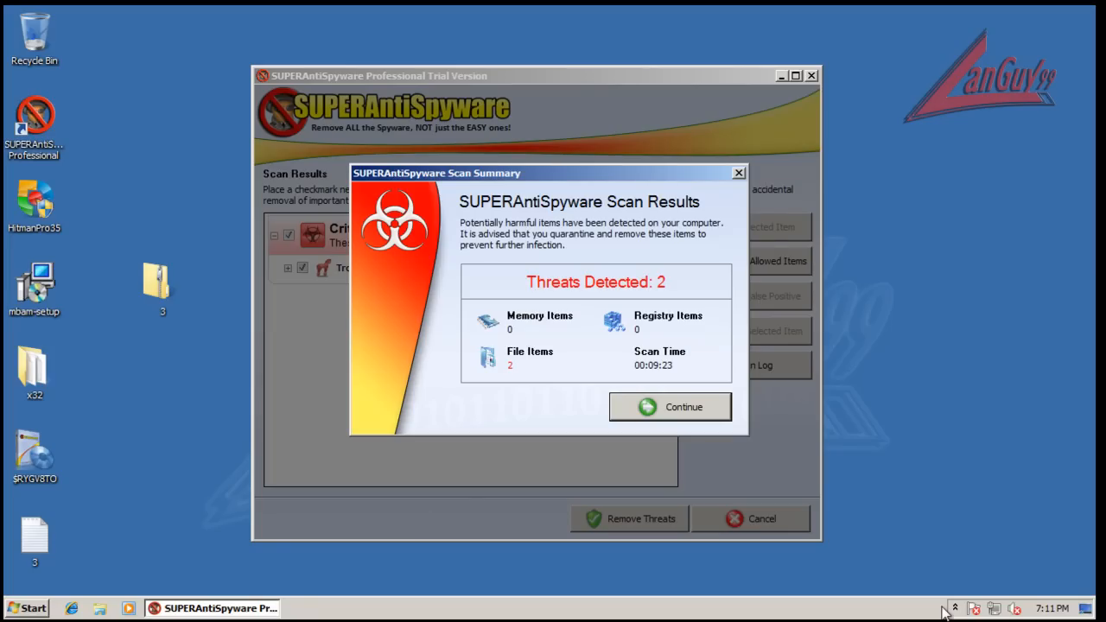
{"action": "mouse_move", "coordinate": [726, 173]}
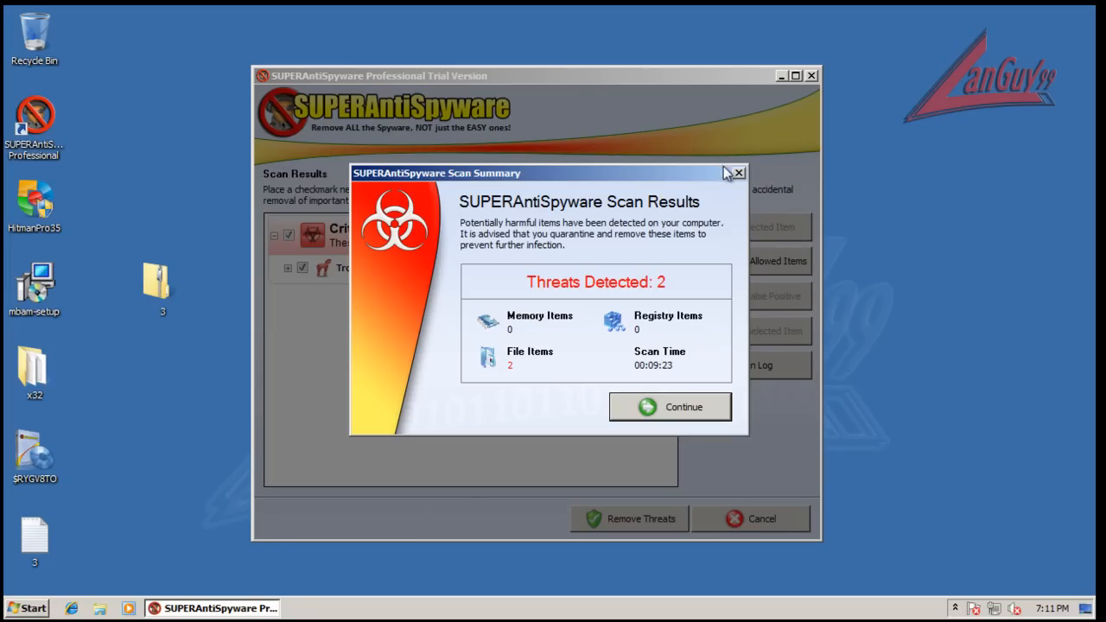
{"action": "mouse_move", "coordinate": [685, 349]}
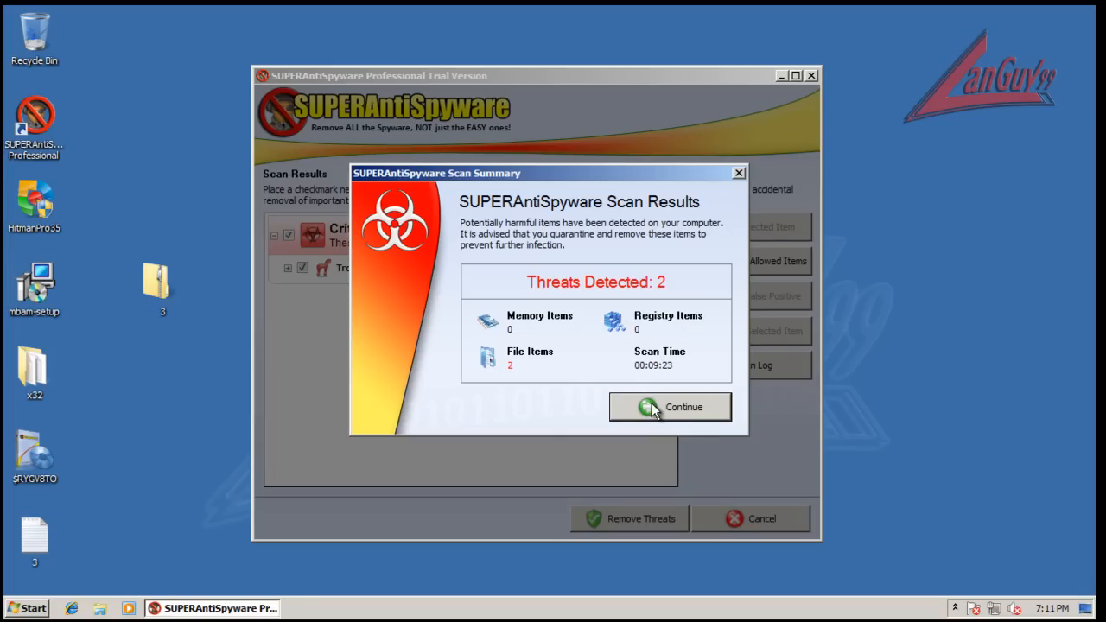
Continue past the scan summary and remove both checked Trojan.Agent/Gen-Falofn temp files.
{"action": "left_click", "coordinate": [671, 408]}
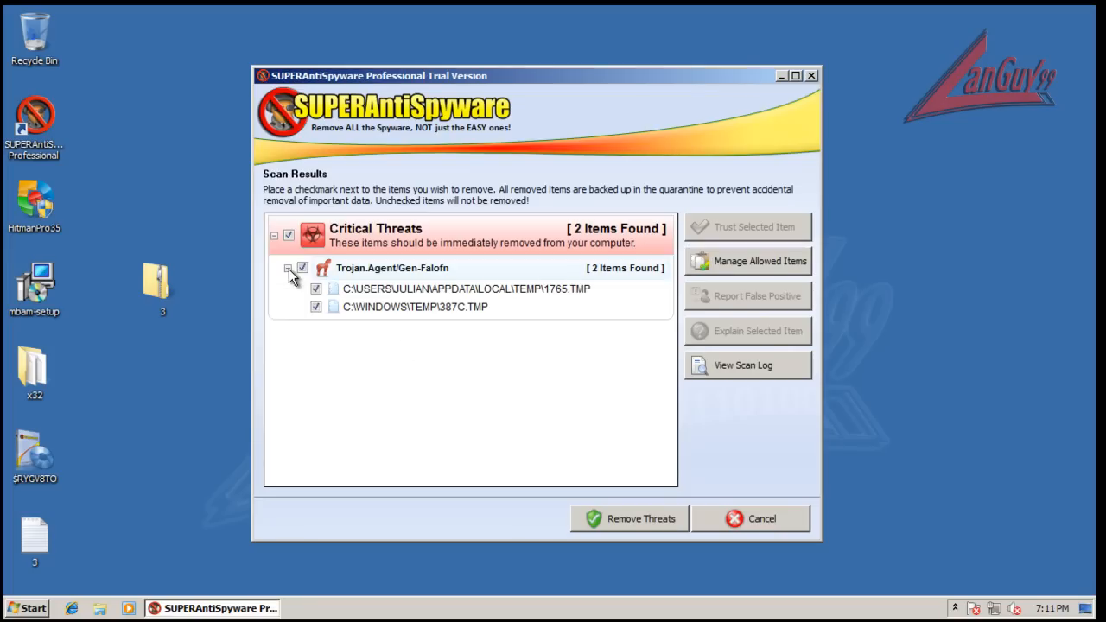
{"action": "left_click", "coordinate": [289, 268]}
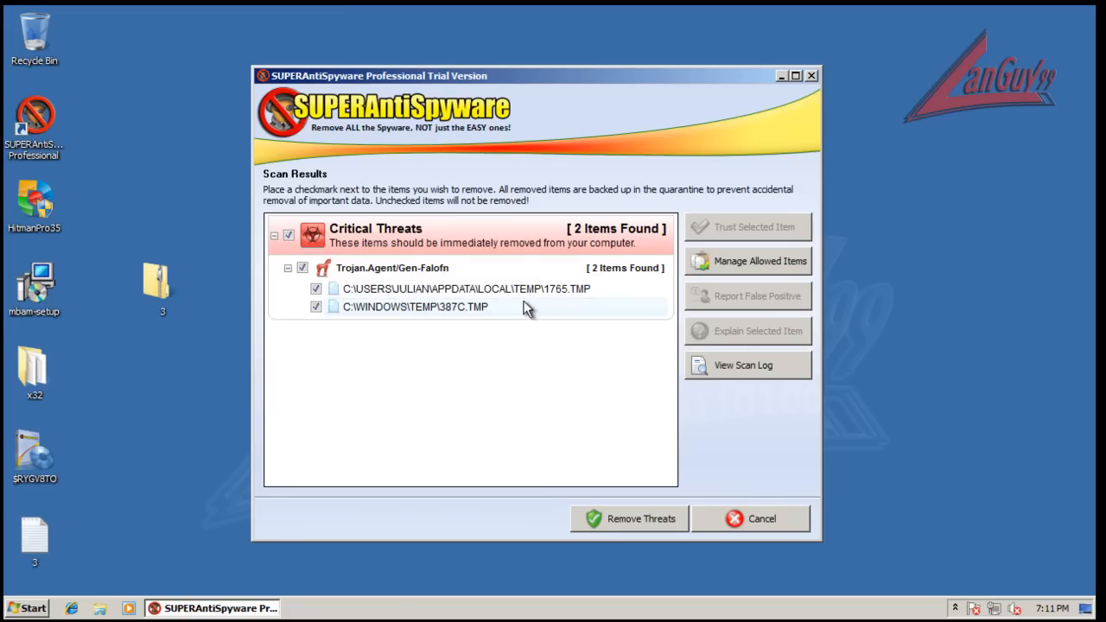
{"action": "left_click", "coordinate": [630, 518]}
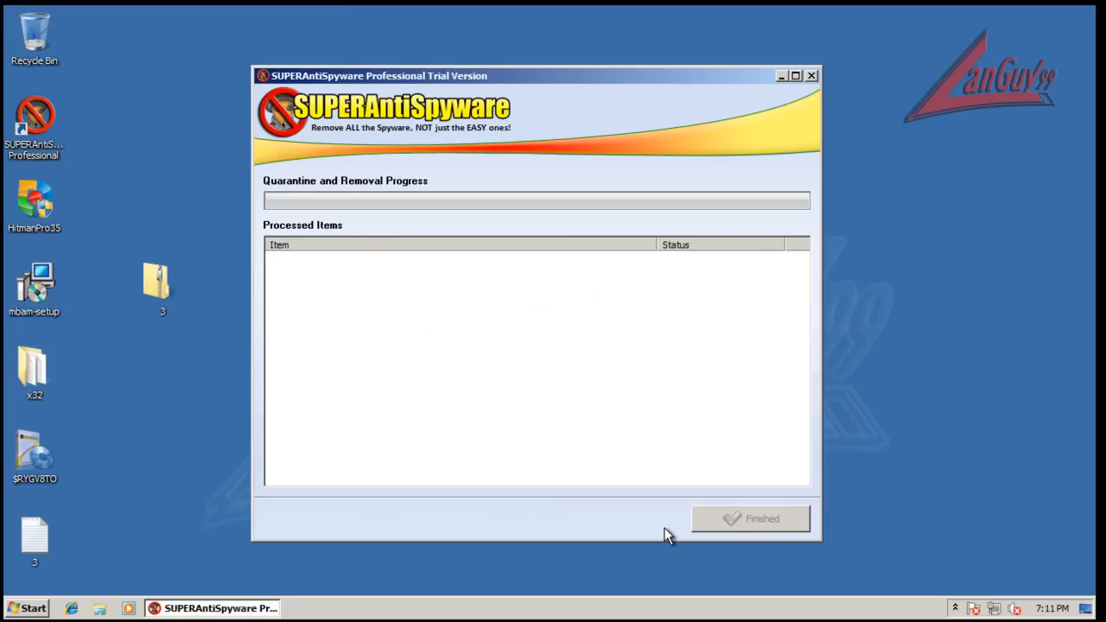
{"action": "mouse_move", "coordinate": [567, 276]}
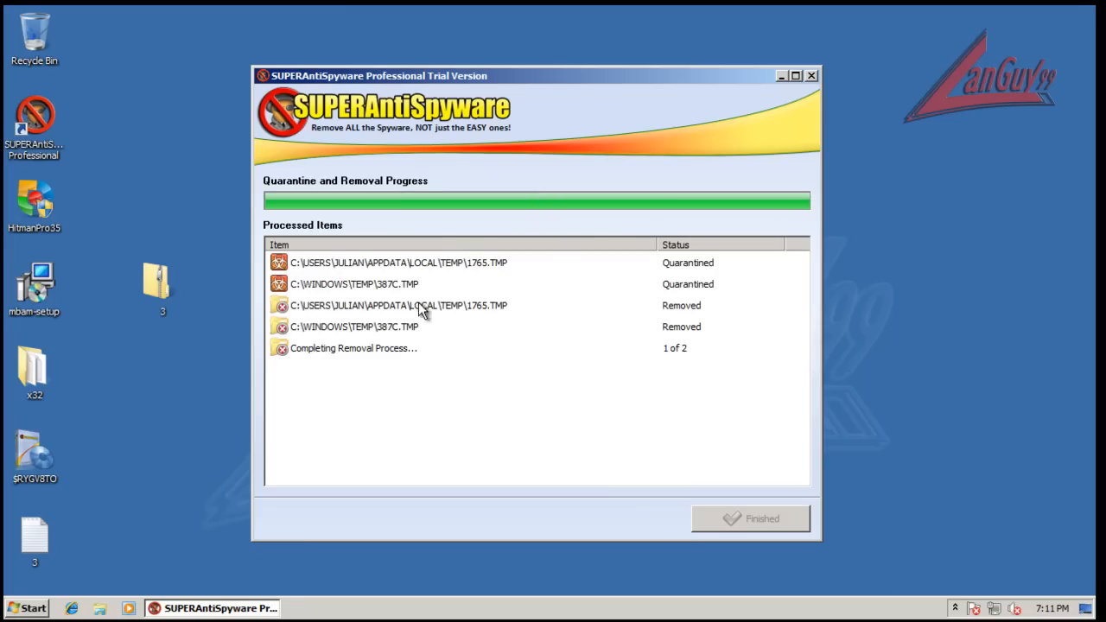
{"action": "mouse_move", "coordinate": [903, 450]}
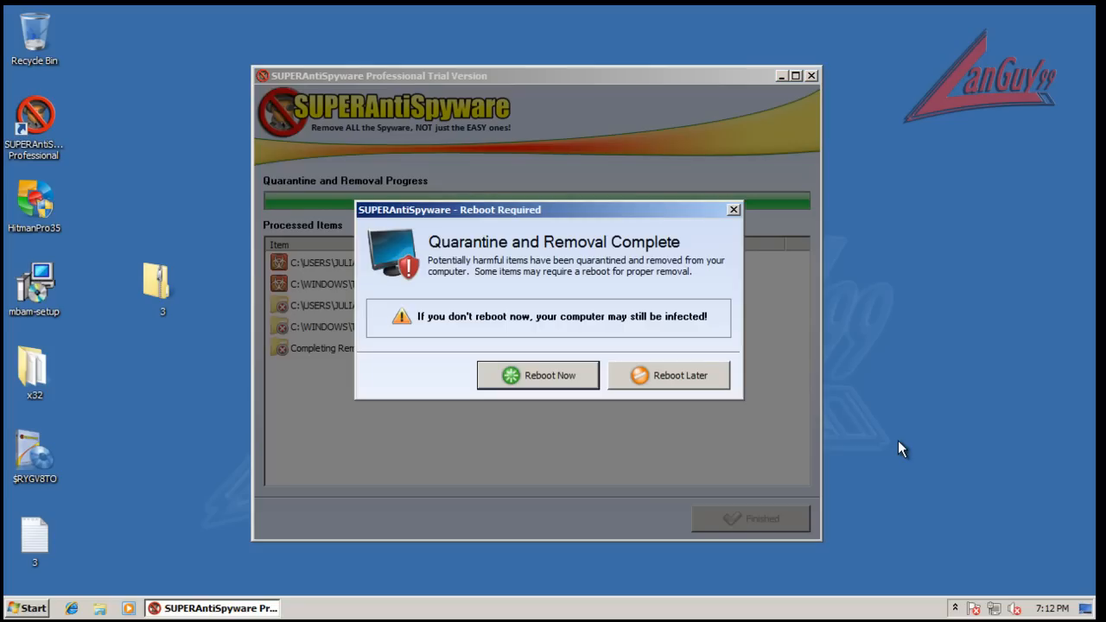
Choose Reboot Now in the Reboot Required dialog to finish the removal.
{"action": "left_click", "coordinate": [538, 375]}
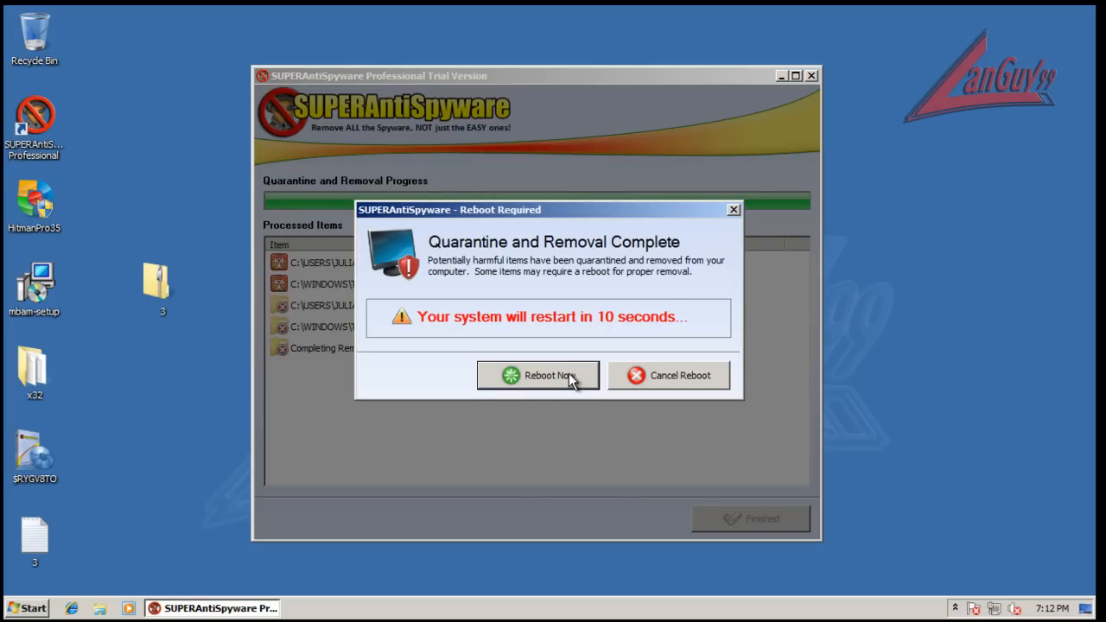
{"action": "mouse_move", "coordinate": [747, 501]}
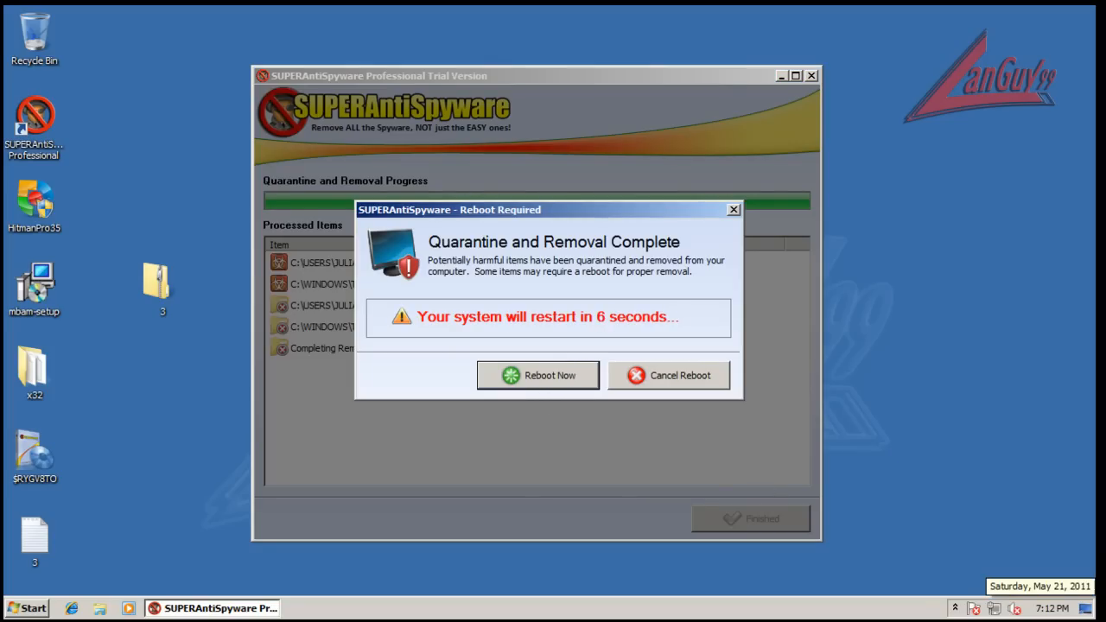
{"action": "left_click", "coordinate": [538, 375]}
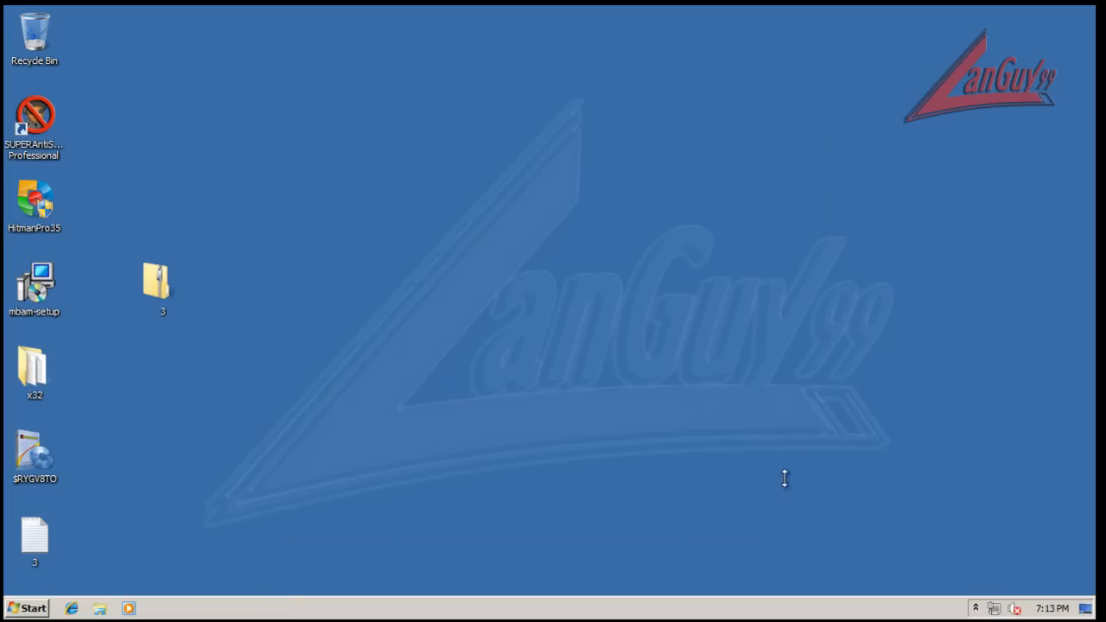
{"action": "mouse_move", "coordinate": [975, 608]}
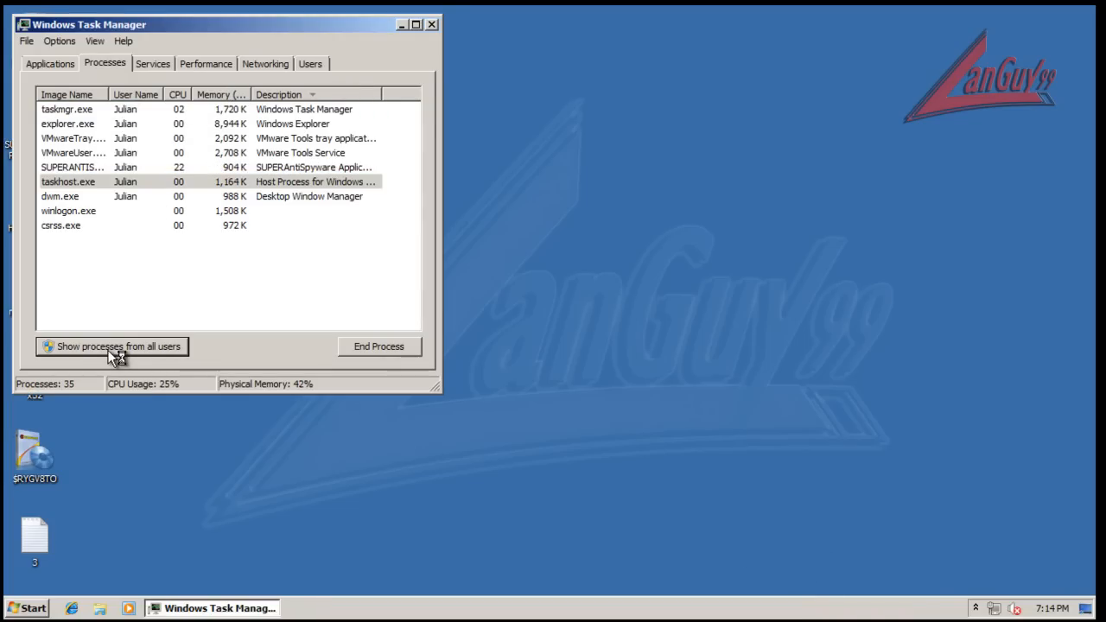
Show all users' processes, decline restarting SUPERAntiSpyware, and close Task Manager.
{"action": "left_click", "coordinate": [112, 346]}
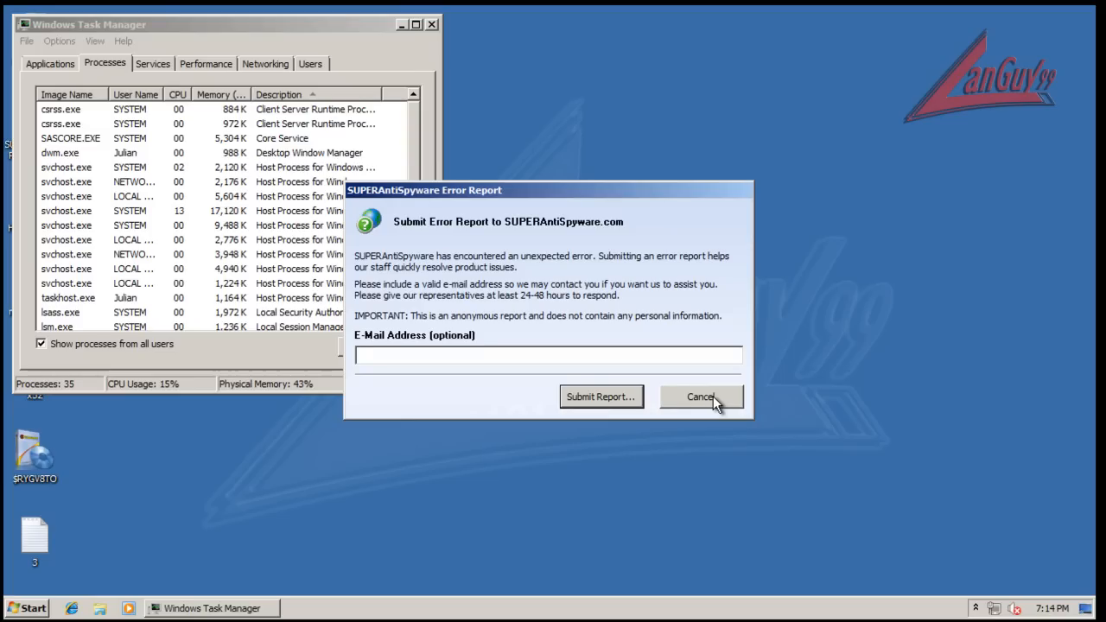
{"action": "left_click", "coordinate": [701, 396]}
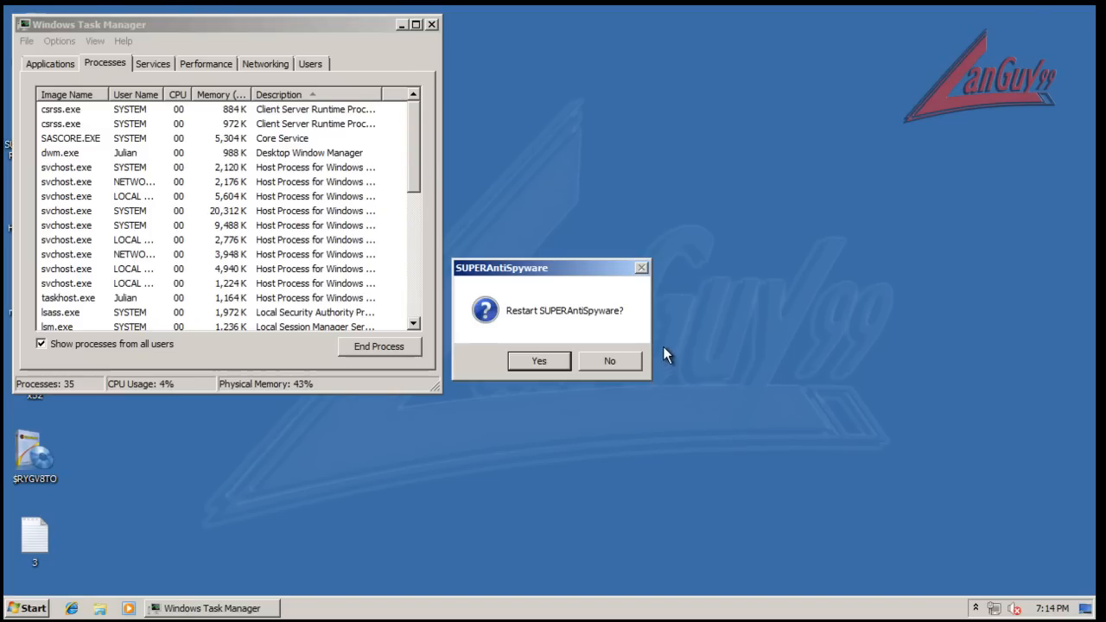
{"action": "left_click", "coordinate": [539, 361]}
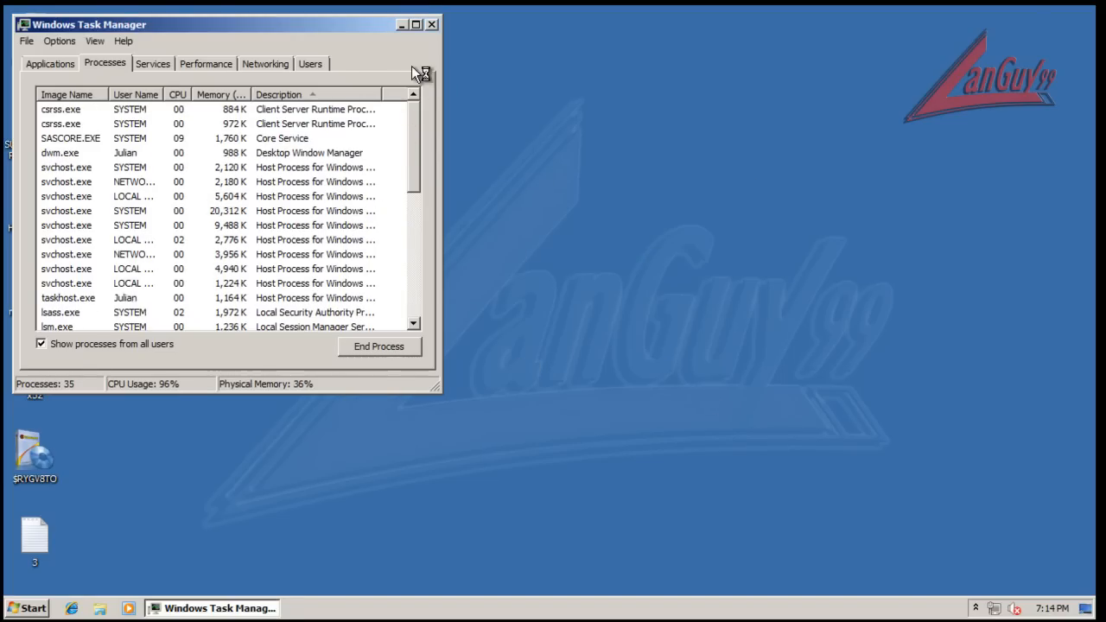
{"action": "left_click", "coordinate": [401, 24]}
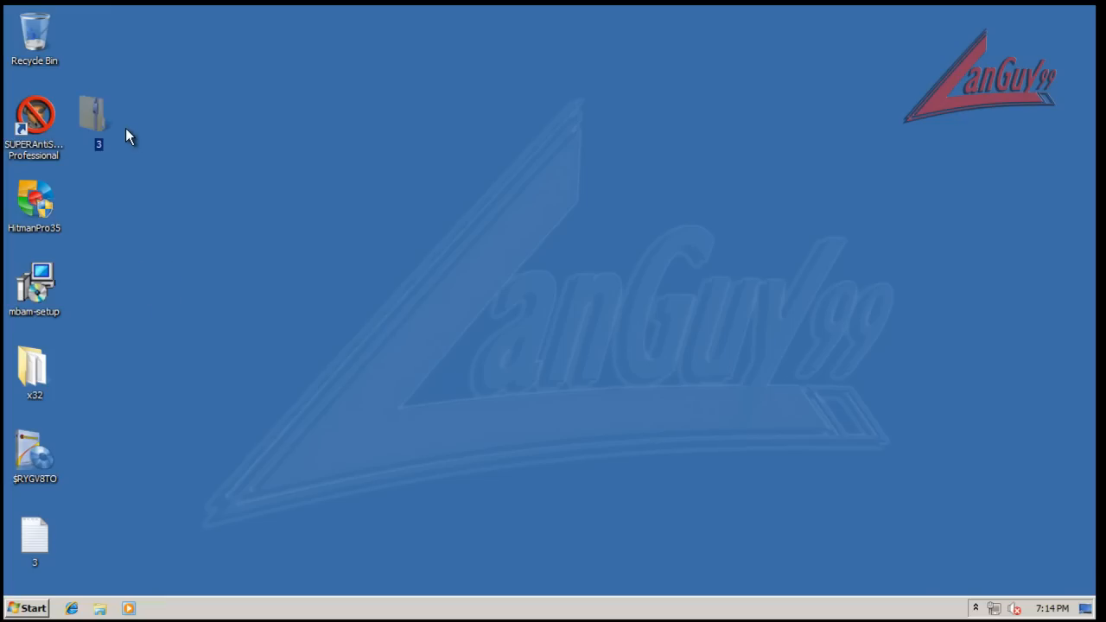
{"action": "mouse_move", "coordinate": [59, 228]}
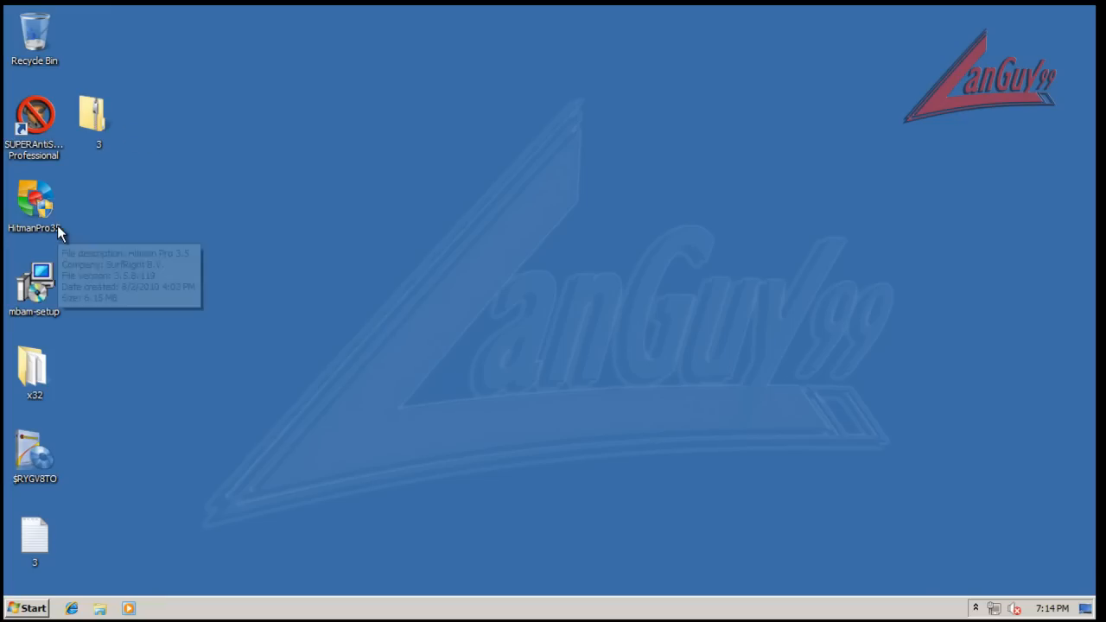
Launch HitmanPro35 from the desktop with admin rights and cancel the SUPERAntiSpyware error report.
{"action": "double_click", "coordinate": [35, 204]}
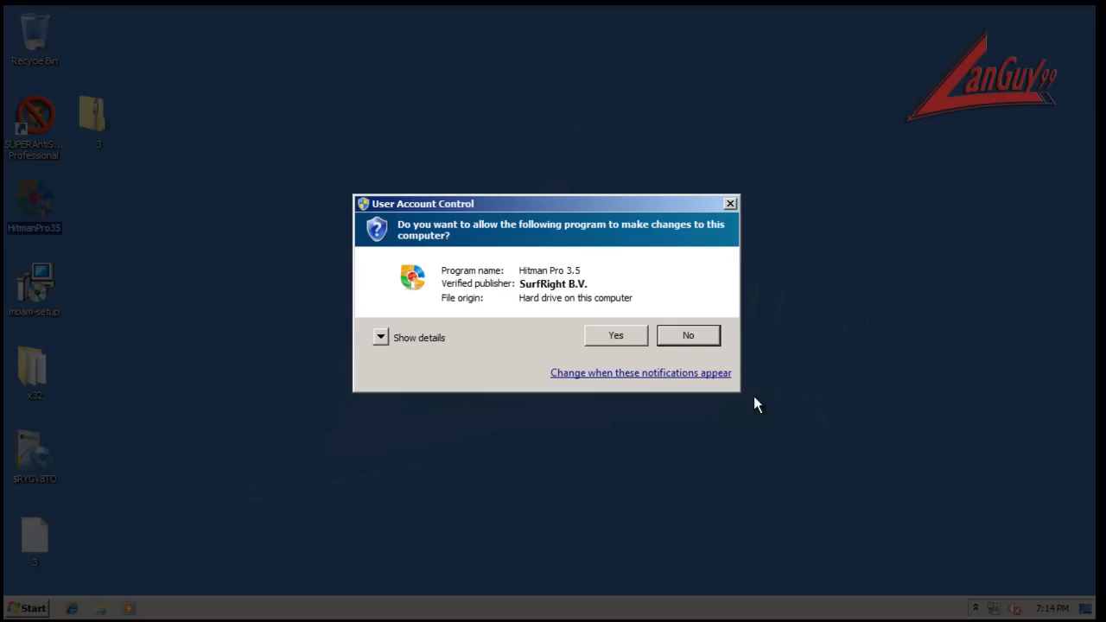
{"action": "left_click", "coordinate": [615, 335]}
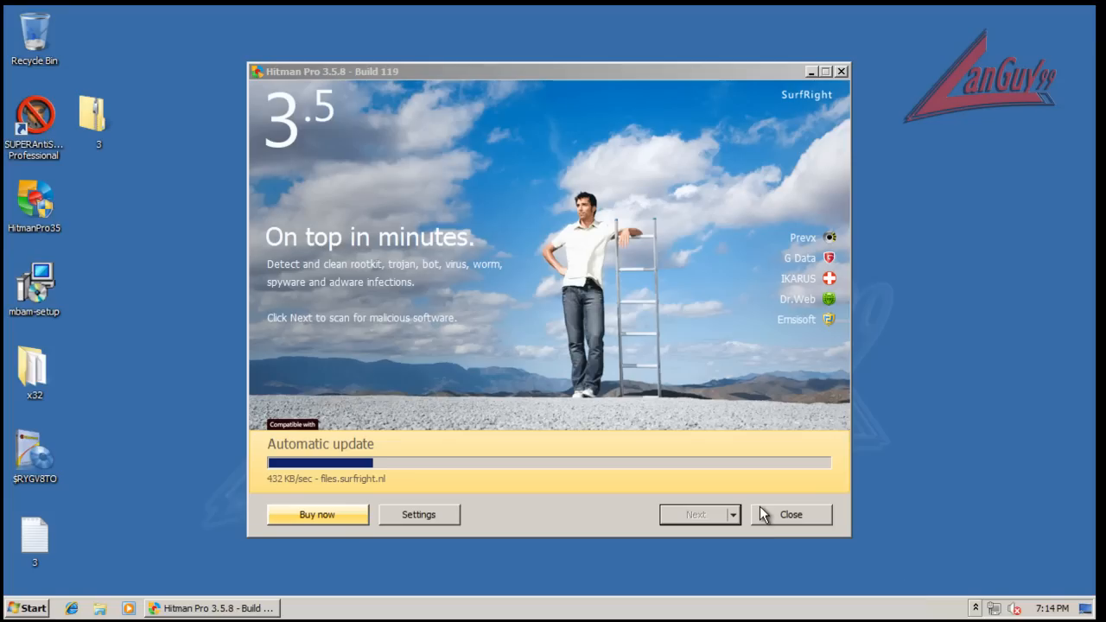
{"action": "mouse_move", "coordinate": [602, 537]}
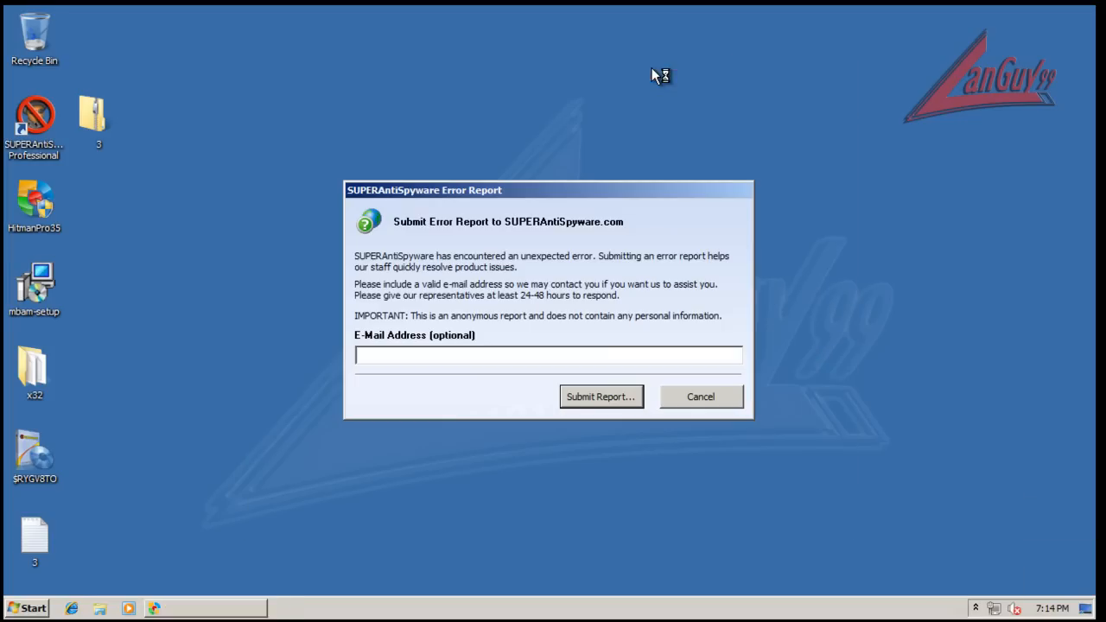
{"action": "left_click", "coordinate": [702, 396]}
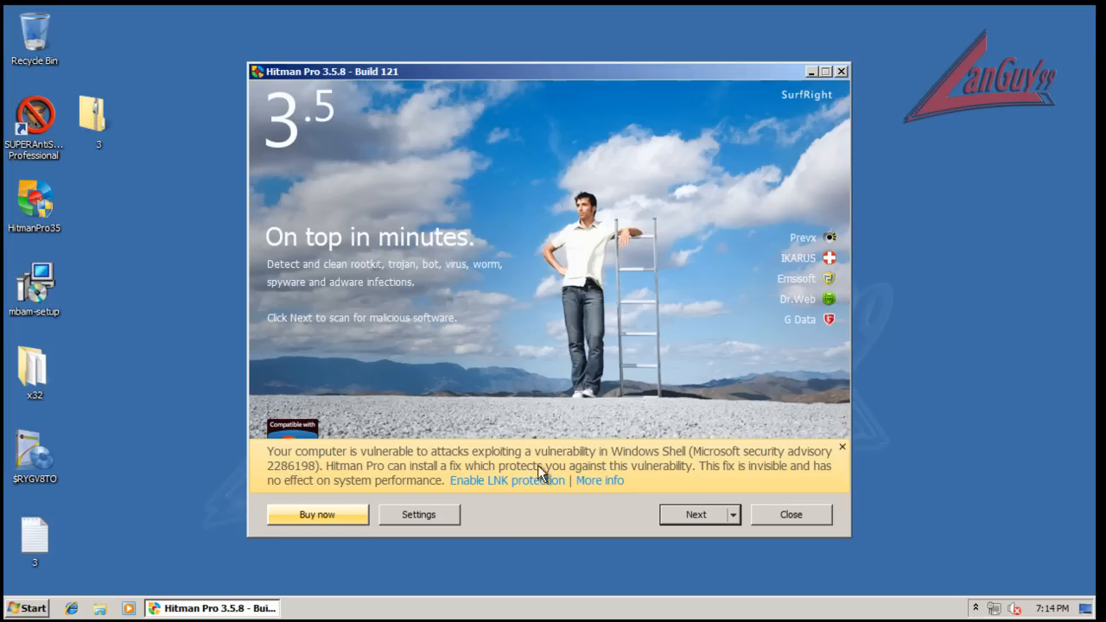
Accept Hitman Pro's license, start the default scan, and enter the x32 folder.
{"action": "left_click", "coordinate": [695, 515]}
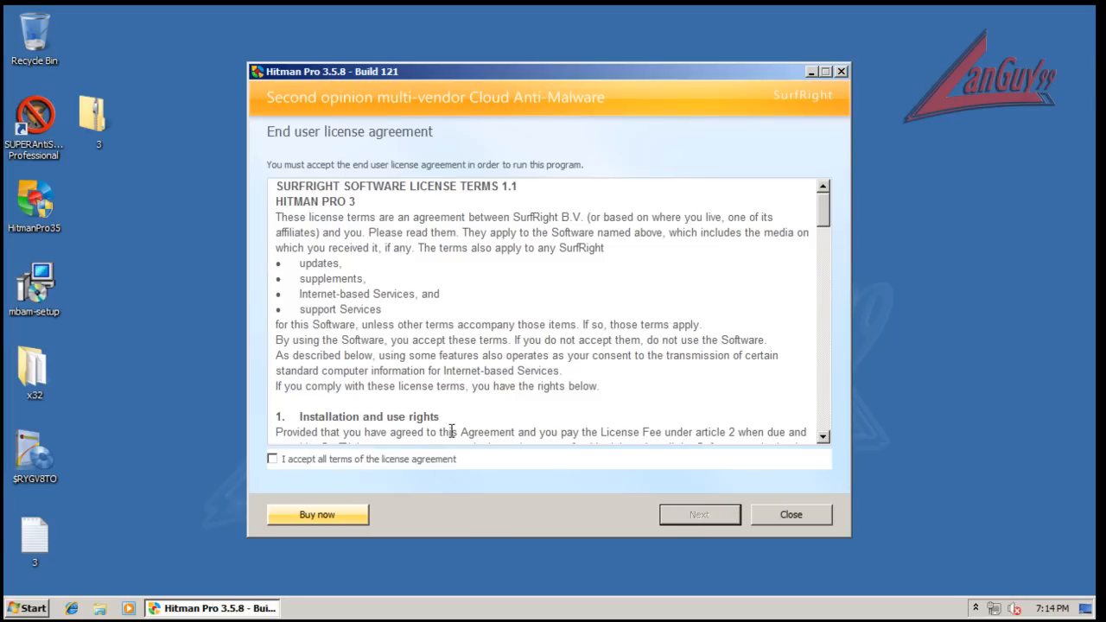
{"action": "left_click", "coordinate": [698, 515]}
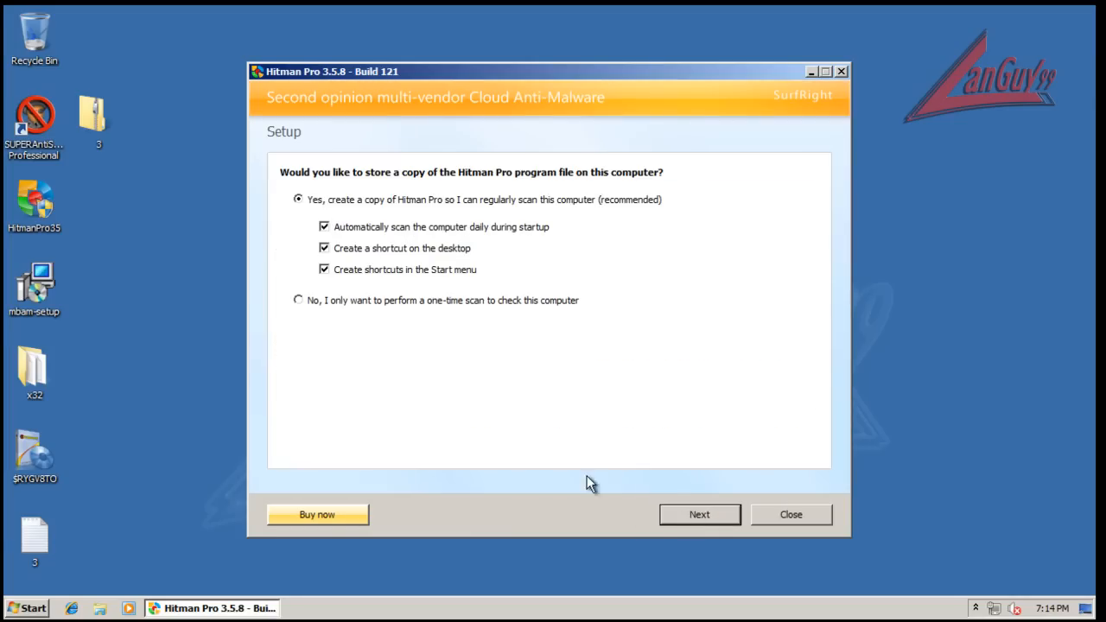
{"action": "left_click", "coordinate": [698, 515]}
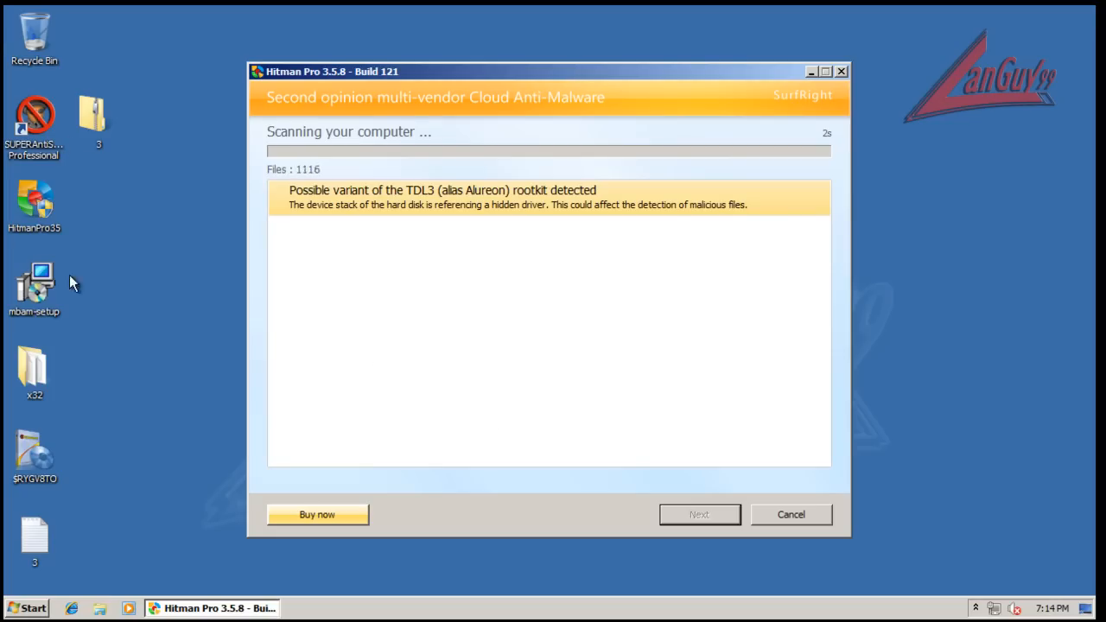
{"action": "double_click", "coordinate": [34, 366]}
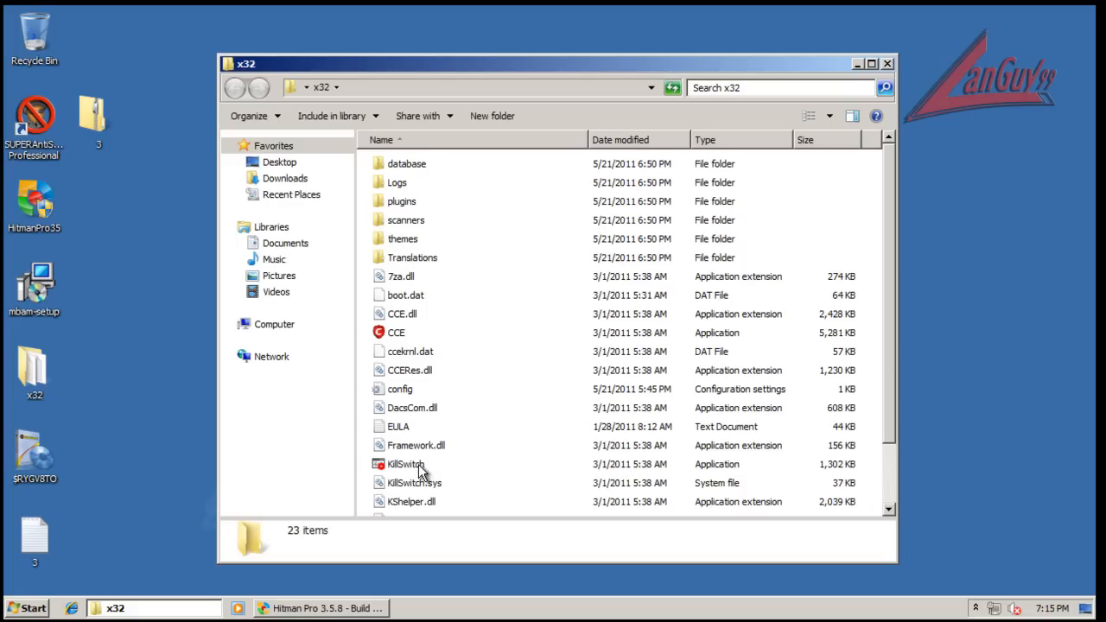
Launch KillSwitch from x32 with admin rights and submit the SUPERAntiSpyware error report.
{"action": "left_click", "coordinate": [406, 463]}
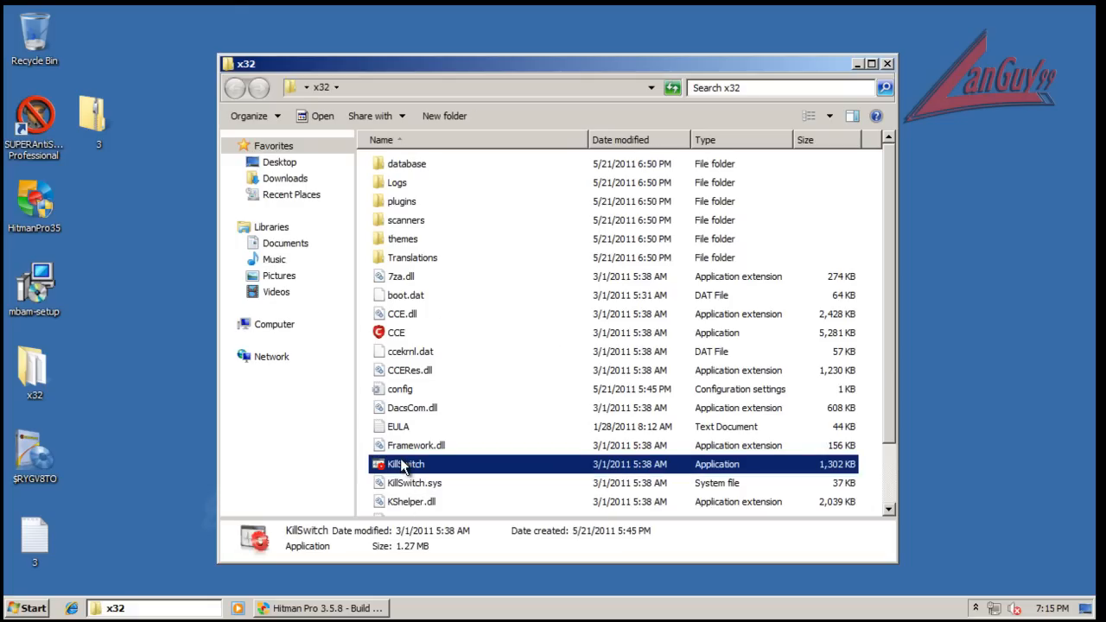
{"action": "double_click", "coordinate": [405, 463]}
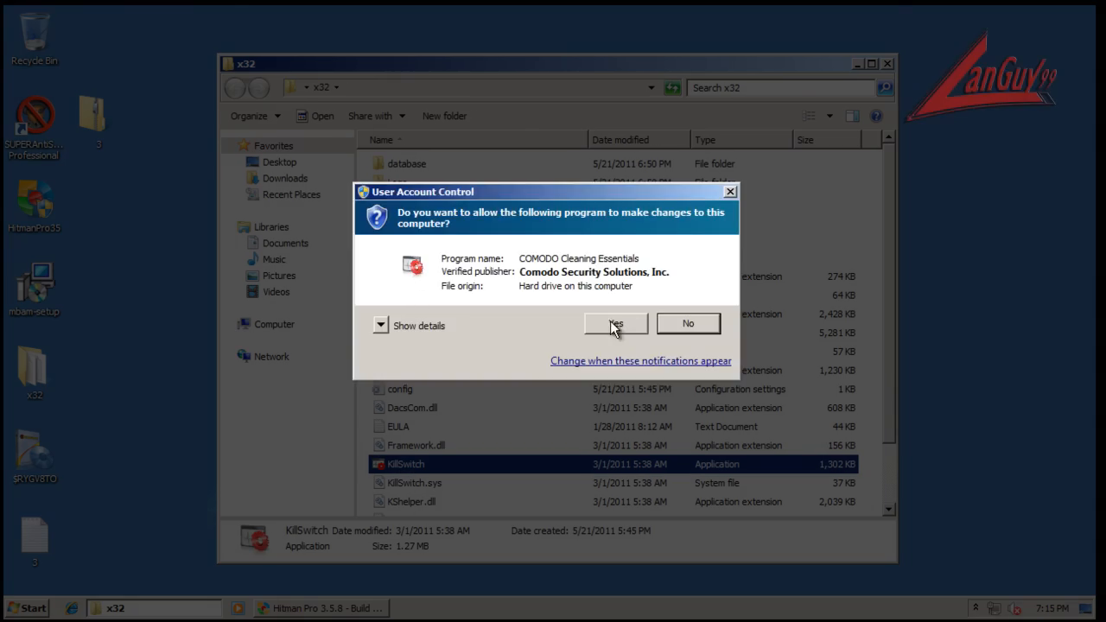
{"action": "left_click", "coordinate": [615, 324]}
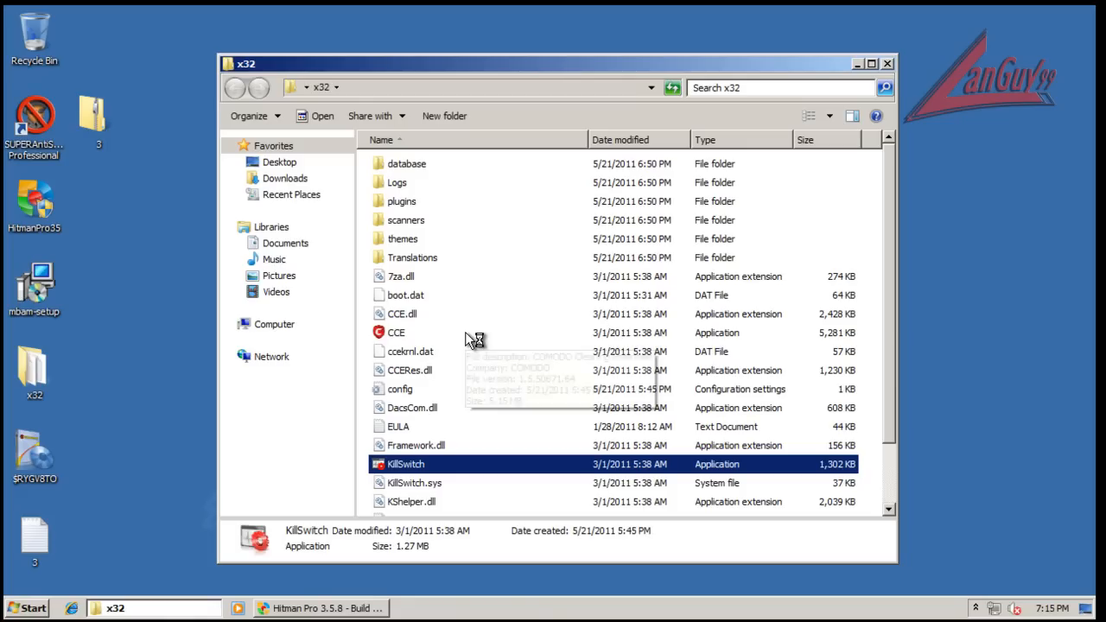
{"action": "mouse_move", "coordinate": [692, 297]}
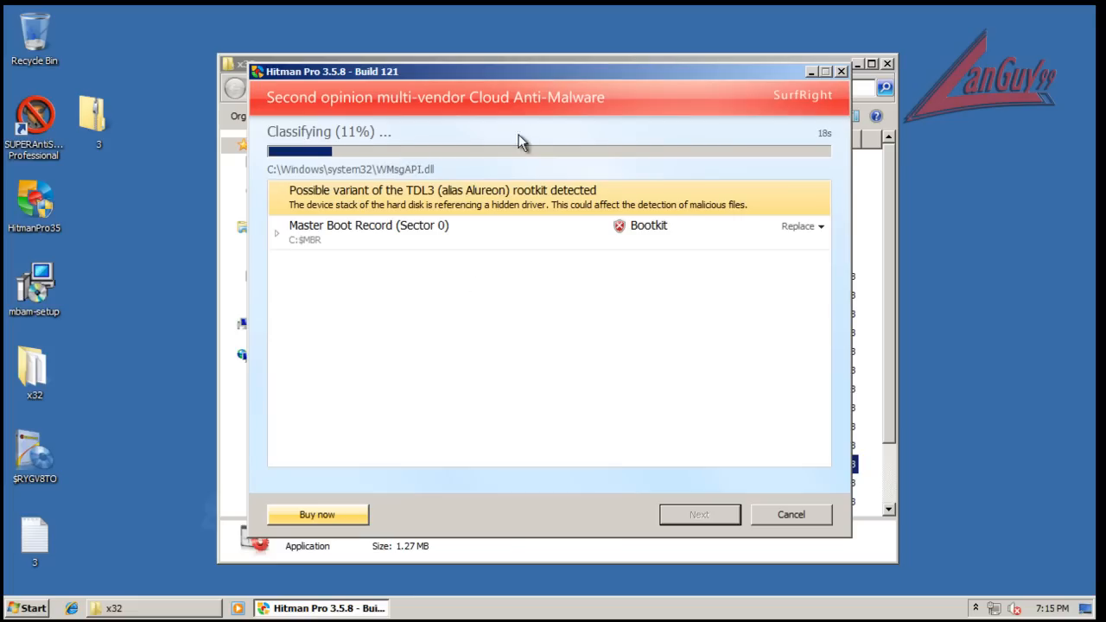
{"action": "mouse_move", "coordinate": [279, 239]}
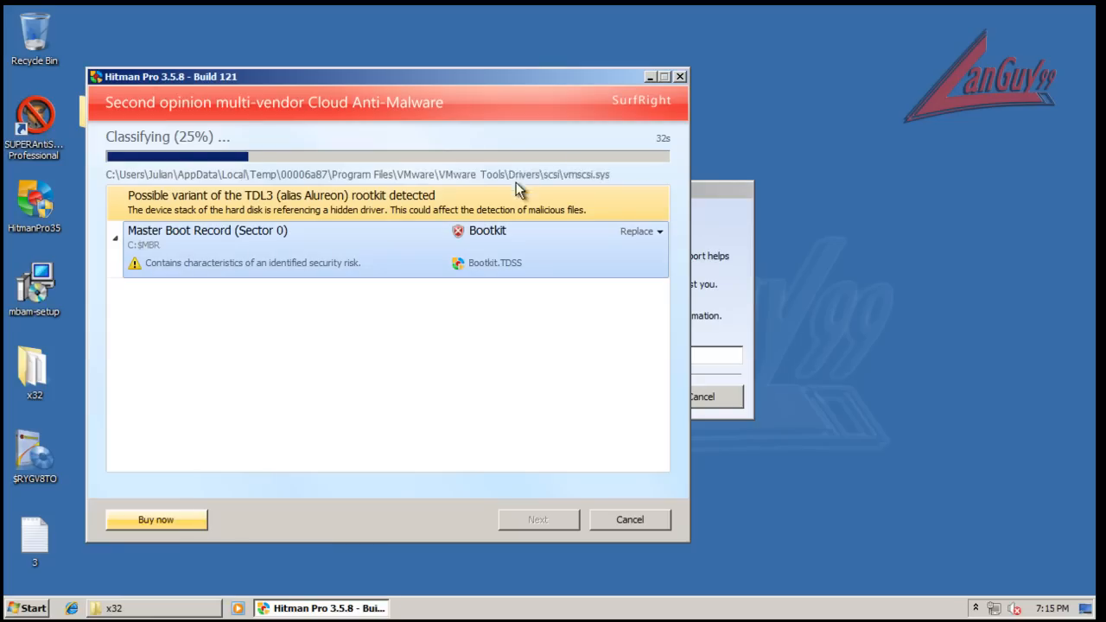
{"action": "left_click", "coordinate": [601, 395]}
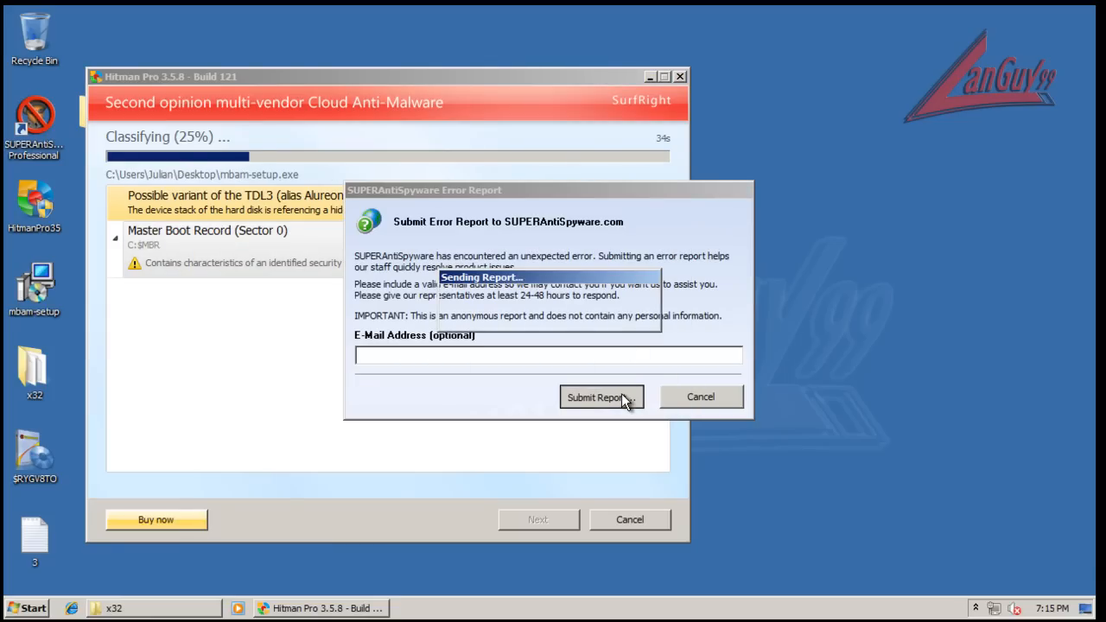
{"action": "mouse_move", "coordinate": [517, 48]}
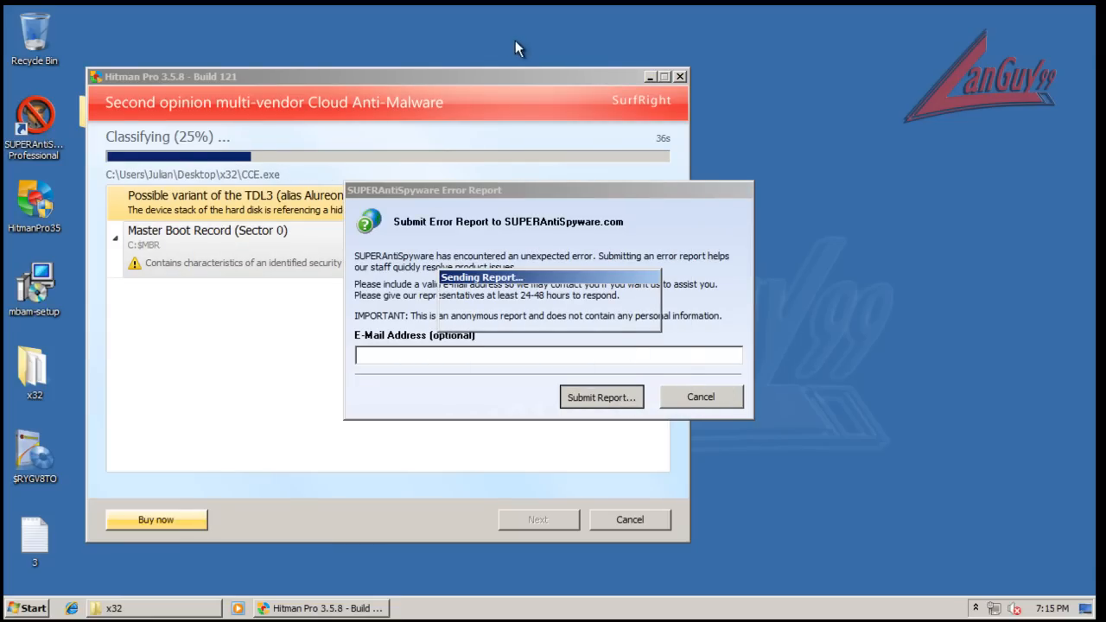
{"action": "left_click", "coordinate": [701, 396]}
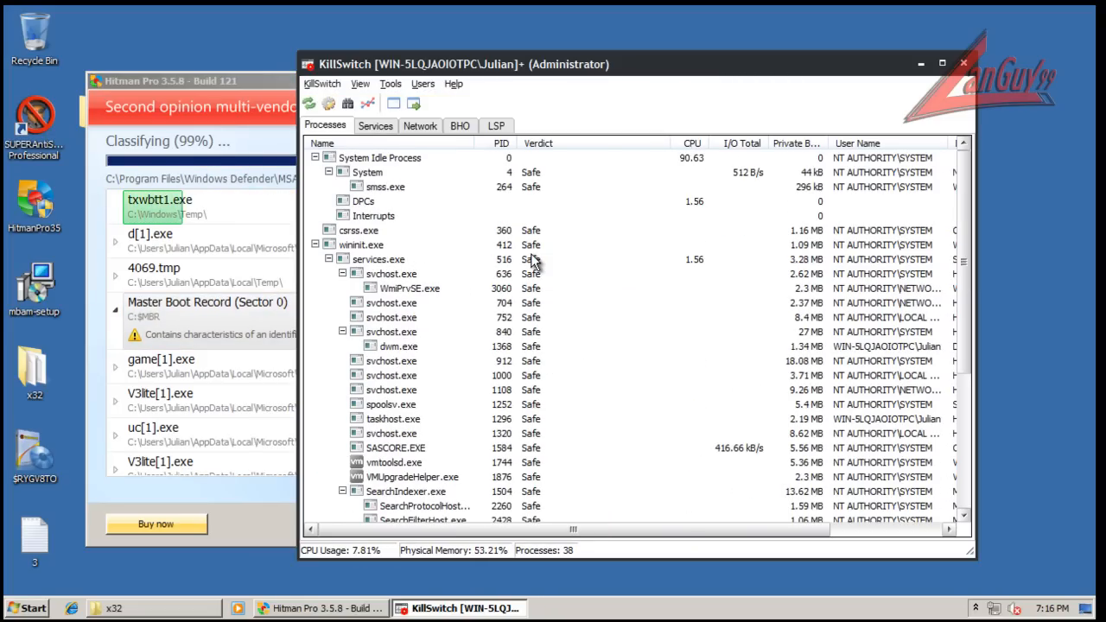
Review KillSwitch's Processes, Services and Network lists, then return to the Hitman Pro window.
{"action": "scroll", "scroll_direction": "down", "scroll_amount": 3}
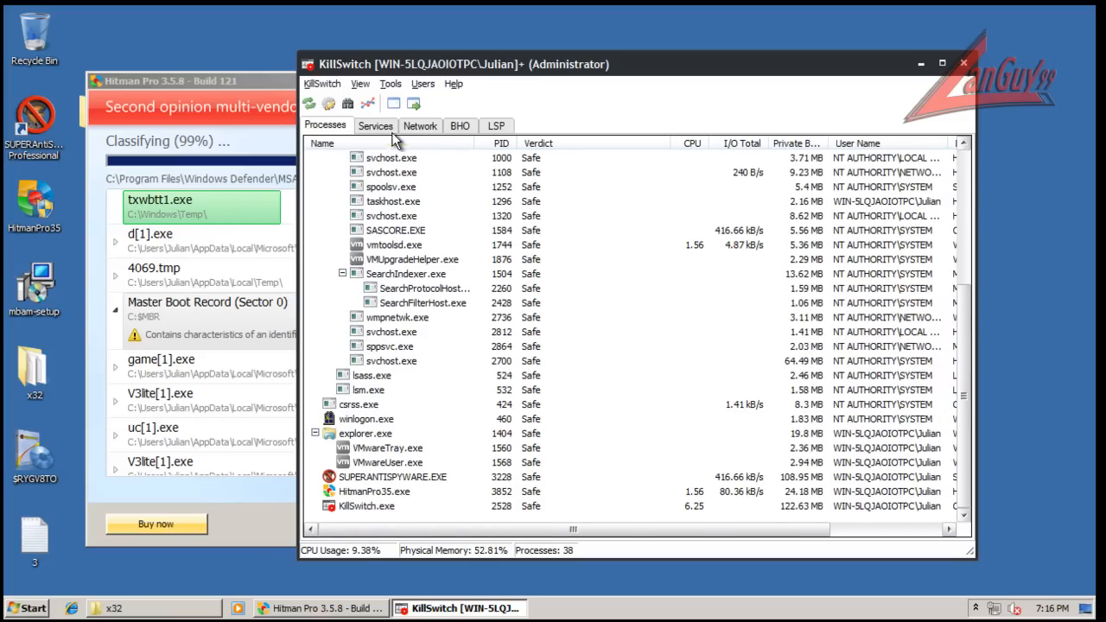
{"action": "left_click", "coordinate": [375, 124]}
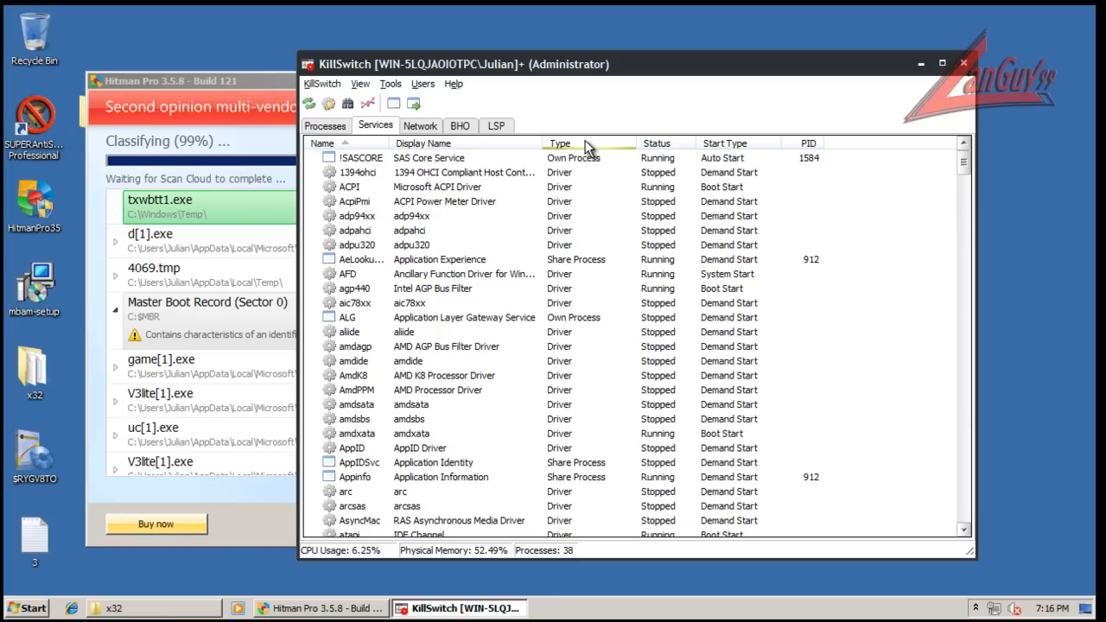
{"action": "mouse_move", "coordinate": [595, 311]}
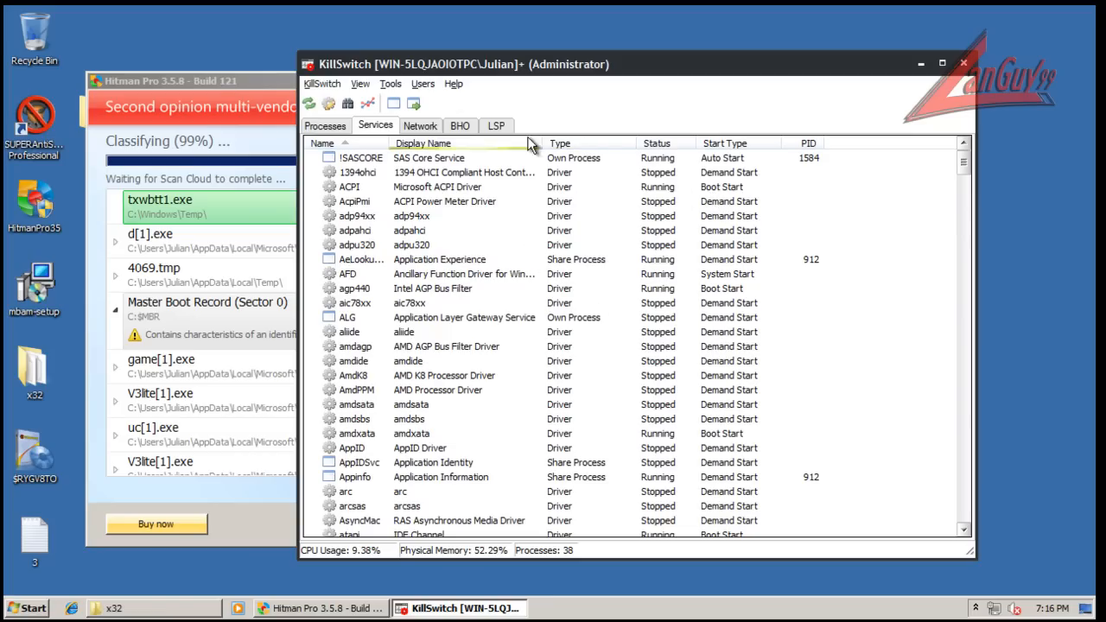
{"action": "left_click", "coordinate": [420, 125]}
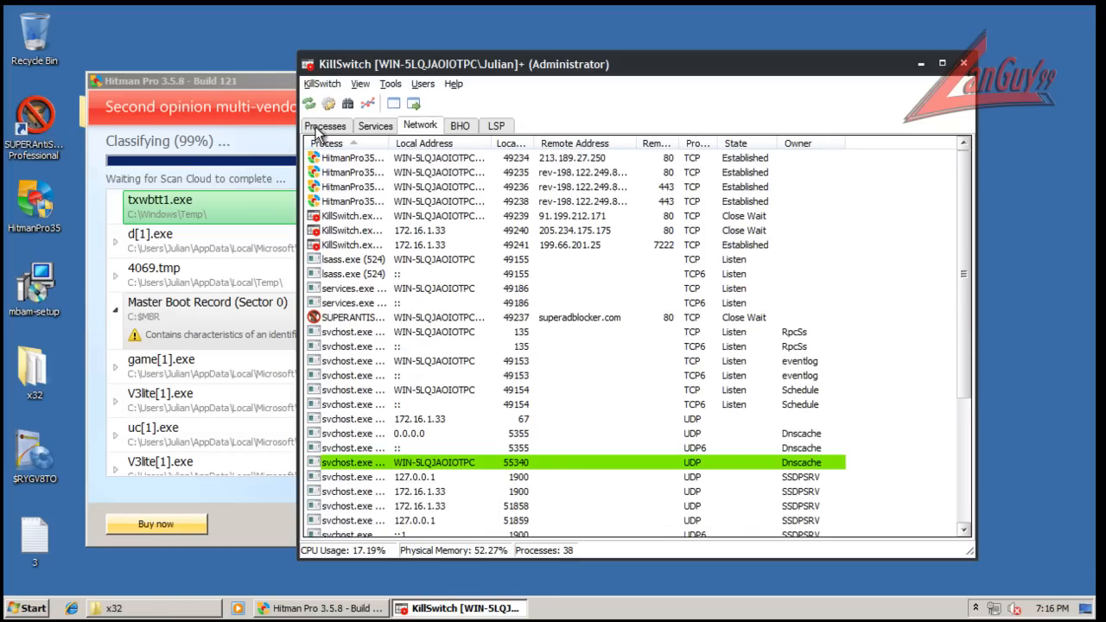
{"action": "left_click", "coordinate": [326, 124]}
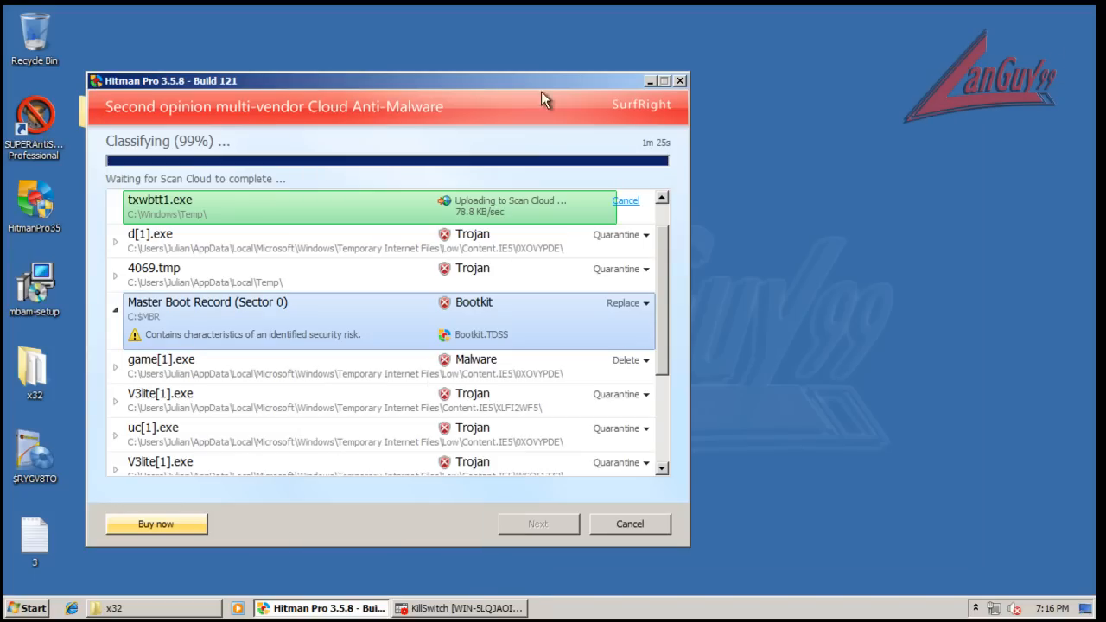
Review the 11 identified threats, close Hitman Pro, and agree to restart SUPERAntiSpyware.
{"action": "scroll", "scroll_direction": "down", "scroll_amount": 3}
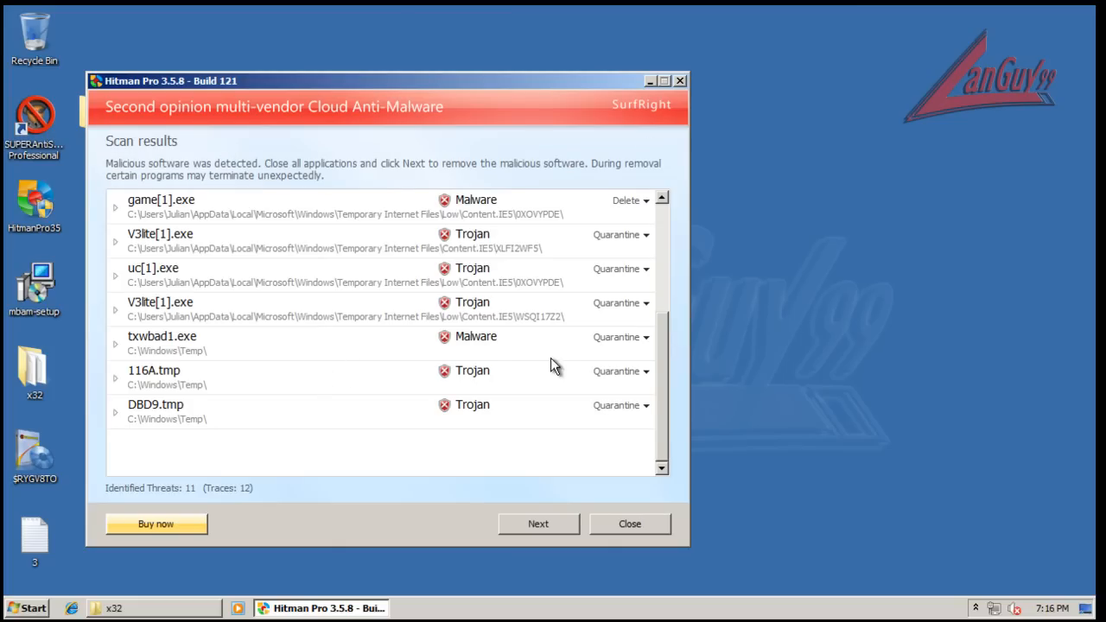
{"action": "left_click", "coordinate": [629, 524]}
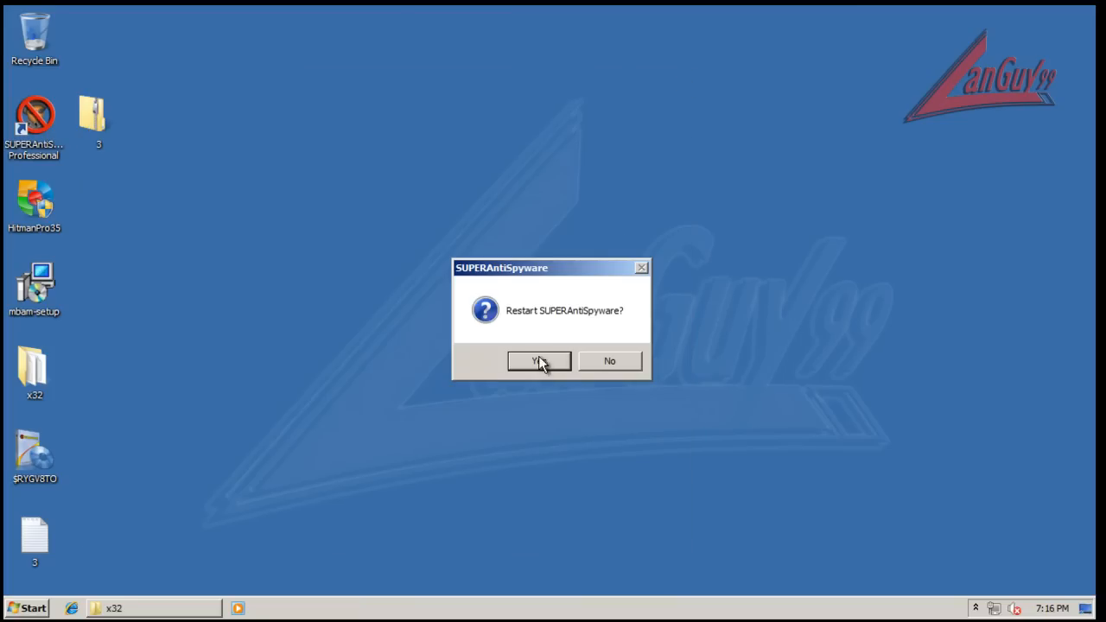
{"action": "left_click", "coordinate": [540, 361]}
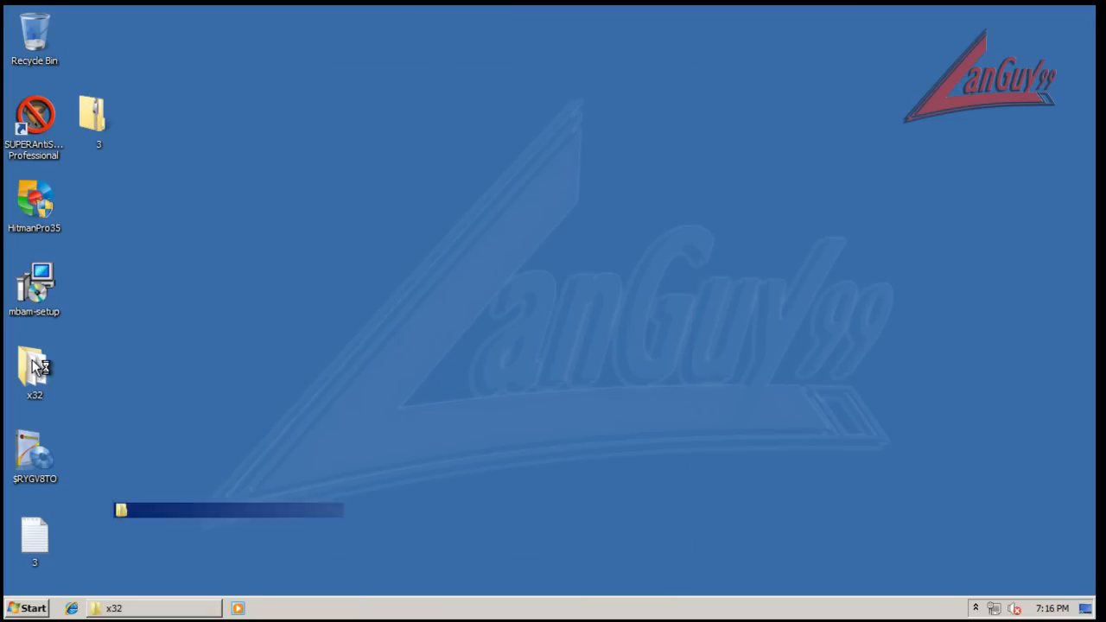
Launch CCE.exe from the x32 folder and accept the COMODO license agreement.
{"action": "double_click", "coordinate": [34, 372]}
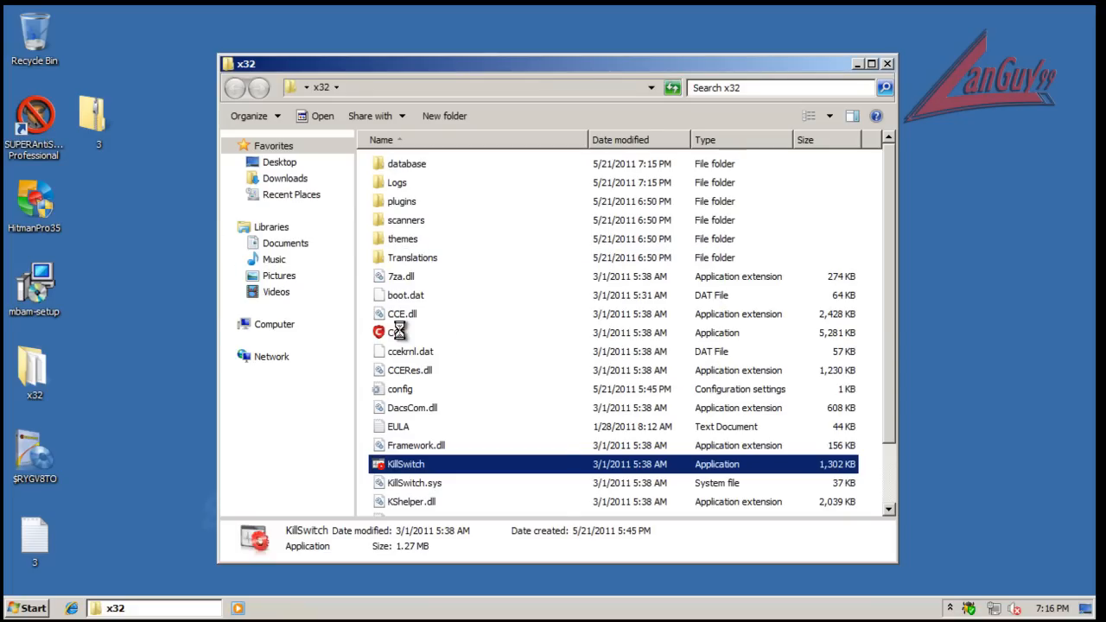
{"action": "left_click", "coordinate": [396, 332]}
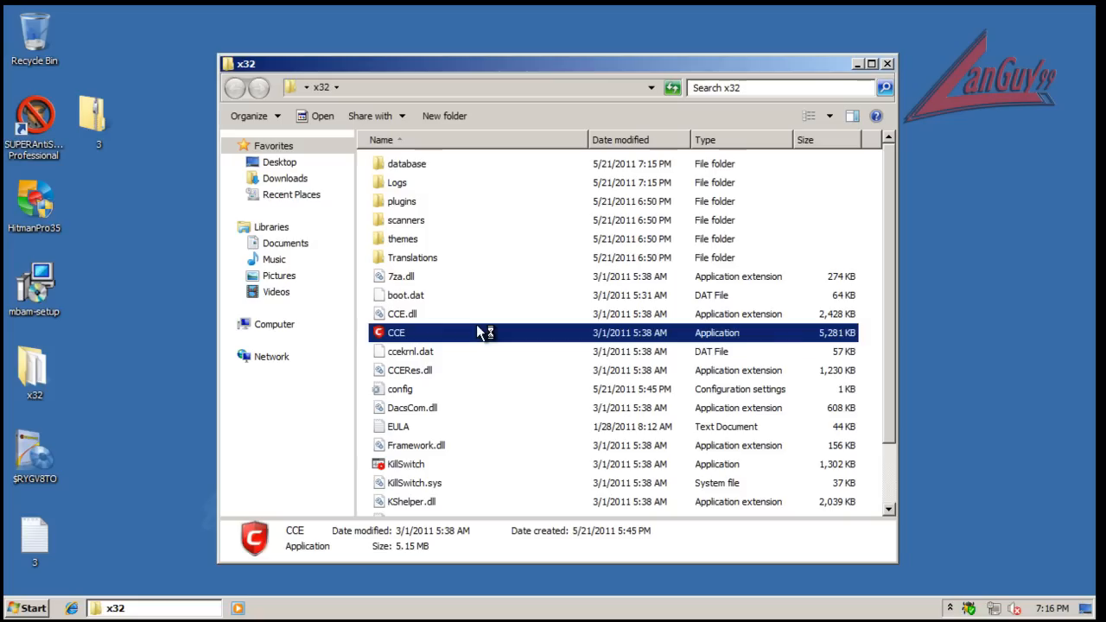
{"action": "double_click", "coordinate": [395, 332]}
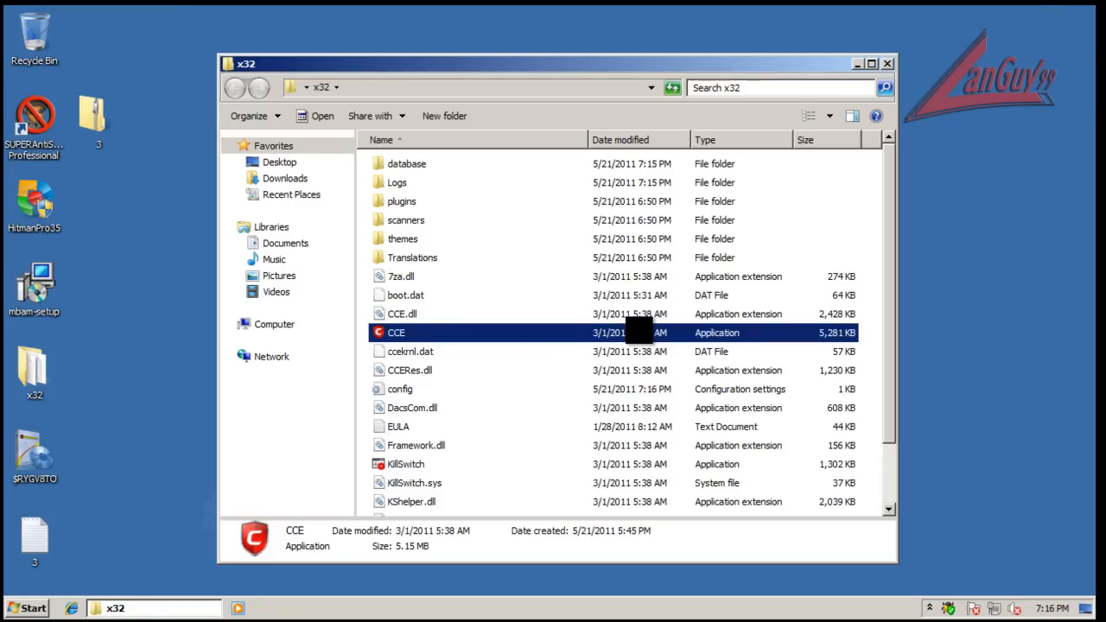
{"action": "double_click", "coordinate": [396, 332]}
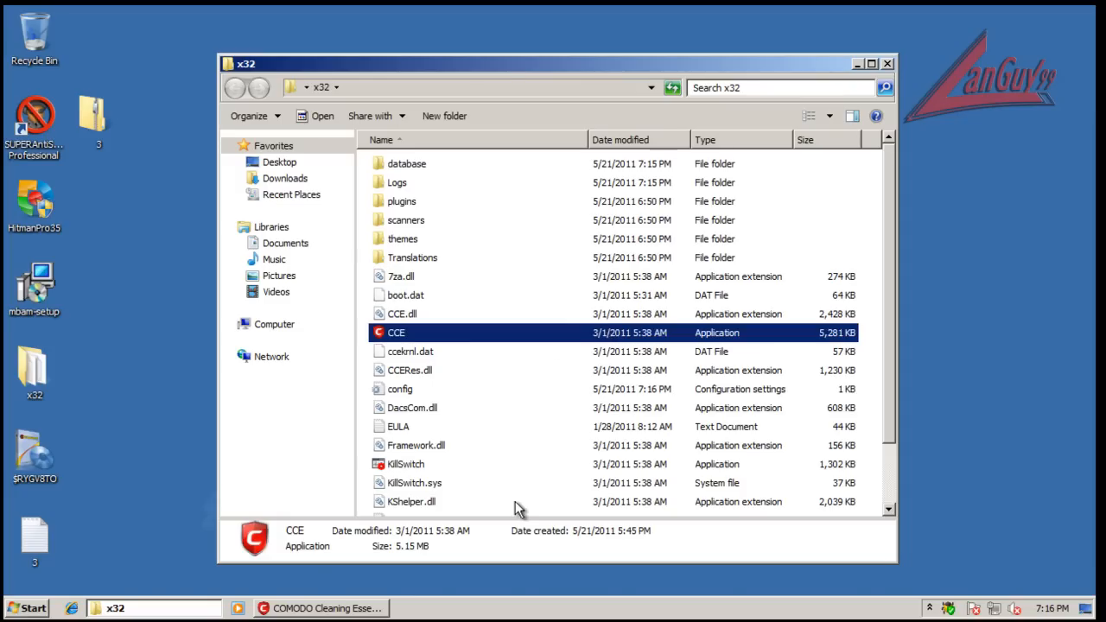
{"action": "double_click", "coordinate": [396, 332]}
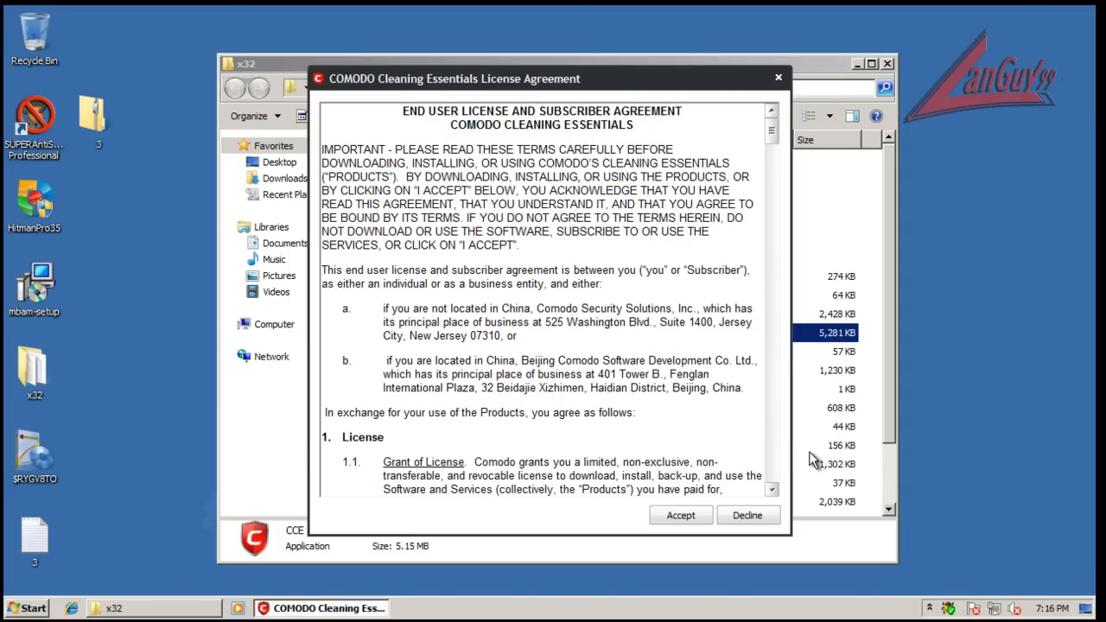
{"action": "left_click", "coordinate": [747, 515]}
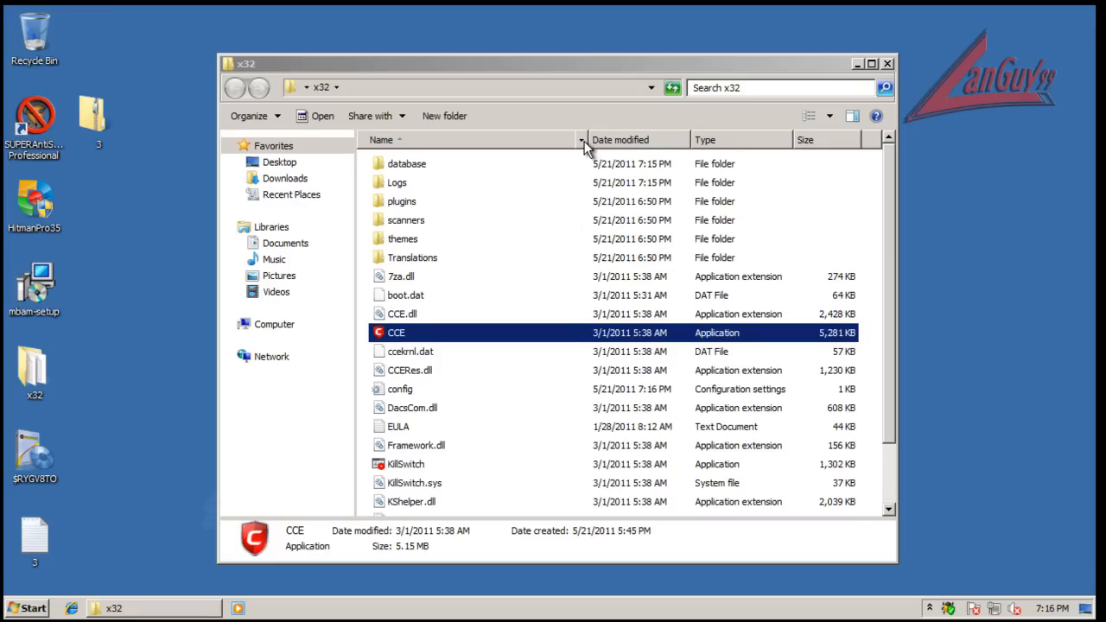
{"action": "mouse_move", "coordinate": [228, 577]}
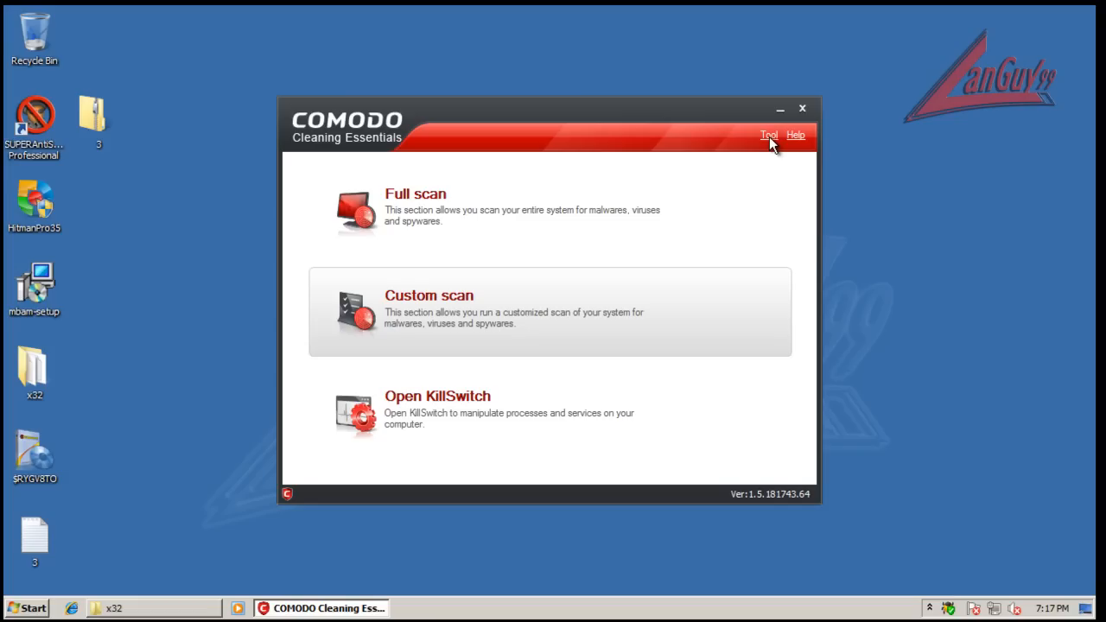
Review the Custom scan settings unchanged, then go to Tools > Options.
{"action": "left_click", "coordinate": [429, 294]}
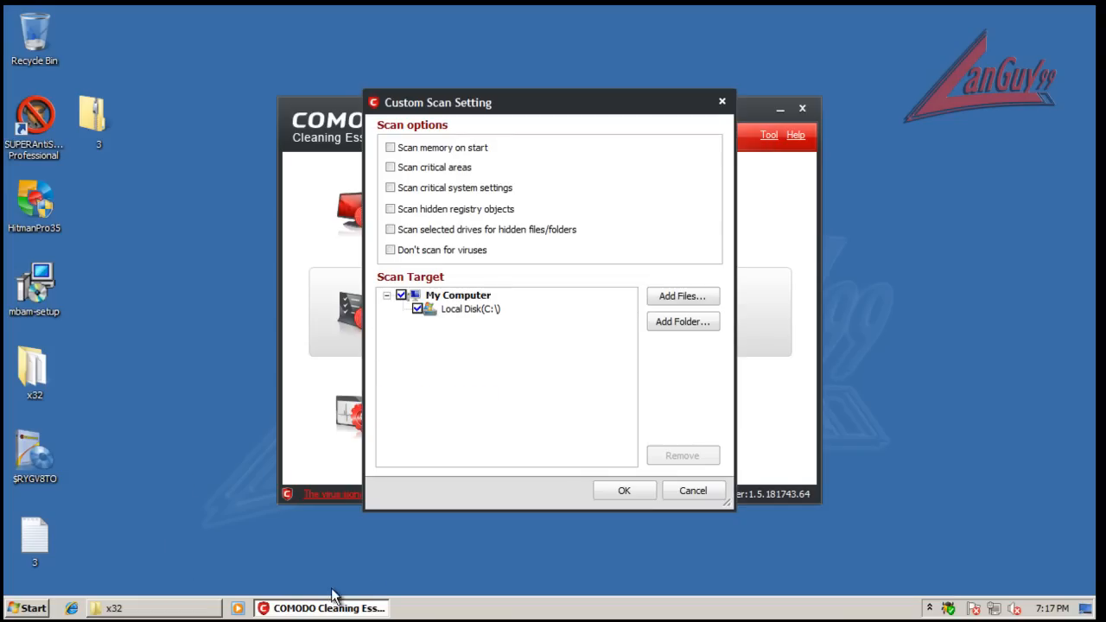
{"action": "left_click", "coordinate": [691, 491]}
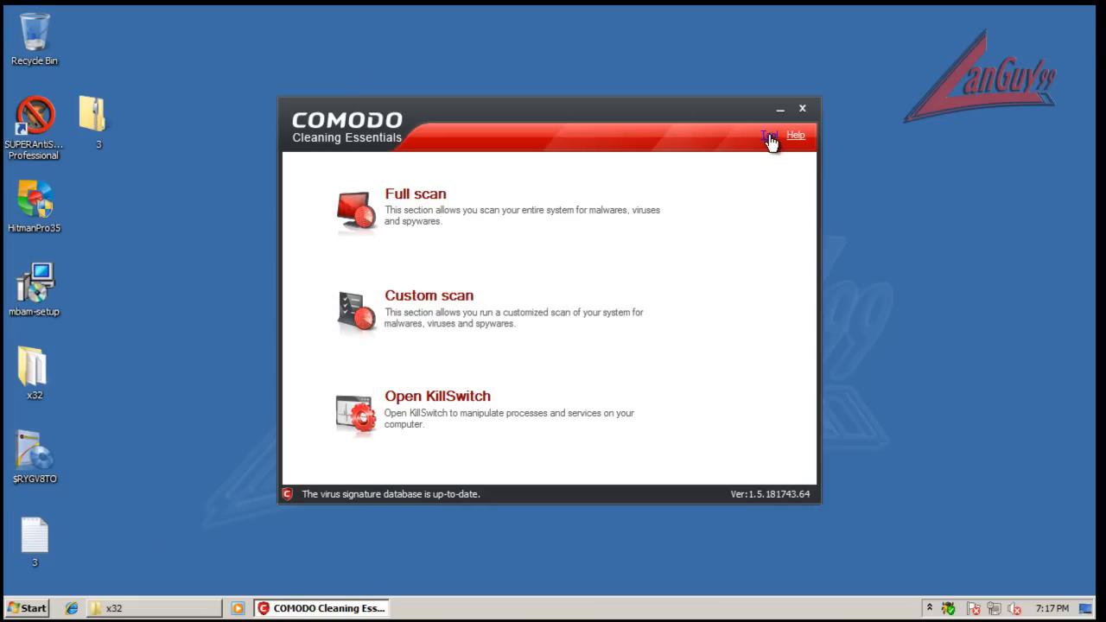
{"action": "left_click", "coordinate": [768, 135]}
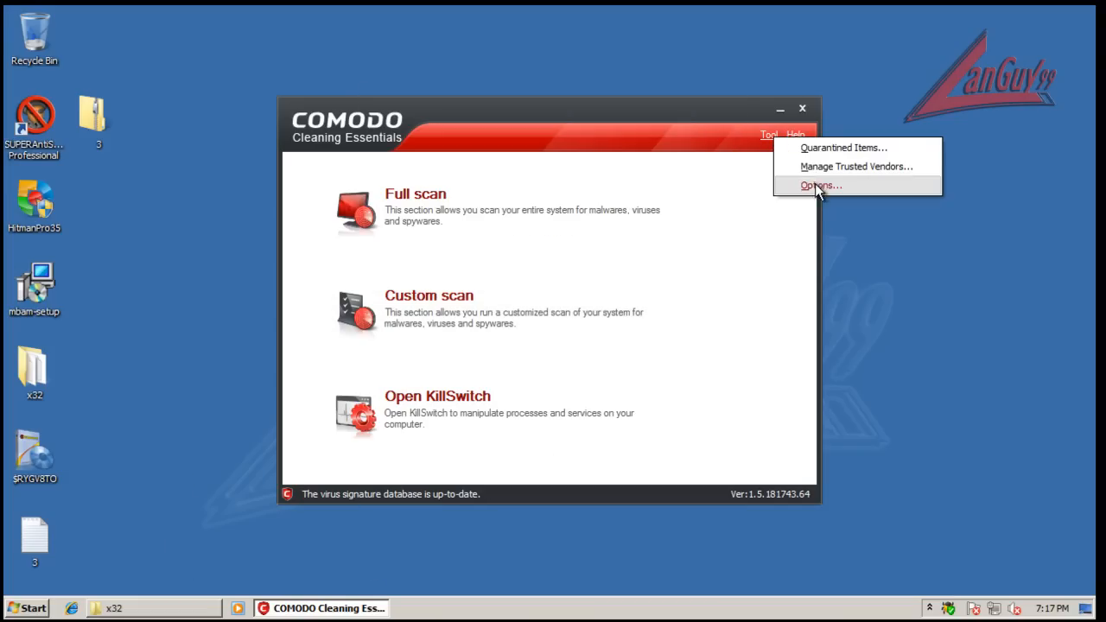
{"action": "left_click", "coordinate": [816, 185]}
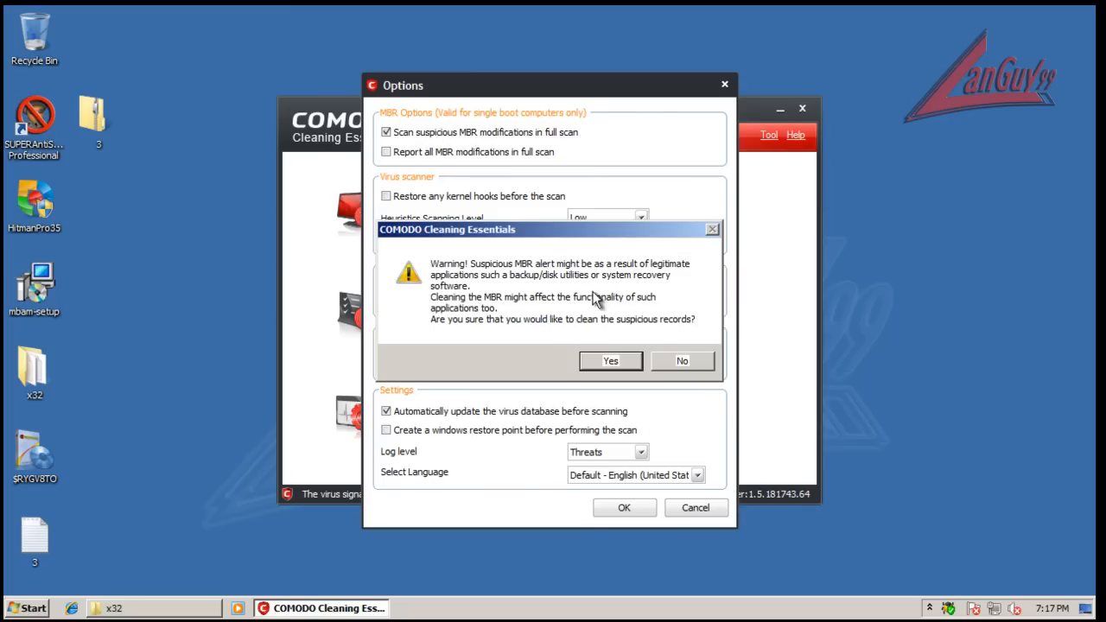
Enable scanning suspicious MBR modifications and reporting all MBR modifications, confirming the warnings, and save.
{"action": "left_click", "coordinate": [387, 153]}
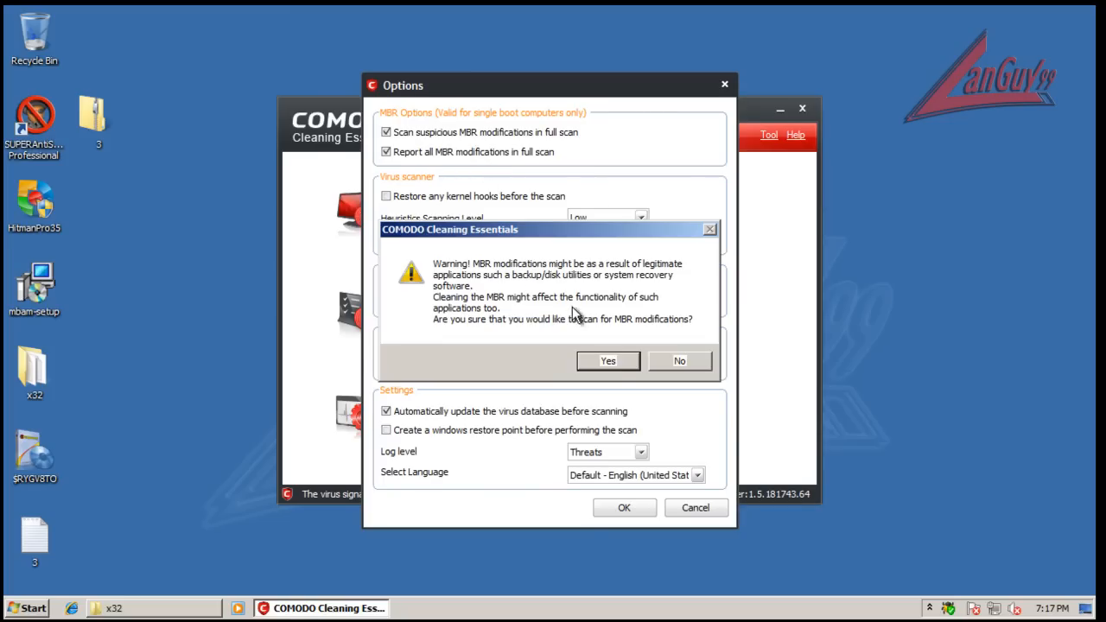
{"action": "left_click", "coordinate": [608, 361]}
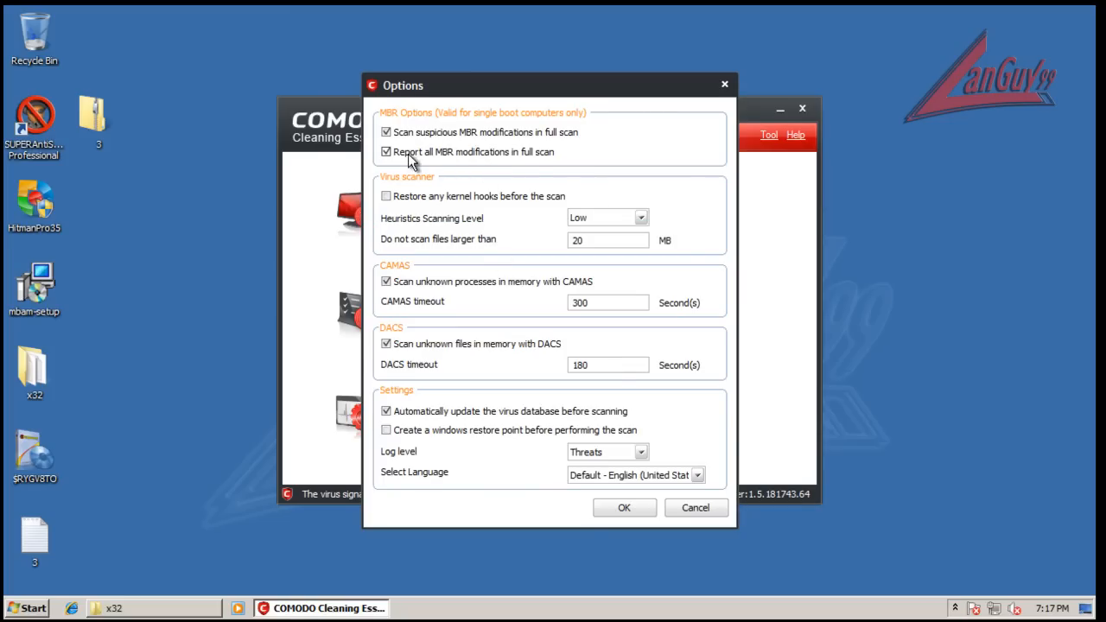
{"action": "mouse_move", "coordinate": [502, 152]}
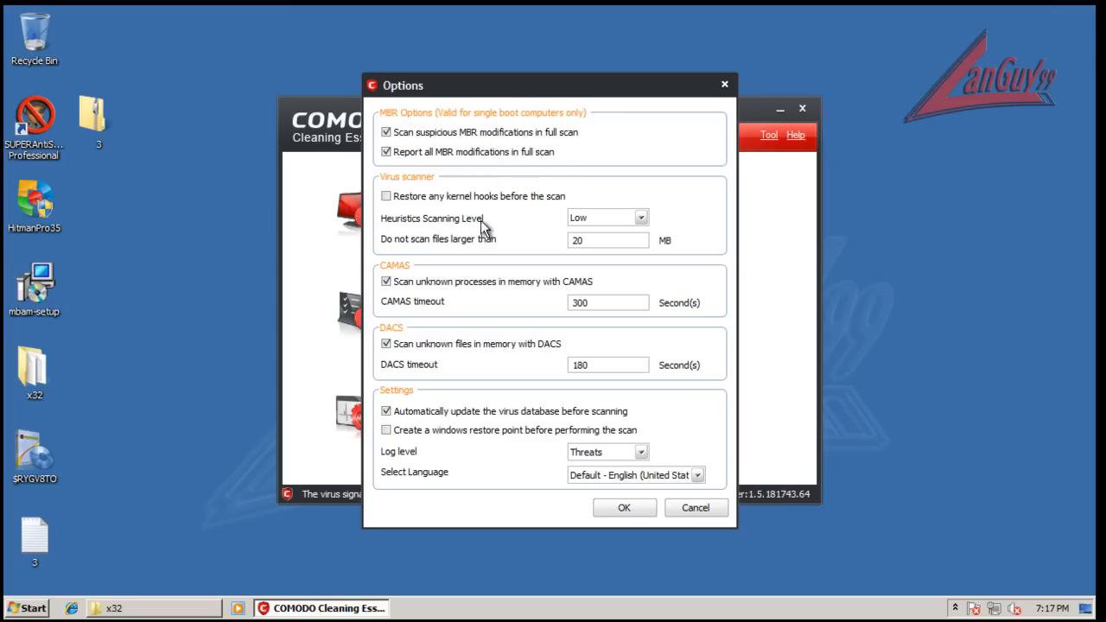
{"action": "mouse_move", "coordinate": [646, 235]}
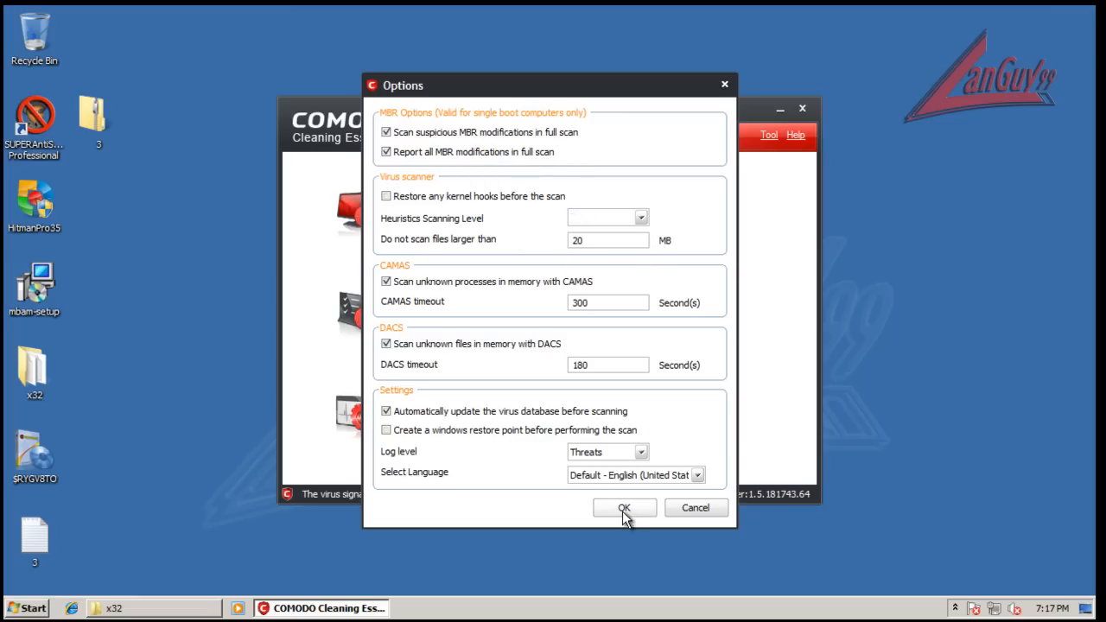
{"action": "left_click", "coordinate": [624, 508]}
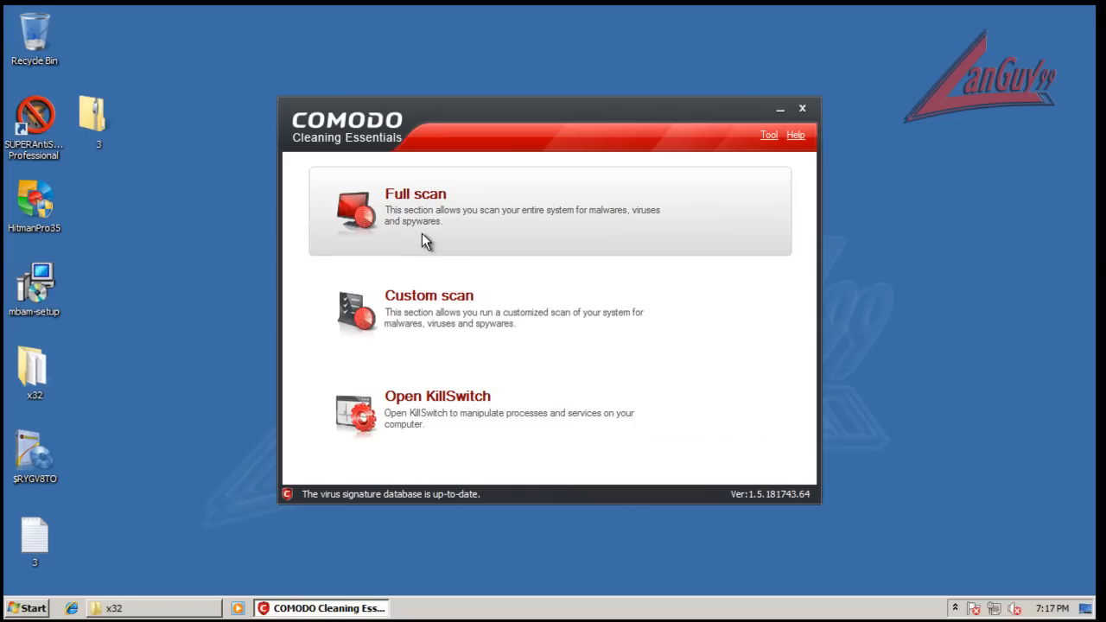
{"action": "mouse_move", "coordinate": [545, 355]}
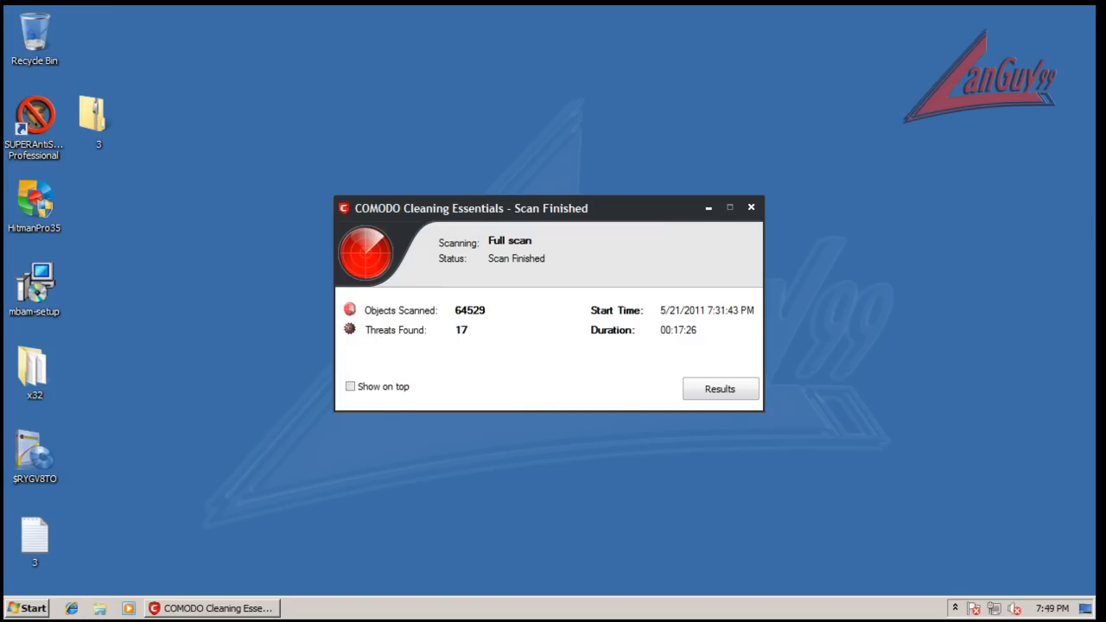
{"action": "mouse_move", "coordinate": [637, 207]}
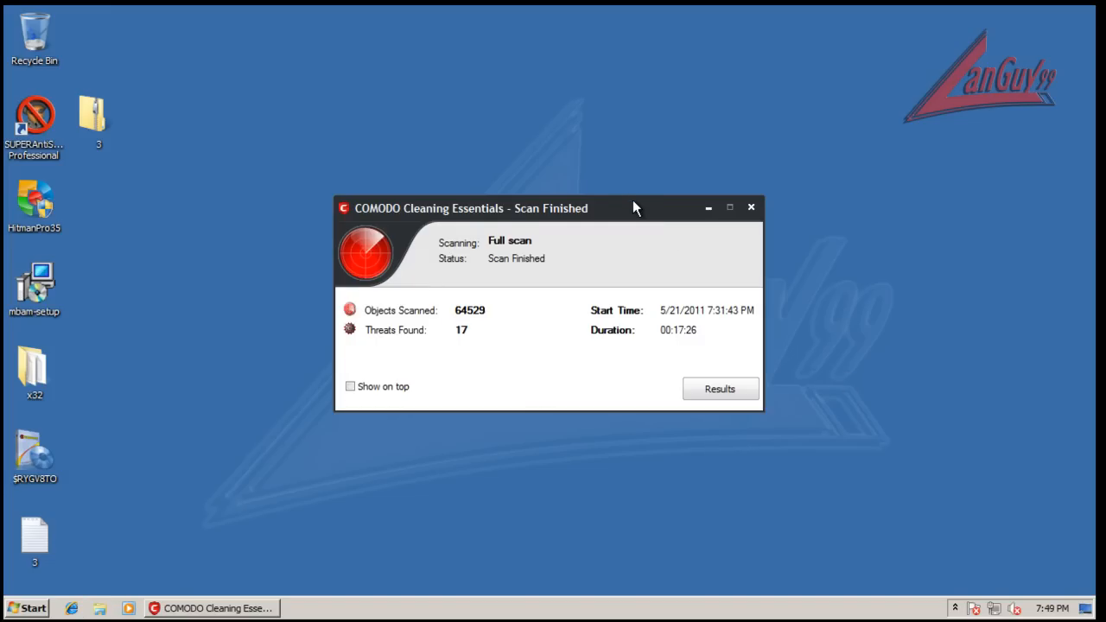
View the Results list of the finished full scan with 17 threats among 64529 objects.
{"action": "left_click", "coordinate": [720, 389]}
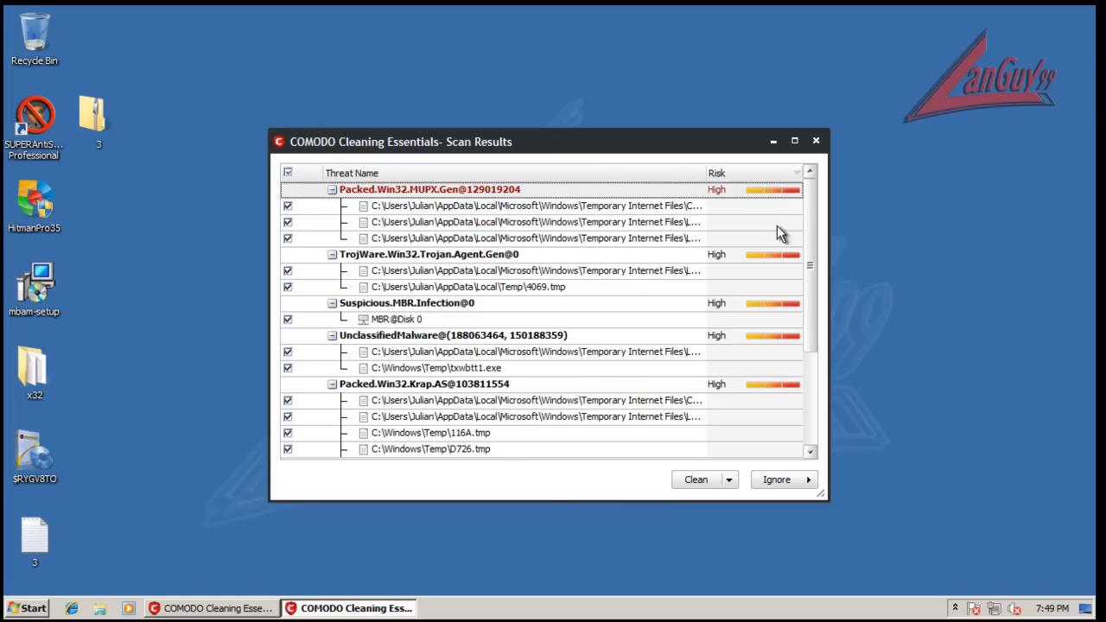
Review the results, untick RUNSAS.EXE and SUPERANTISPYWARE.EXE under Heur.Suspicious, and clean the rest.
{"action": "scroll", "scroll_direction": "down", "scroll_amount": 3}
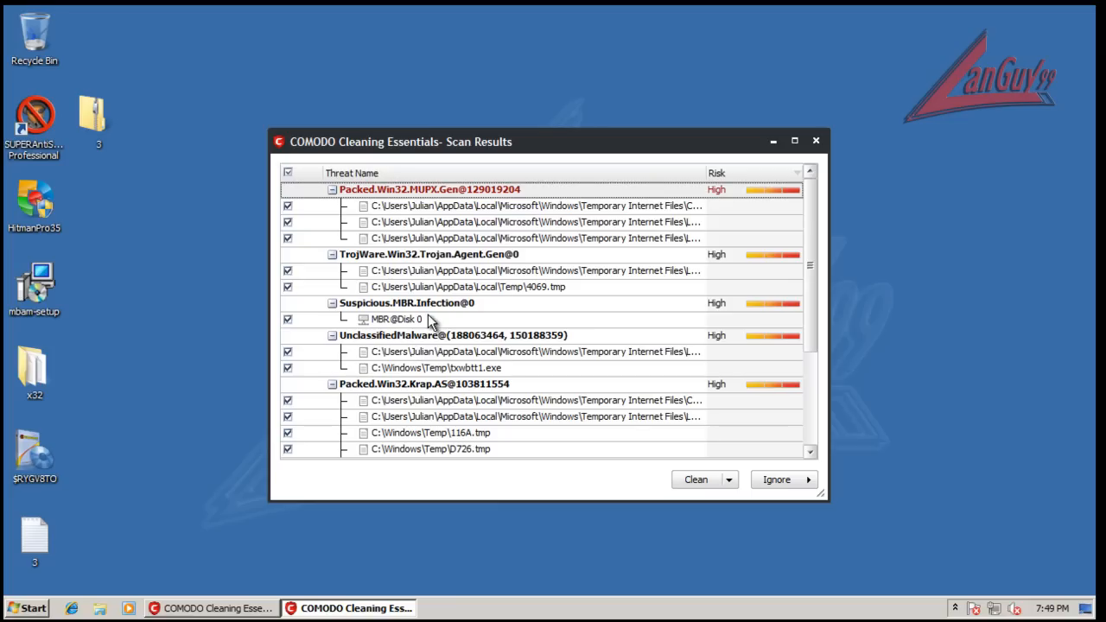
{"action": "mouse_move", "coordinate": [436, 322]}
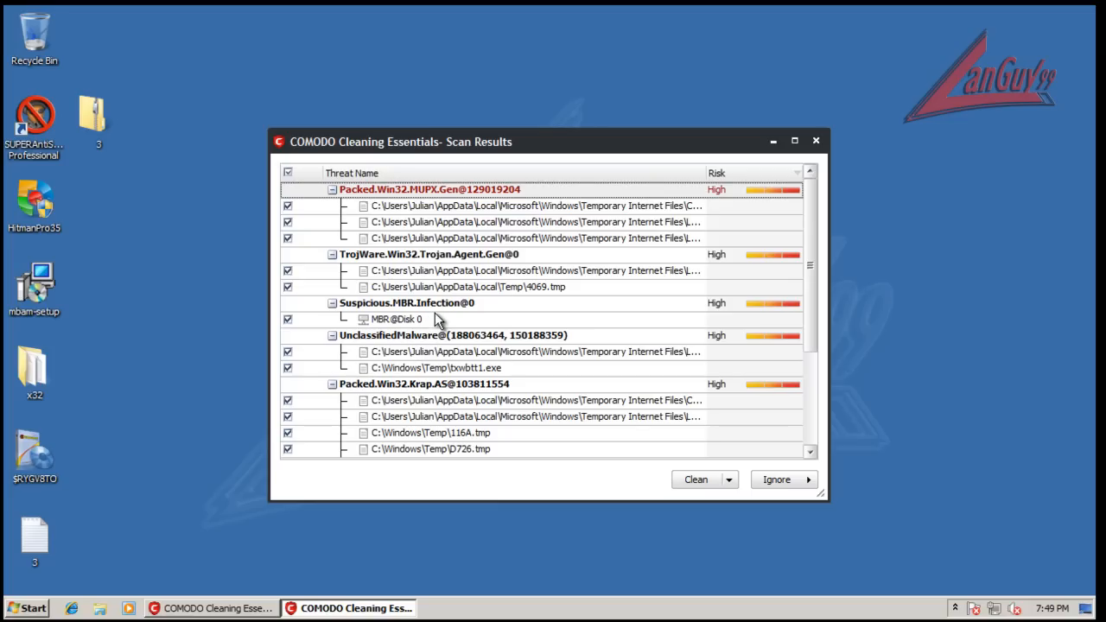
{"action": "mouse_move", "coordinate": [398, 332]}
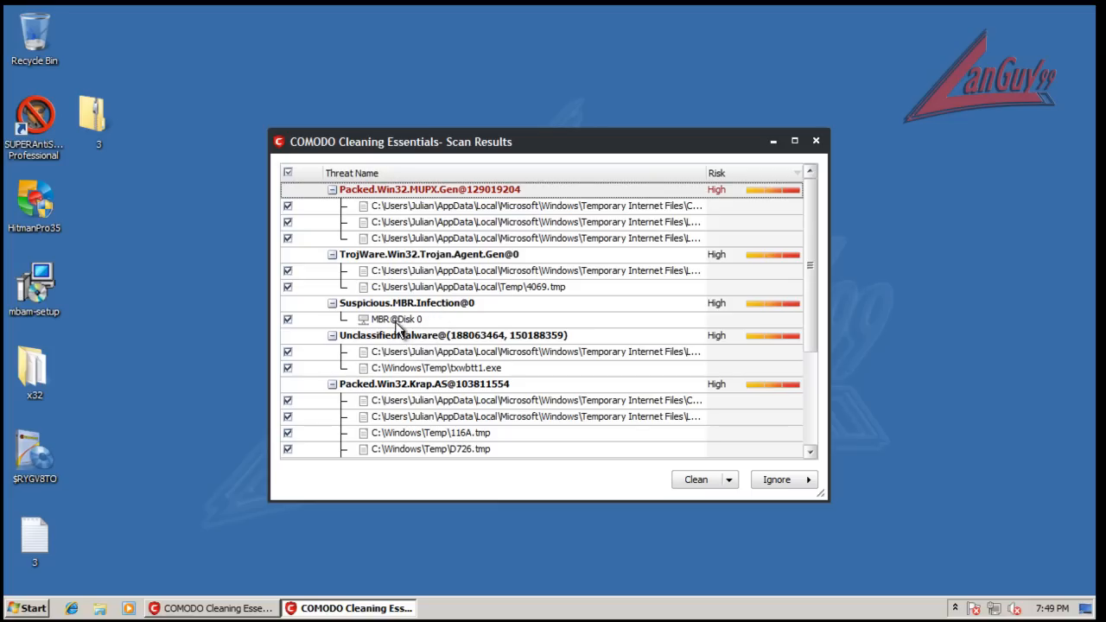
{"action": "mouse_move", "coordinate": [501, 297]}
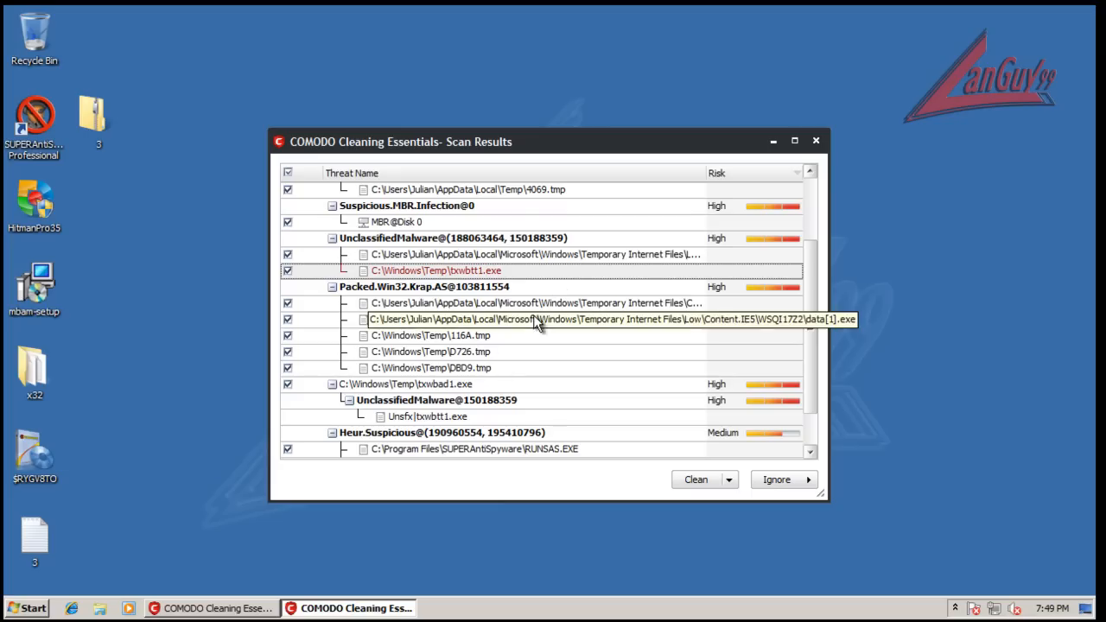
{"action": "scroll", "scroll_direction": "down", "scroll_amount": 3}
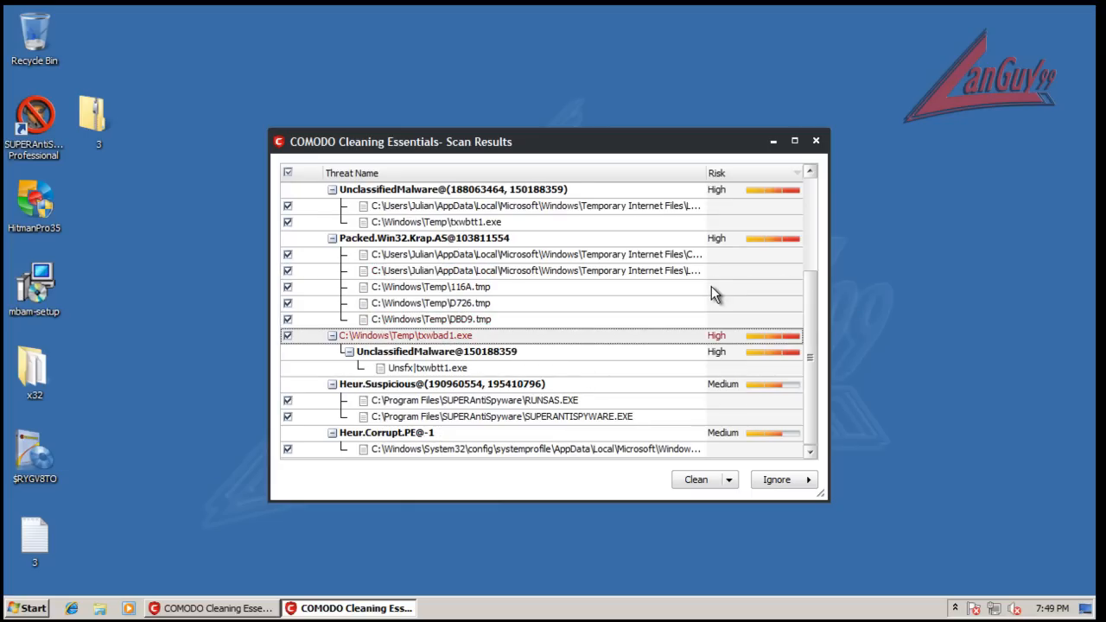
{"action": "mouse_move", "coordinate": [664, 297]}
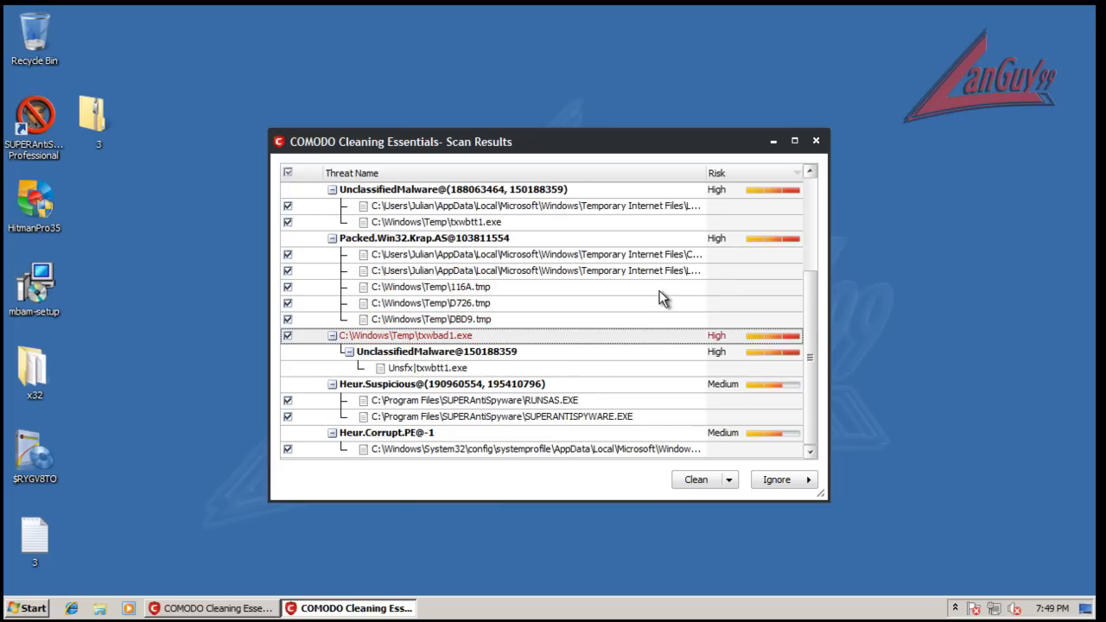
{"action": "mouse_move", "coordinate": [550, 352]}
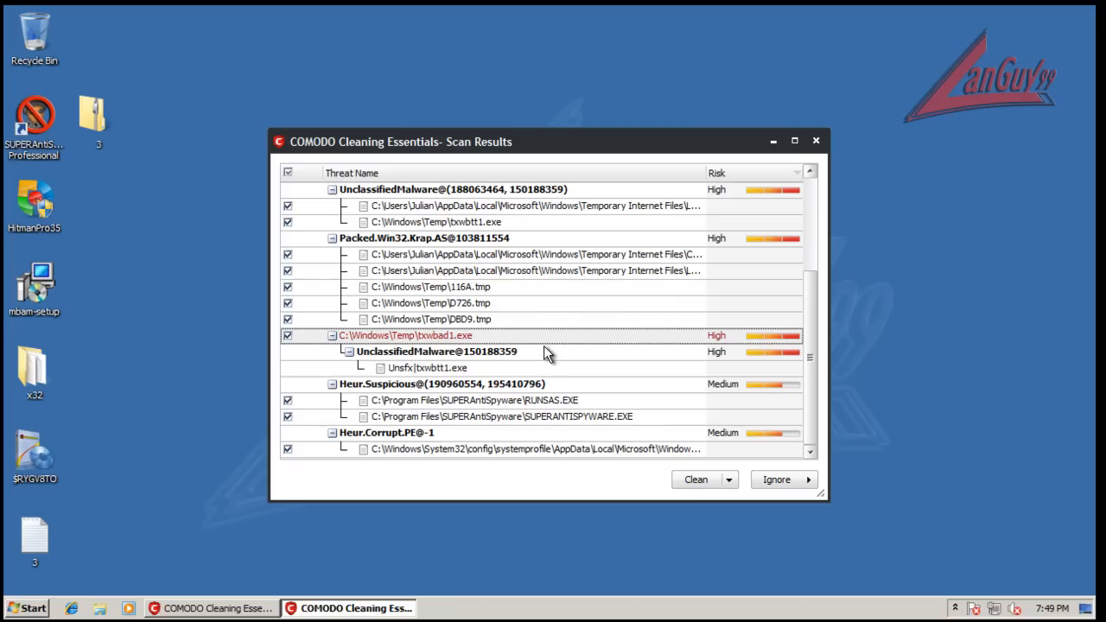
{"action": "left_click", "coordinate": [427, 366]}
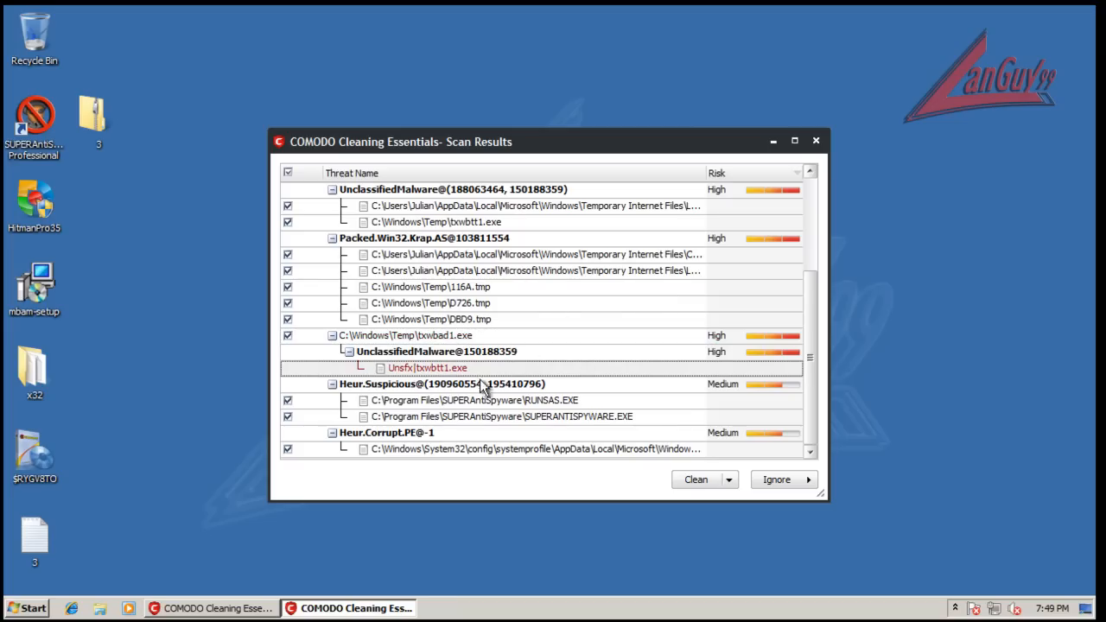
{"action": "mouse_move", "coordinate": [667, 417]}
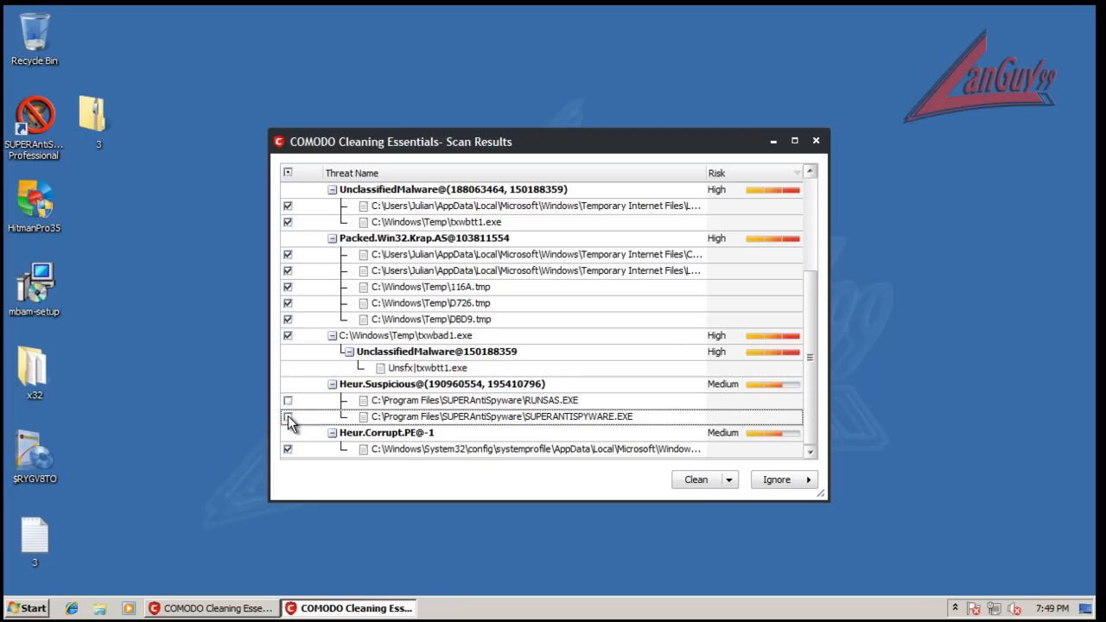
{"action": "left_click", "coordinate": [287, 417]}
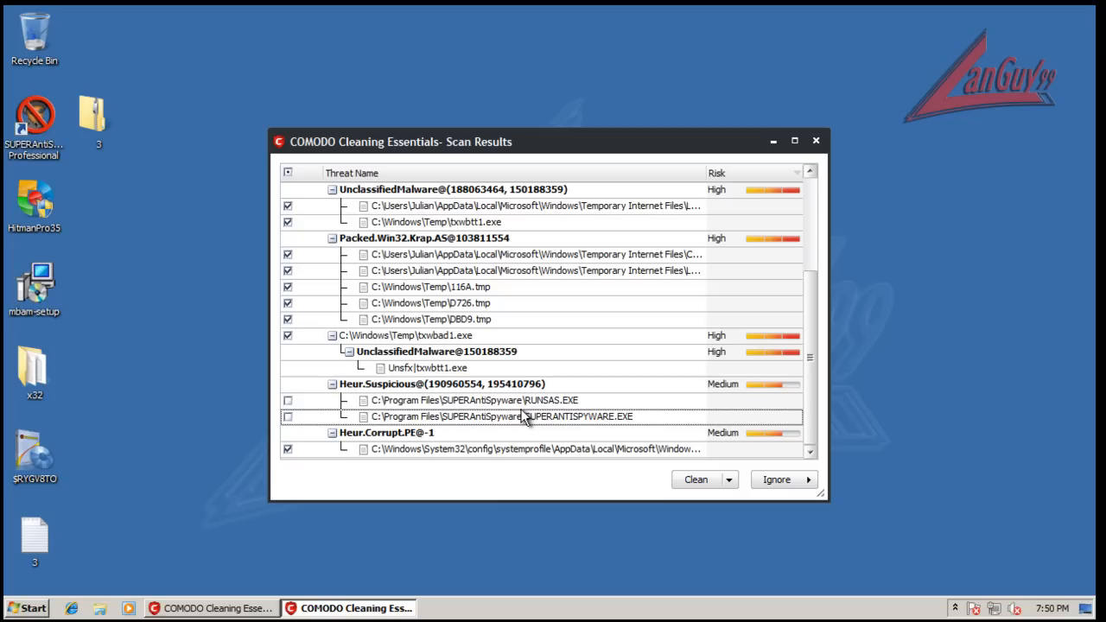
{"action": "left_click", "coordinate": [695, 480]}
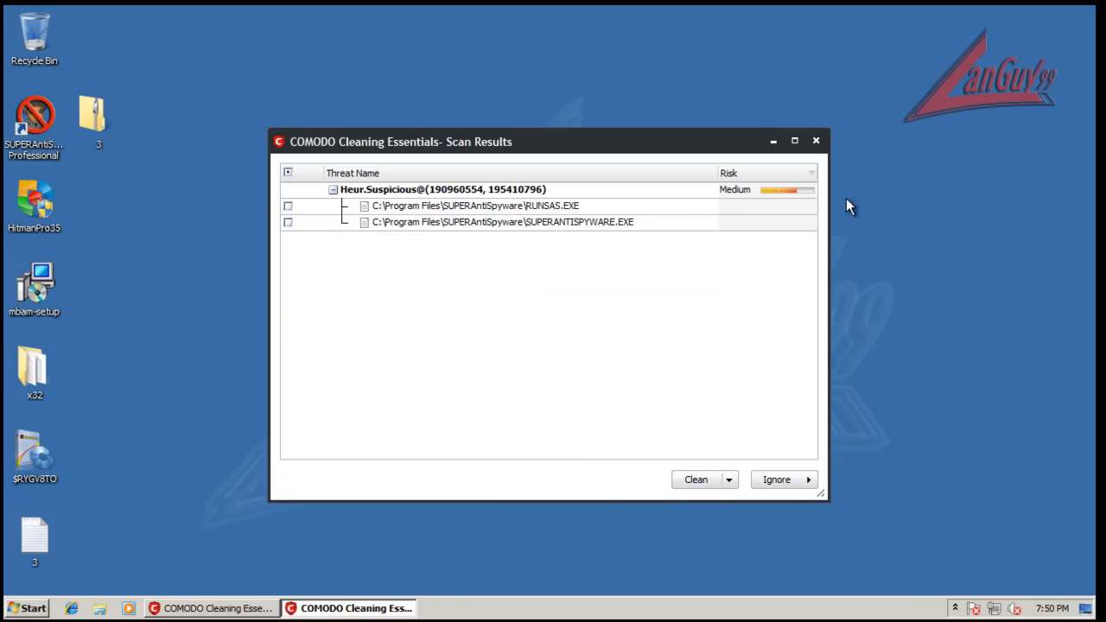
Clean the two remaining SUPERAntiSpyware files and agree to the verification restart.
{"action": "left_click", "coordinate": [287, 173]}
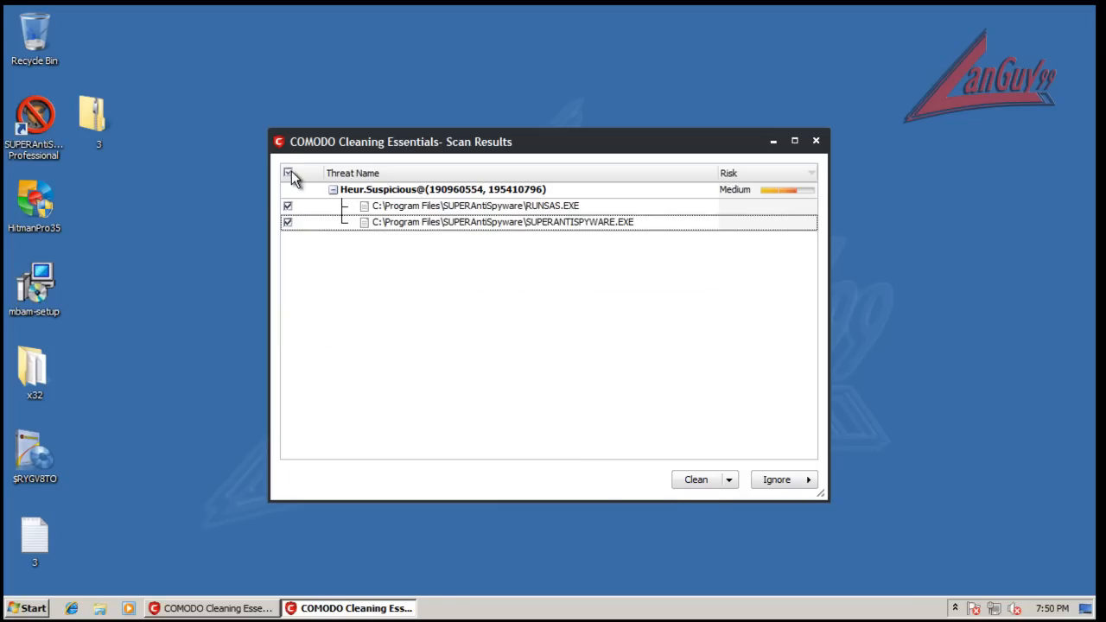
{"action": "left_click", "coordinate": [810, 480]}
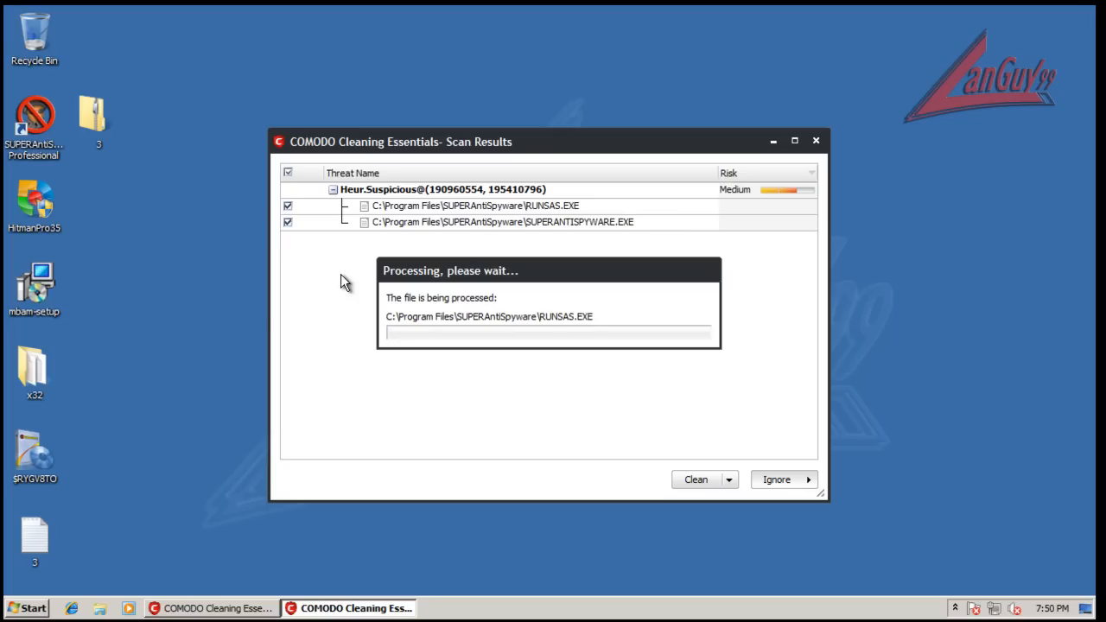
{"action": "mouse_move", "coordinate": [32, 297]}
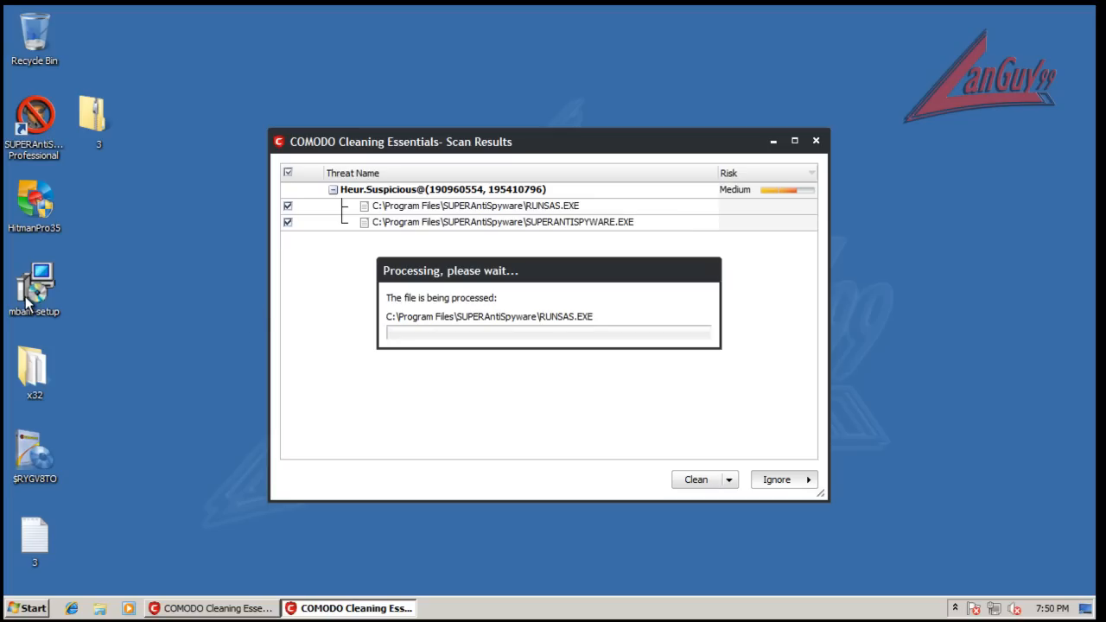
{"action": "mouse_move", "coordinate": [478, 354]}
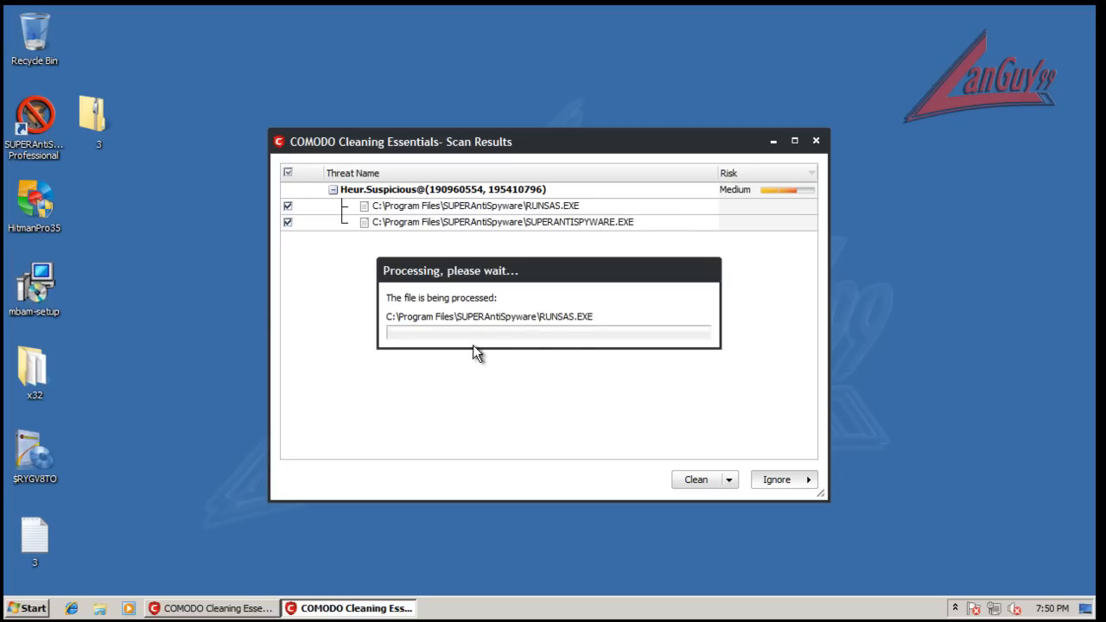
{"action": "mouse_move", "coordinate": [577, 339]}
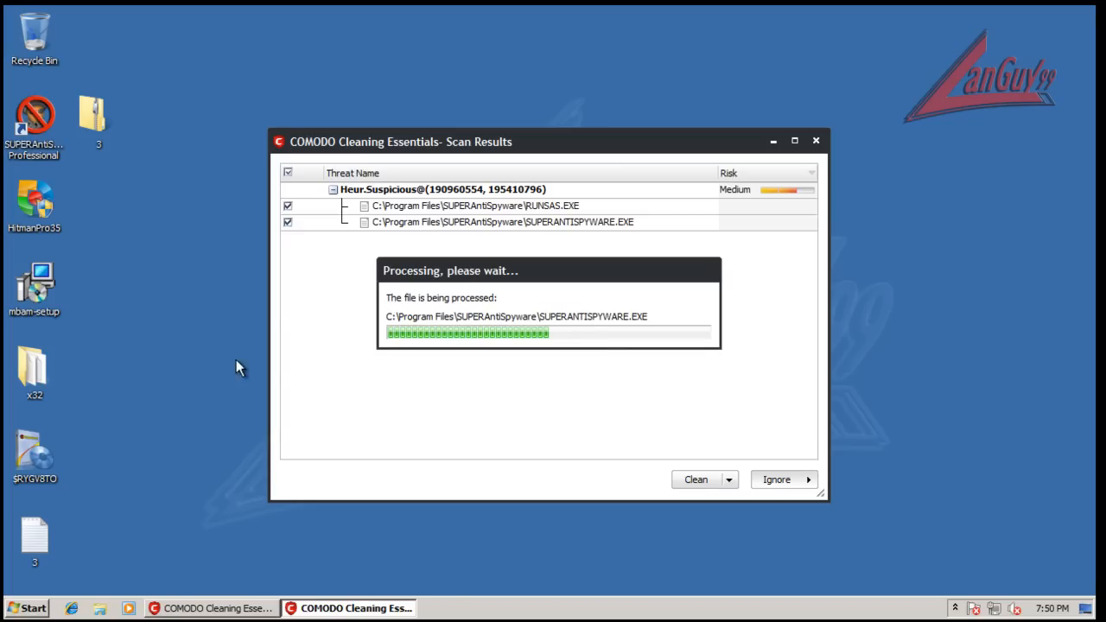
{"action": "mouse_move", "coordinate": [41, 287]}
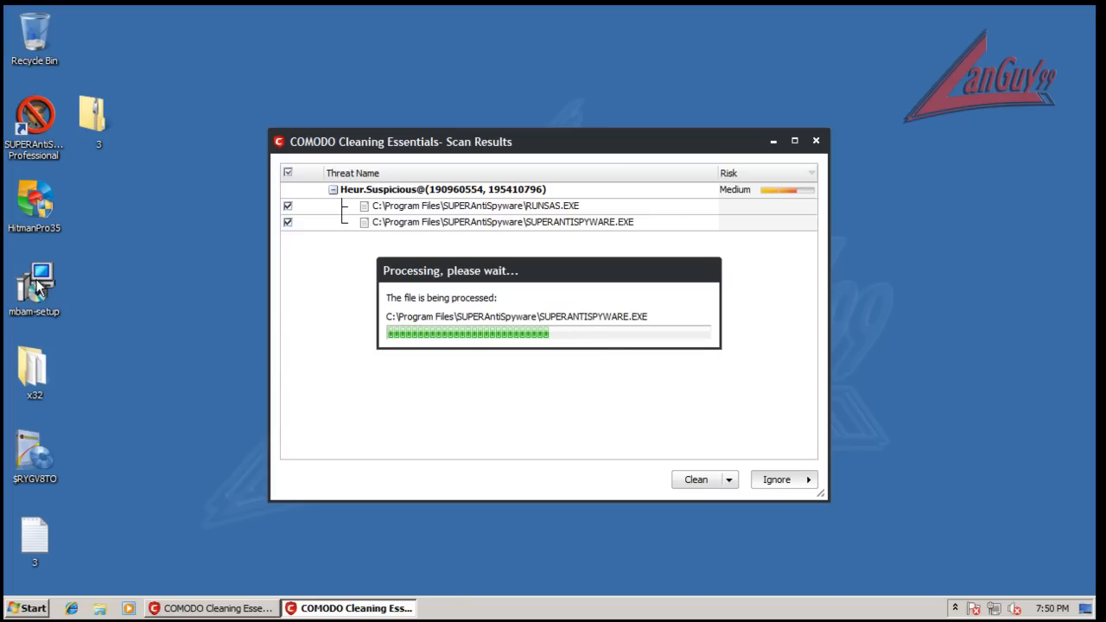
{"action": "mouse_move", "coordinate": [729, 584]}
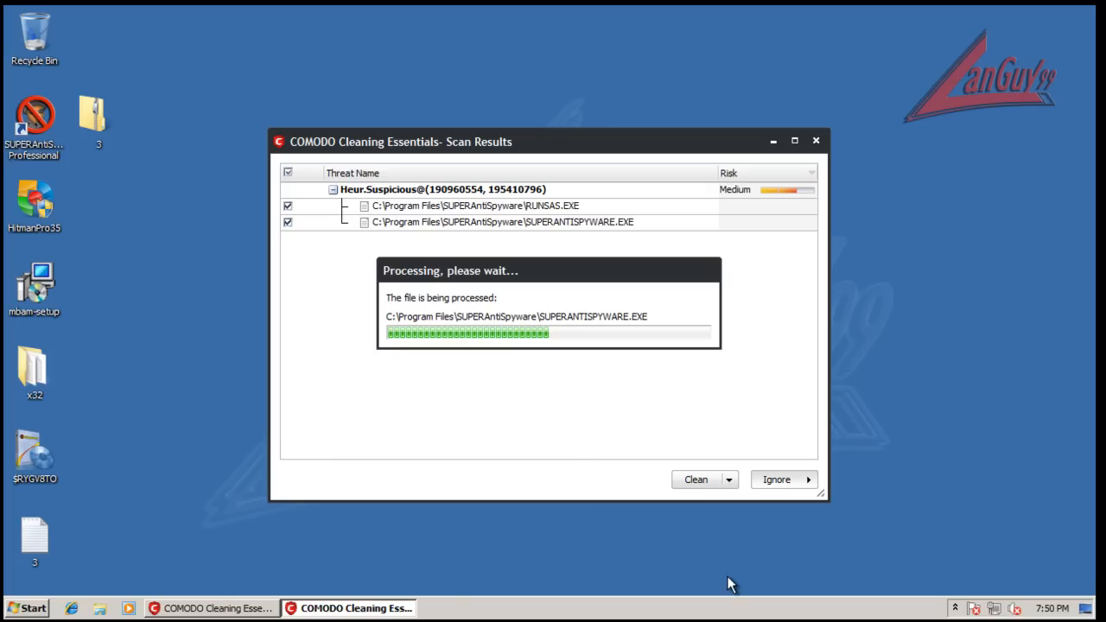
{"action": "mouse_move", "coordinate": [233, 262]}
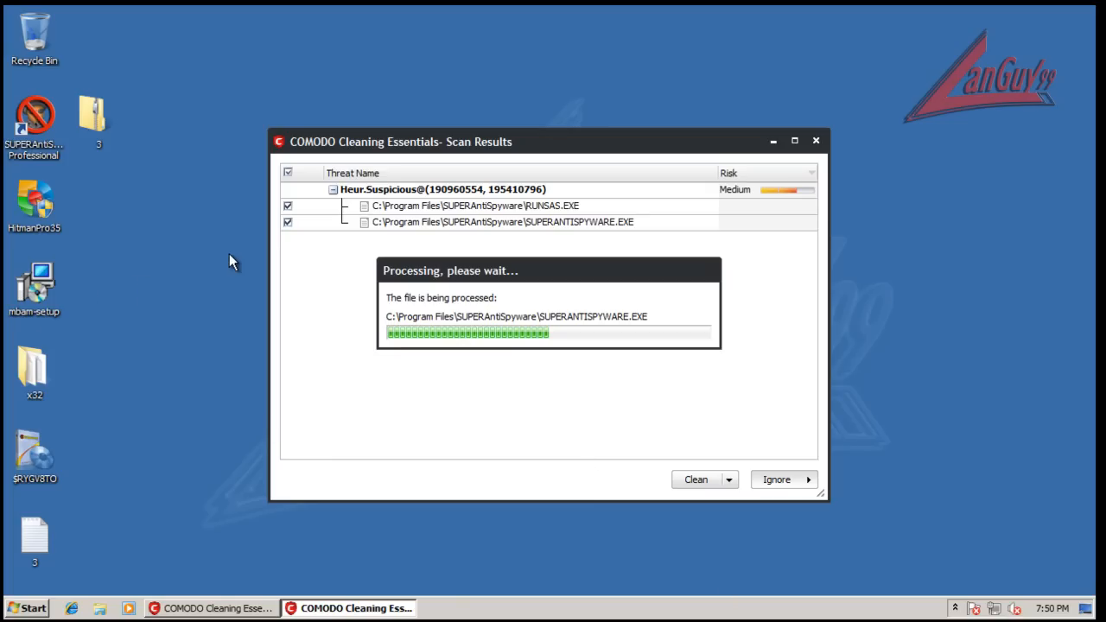
{"action": "mouse_move", "coordinate": [73, 251]}
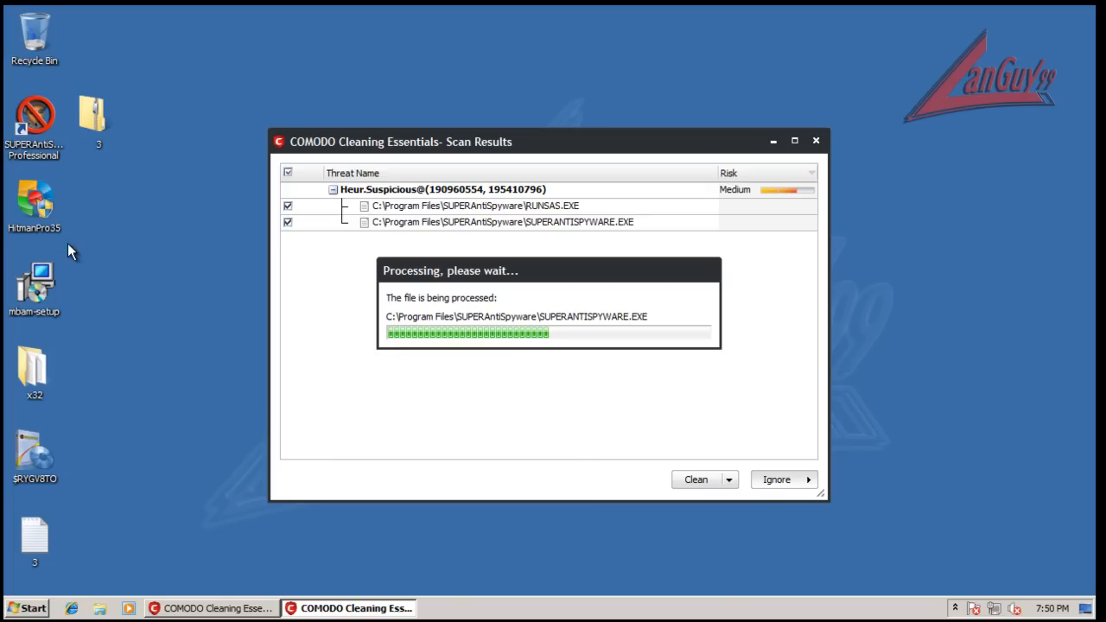
{"action": "mouse_move", "coordinate": [505, 382]}
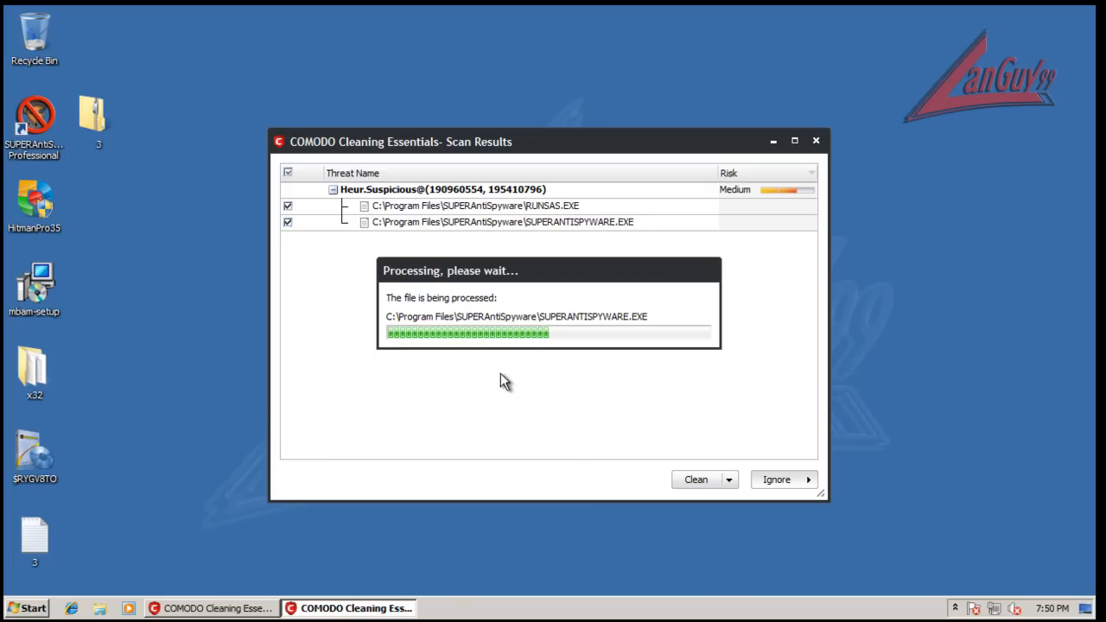
{"action": "mouse_move", "coordinate": [93, 104]}
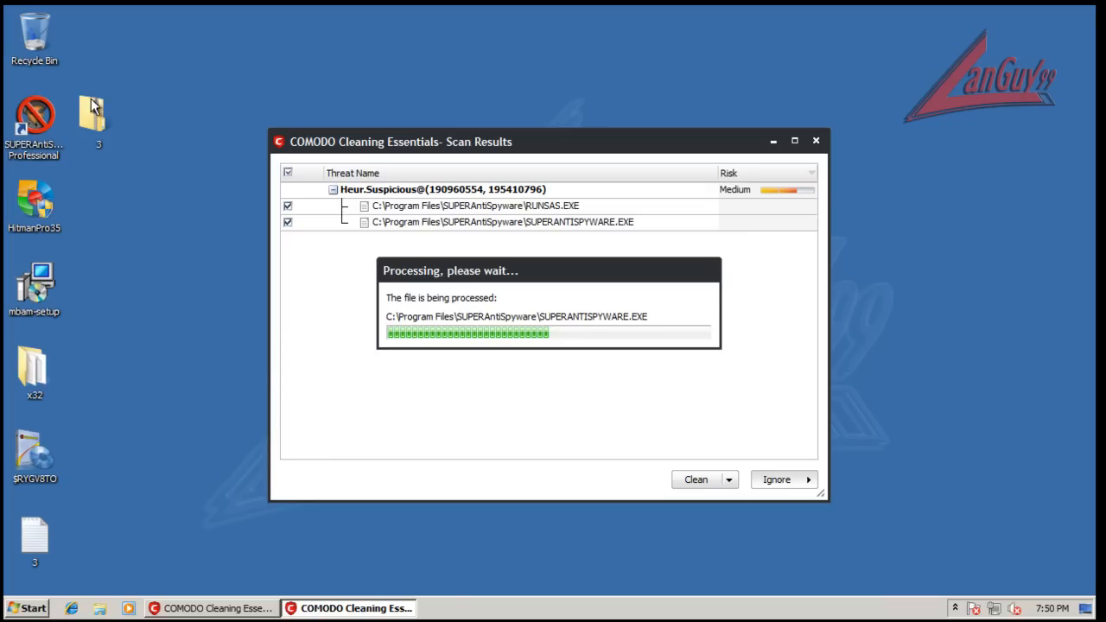
{"action": "mouse_move", "coordinate": [95, 118]}
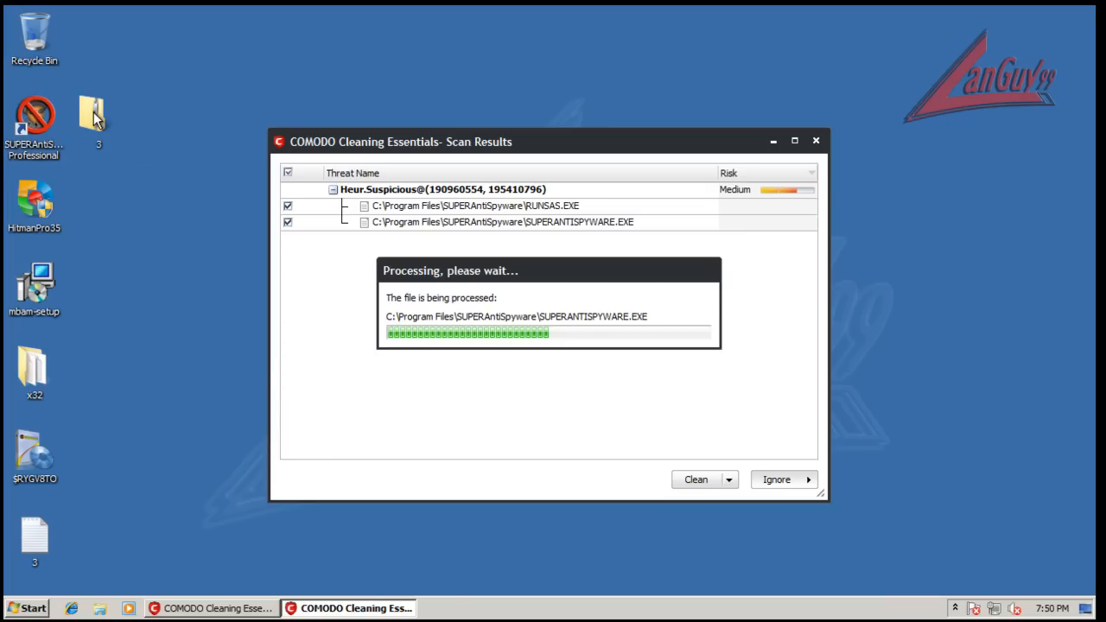
{"action": "mouse_move", "coordinate": [114, 128]}
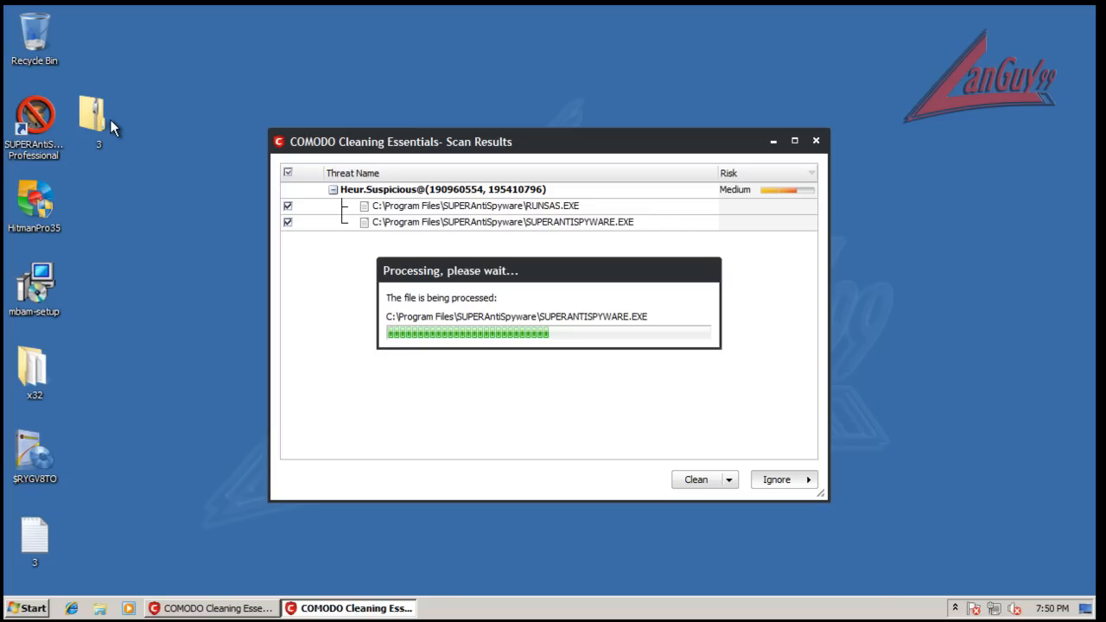
{"action": "mouse_move", "coordinate": [166, 166]}
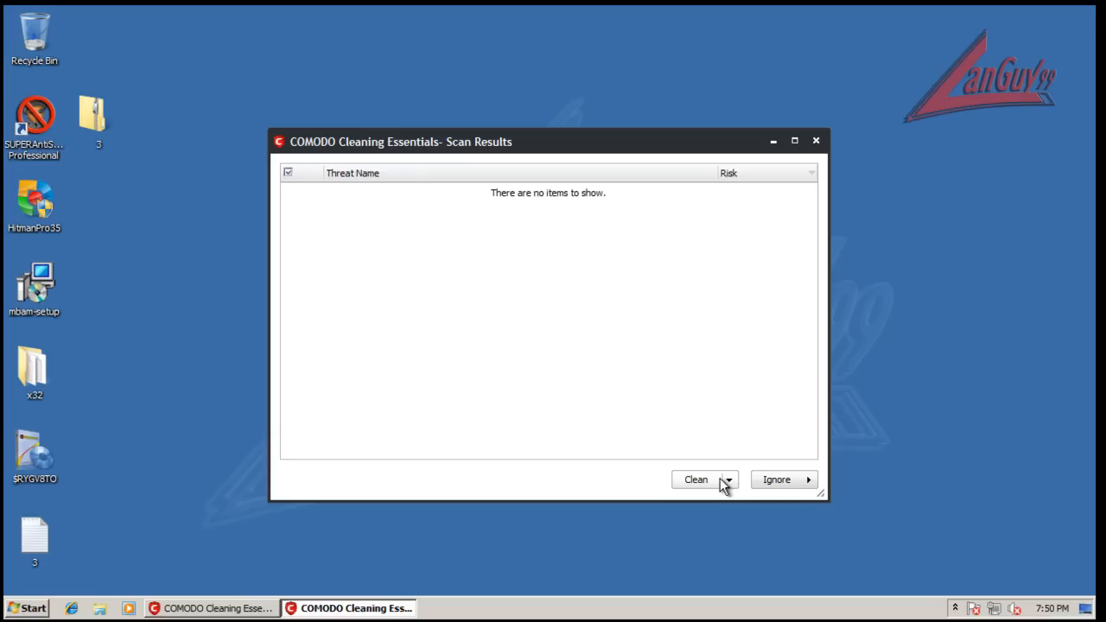
{"action": "mouse_move", "coordinate": [776, 398]}
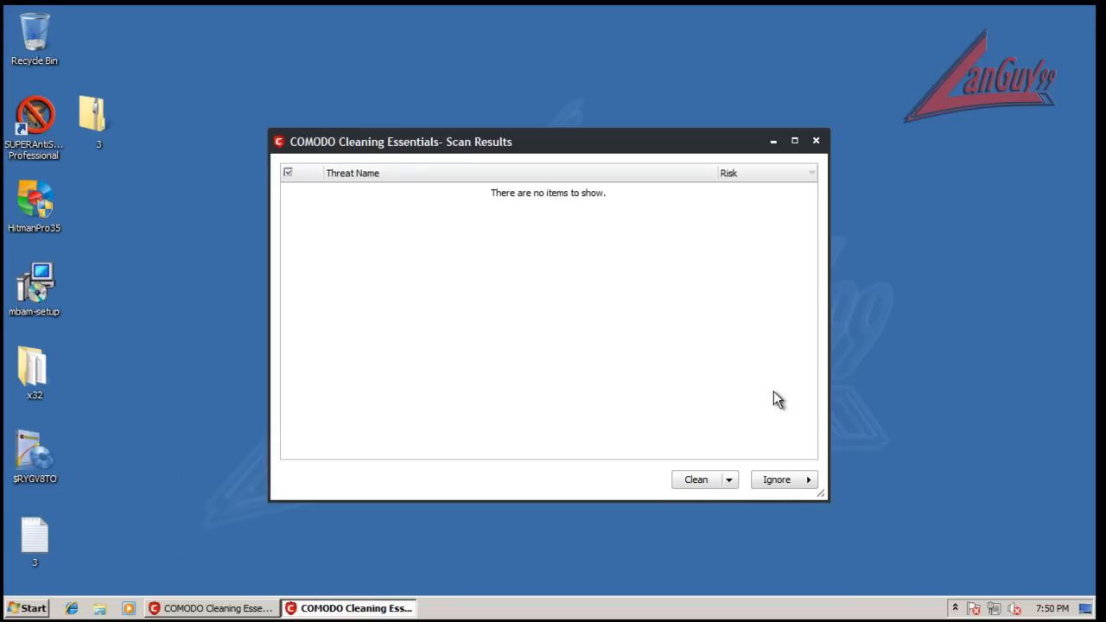
{"action": "left_click", "coordinate": [695, 480]}
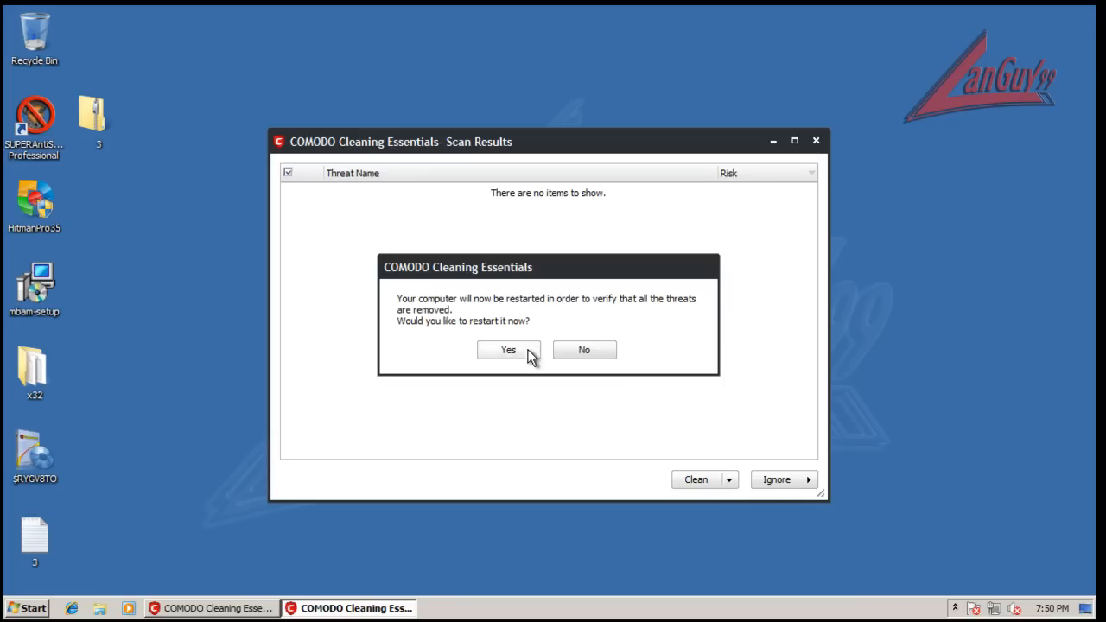
{"action": "left_click", "coordinate": [509, 349]}
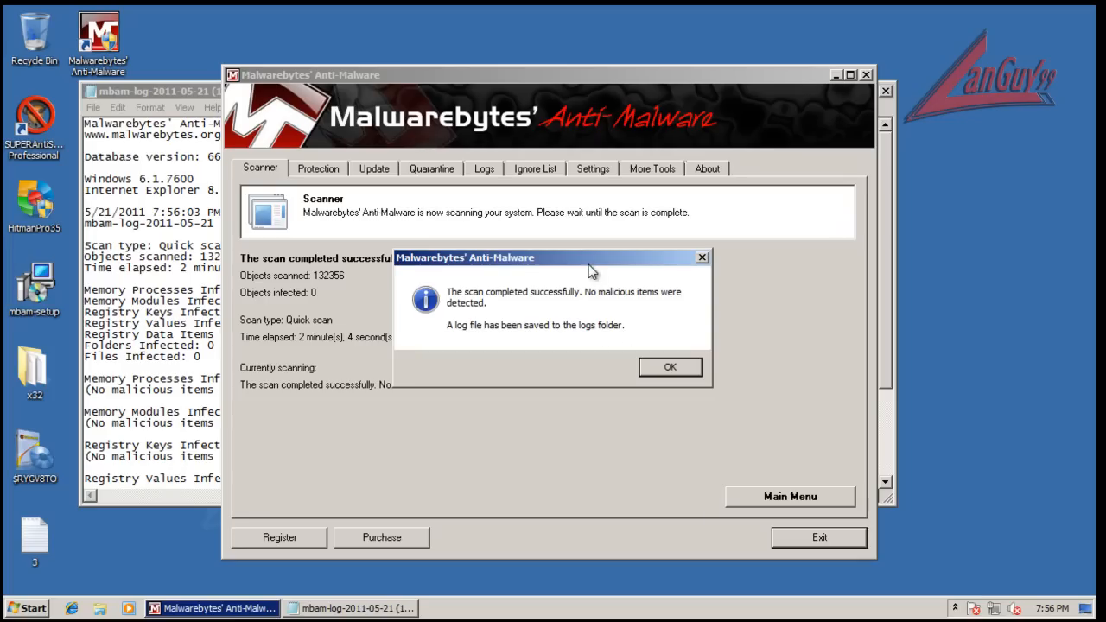
Dismiss the empty Malwarebytes result and close Malwarebytes and the Notepad scan log.
{"action": "left_click", "coordinate": [671, 366]}
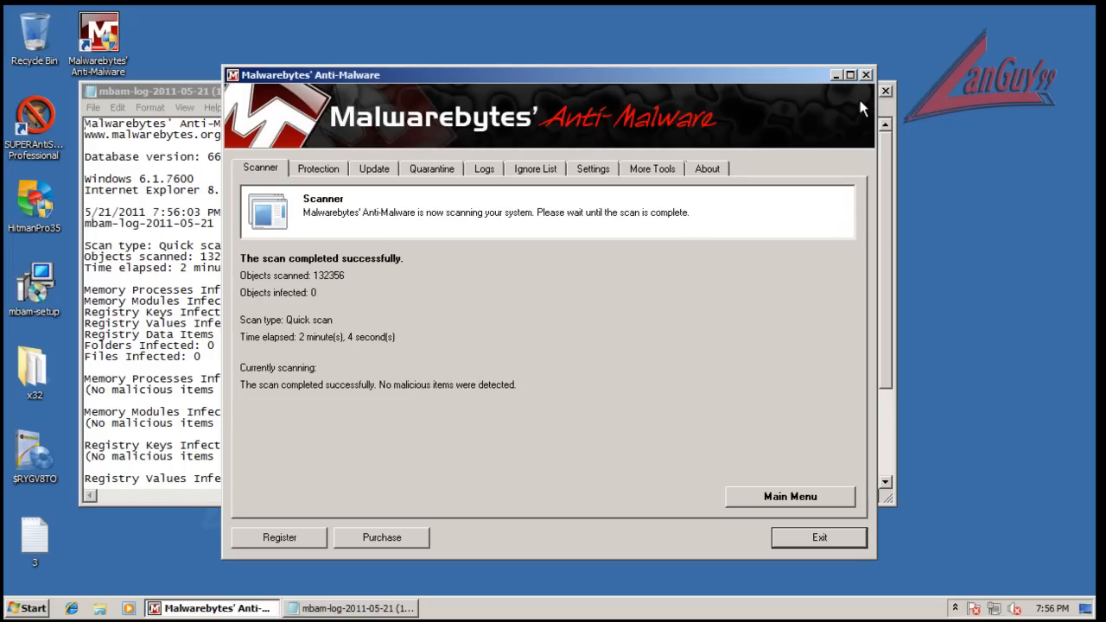
{"action": "left_click", "coordinate": [866, 75]}
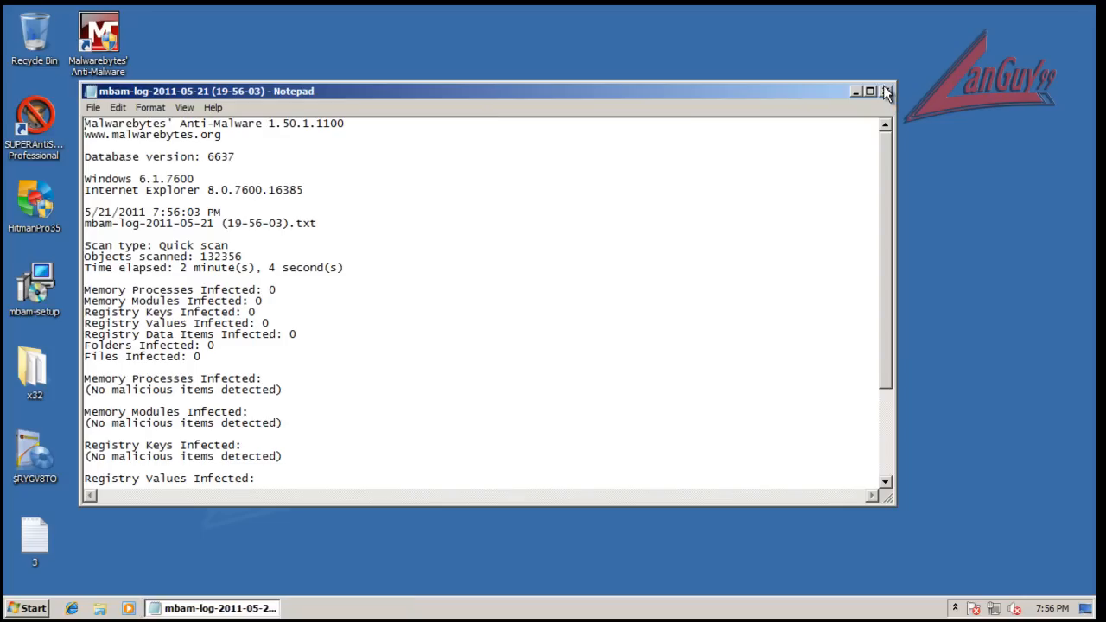
{"action": "left_click", "coordinate": [885, 90]}
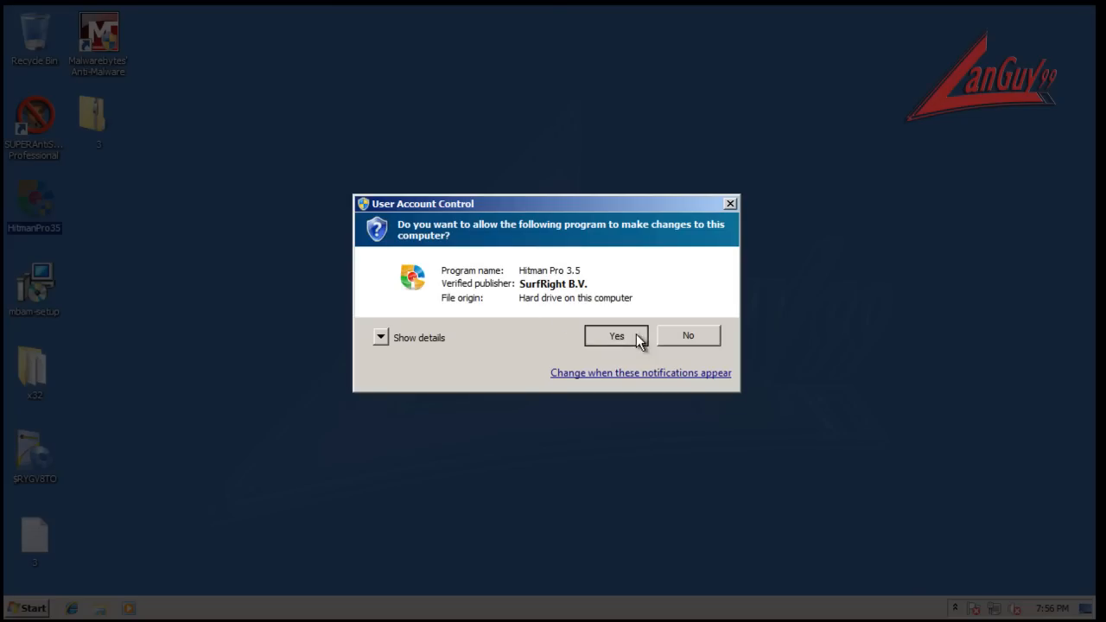
Allow Hitman Pro to run and start its scan, checking the SUPERAntiSpyware start-menu folder meanwhile.
{"action": "left_click", "coordinate": [616, 336]}
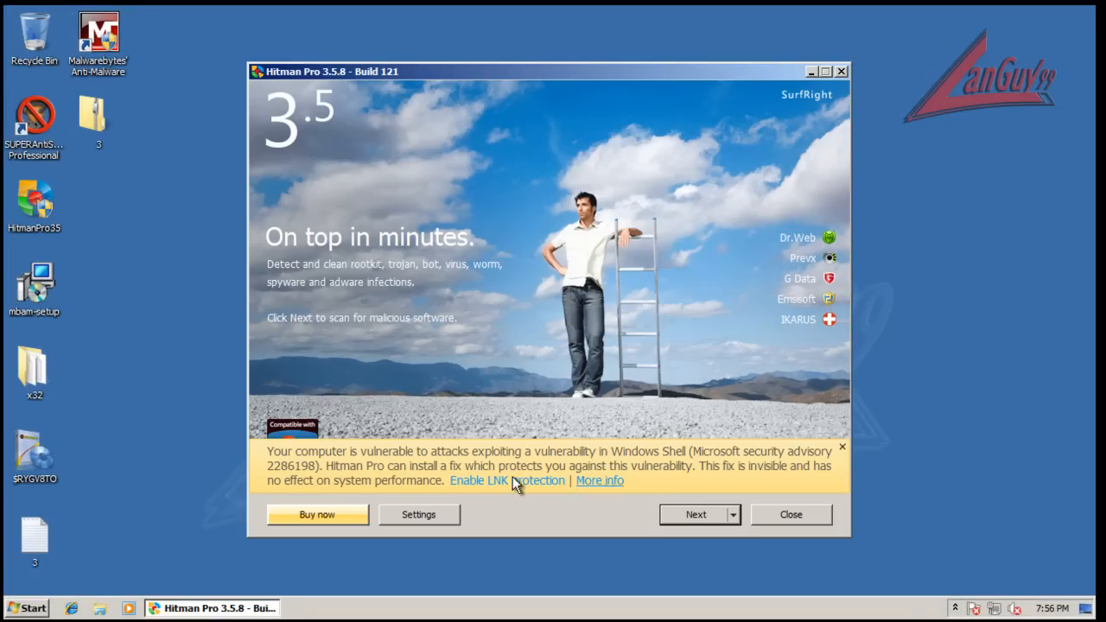
{"action": "mouse_move", "coordinate": [83, 260]}
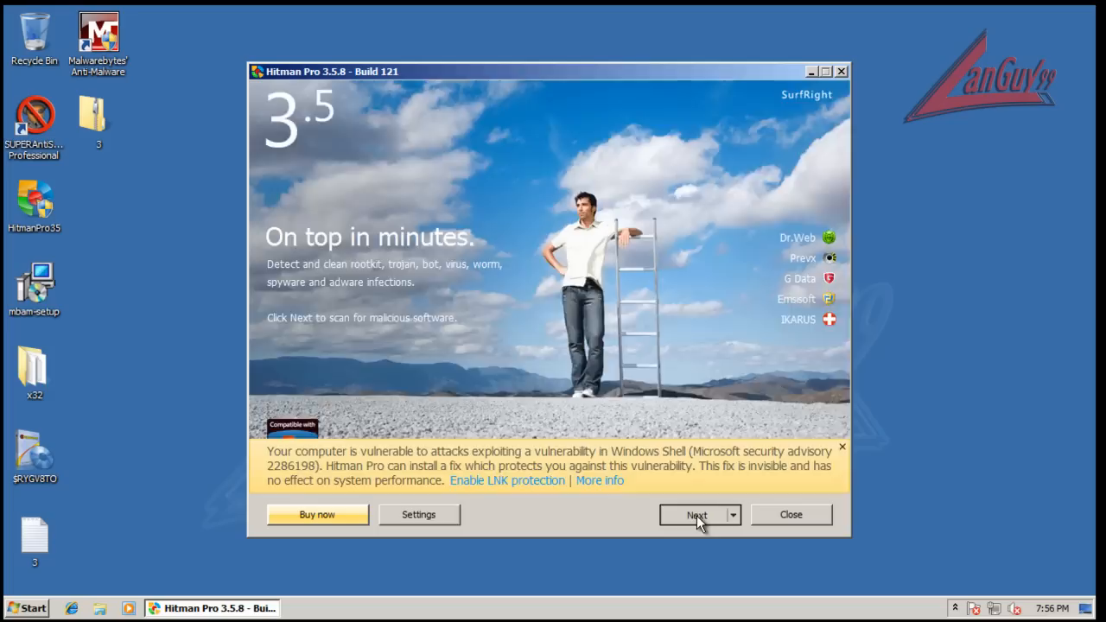
{"action": "left_click", "coordinate": [695, 515]}
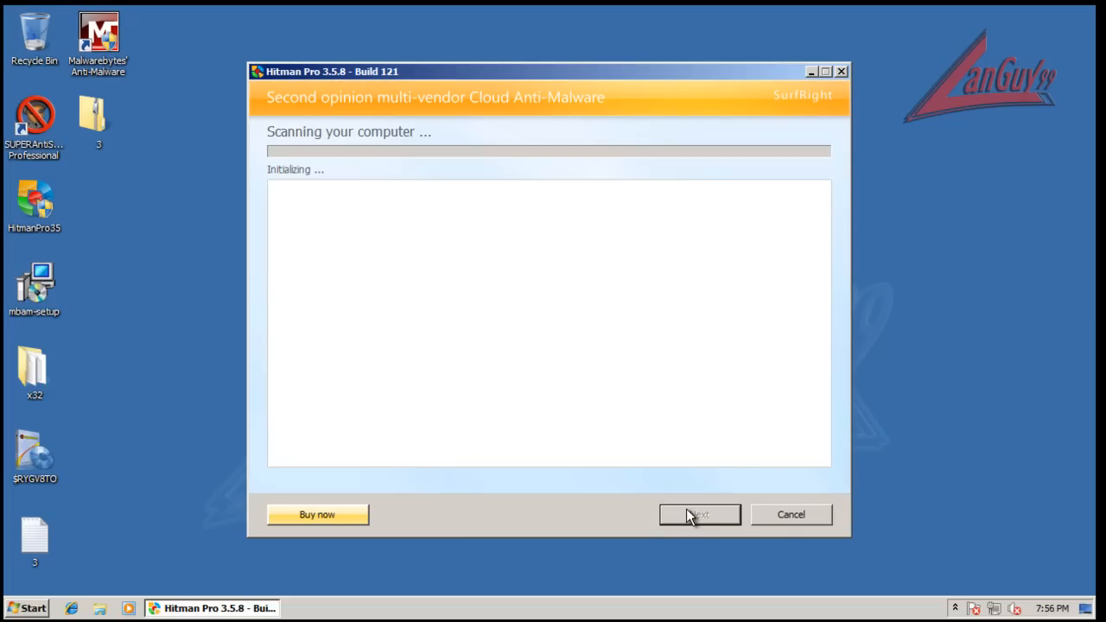
{"action": "mouse_move", "coordinate": [111, 301]}
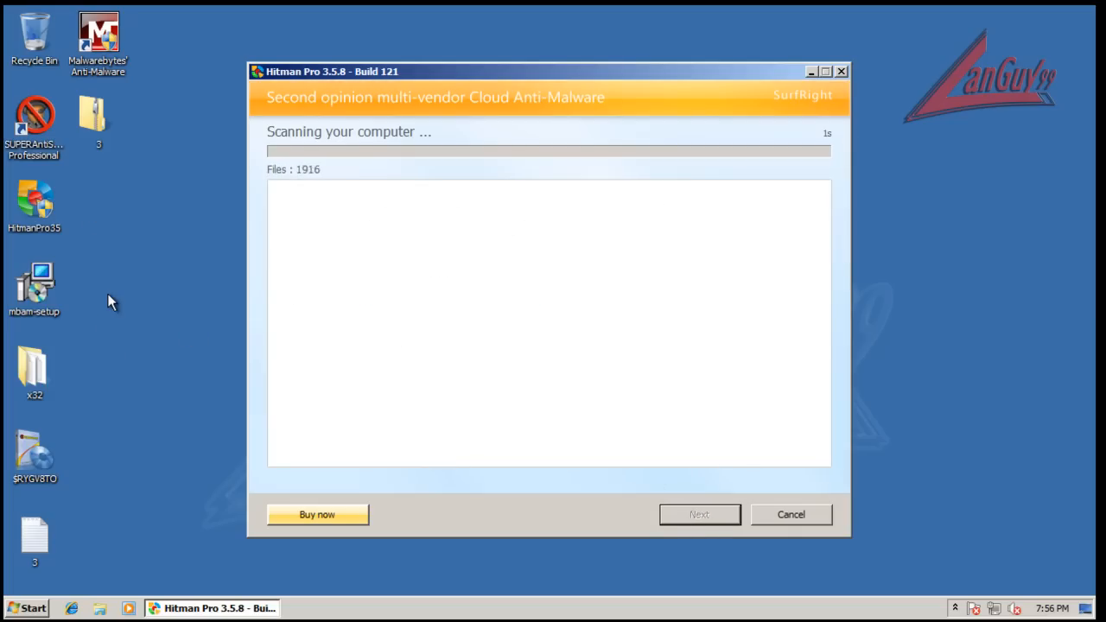
{"action": "mouse_move", "coordinate": [787, 391]}
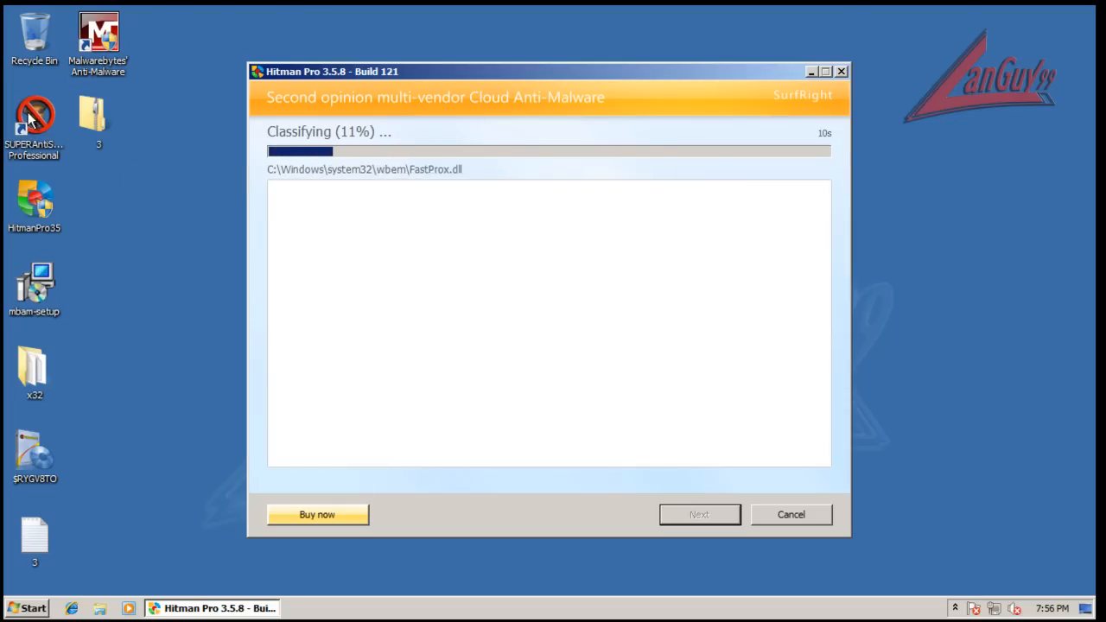
{"action": "mouse_move", "coordinate": [60, 543]}
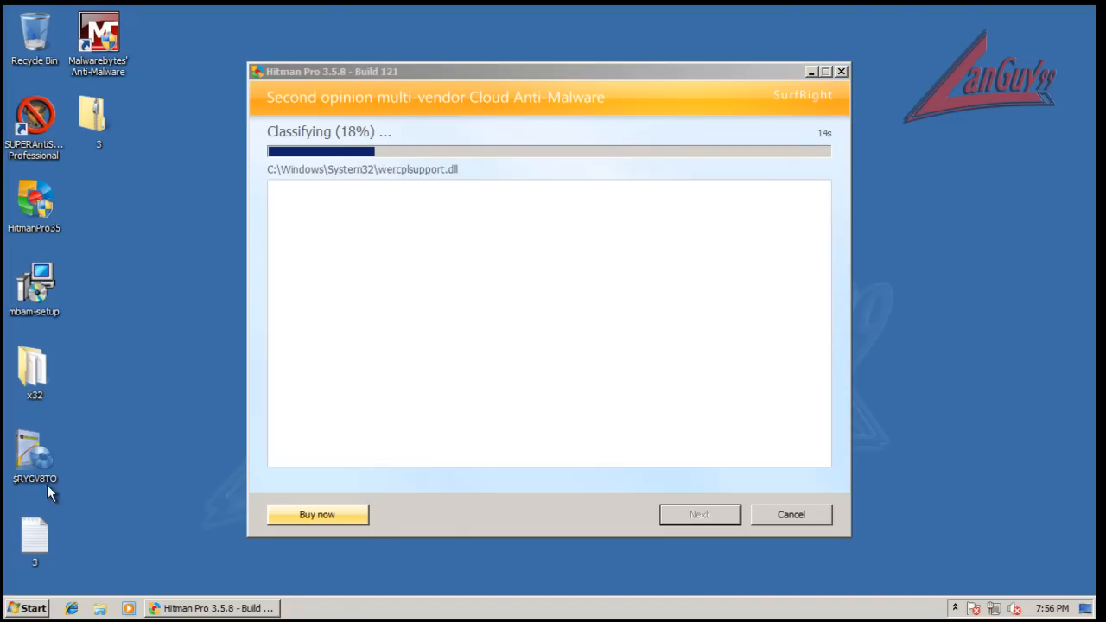
{"action": "left_click", "coordinate": [26, 609]}
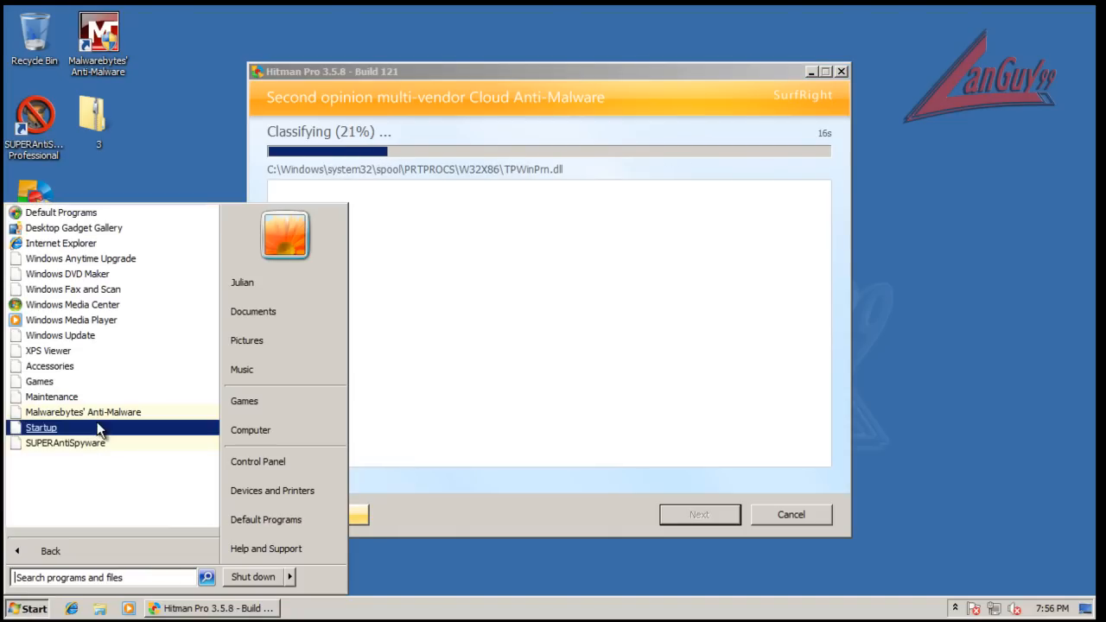
{"action": "left_click", "coordinate": [41, 427]}
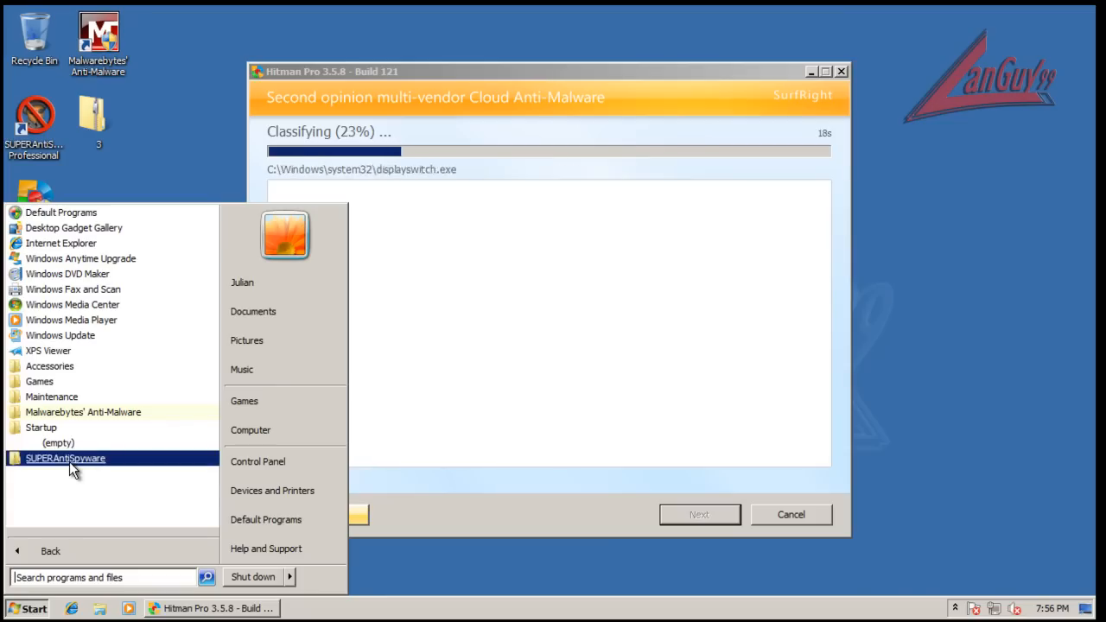
{"action": "left_click", "coordinate": [66, 458]}
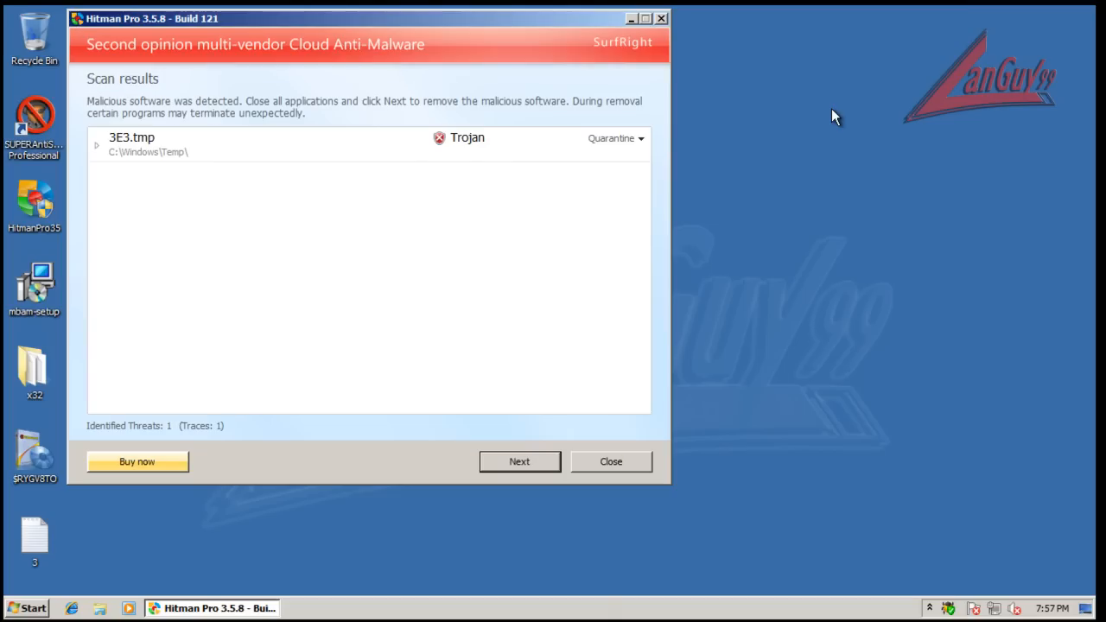
Expand the 3E3.tmp Trojan.Siggen2 detection details, then close Hitman Pro without removing it.
{"action": "left_click", "coordinate": [96, 145]}
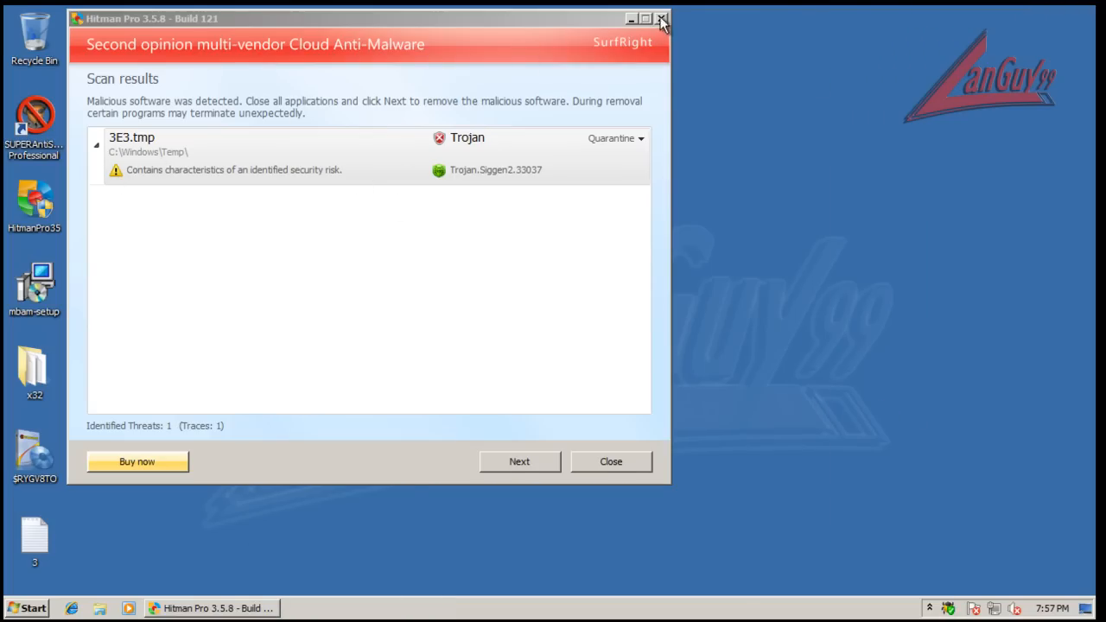
{"action": "left_click", "coordinate": [662, 17]}
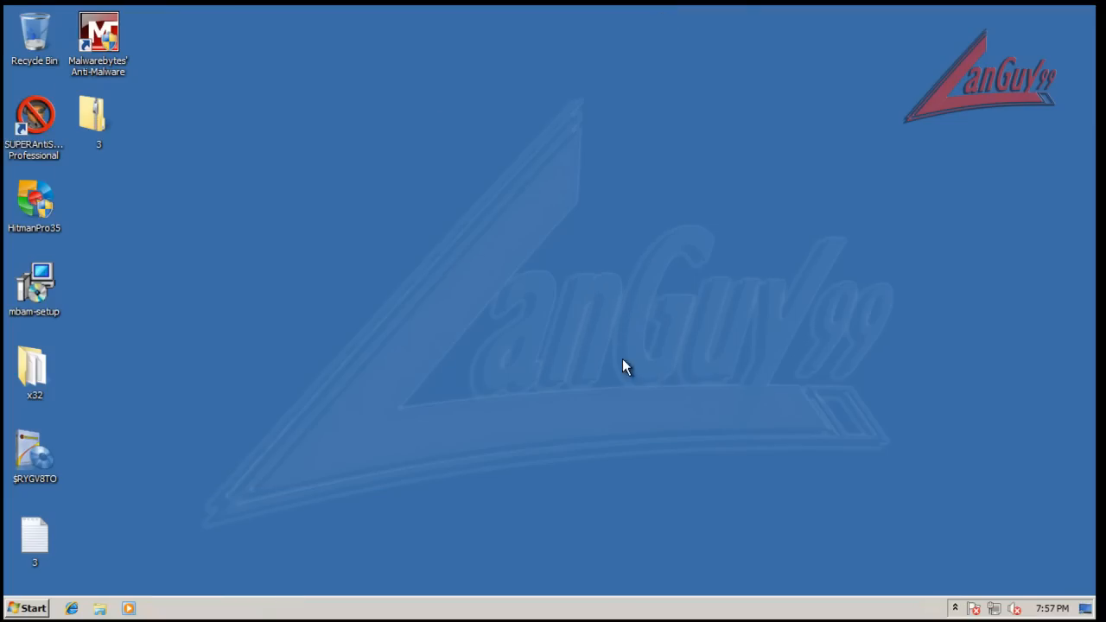
{"action": "mouse_move", "coordinate": [83, 119]}
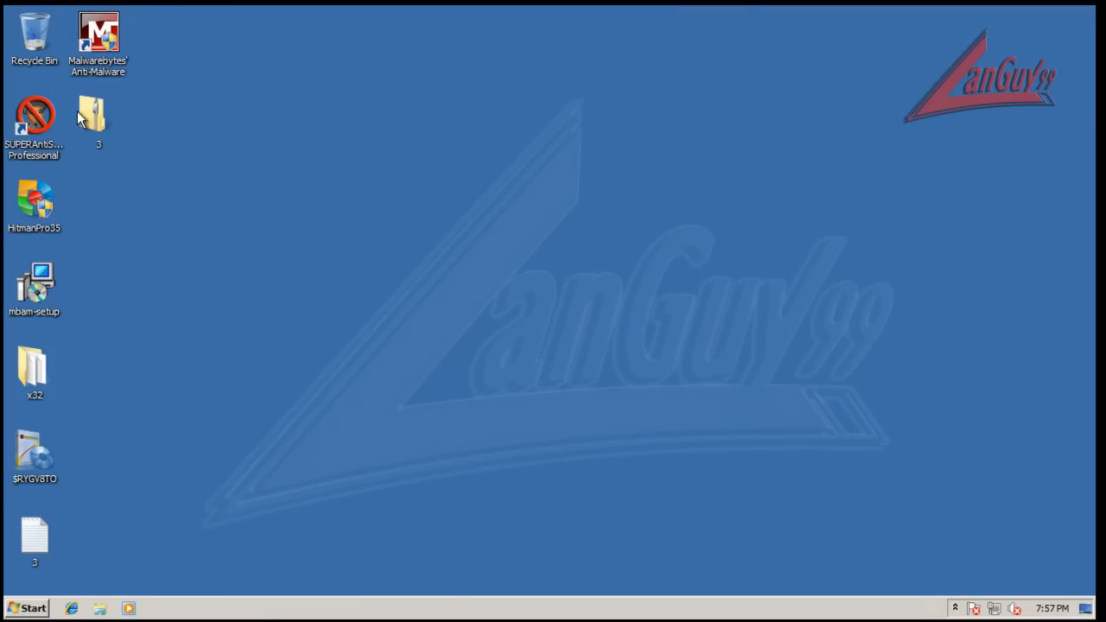
Peek into archive '3' and its extracted folder holding Nero 10 Crack, closing both.
{"action": "double_click", "coordinate": [98, 118]}
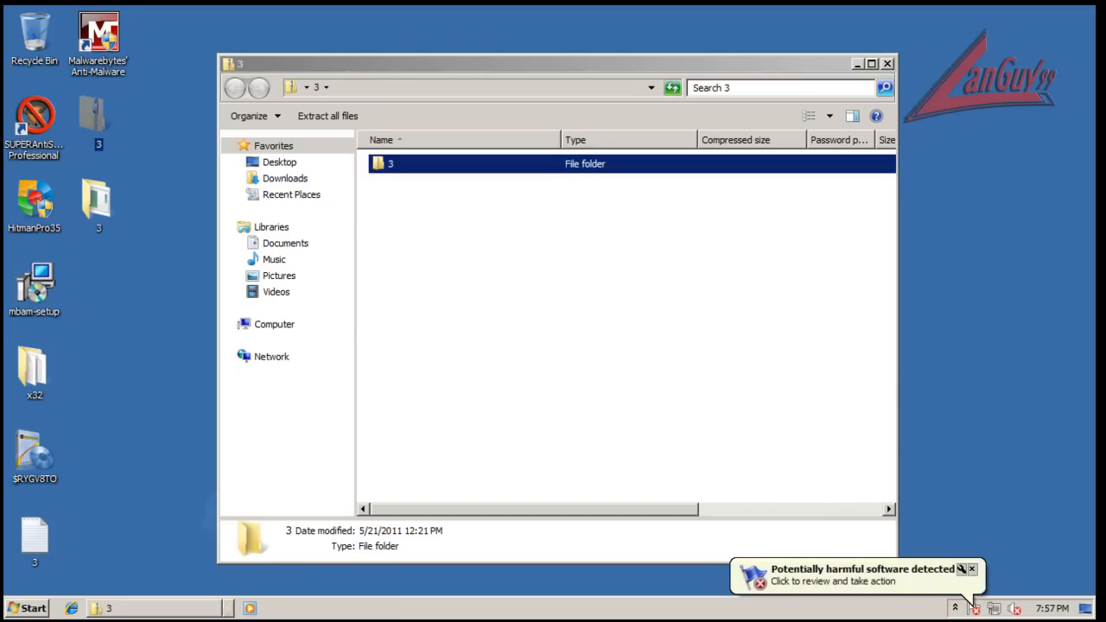
{"action": "left_click", "coordinate": [886, 62]}
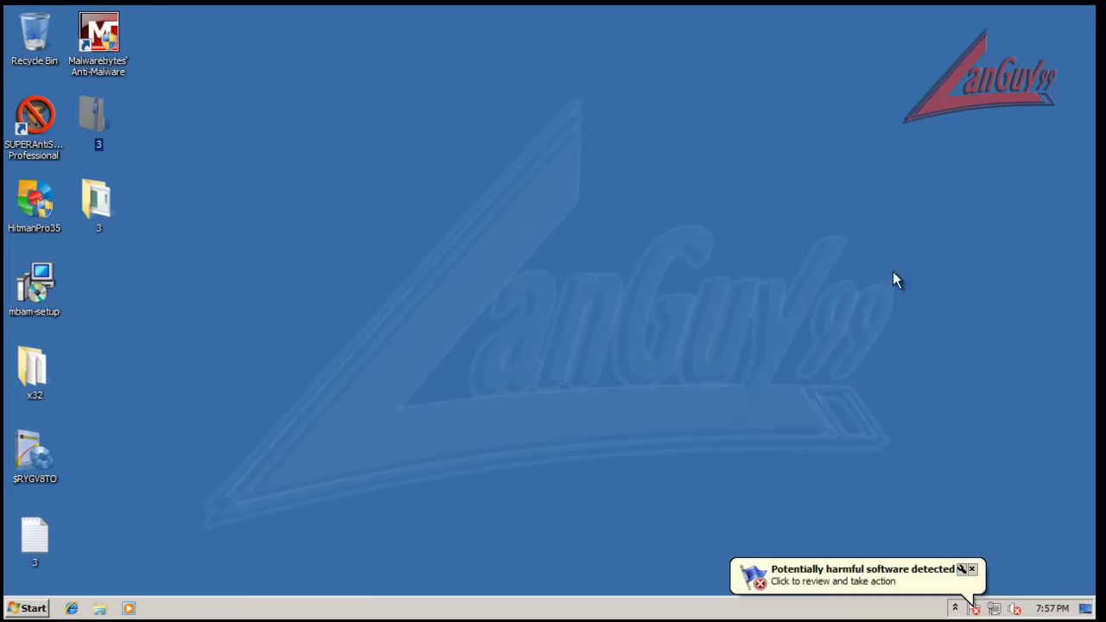
{"action": "double_click", "coordinate": [99, 121]}
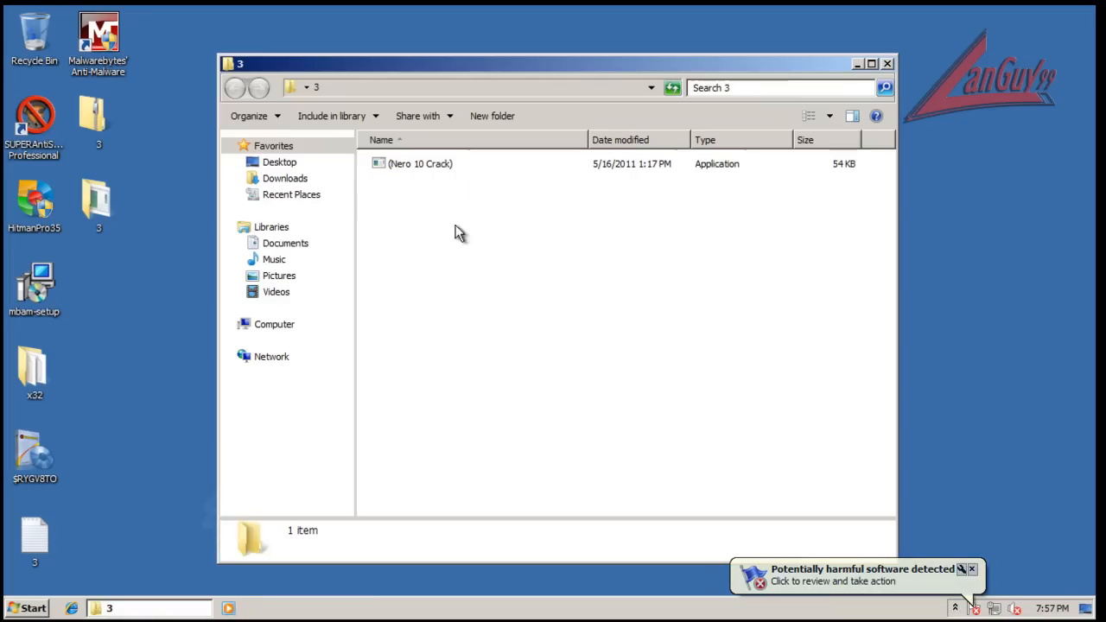
{"action": "left_click", "coordinate": [858, 62]}
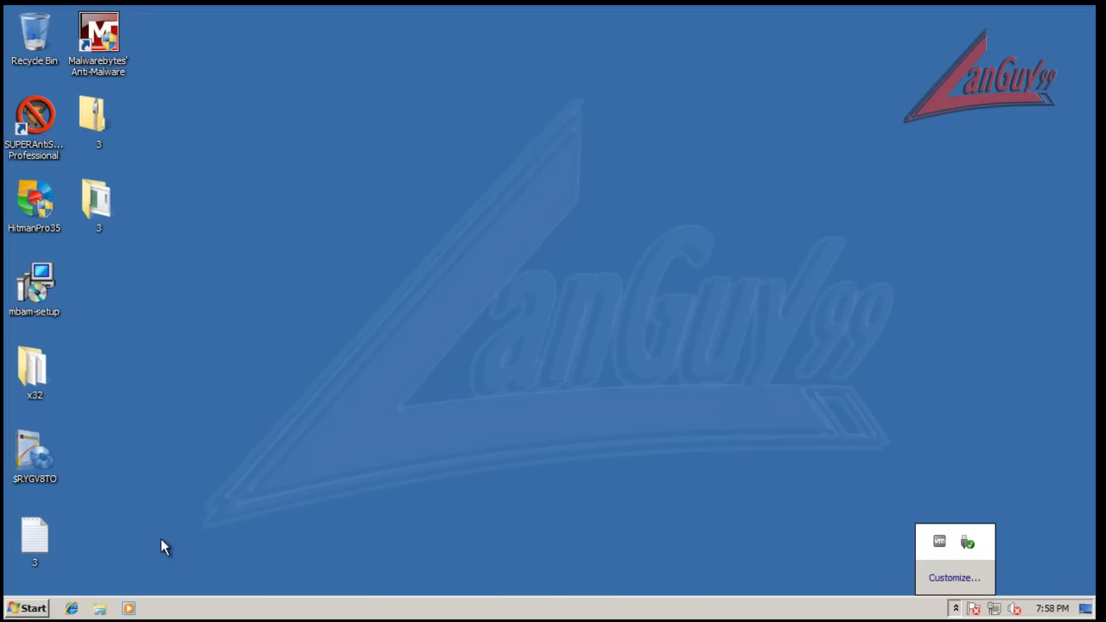
Go to Control Panel's System and Security section from the Start menu.
{"action": "left_click", "coordinate": [25, 608]}
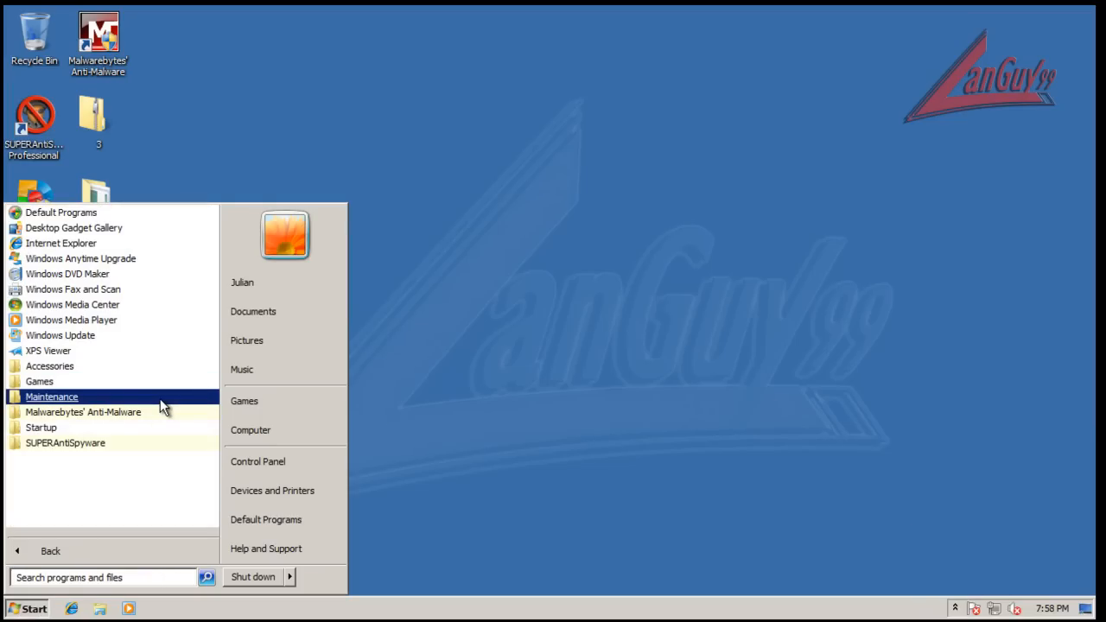
{"action": "left_click", "coordinate": [258, 460]}
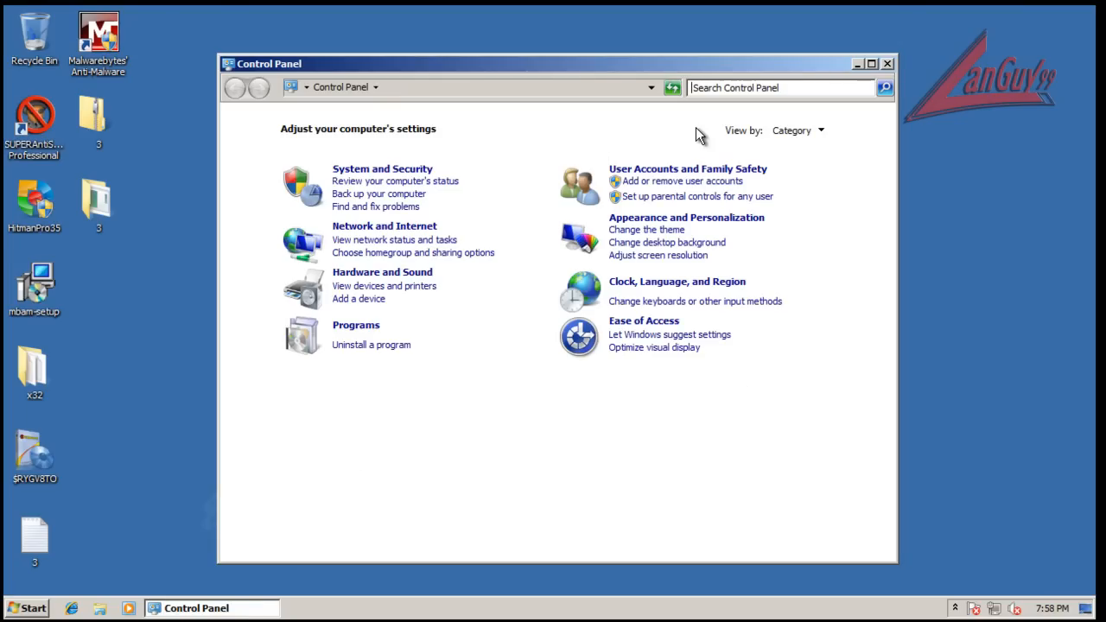
{"action": "left_click", "coordinate": [382, 170]}
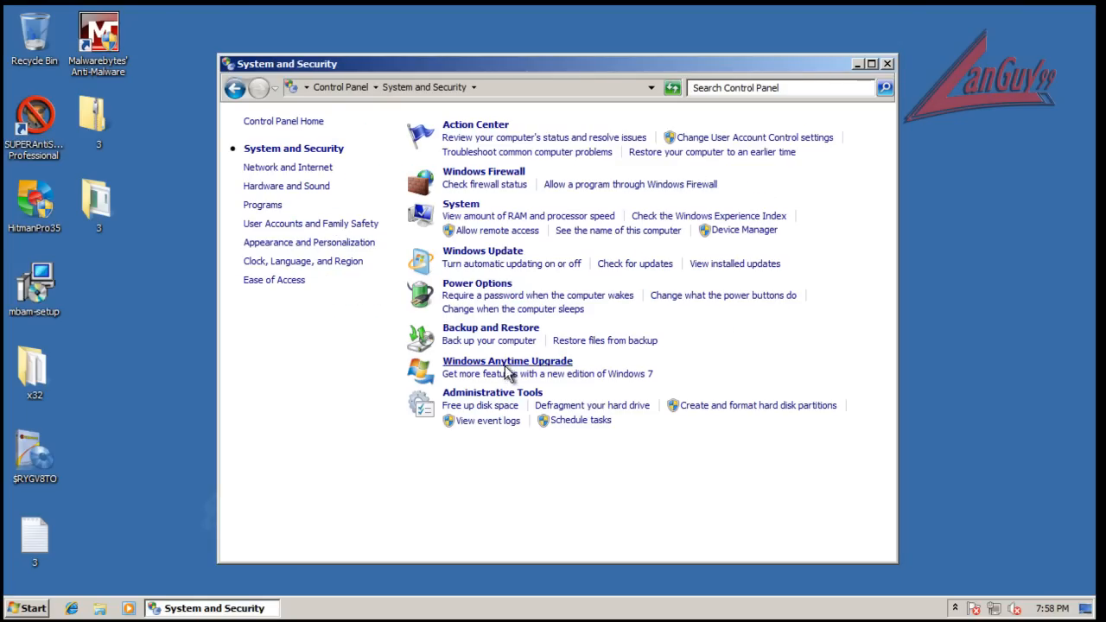
{"action": "mouse_move", "coordinate": [273, 241]}
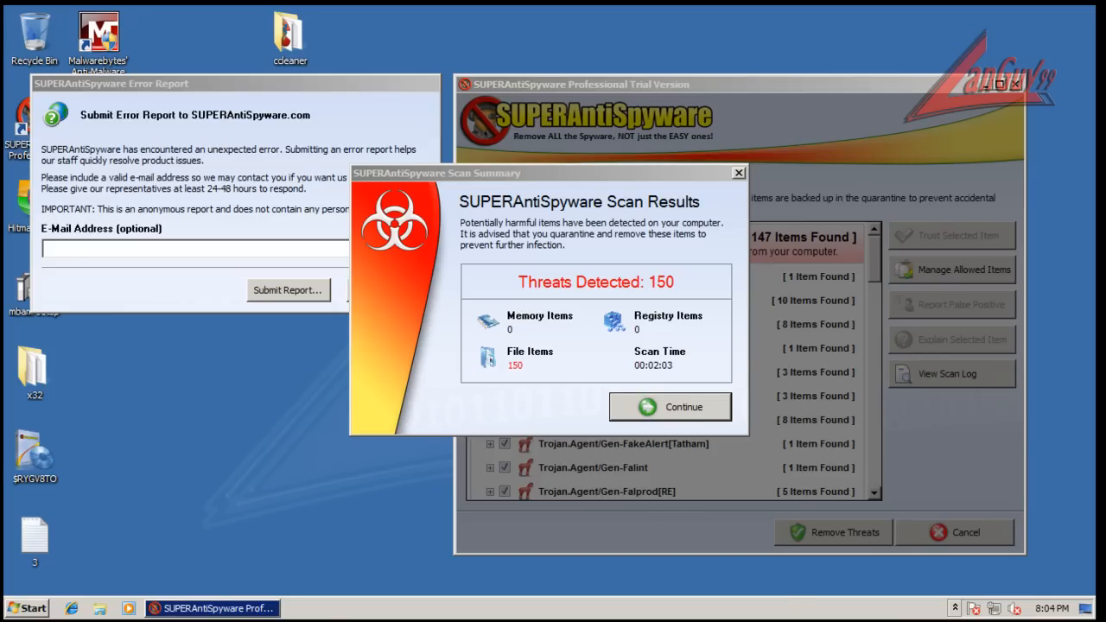
{"action": "mouse_move", "coordinate": [162, 474]}
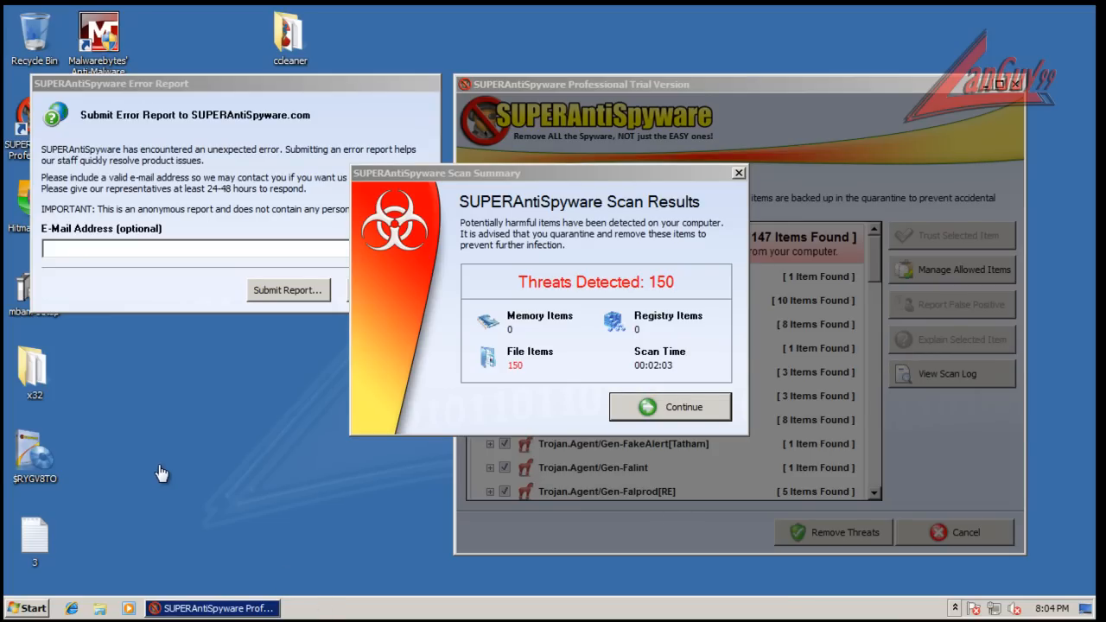
Continue past the scan summary and remove the detected threats, confirming despite unselected items.
{"action": "left_click", "coordinate": [671, 408]}
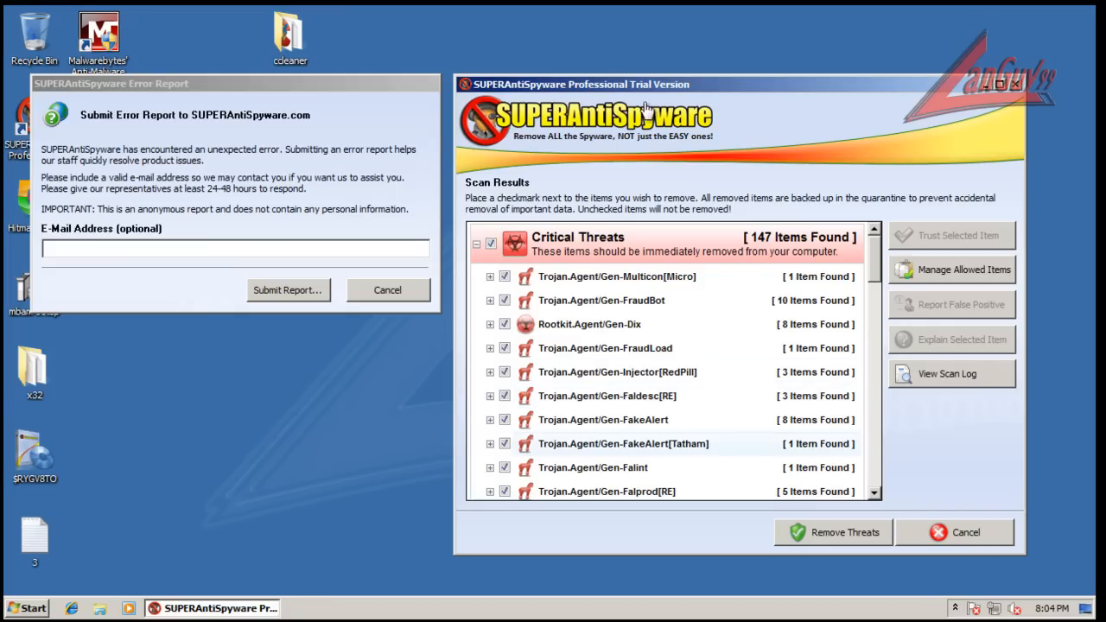
{"action": "left_click", "coordinate": [834, 533]}
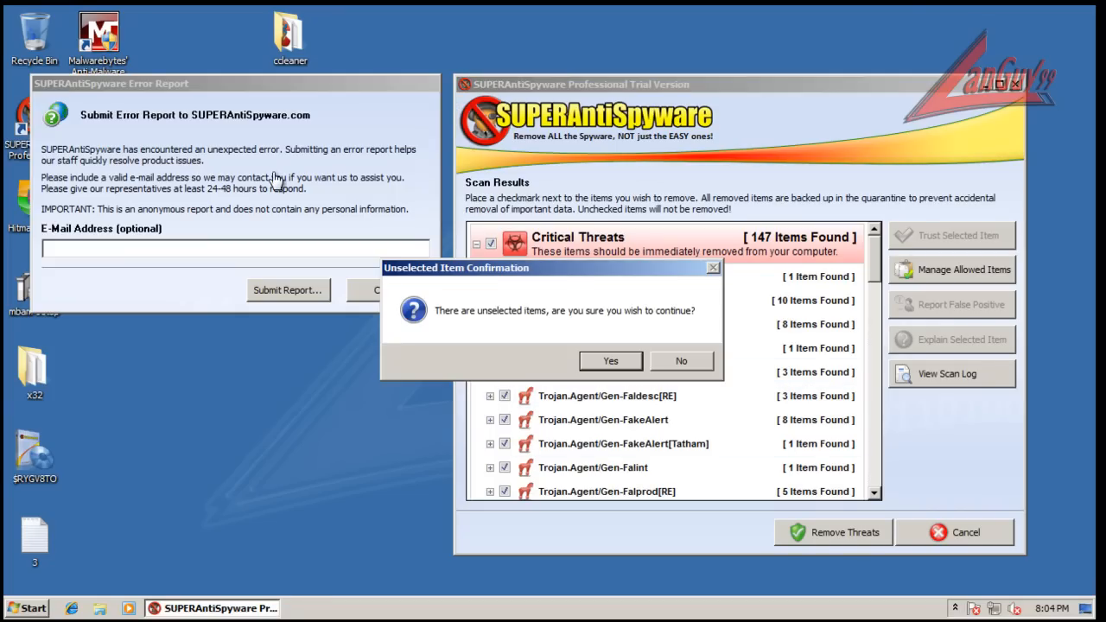
{"action": "left_click", "coordinate": [610, 361]}
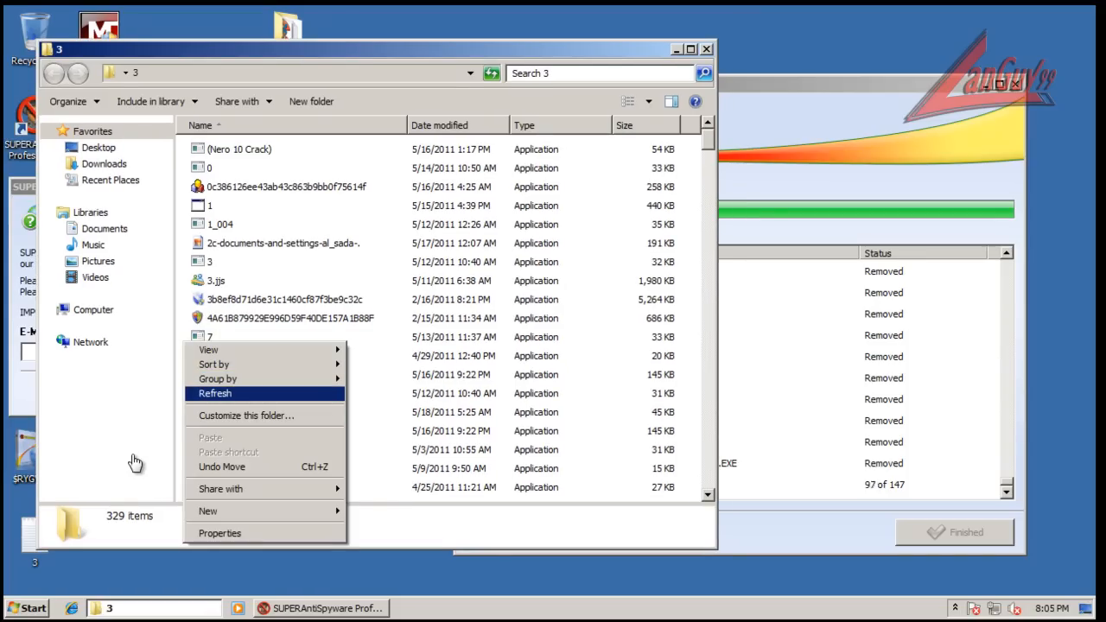
Refresh the sample folder count, postpone the reboot, finish removal, and work out the remaining share in Calculator.
{"action": "left_click", "coordinate": [215, 394]}
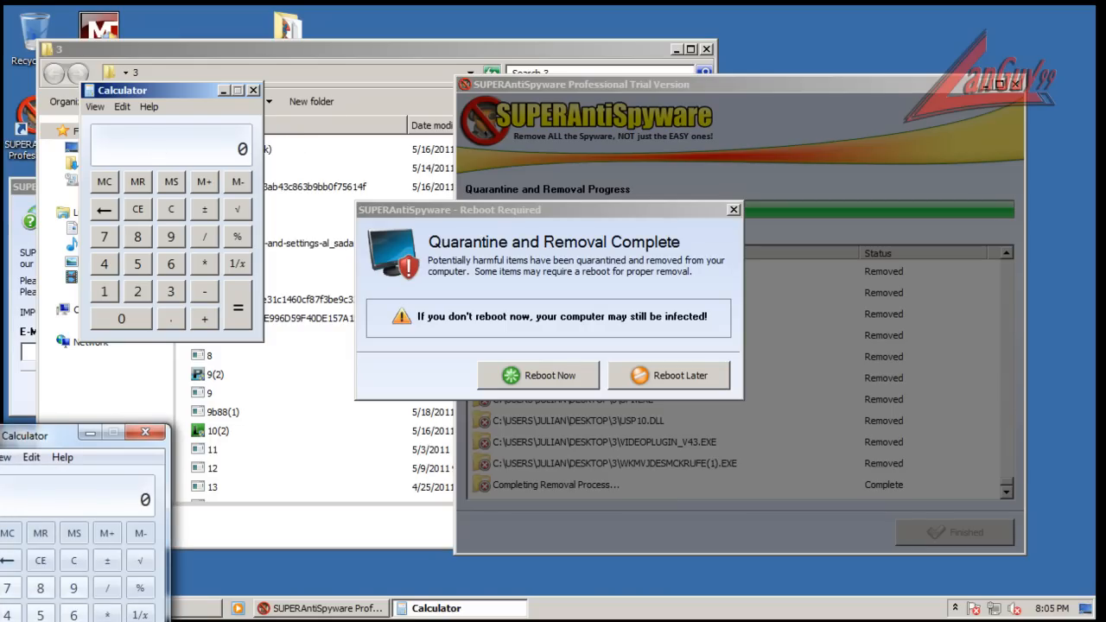
{"action": "left_click", "coordinate": [668, 376]}
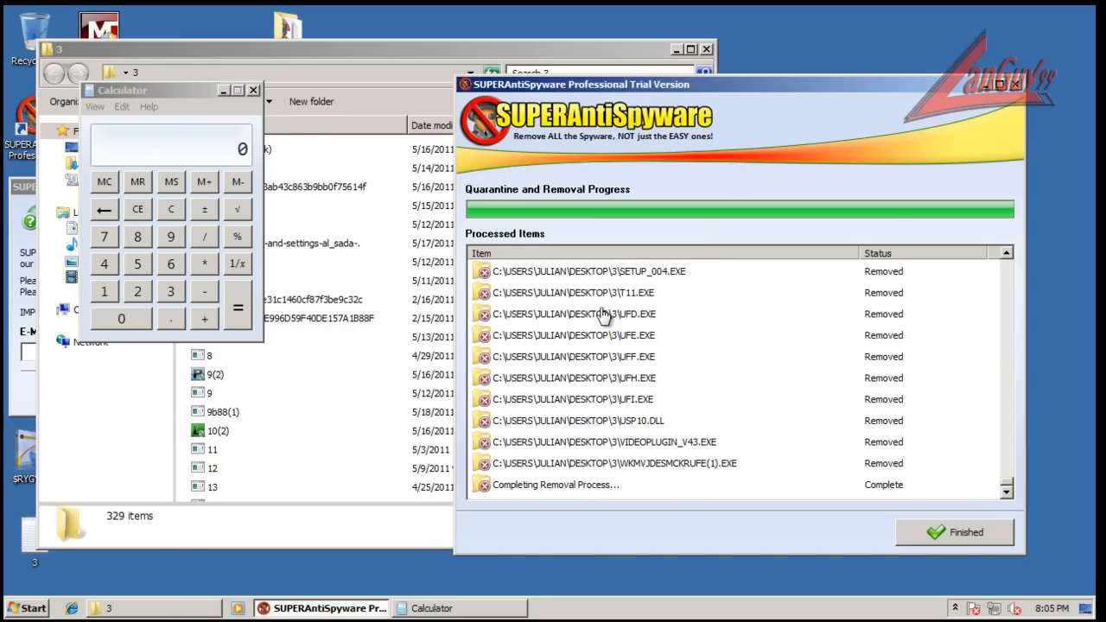
{"action": "left_click", "coordinate": [954, 532]}
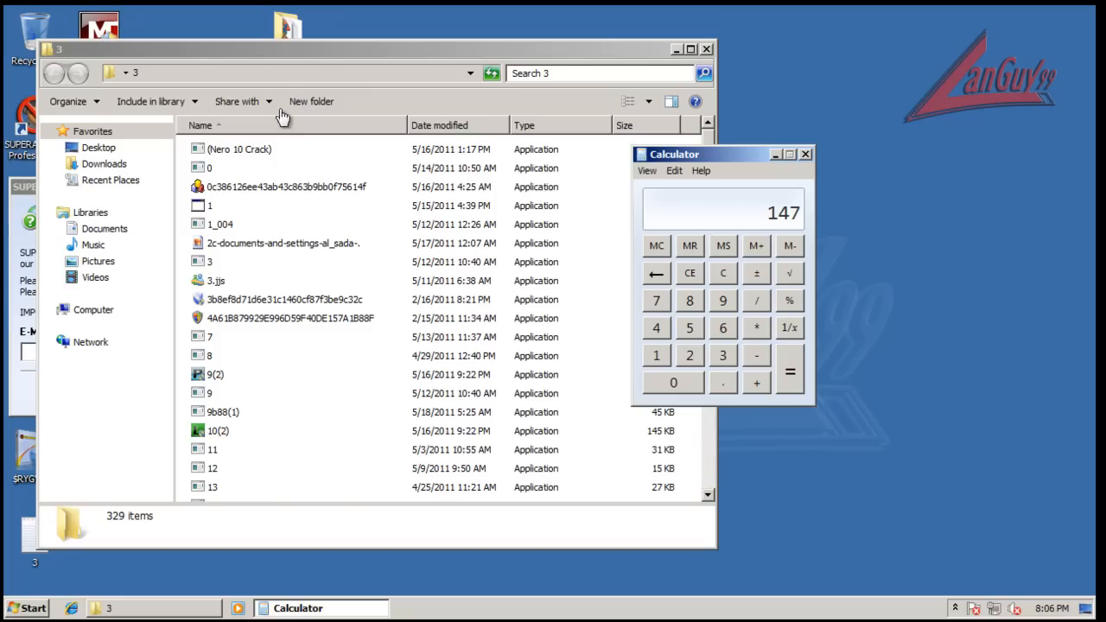
{"action": "mouse_move", "coordinate": [809, 163]}
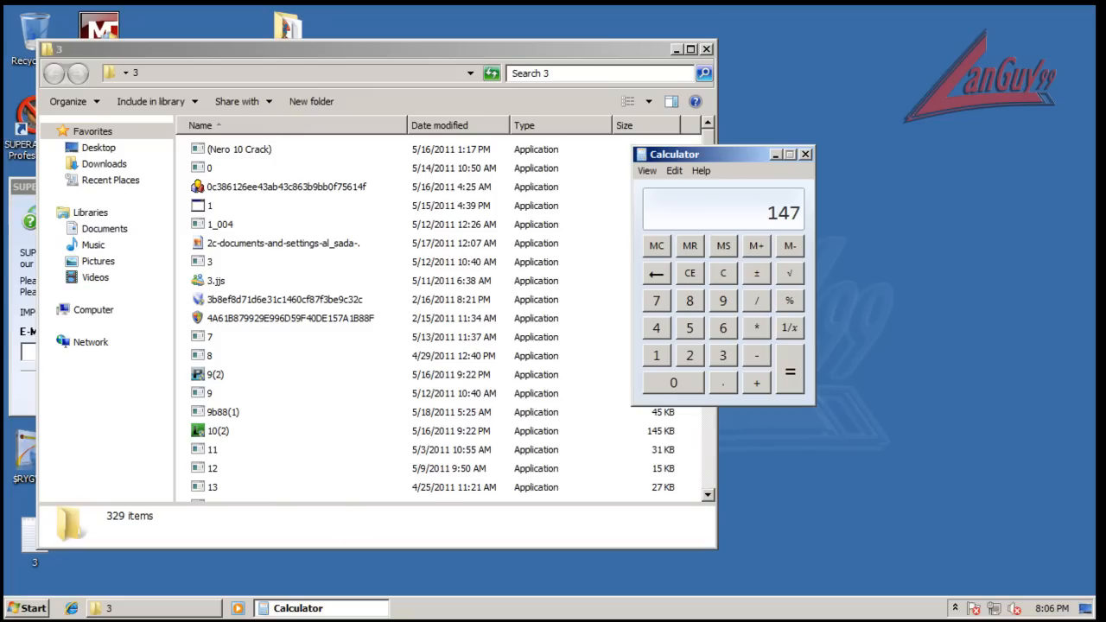
{"action": "left_click", "coordinate": [723, 273]}
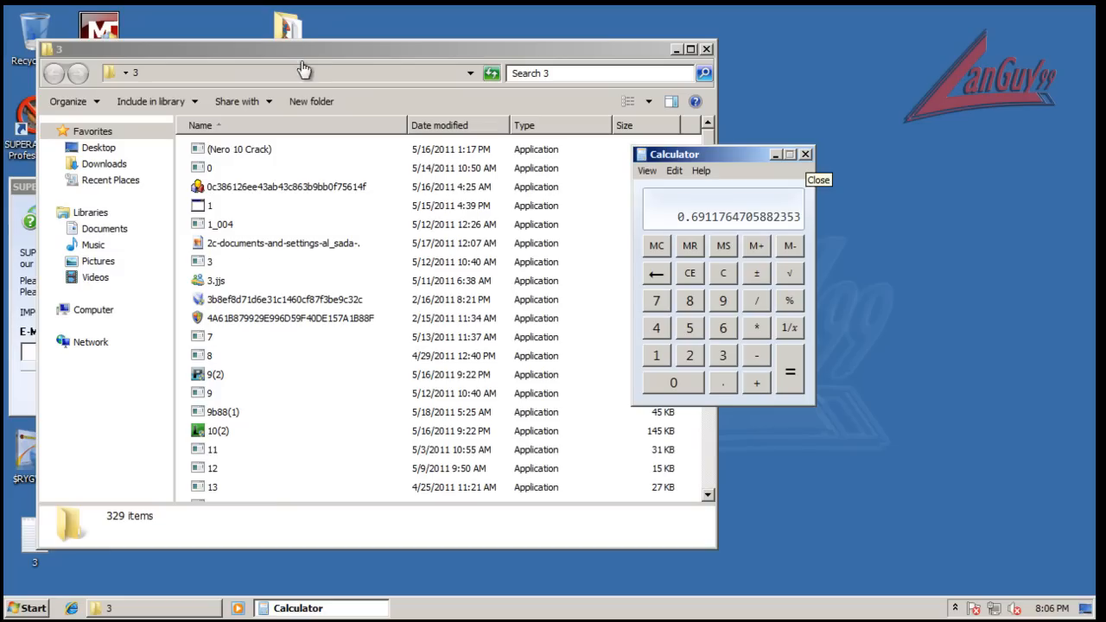
{"action": "mouse_move", "coordinate": [411, 192]}
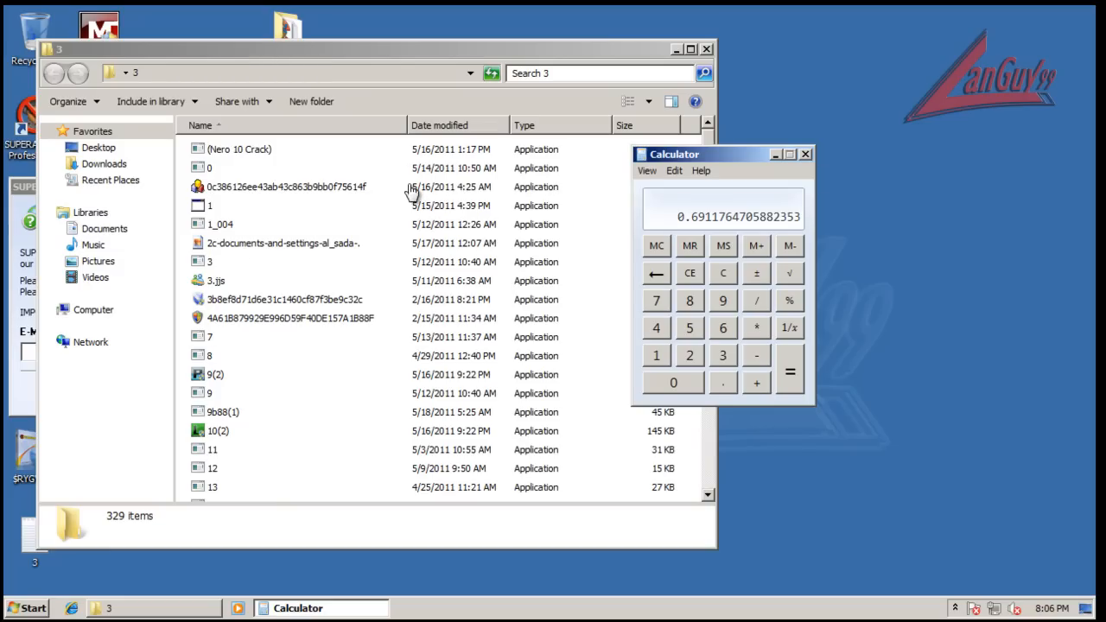
{"action": "mouse_move", "coordinate": [625, 327]}
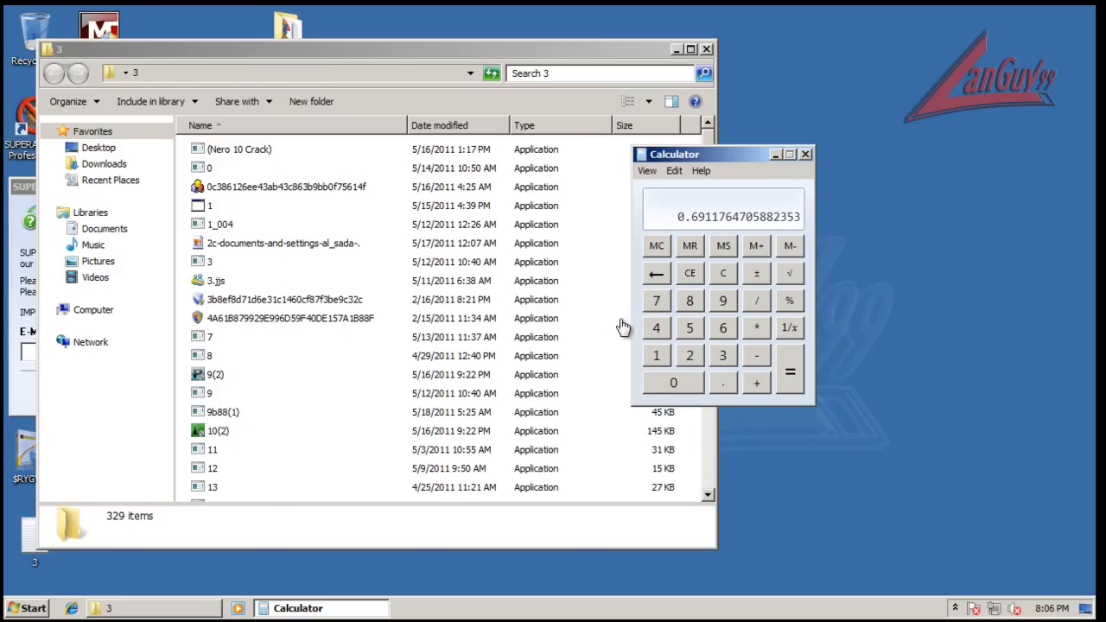
{"action": "mouse_move", "coordinate": [894, 69]}
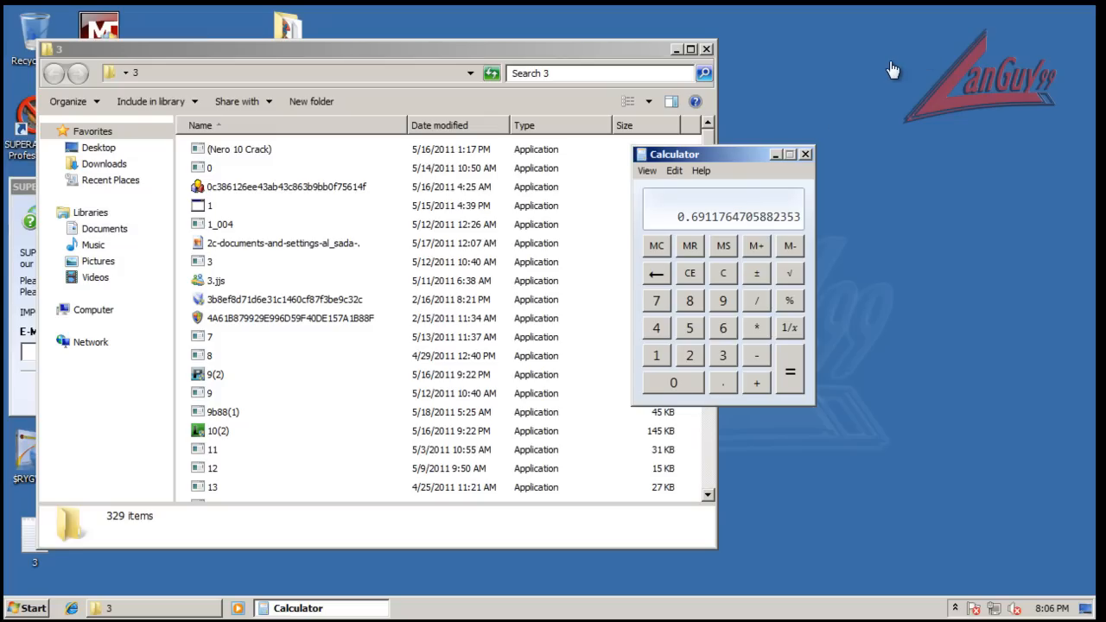
{"action": "mouse_move", "coordinate": [491, 359]}
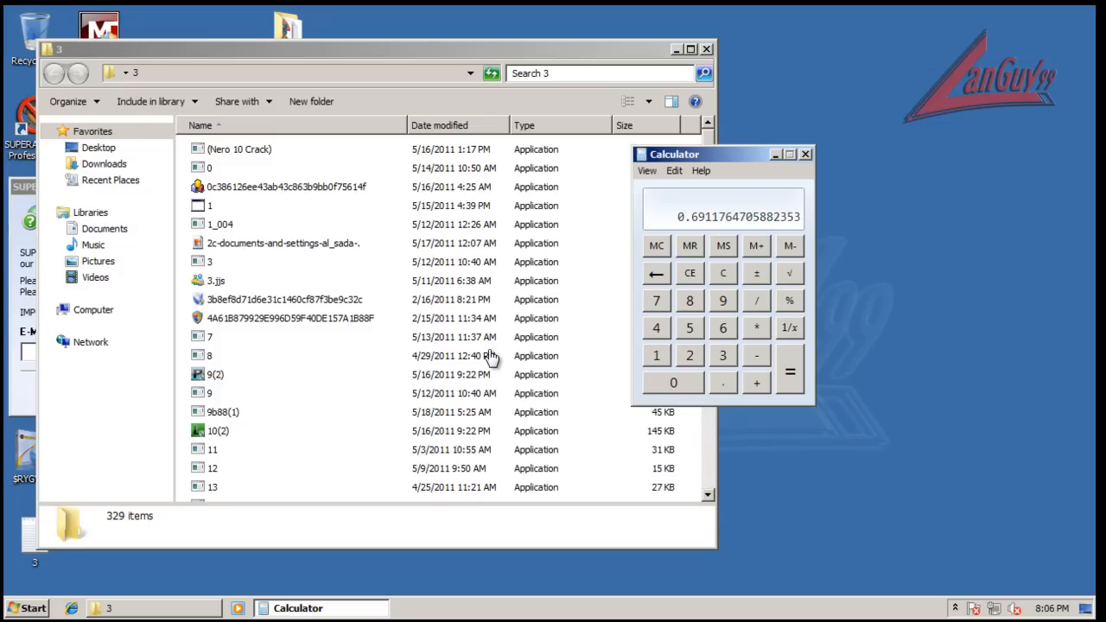
{"action": "mouse_move", "coordinate": [422, 484]}
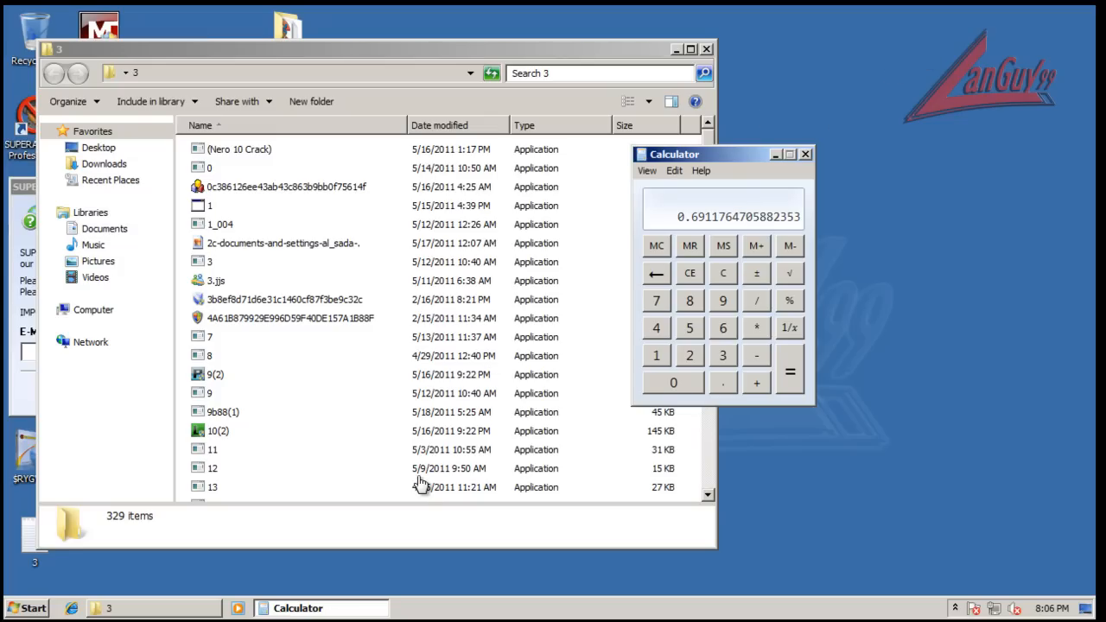
{"action": "mouse_move", "coordinate": [591, 458]}
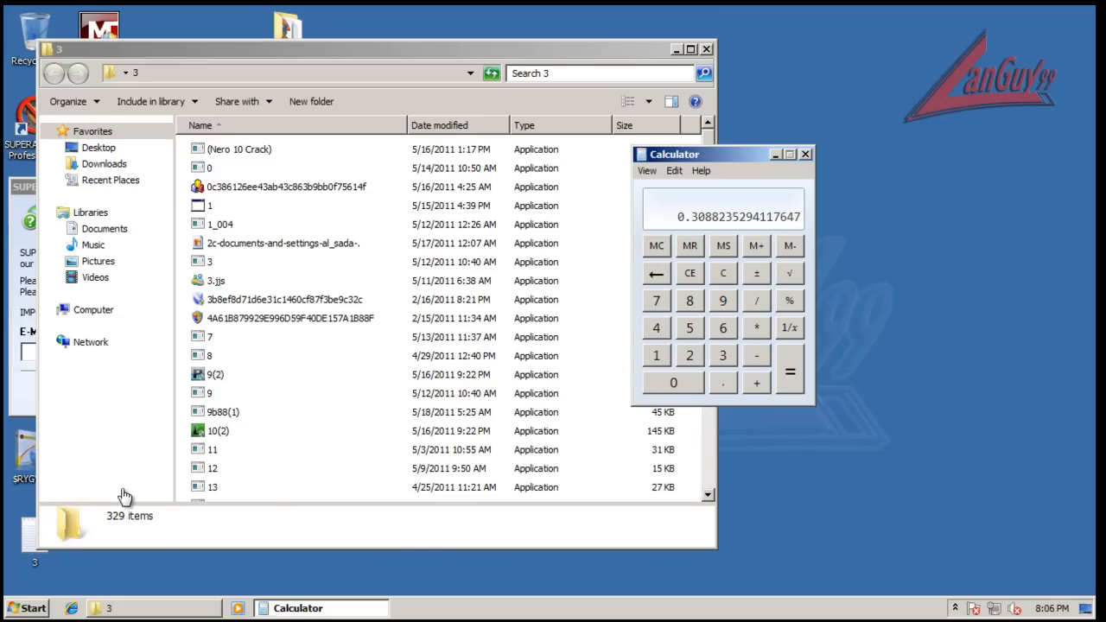
{"action": "mouse_move", "coordinate": [858, 95]}
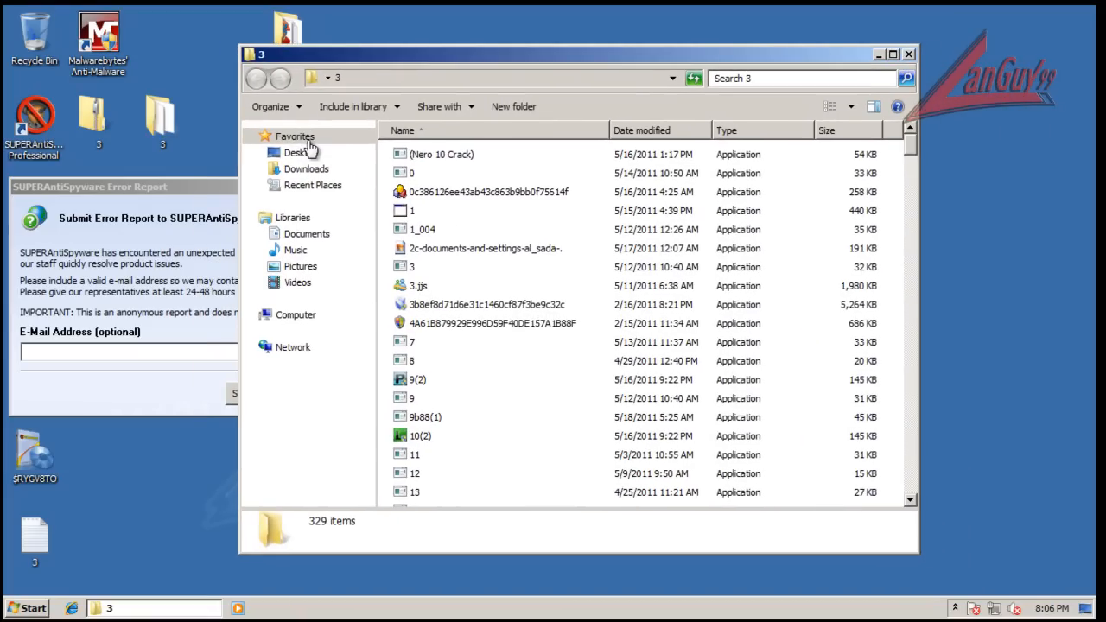
{"action": "mouse_move", "coordinate": [493, 211]}
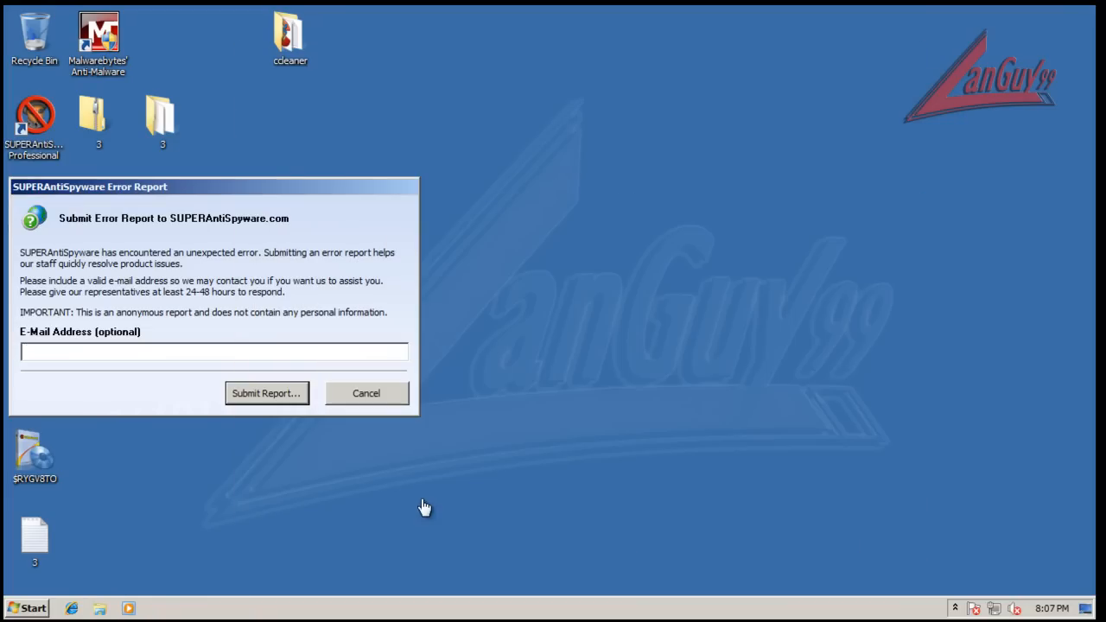
Cancel SUPERAntiSpyware's error report and launch Malwarebytes' Anti-Malware from the desktop.
{"action": "left_click", "coordinate": [366, 394]}
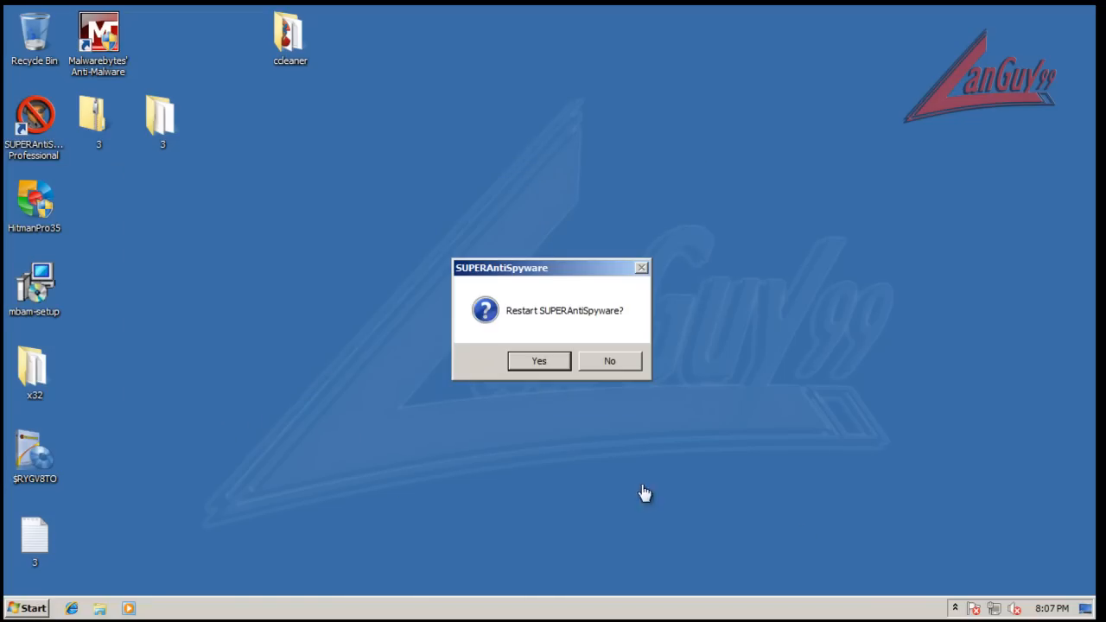
{"action": "mouse_move", "coordinate": [214, 267]}
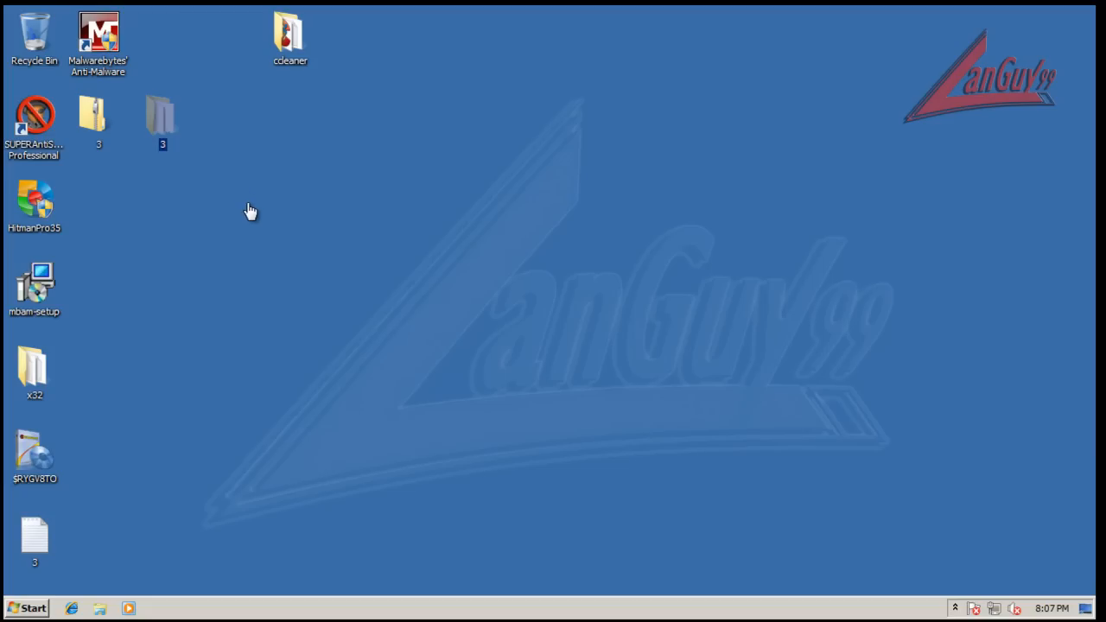
{"action": "mouse_move", "coordinate": [587, 228]}
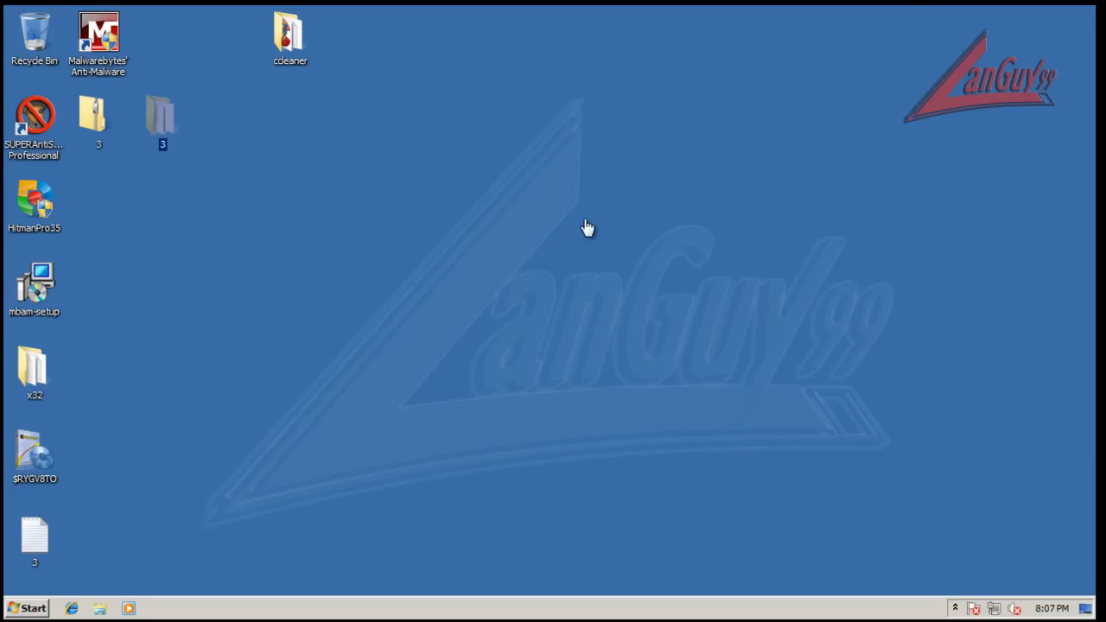
{"action": "mouse_move", "coordinate": [318, 526]}
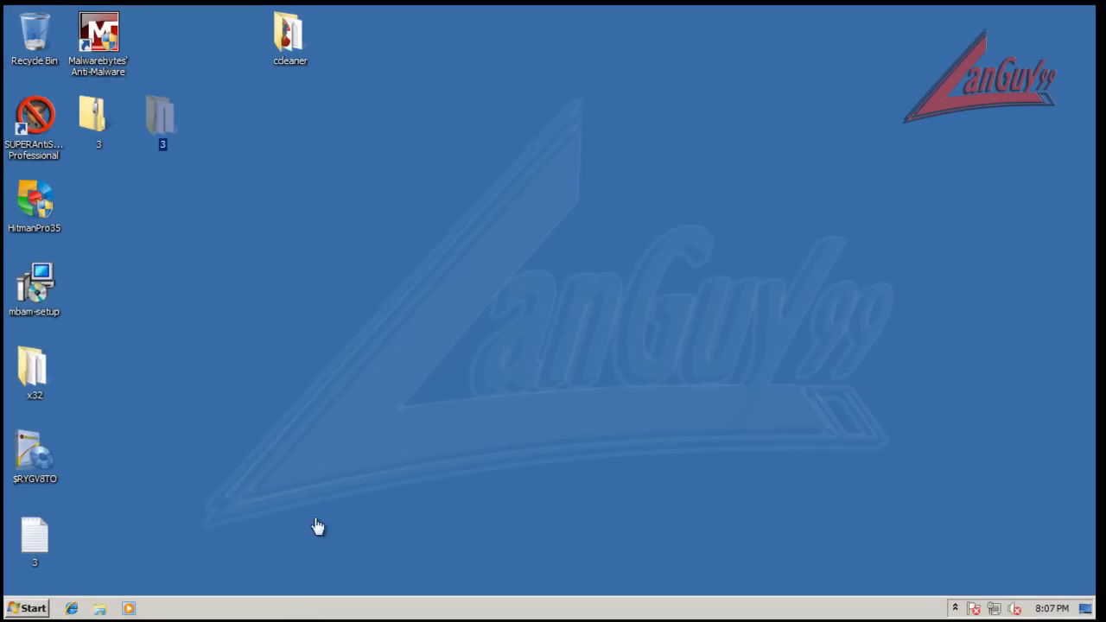
{"action": "mouse_move", "coordinate": [431, 90]}
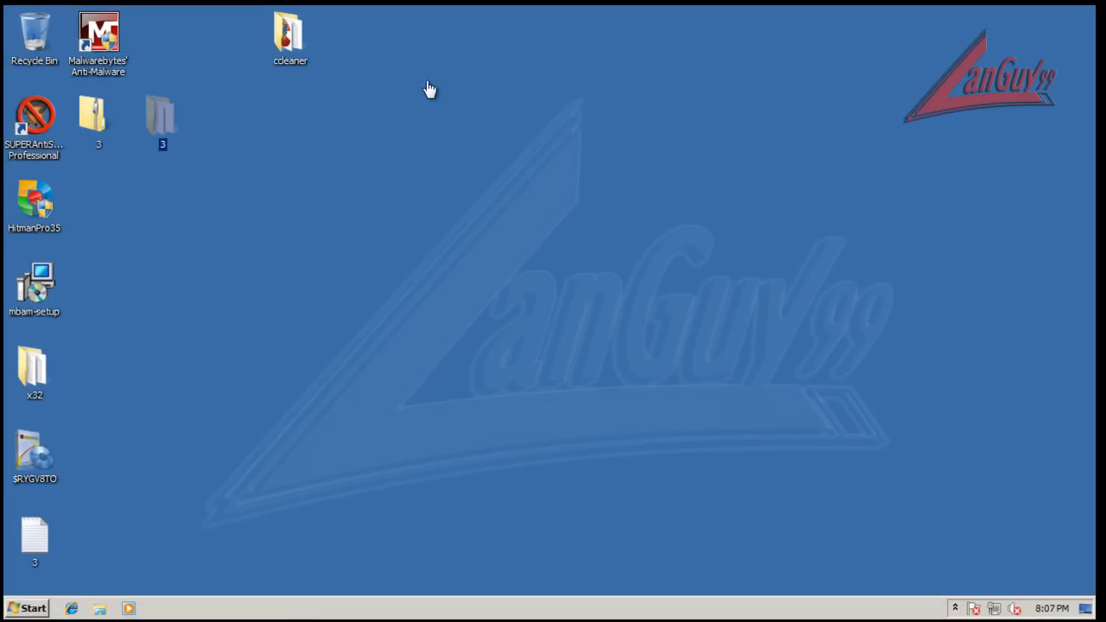
{"action": "double_click", "coordinate": [97, 38]}
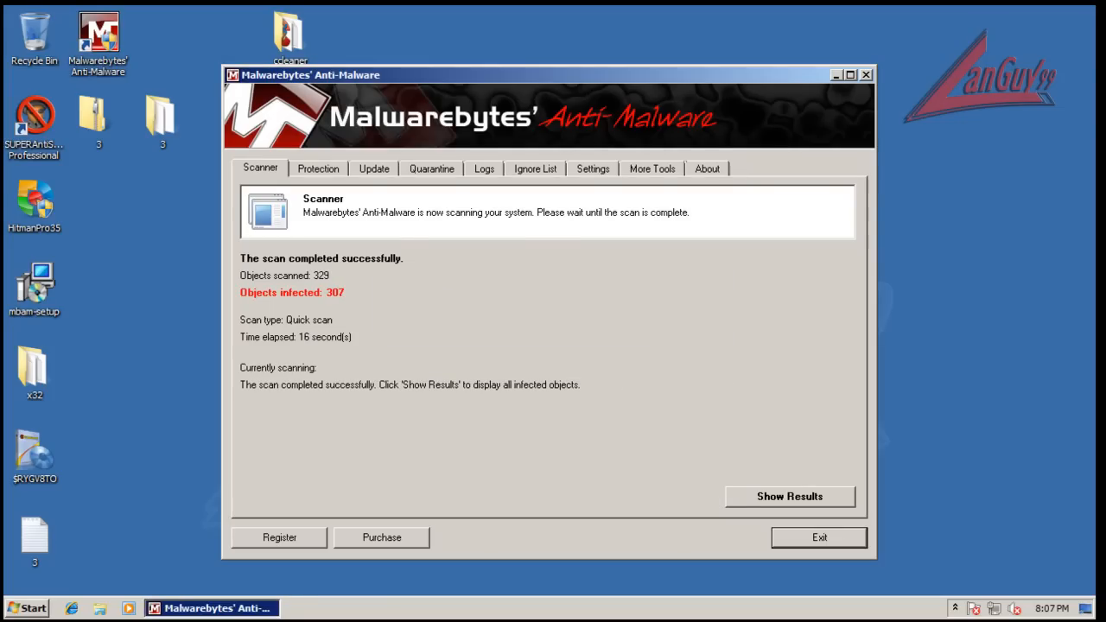
Show the quick scan's list of 307 infected objects.
{"action": "left_click", "coordinate": [788, 497]}
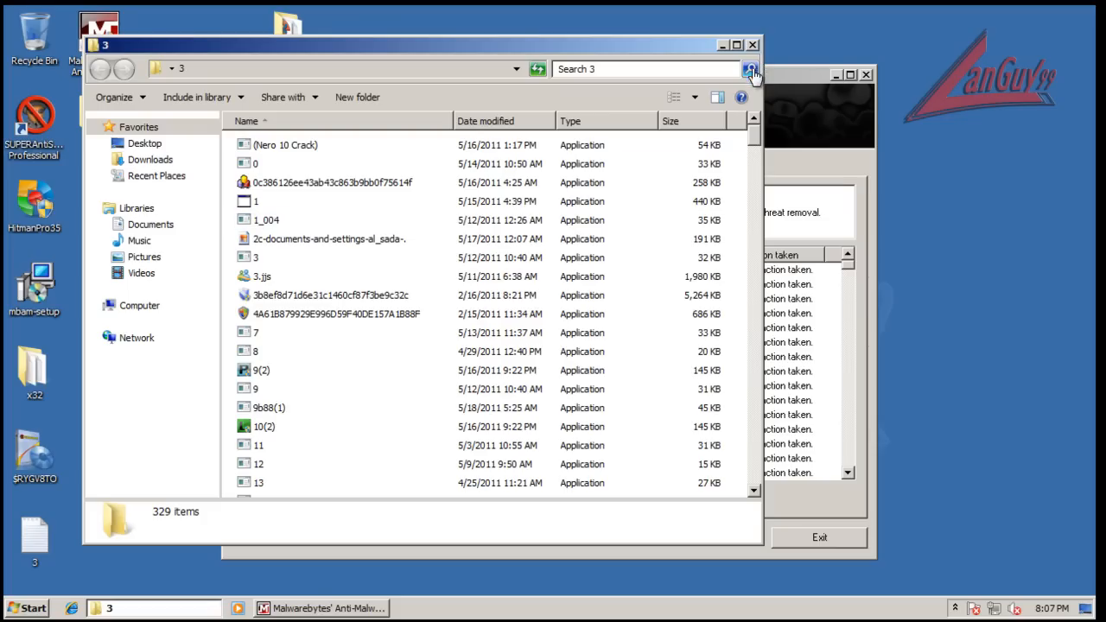
Refresh the sample folder listing before removal.
{"action": "left_click", "coordinate": [319, 609]}
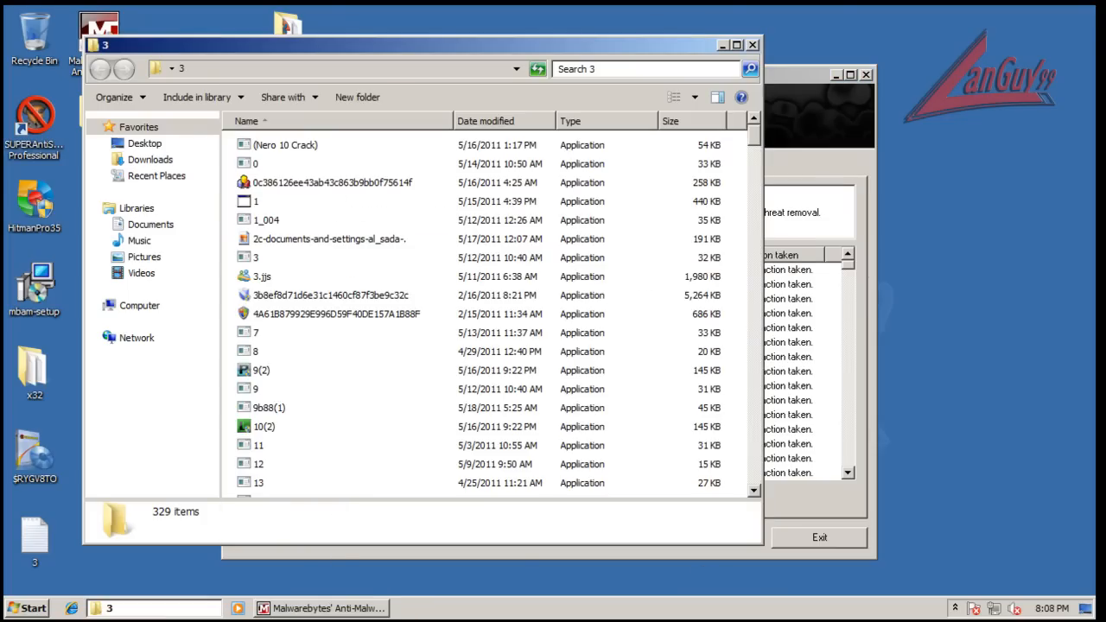
{"action": "right_click", "coordinate": [311, 277]}
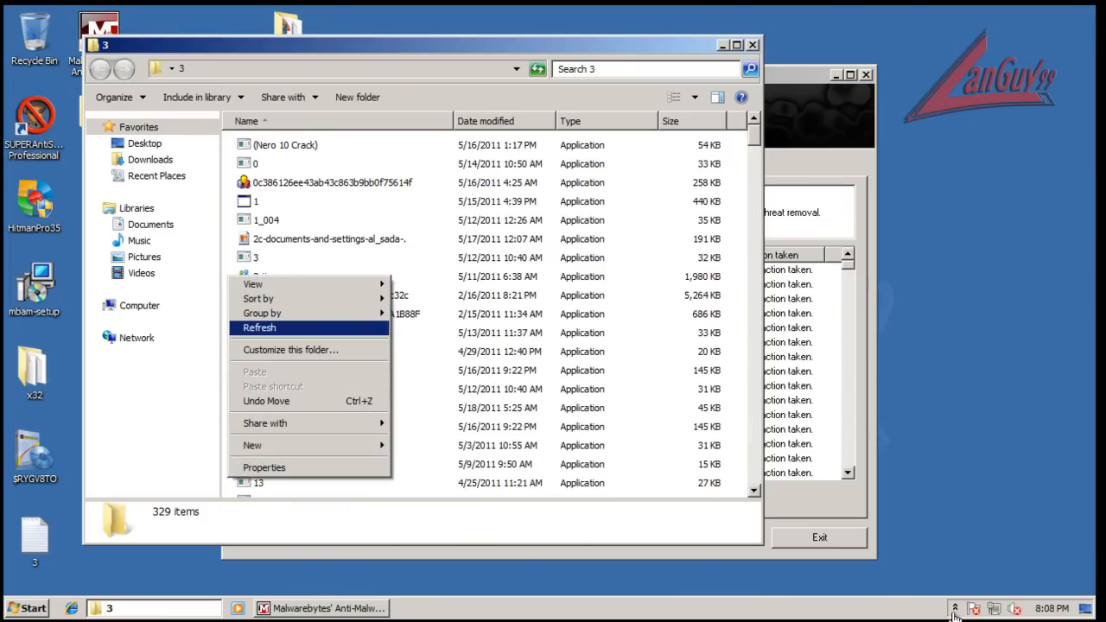
{"action": "left_click", "coordinate": [259, 327]}
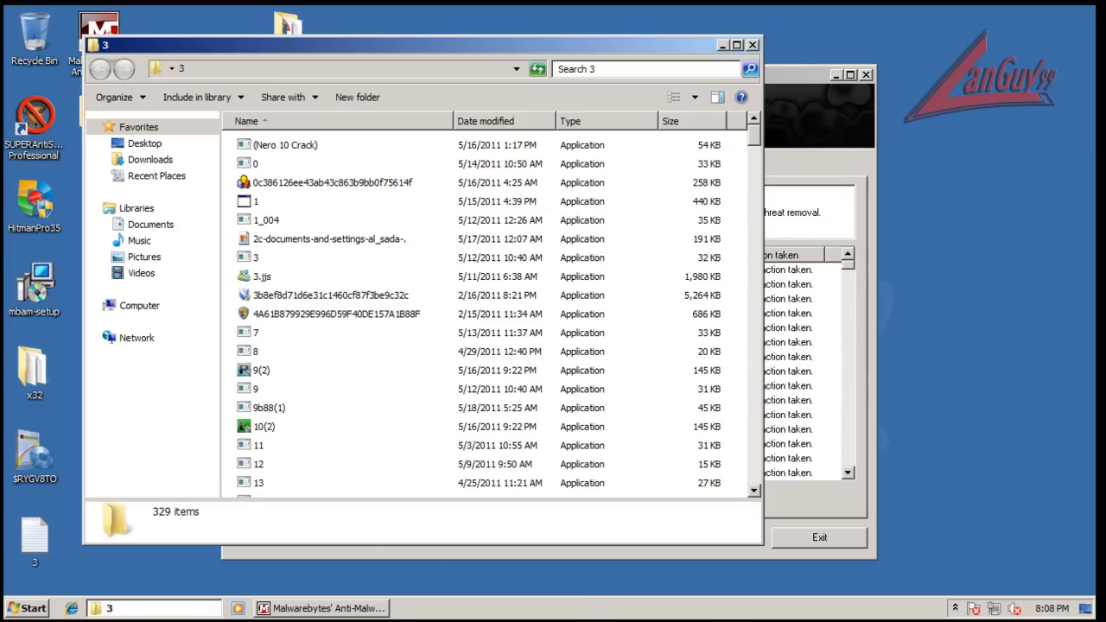
Remove the selected infected items, answer the restart prompt, and return to the desktop with 30 files left.
{"action": "left_click", "coordinate": [320, 609]}
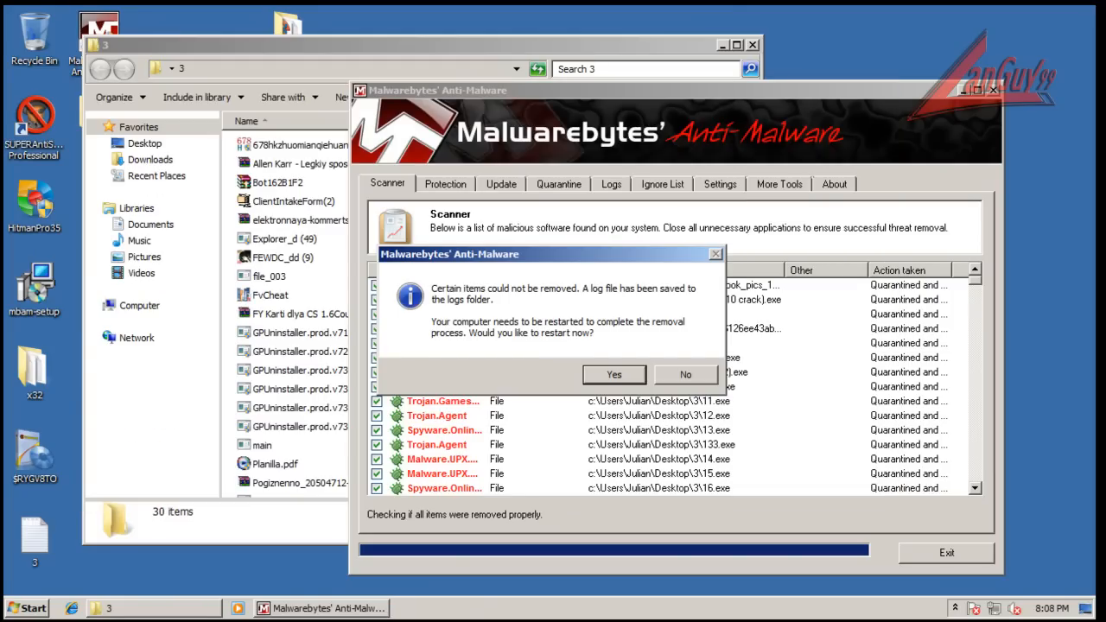
{"action": "left_click", "coordinate": [685, 374]}
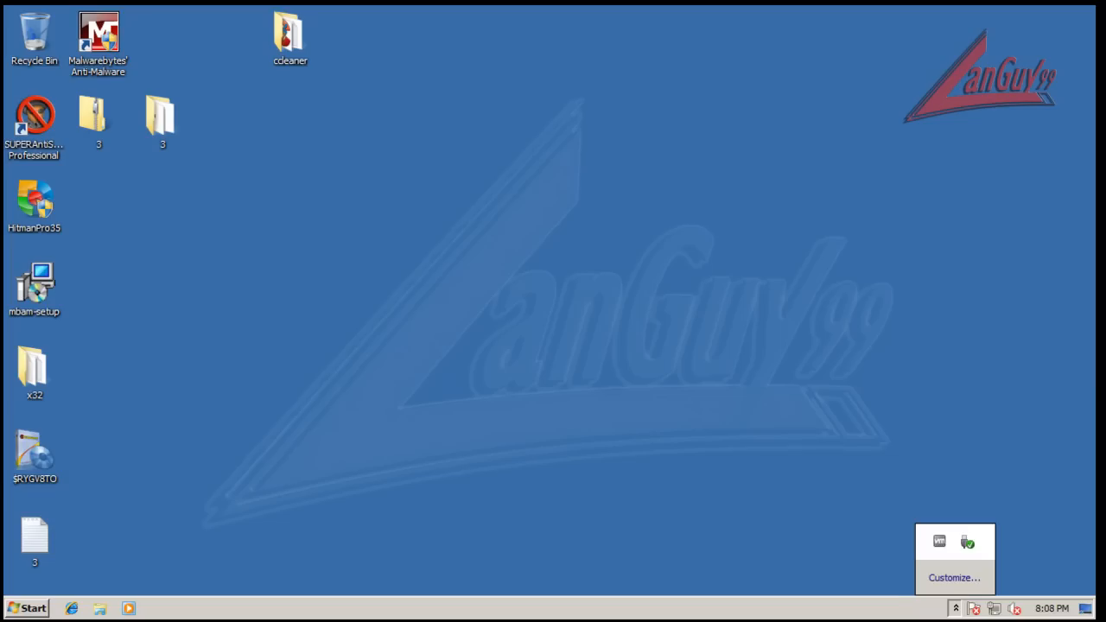
{"action": "left_click", "coordinate": [956, 609]}
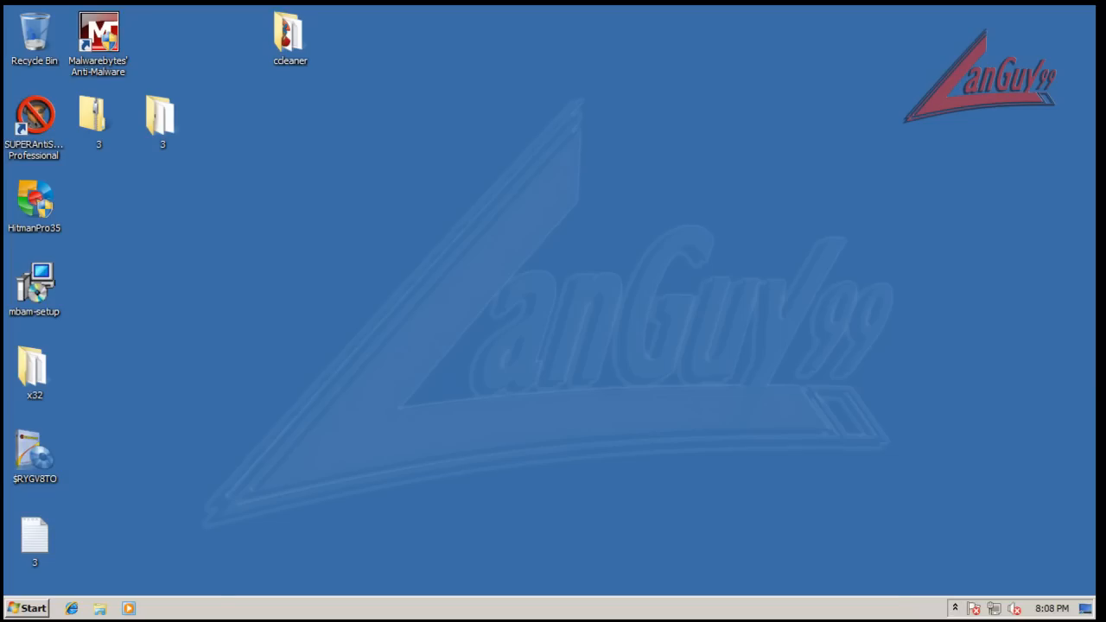